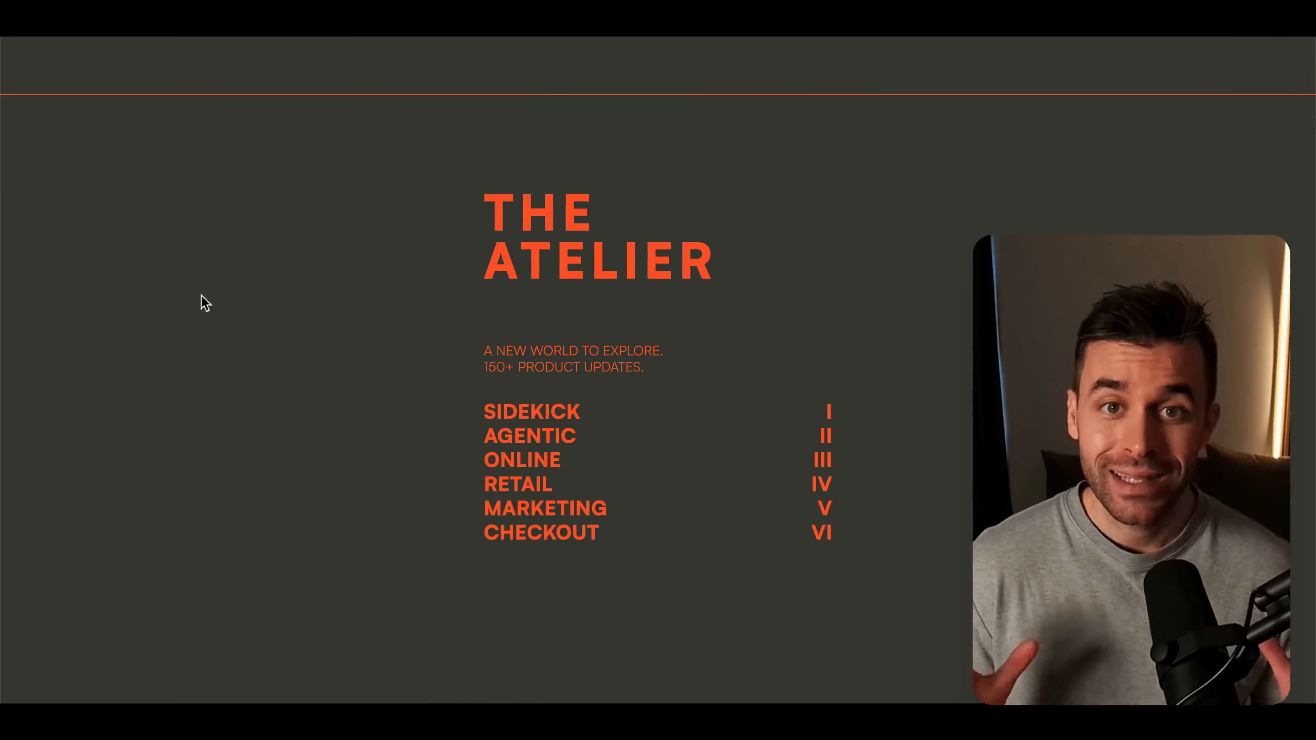
pyautogui.moveTo(131, 392)
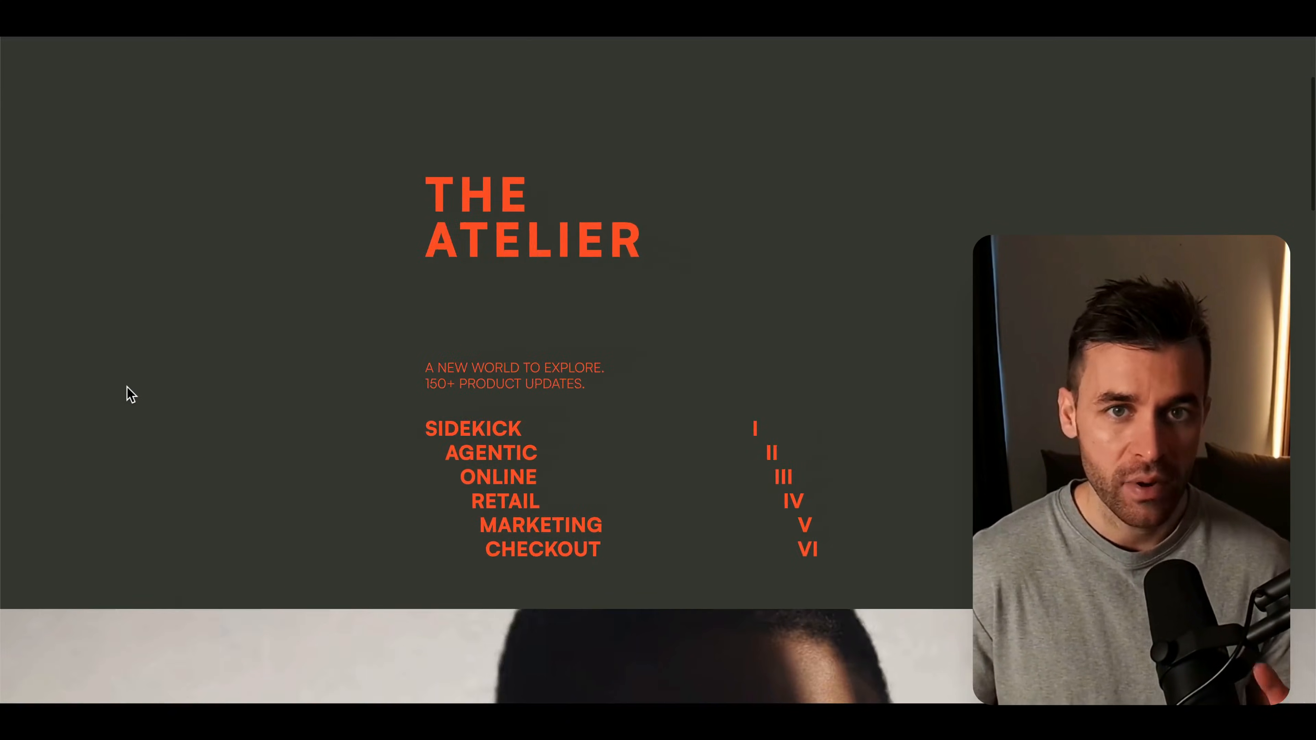
# - Scroll the live preview through the navbar stagger animation and on down the agency template to the work gallery
pyautogui.scroll(-3)
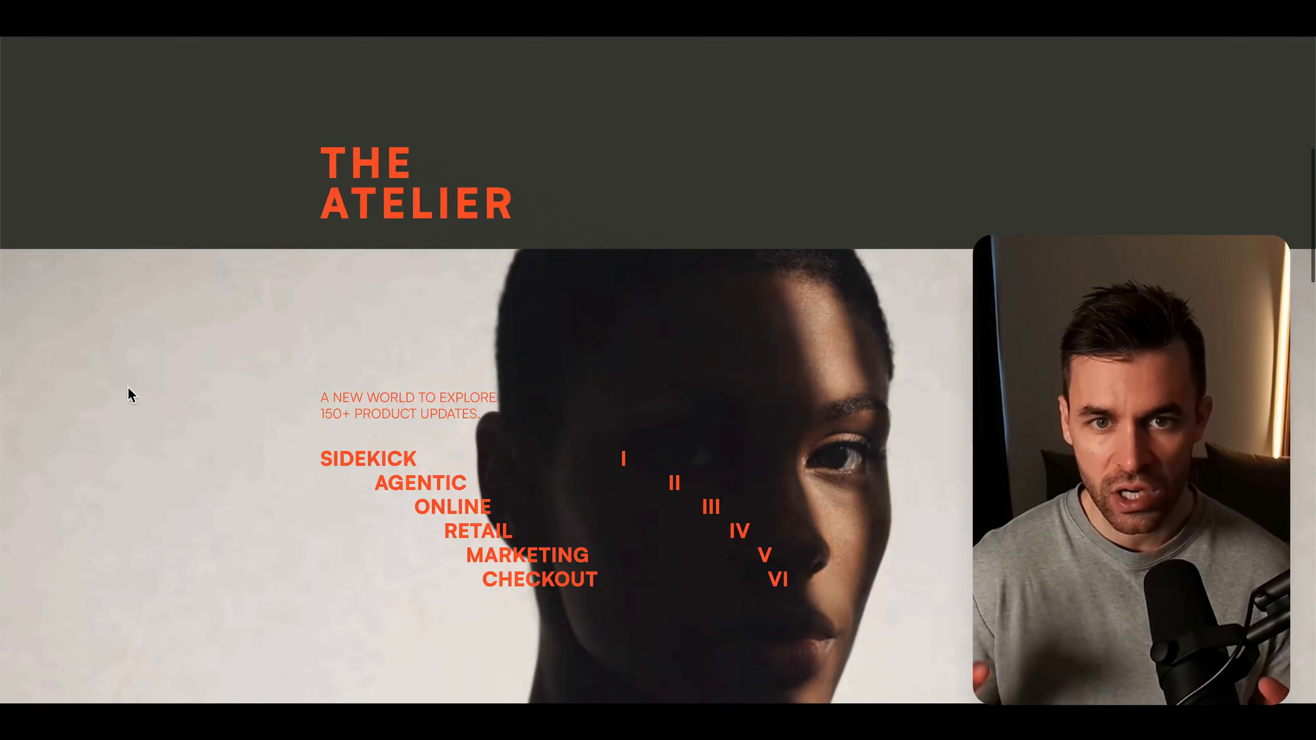
pyautogui.scroll(-3)
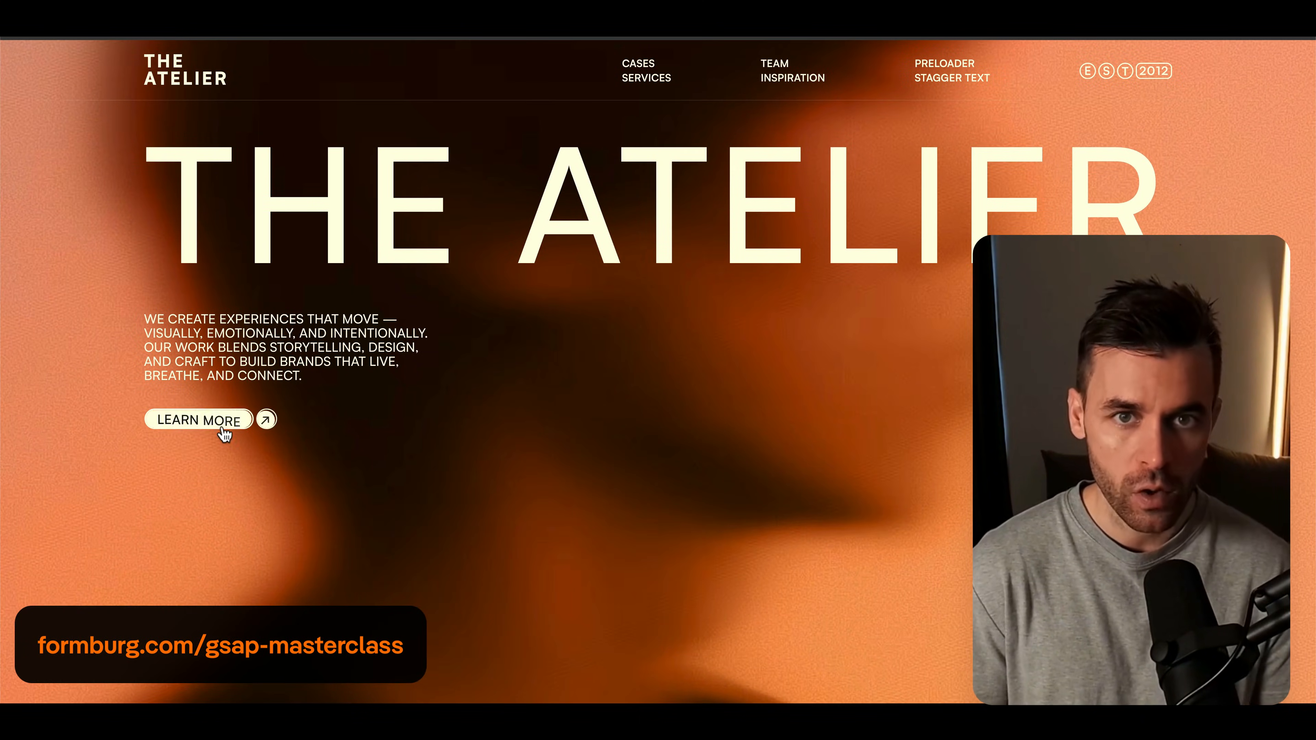
pyautogui.scroll(-3)
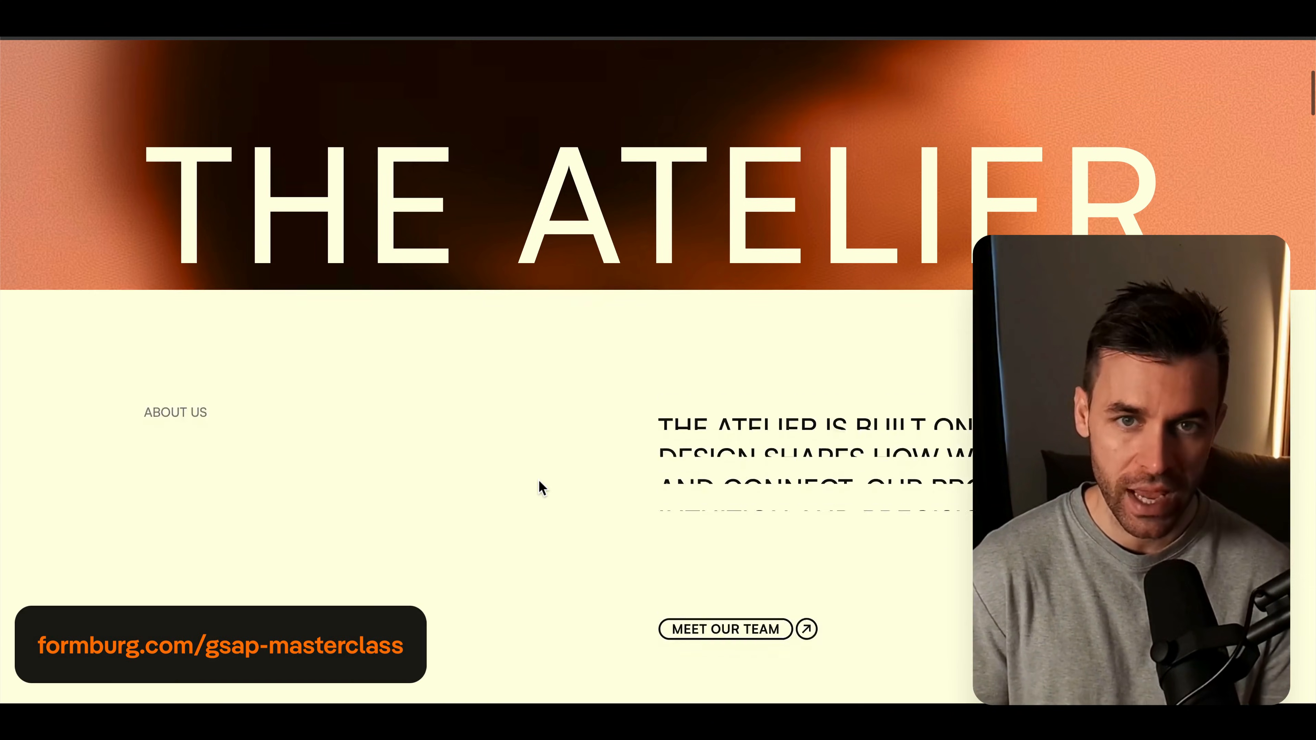
pyautogui.scroll(-3)
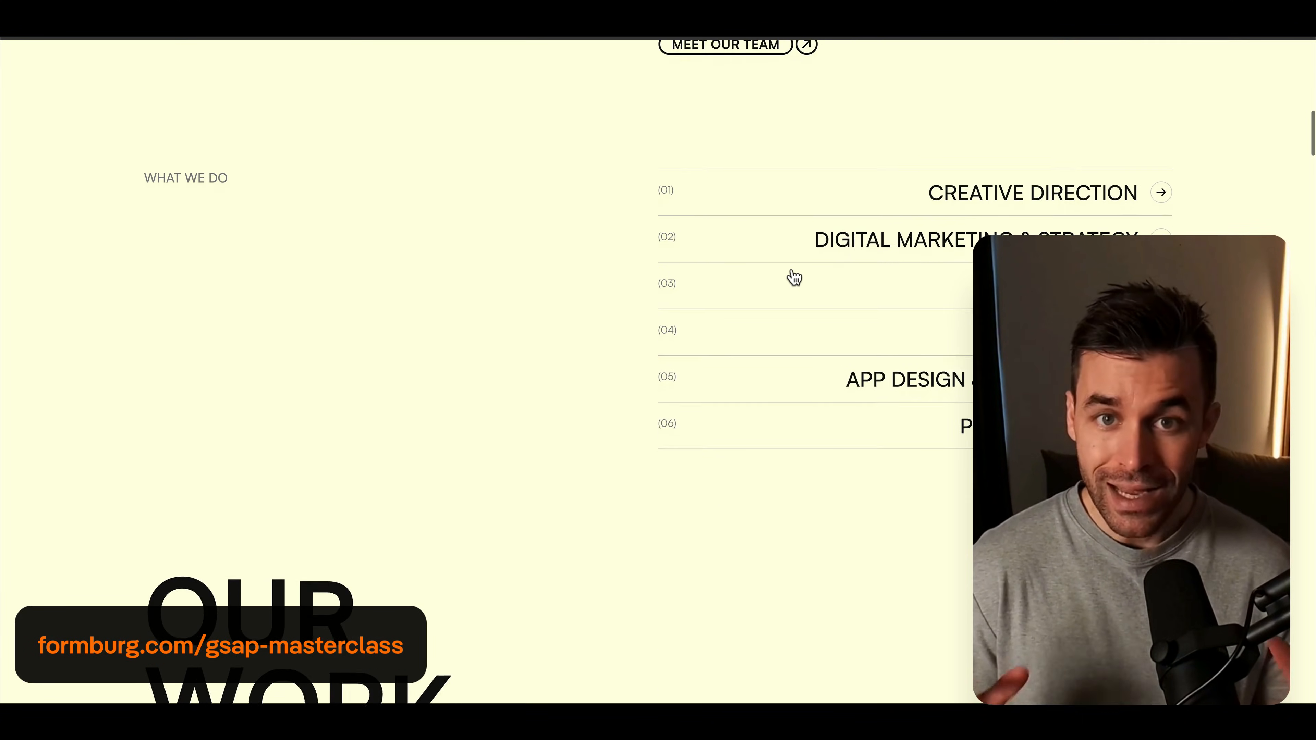
pyautogui.scroll(-3)
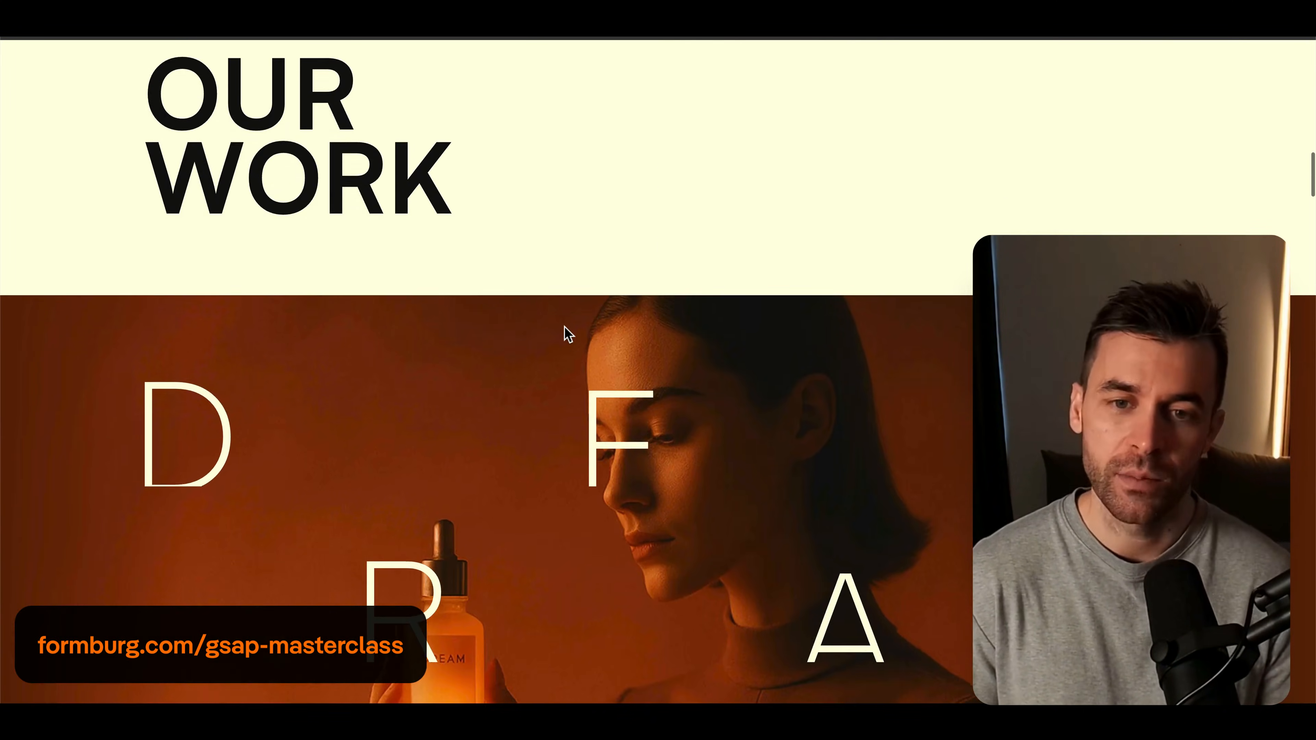
pyautogui.scroll(-3)
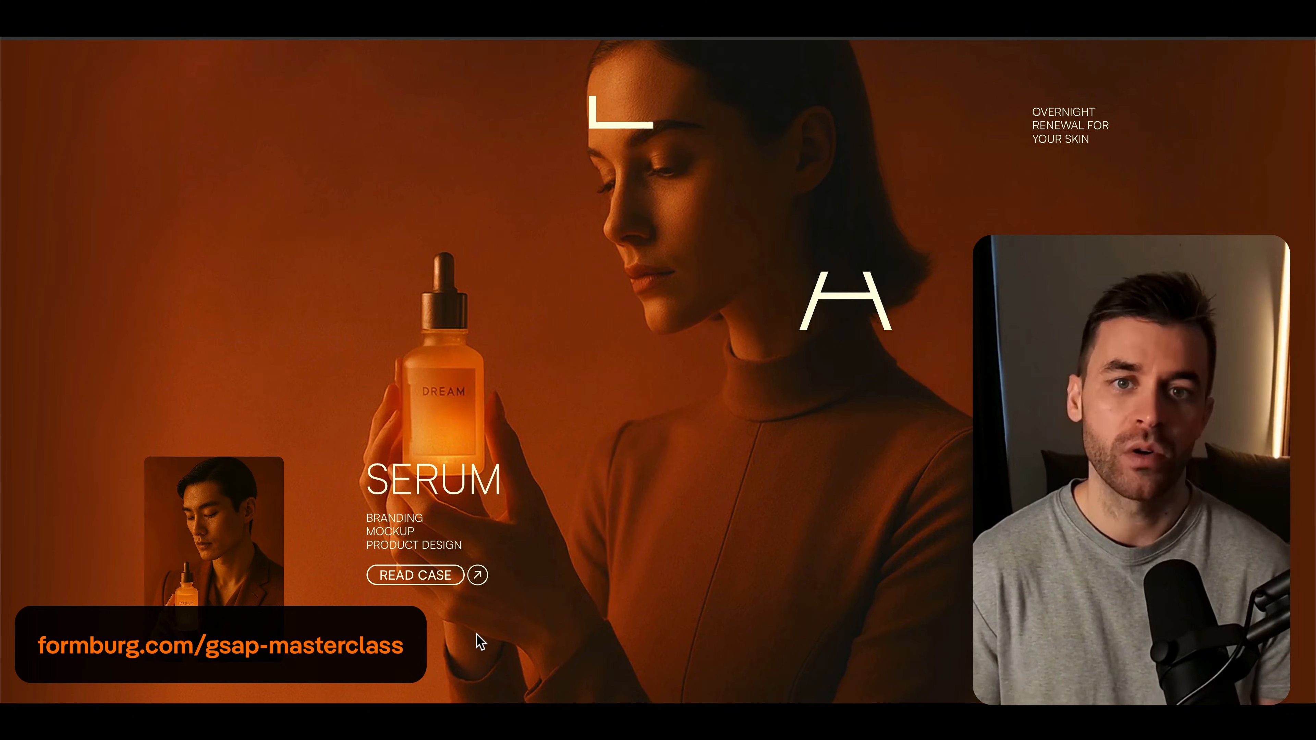
pyautogui.scroll(-3)
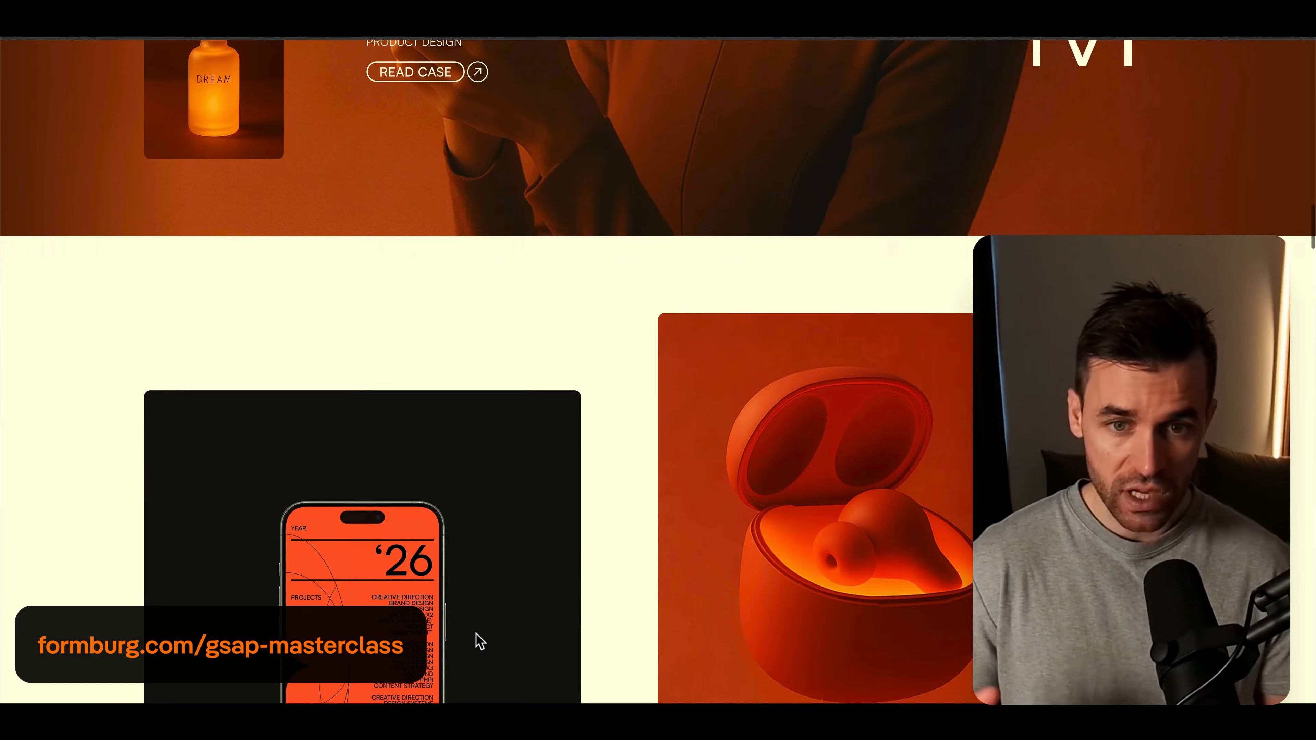
pyautogui.scroll(-3)
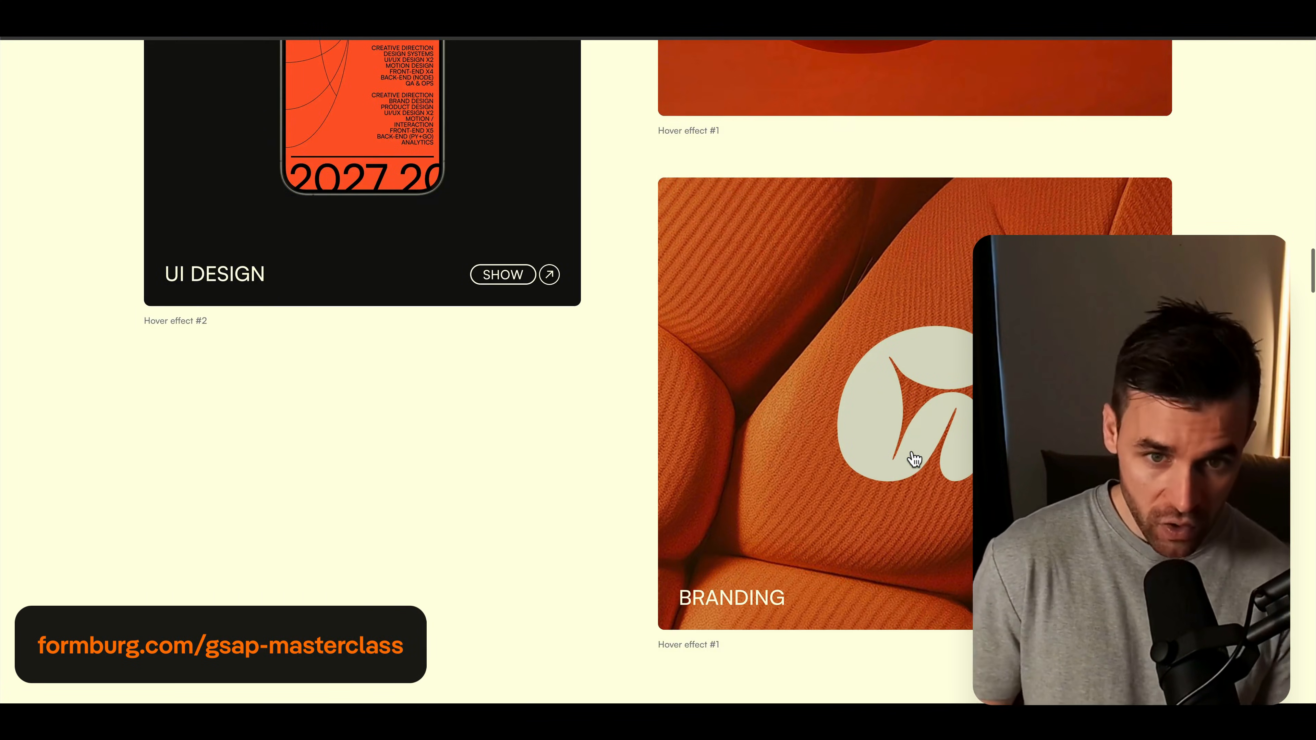
pyautogui.scroll(-3)
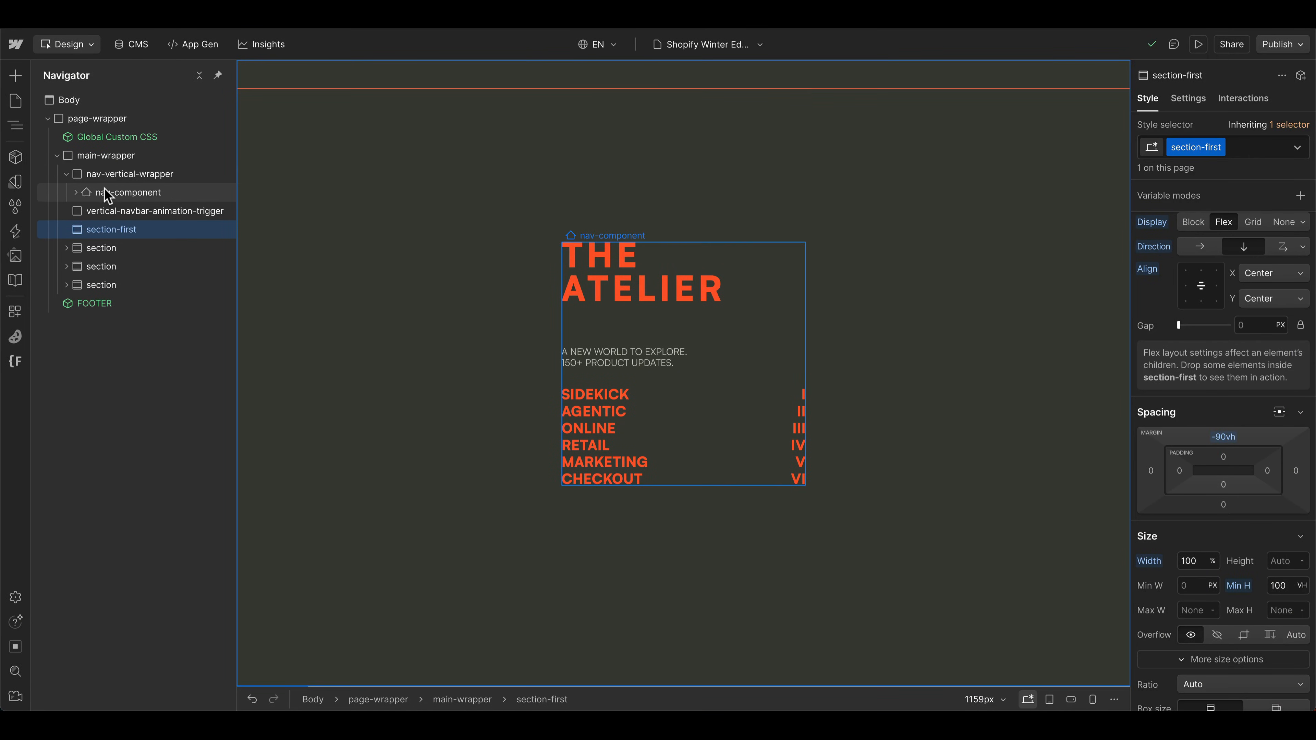
# - Select nav-vertical-wrapper in the Navigator and collapse its children
pyautogui.click(128, 192)
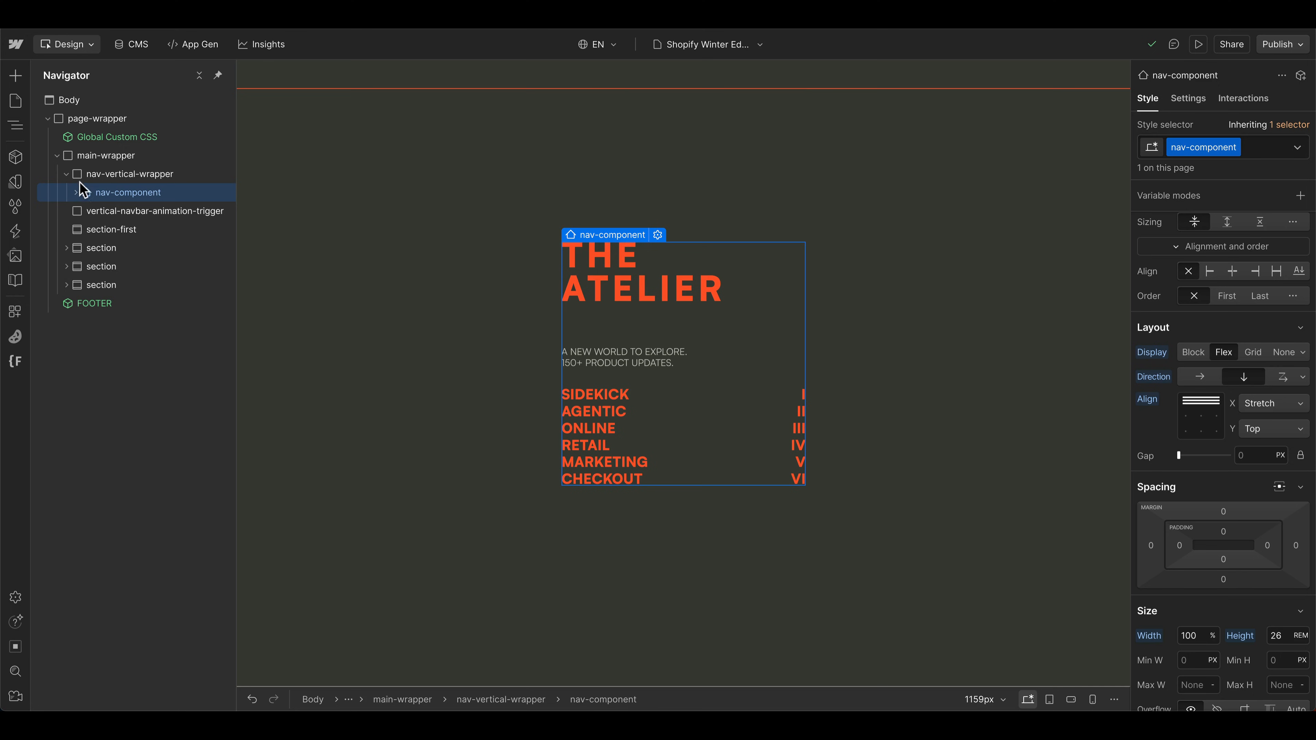
pyautogui.click(131, 174)
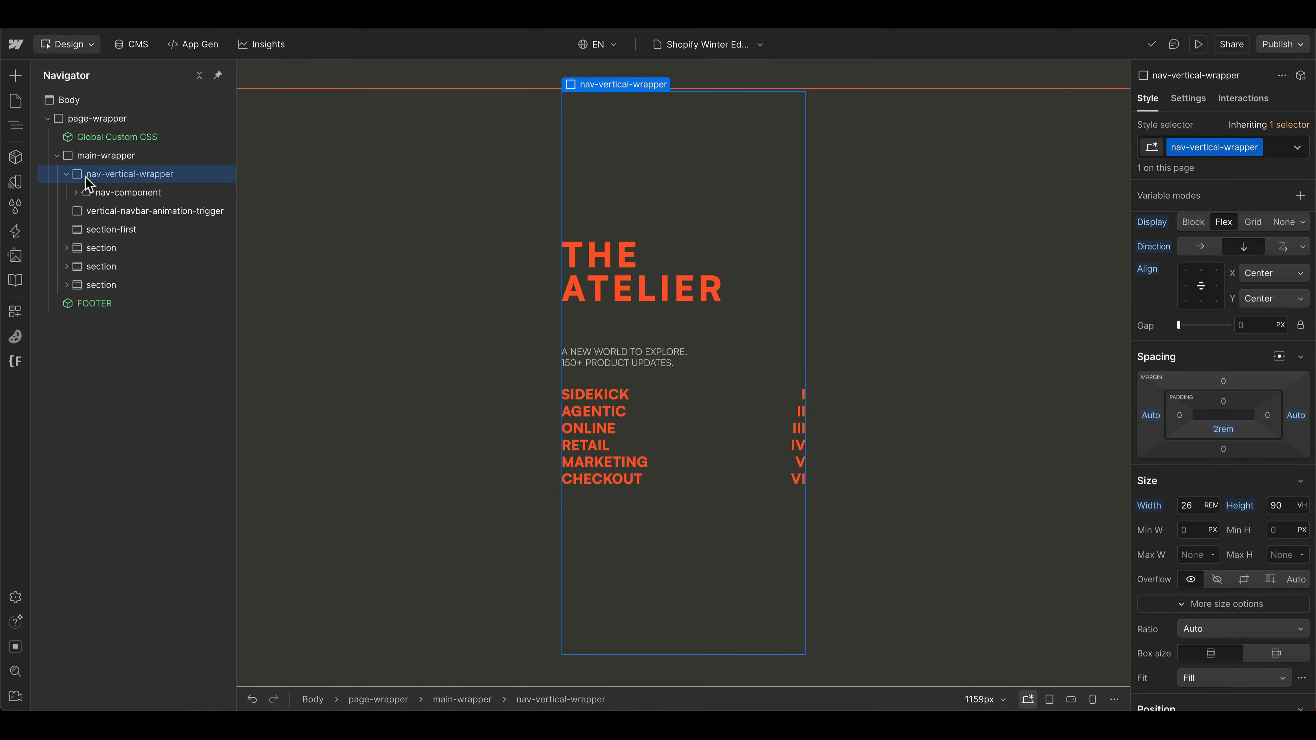
pyautogui.click(76, 173)
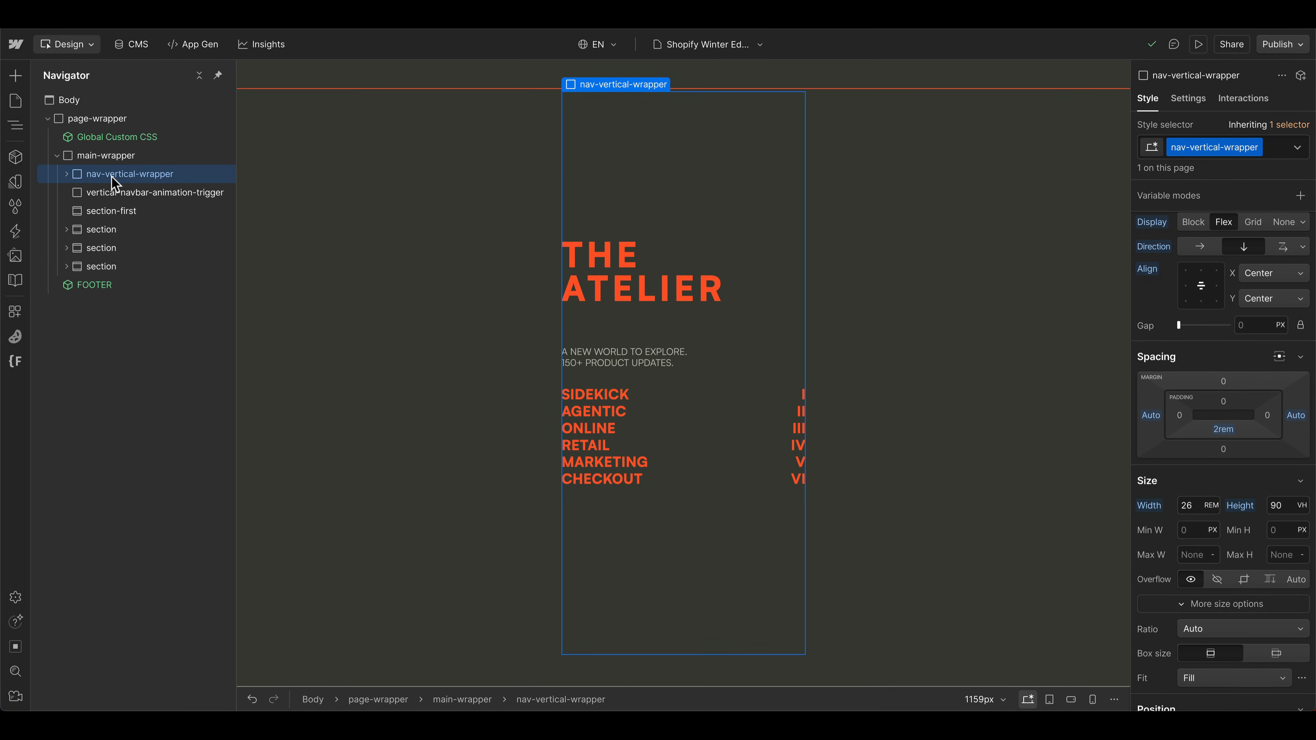
pyautogui.moveTo(130, 180)
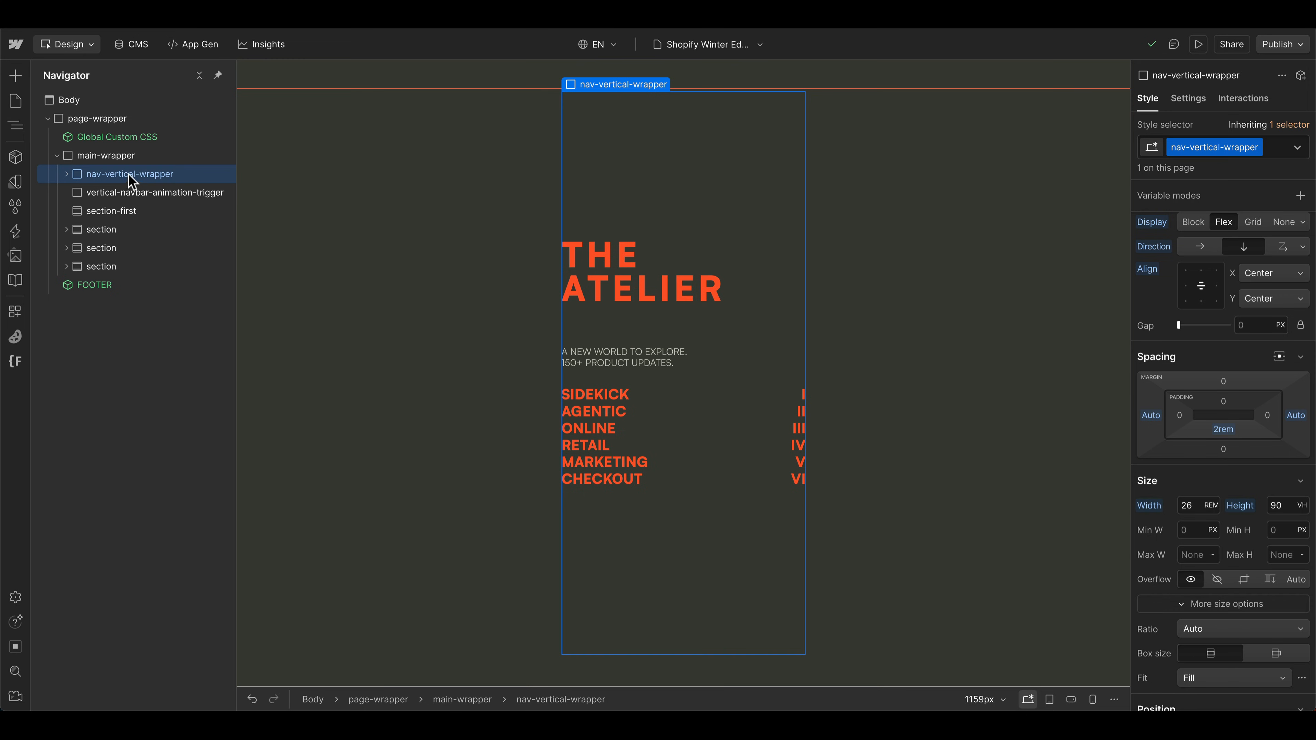
pyautogui.moveTo(1227, 519)
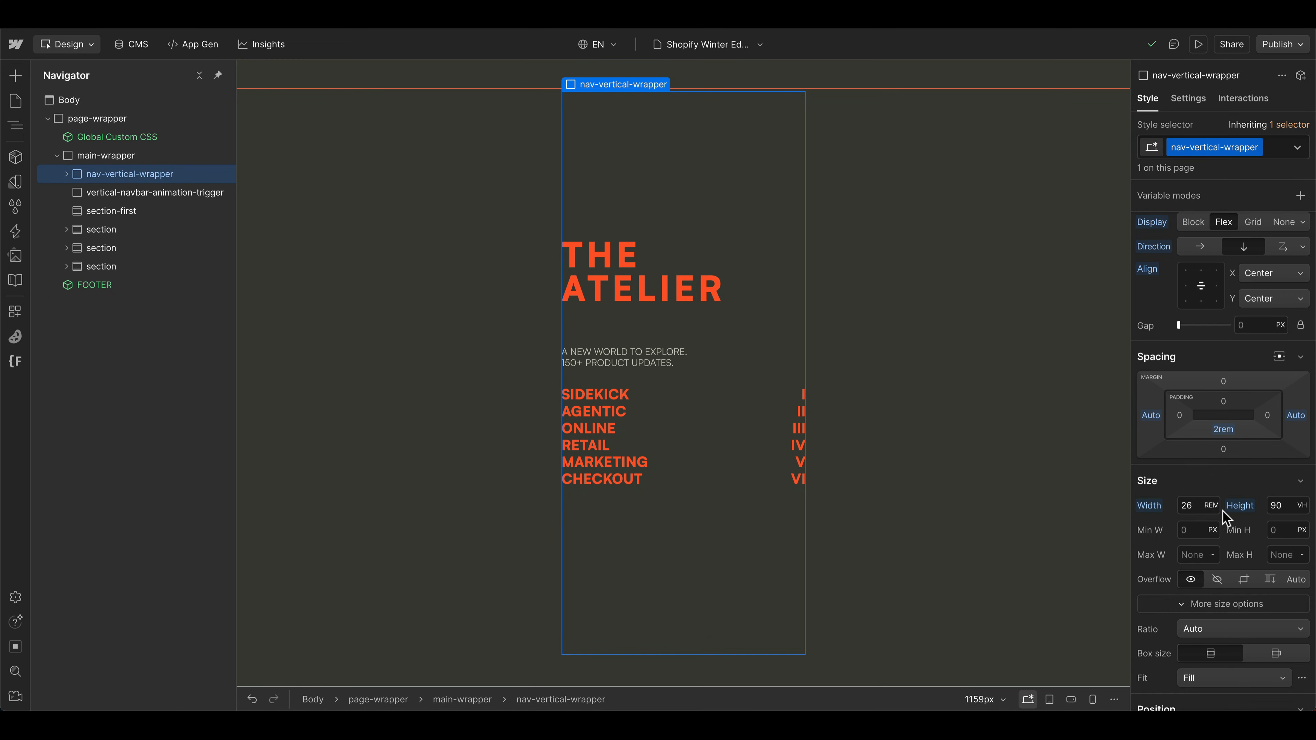
# - Try the Width field's percent unit, restore 26 rem, and scroll the Style panel to the Sticky position settings
pyautogui.click(1187, 505)
pyautogui.write('100')
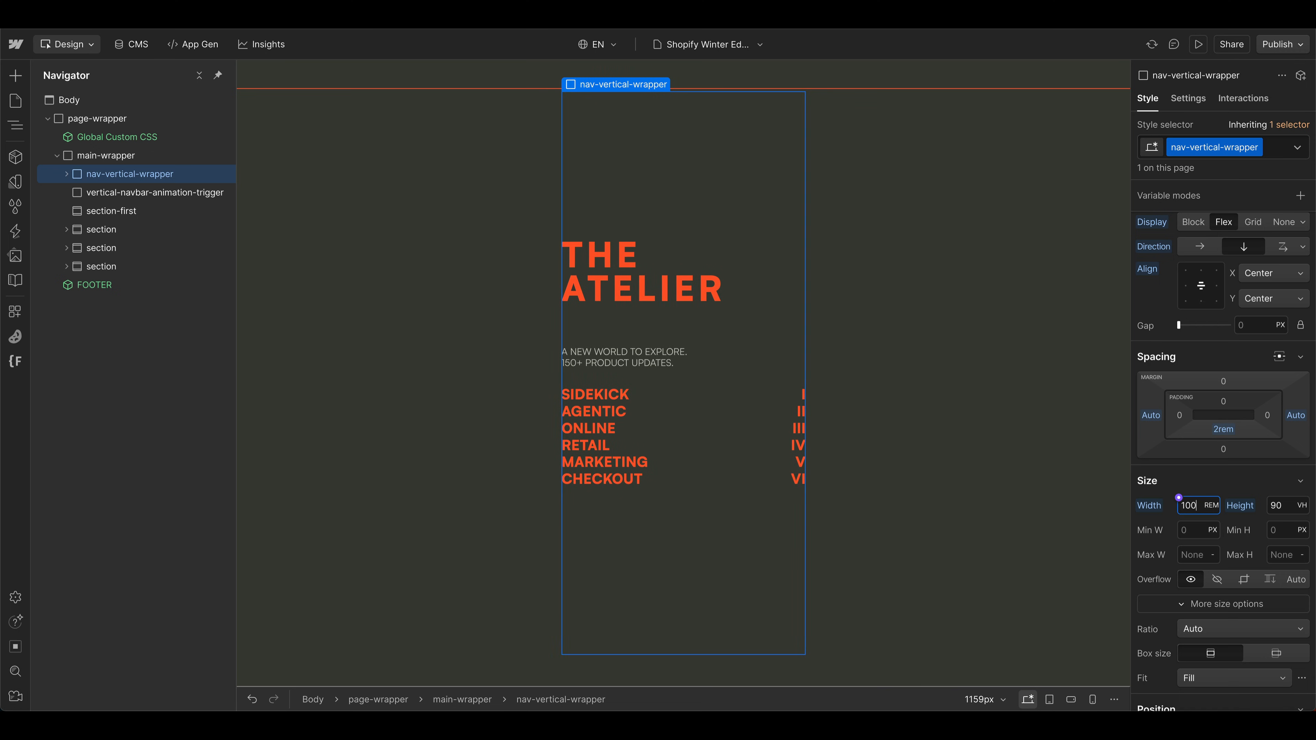
pyautogui.click(1212, 505)
pyautogui.write('91')
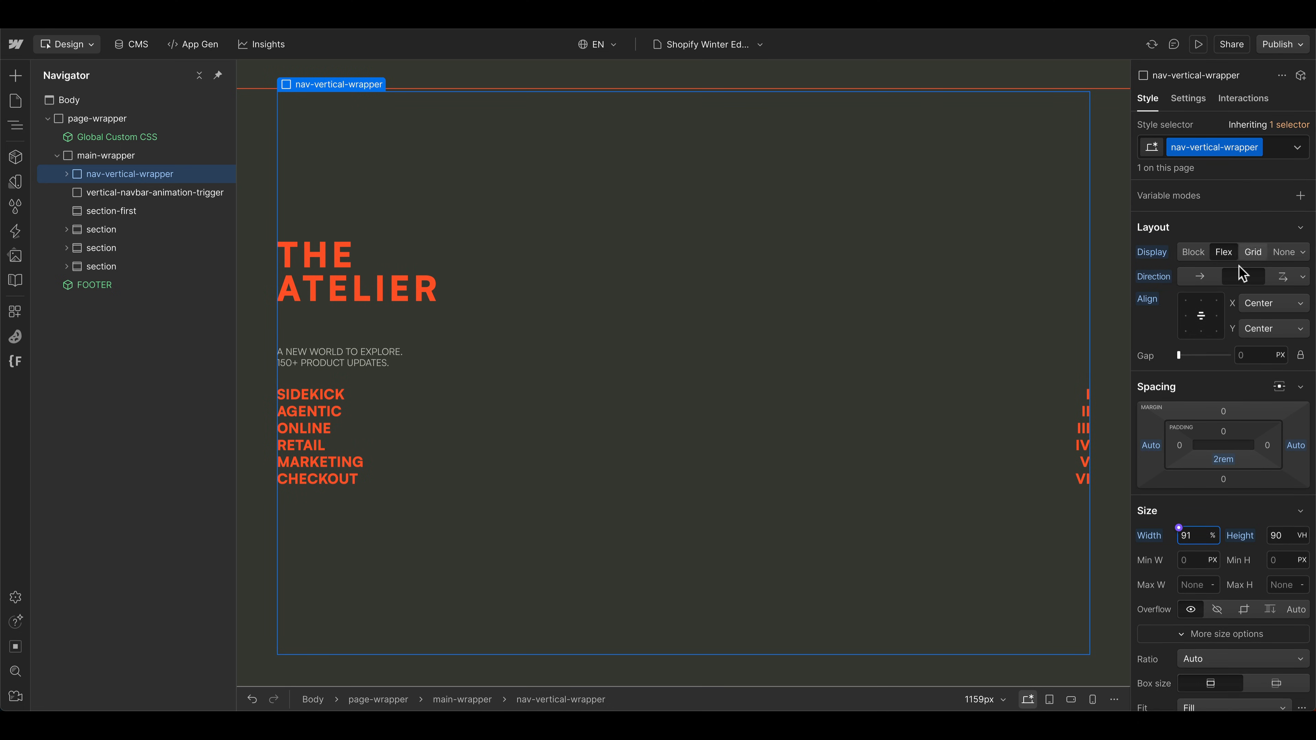
pyautogui.click(1243, 276)
pyautogui.write('26')
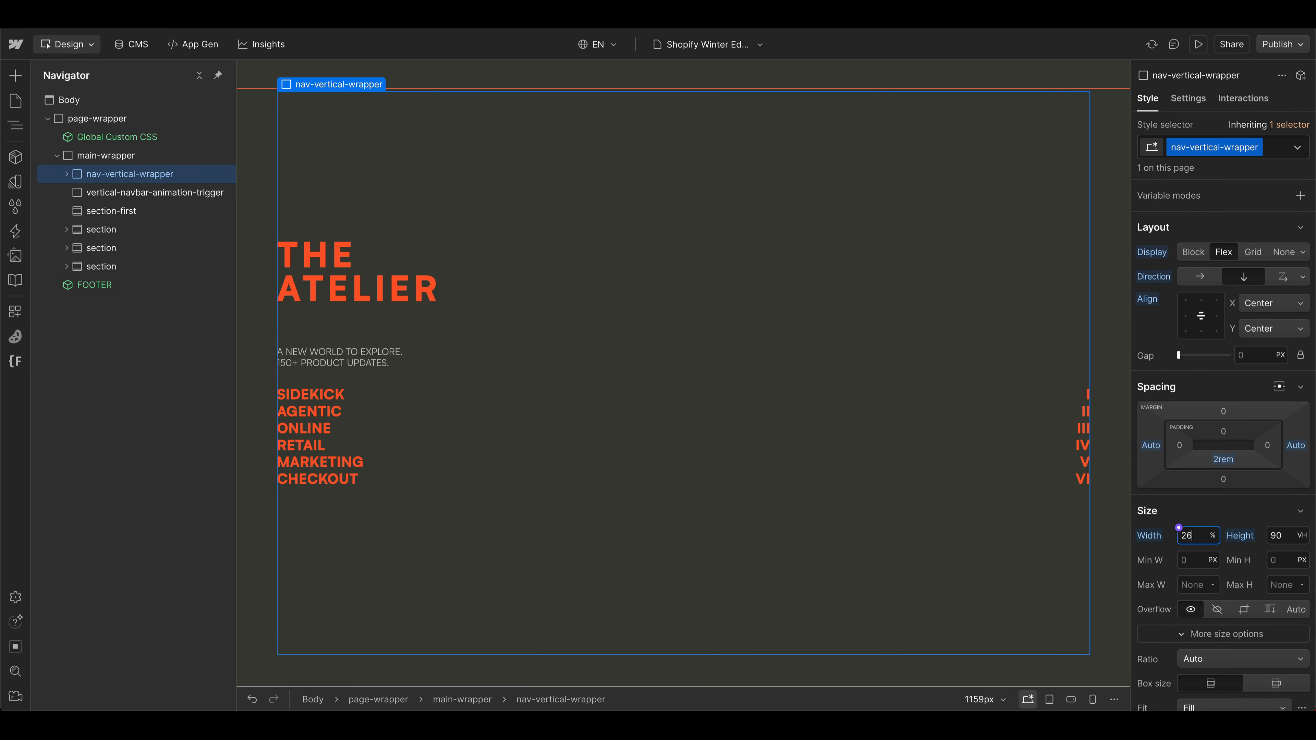
pyautogui.scroll(-3)
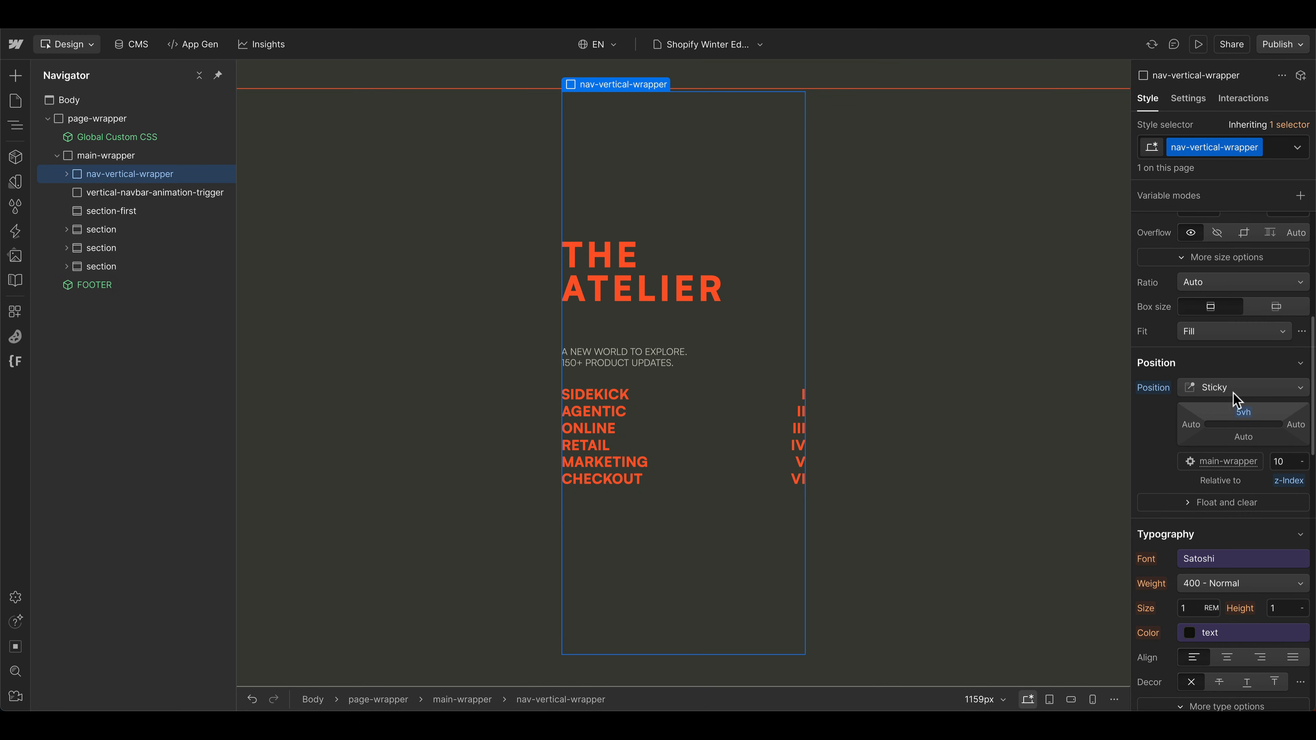
pyautogui.scroll(3)
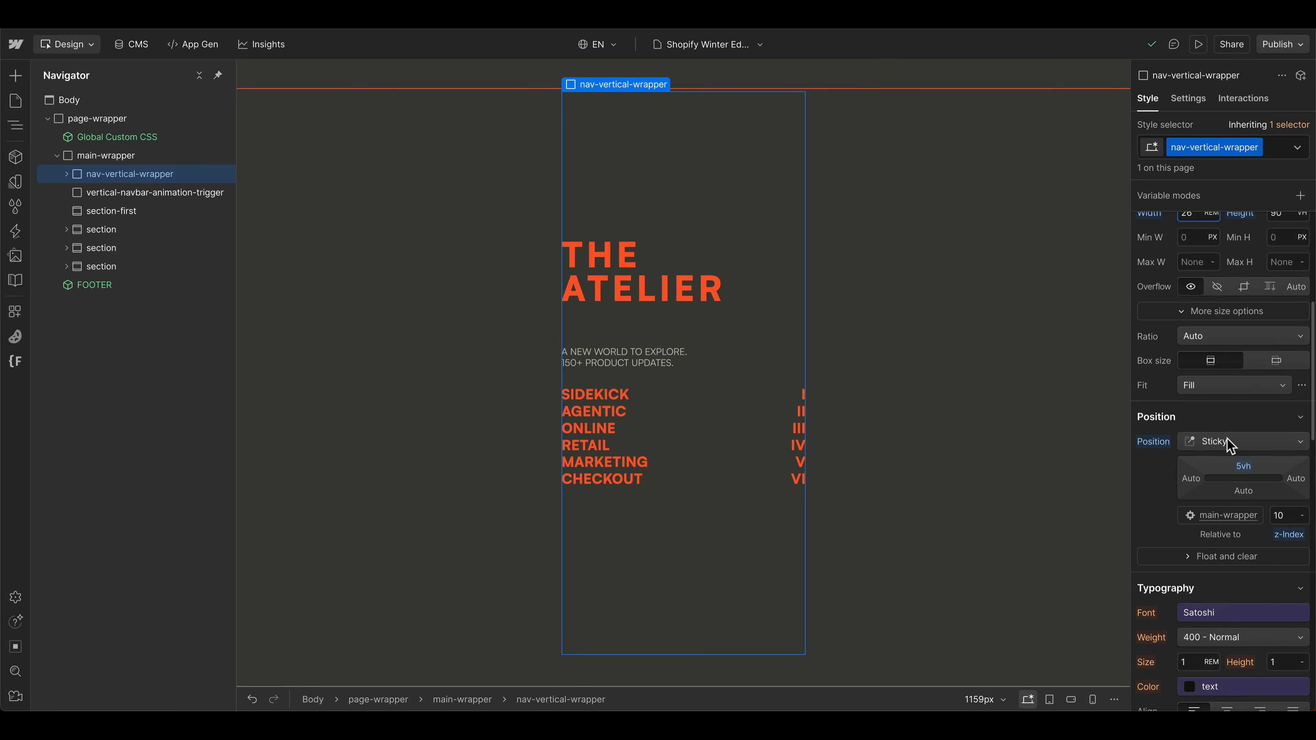
pyautogui.scroll(3)
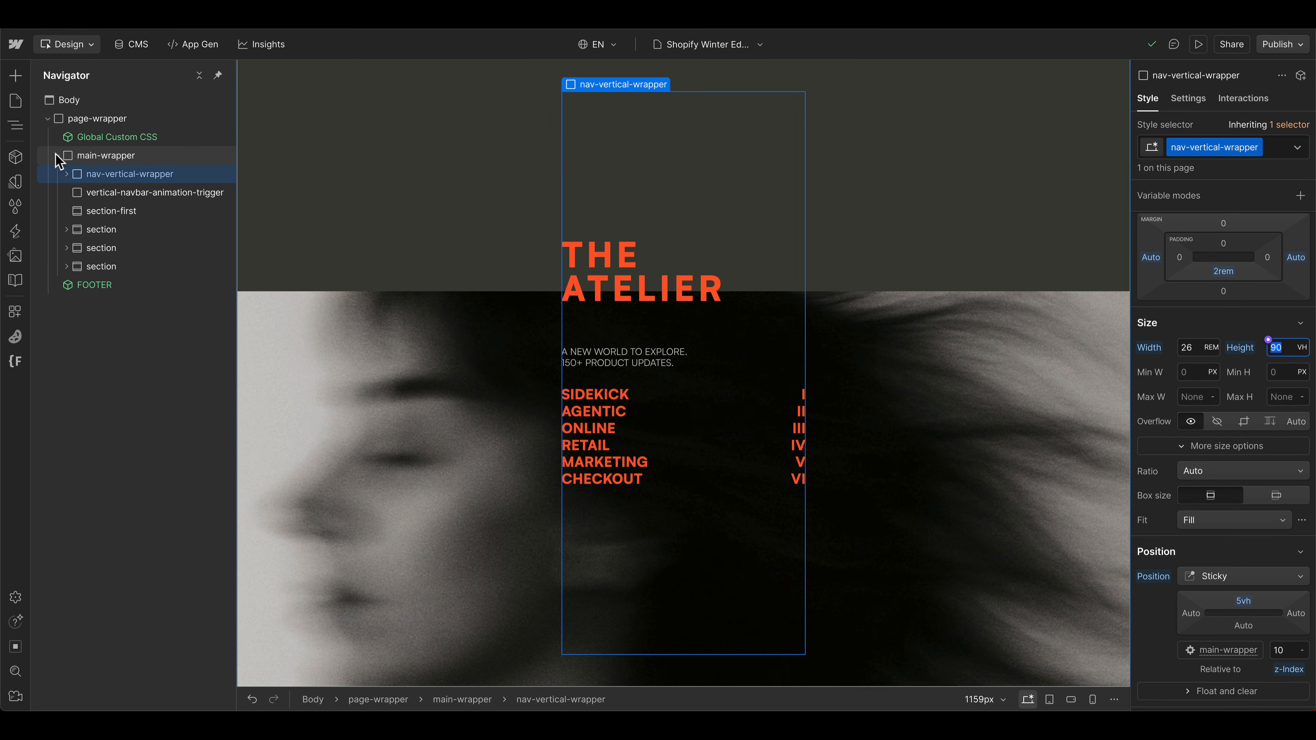
# - Collapse main-wrapper, scroll the canvas to the footer with the navbar pinned, and select nav-component
pyautogui.click(57, 156)
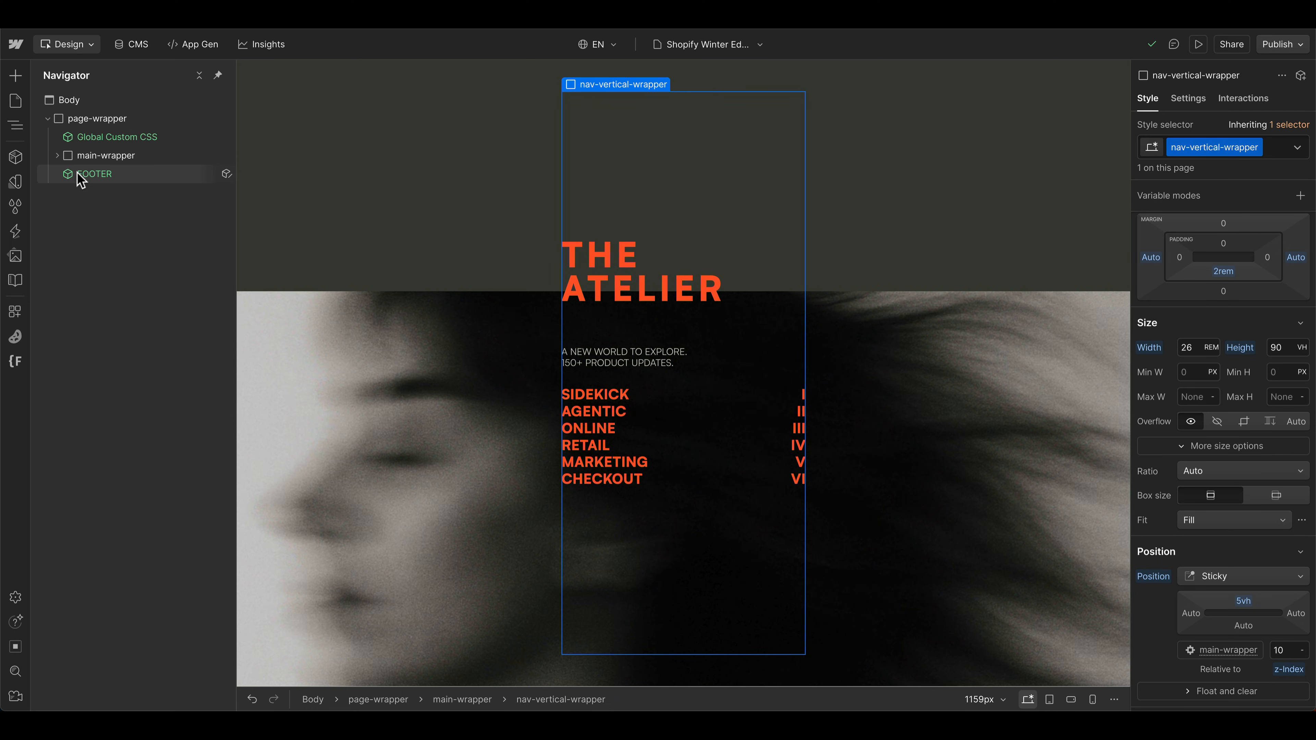
pyautogui.scroll(-3)
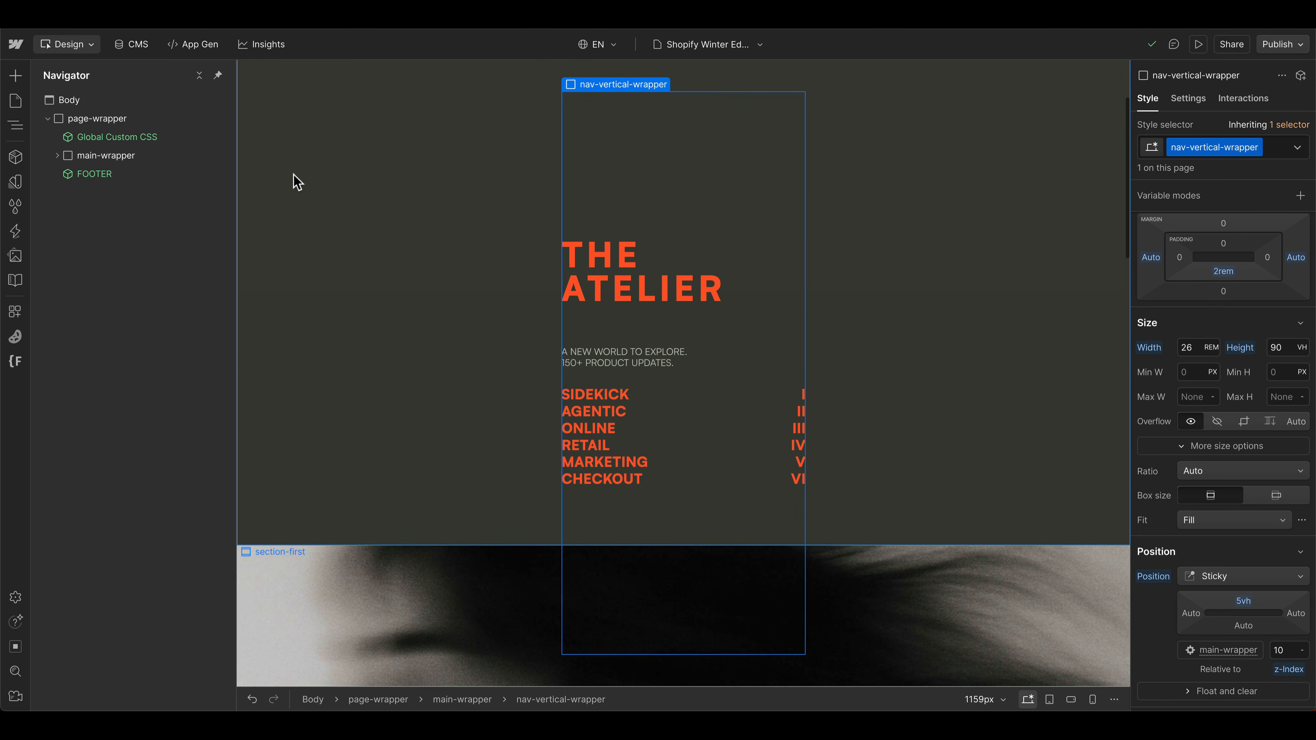
pyautogui.scroll(-3)
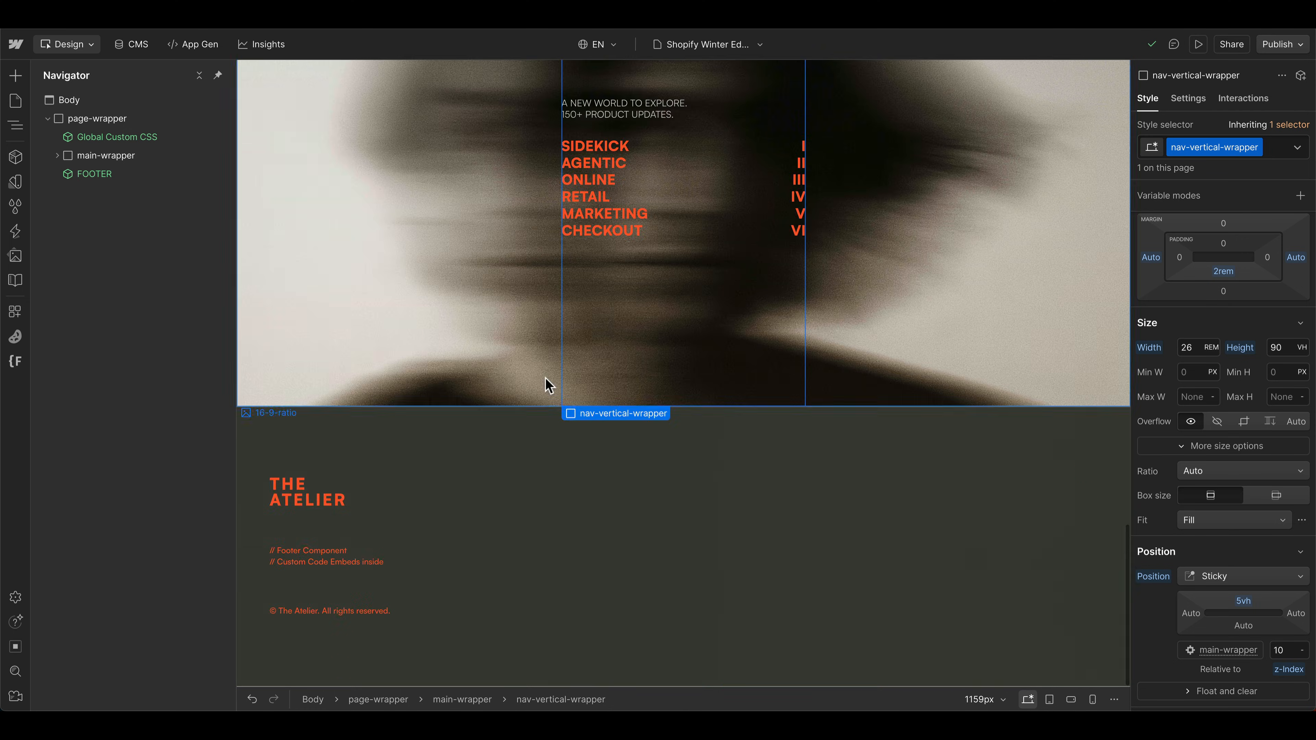
pyautogui.click(131, 192)
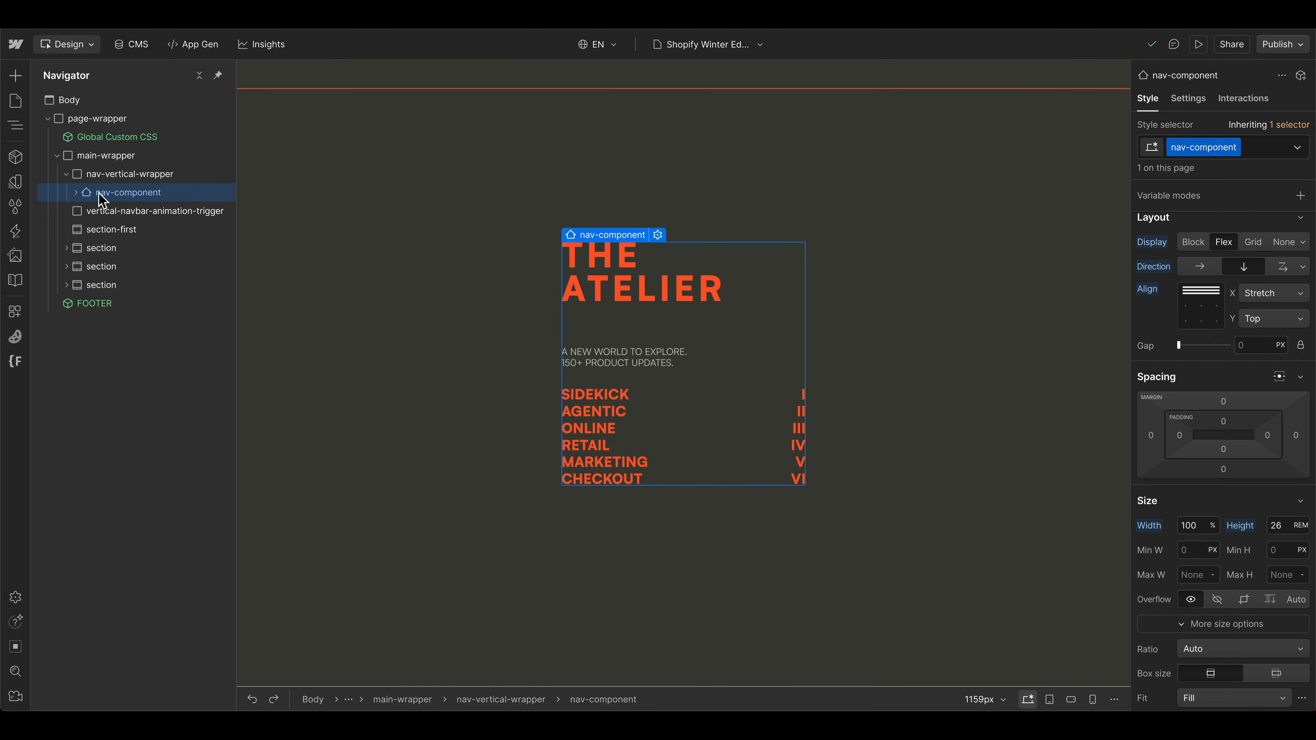
# - Check nav-link-wrapper's bottom alignment, then select nav-component and set its height to 26 rem
pyautogui.click(75, 191)
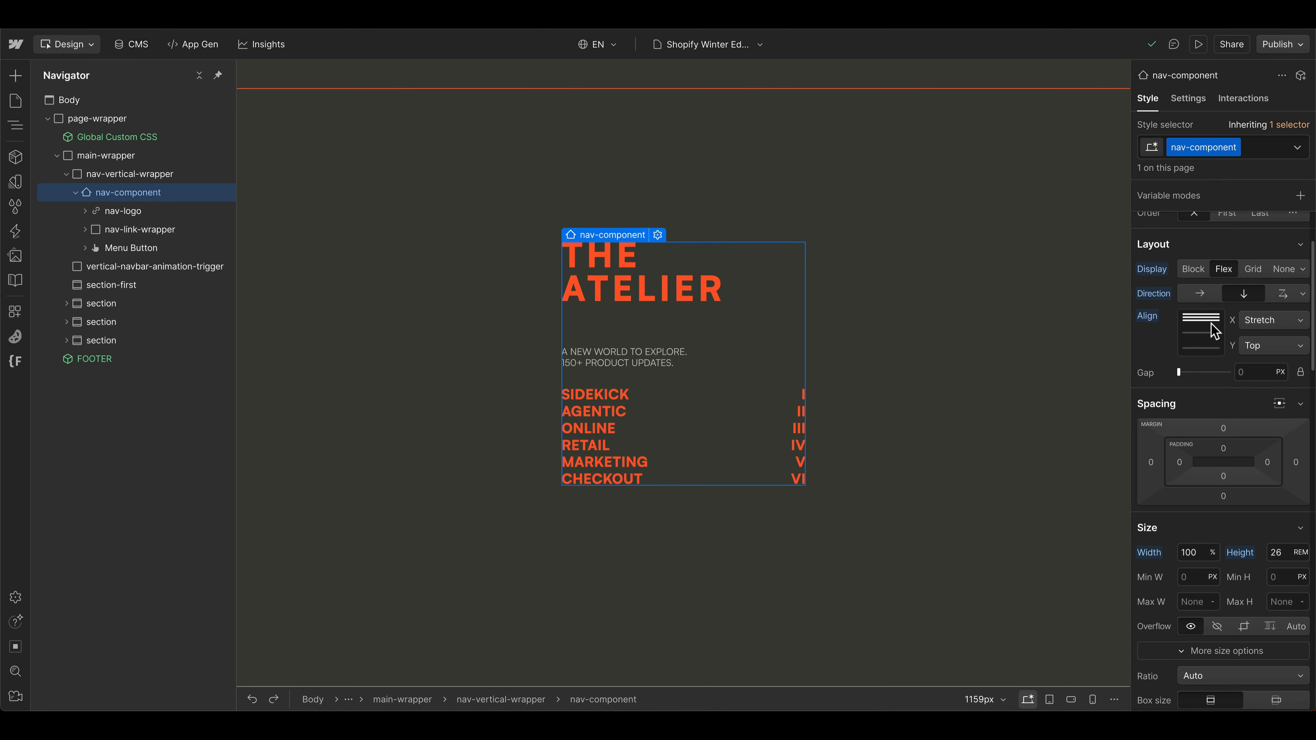
pyautogui.scroll(-3)
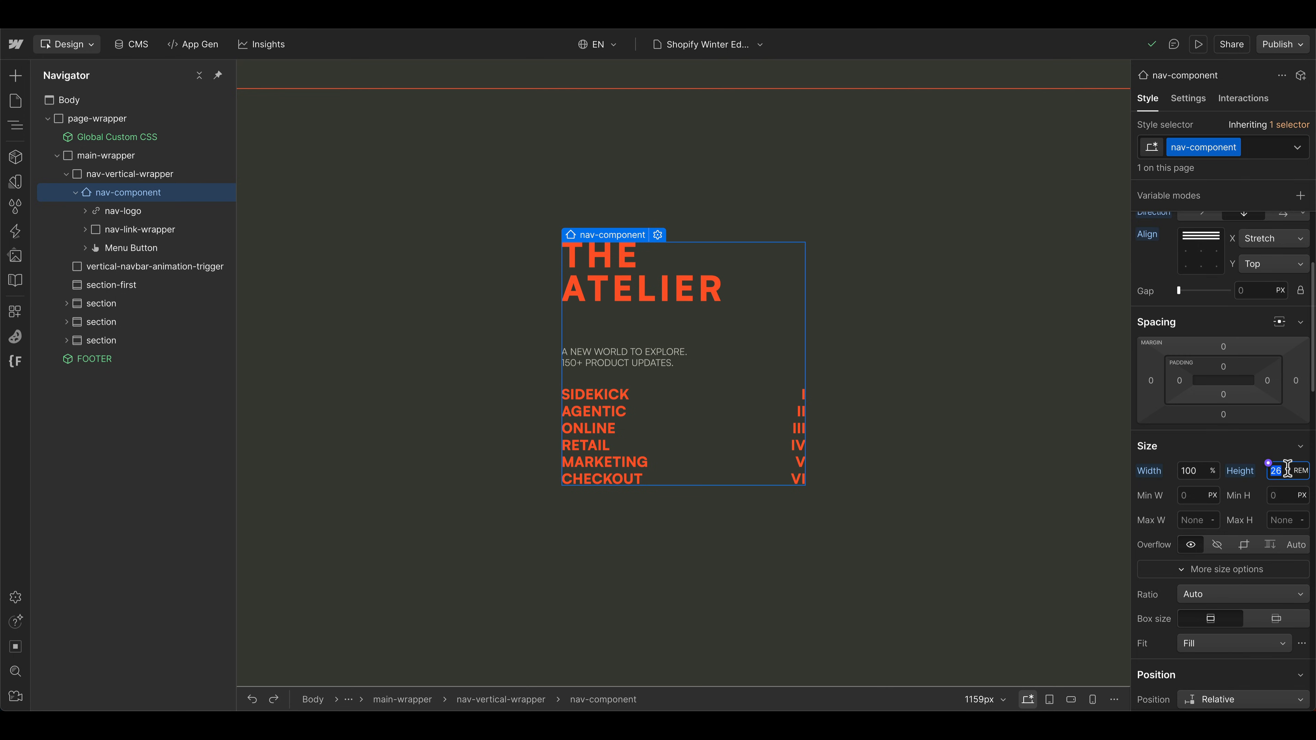
pyautogui.write('33')
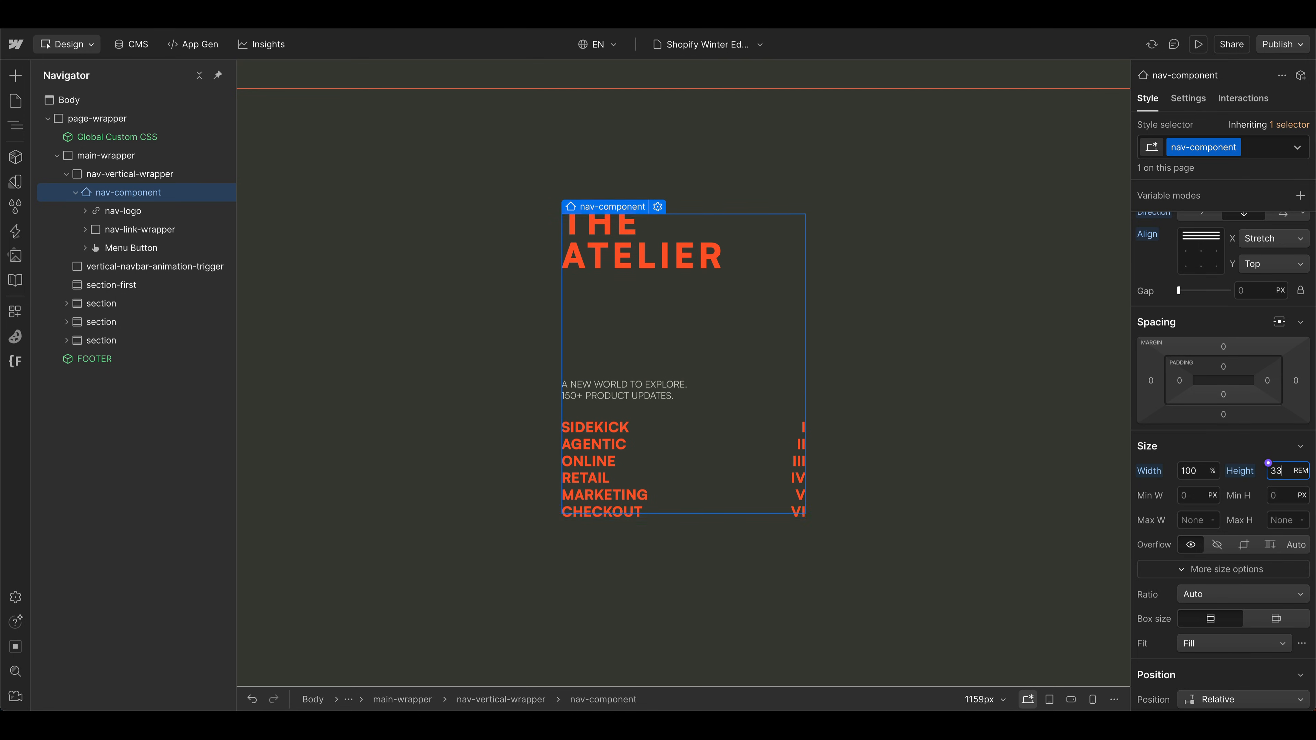
pyautogui.write('100')
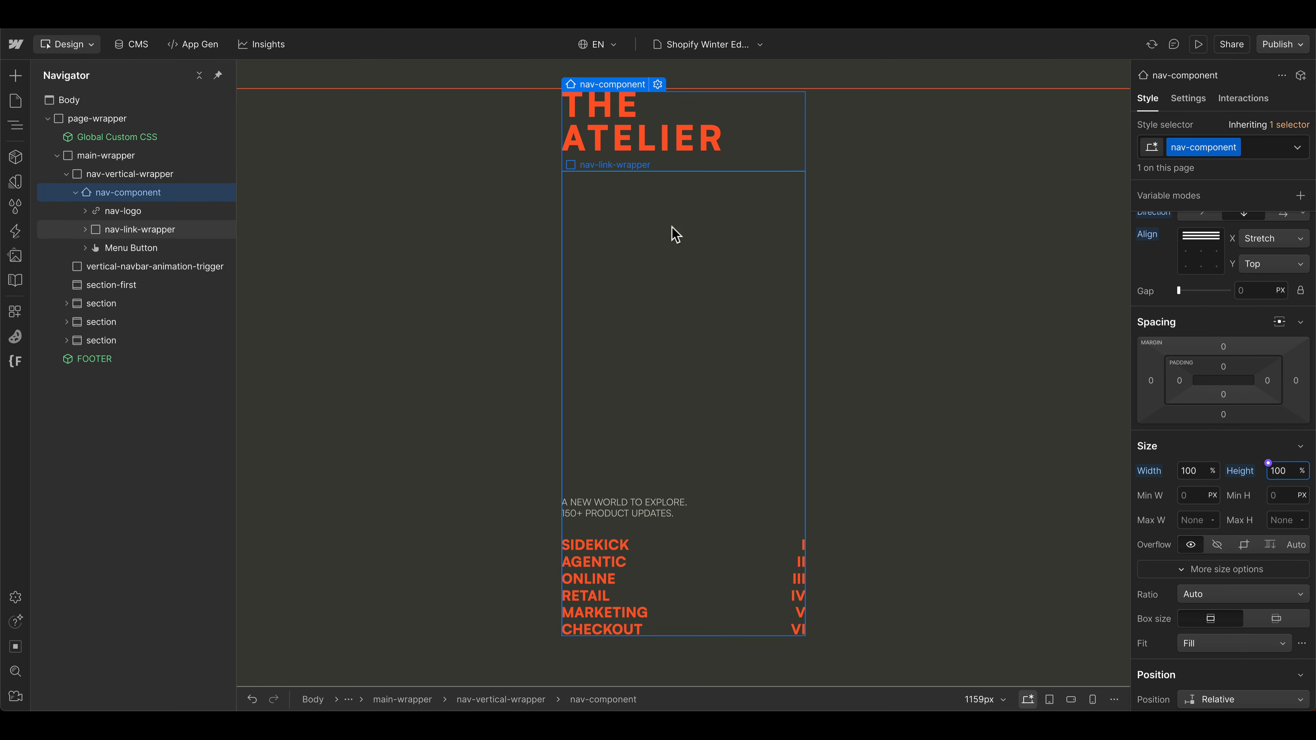
pyautogui.click(140, 229)
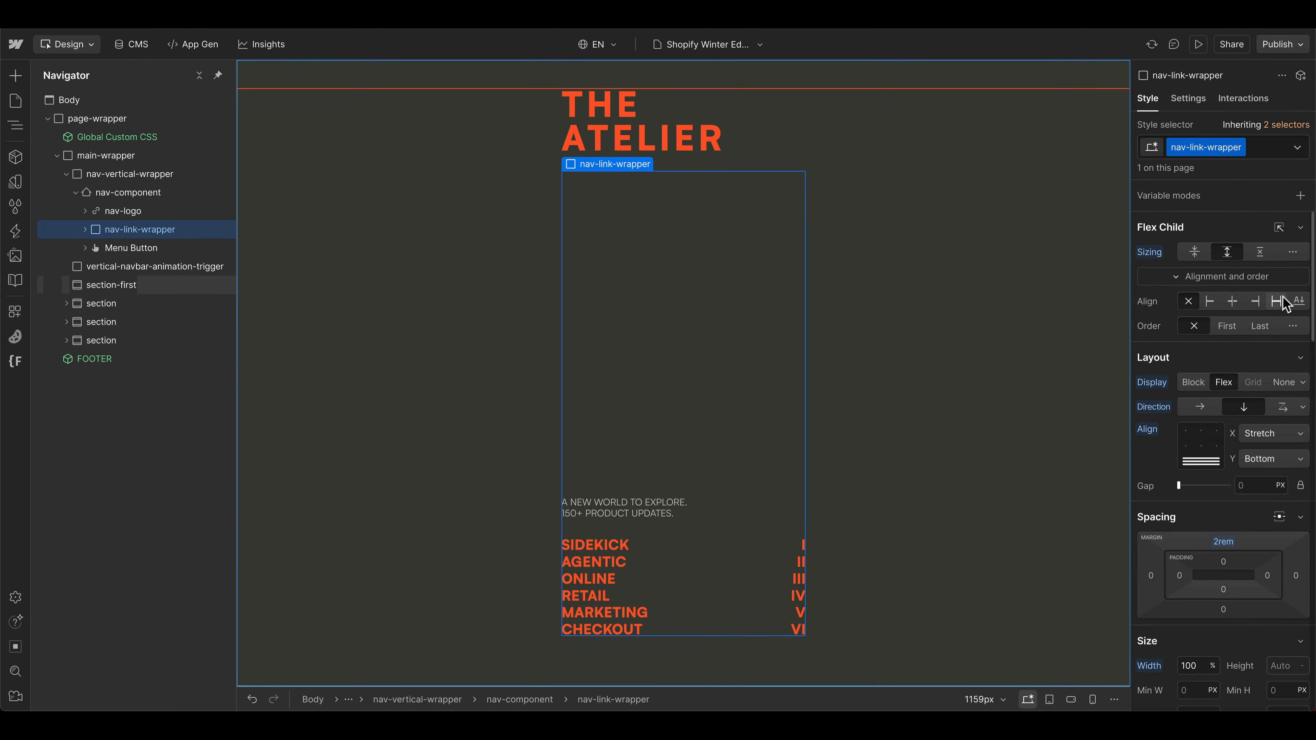
pyautogui.moveTo(1226, 252)
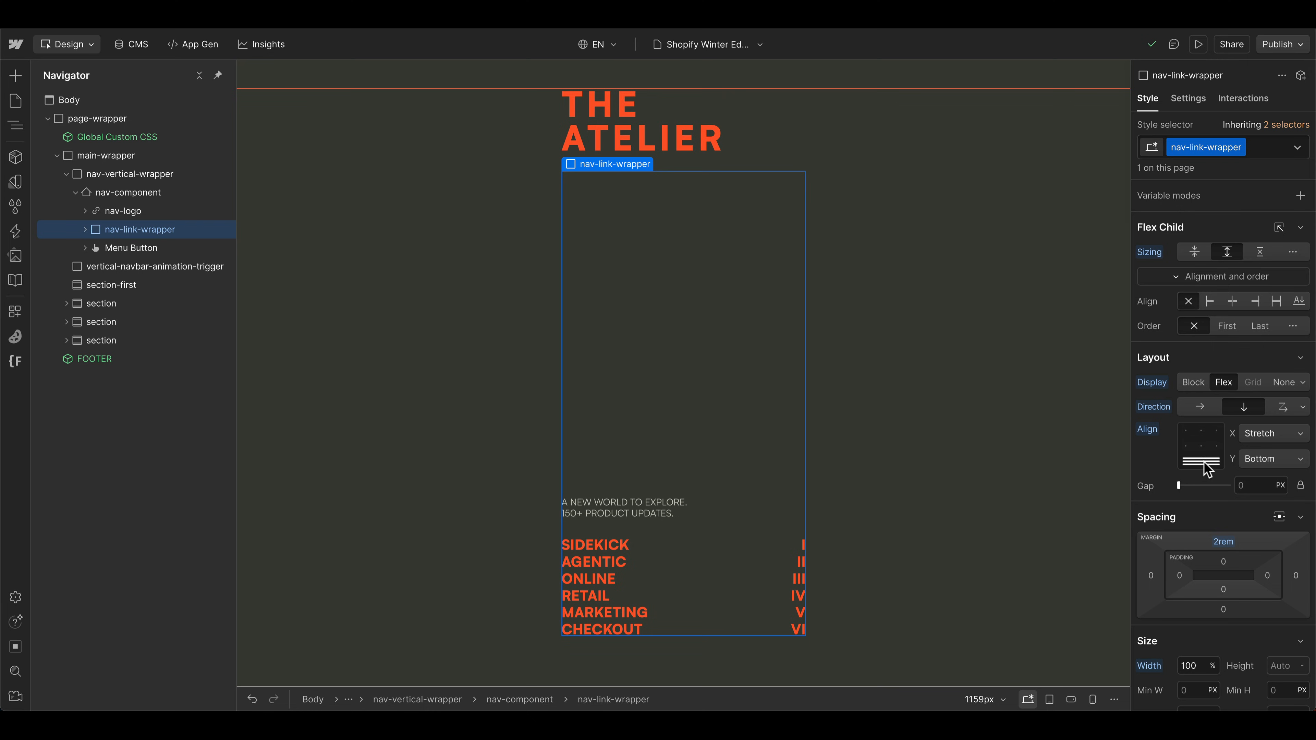
pyautogui.moveTo(671, 596)
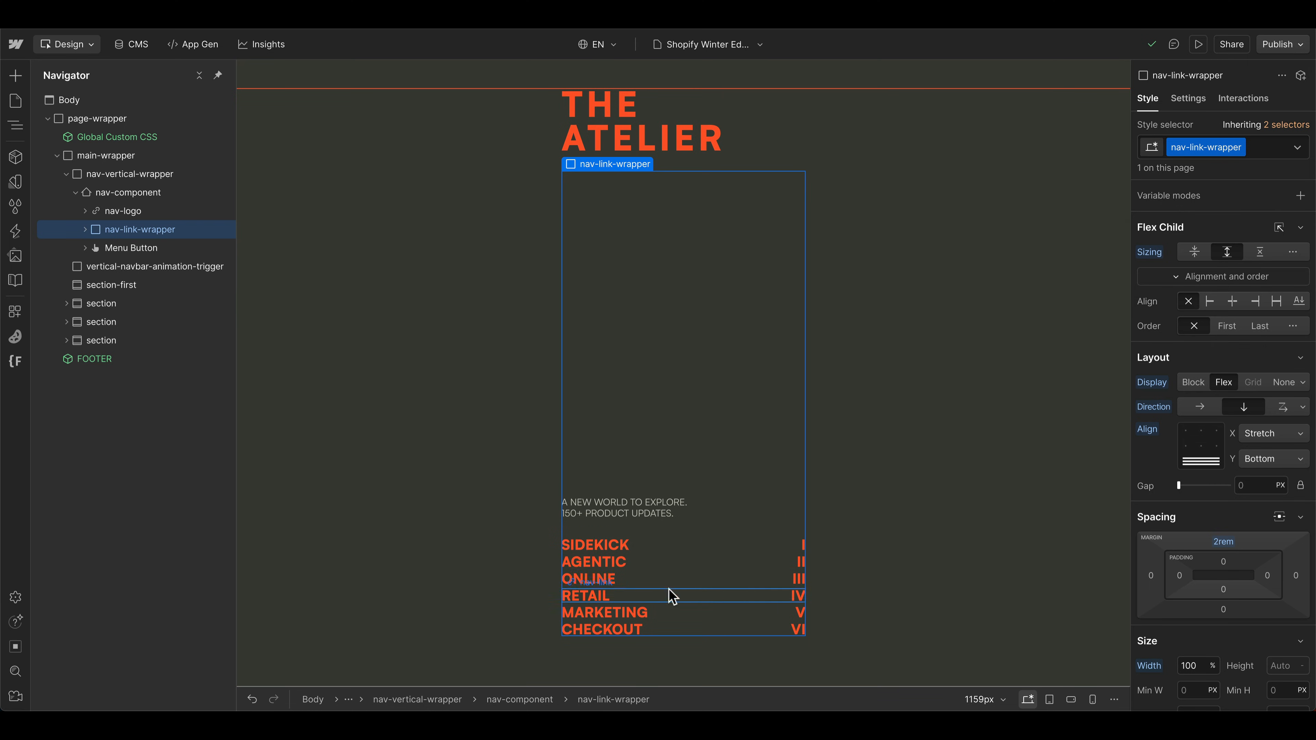
pyautogui.moveTo(583, 485)
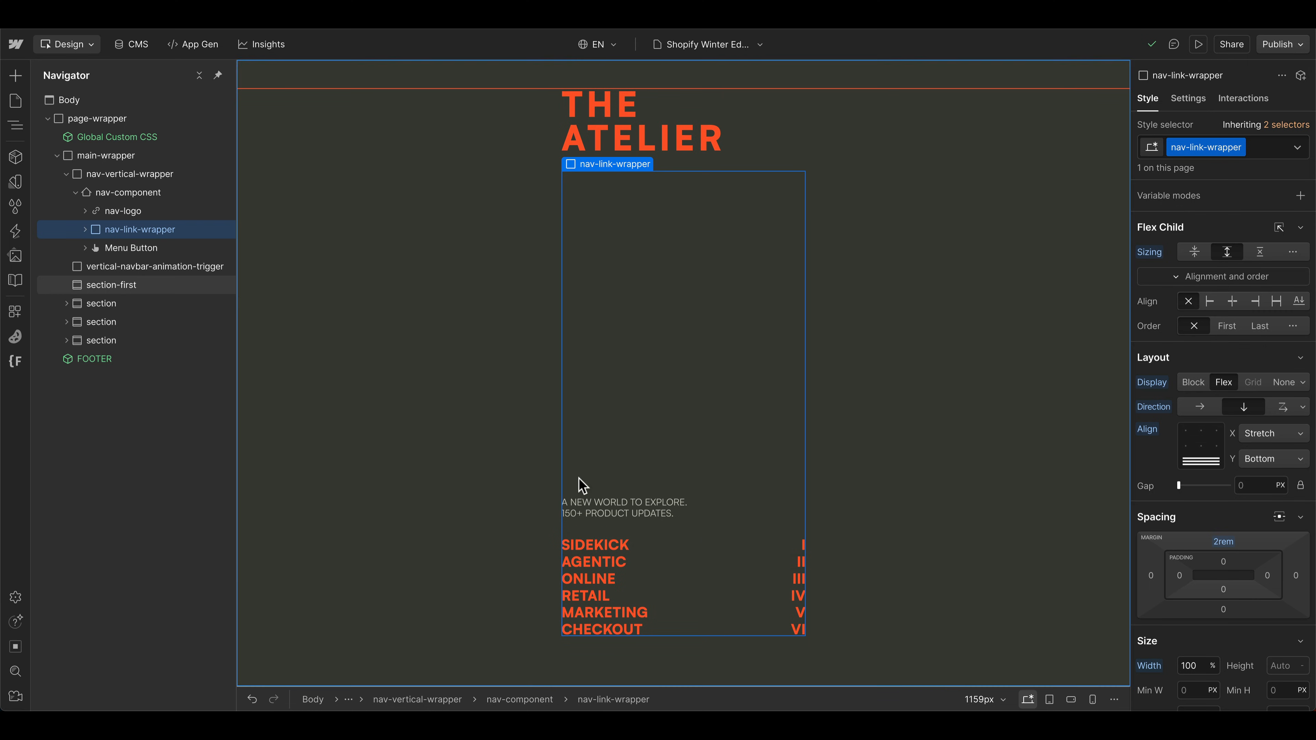
pyautogui.moveTo(313, 575)
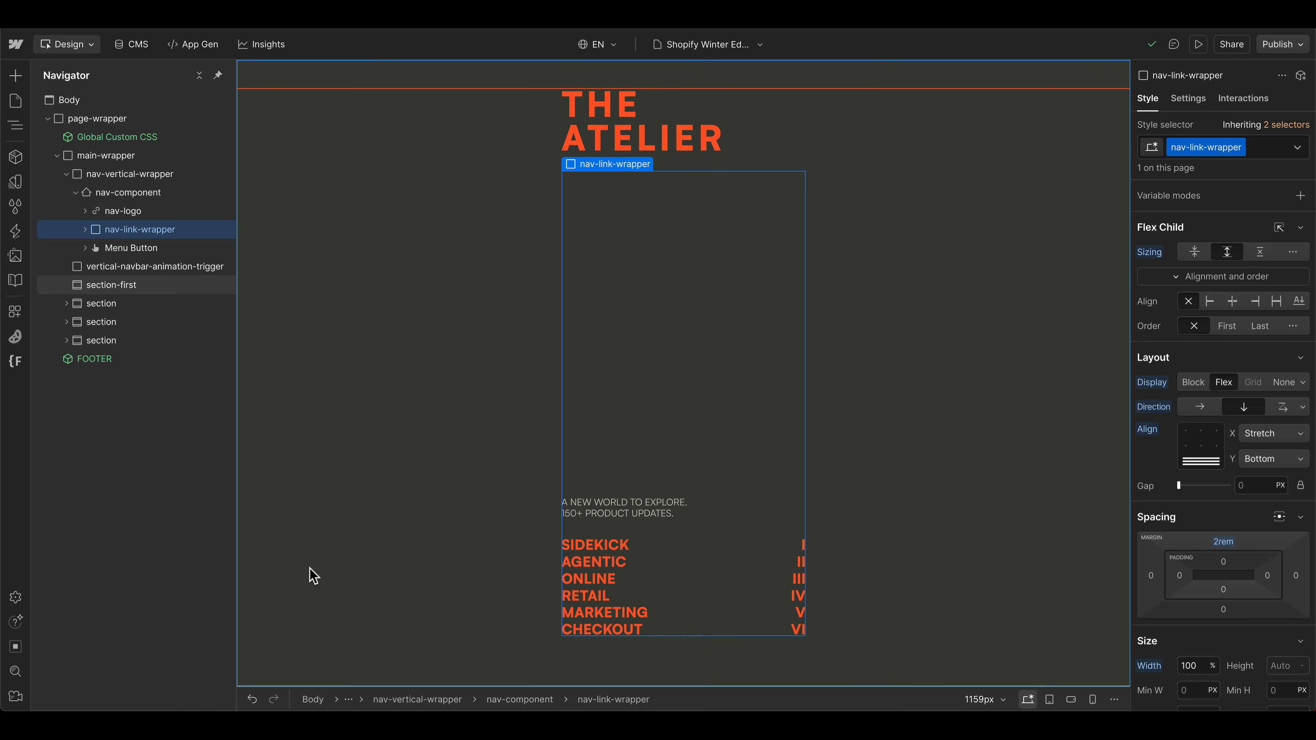
pyautogui.click(129, 192)
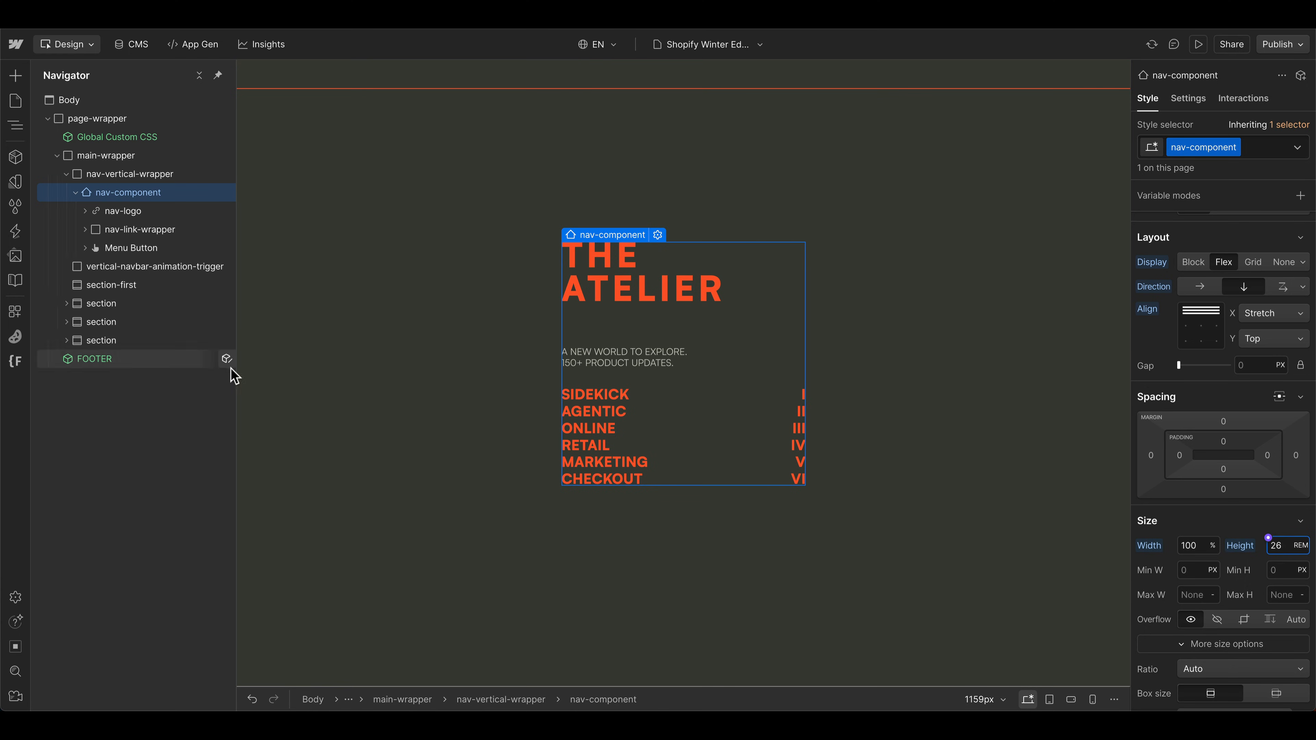
pyautogui.moveTo(219, 463)
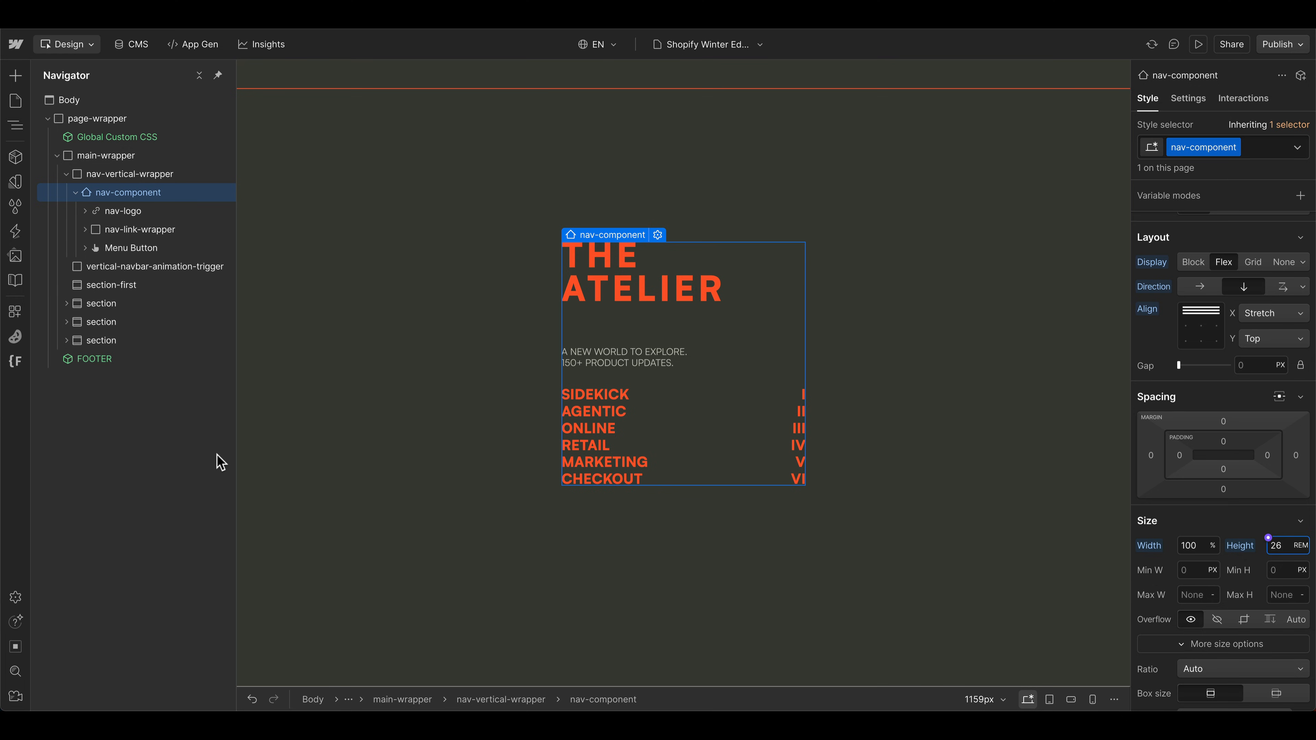
pyautogui.moveTo(680, 394)
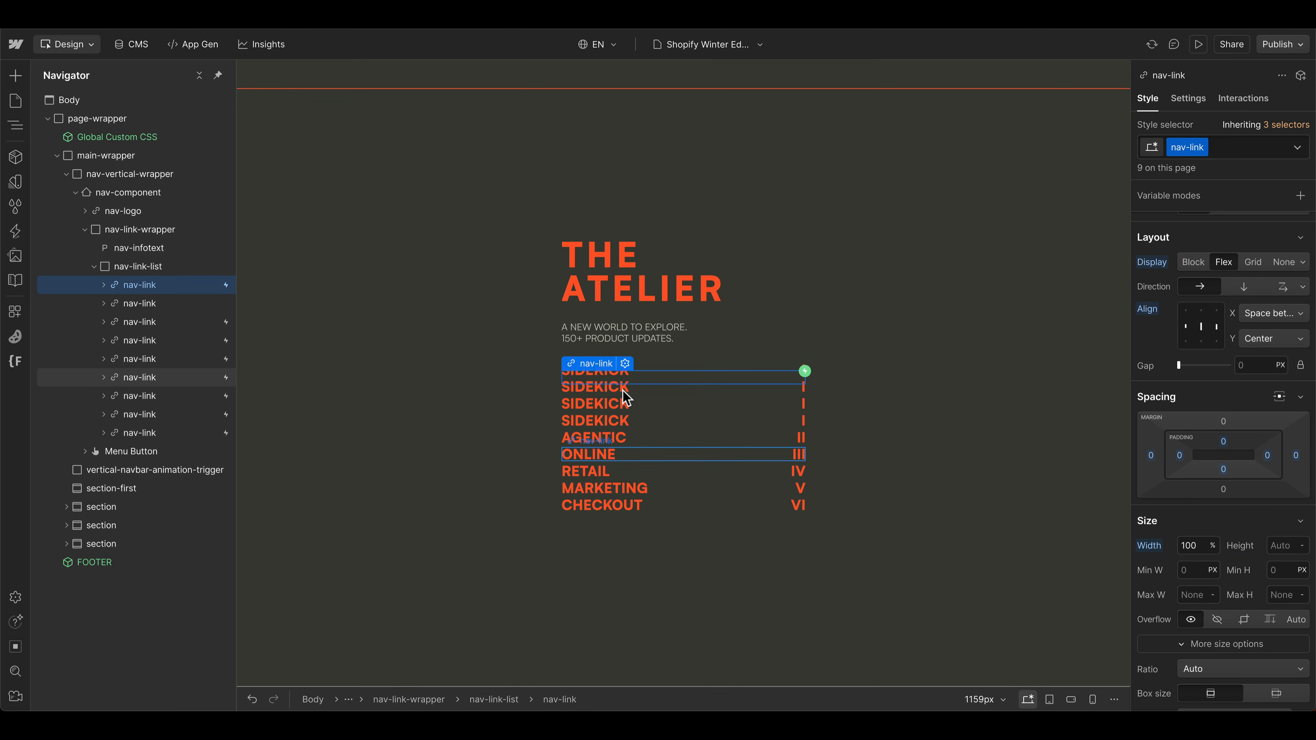
pyautogui.click(130, 192)
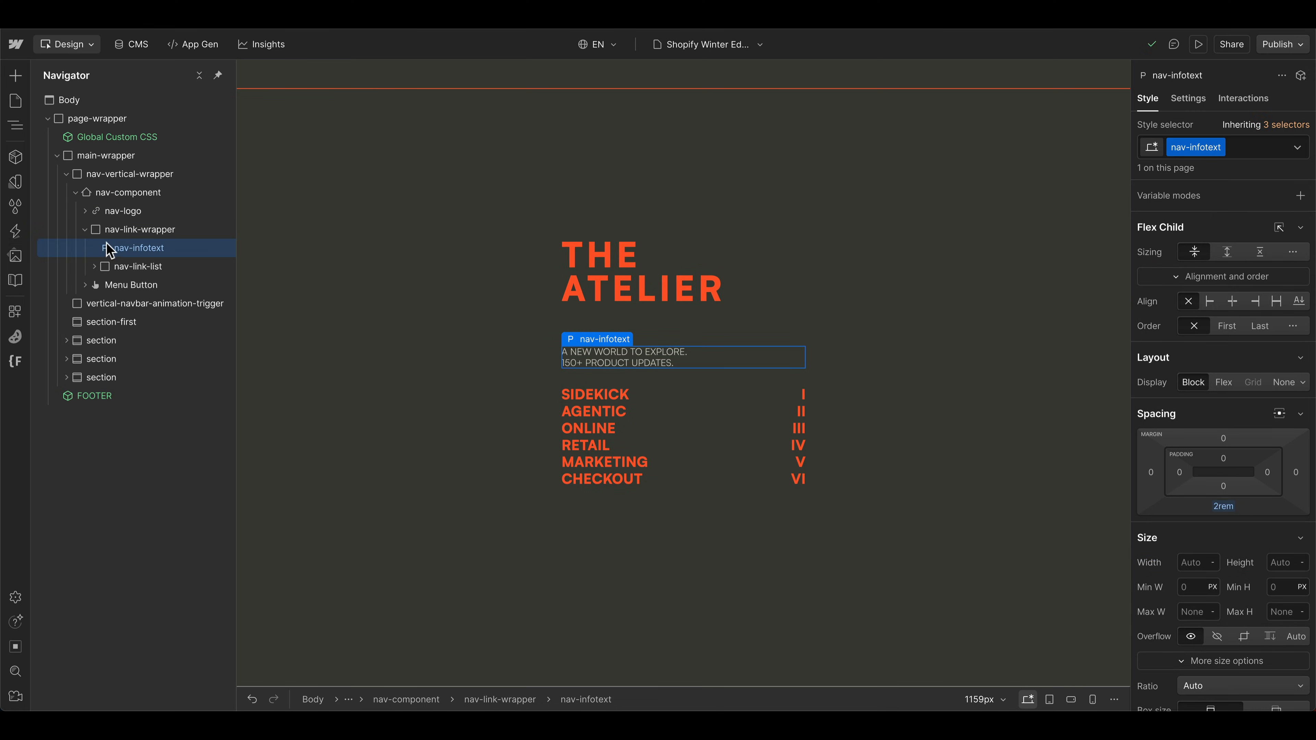
pyautogui.click(124, 210)
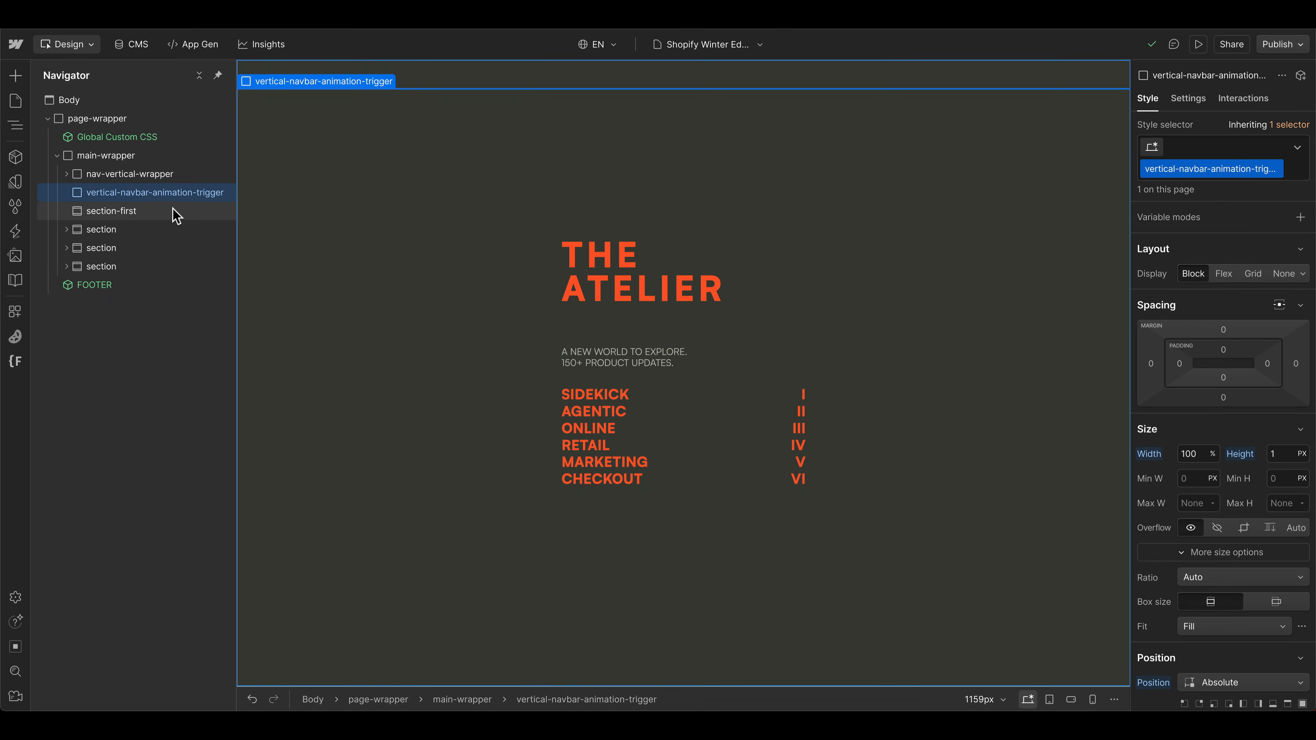
# - Compare the first section's spacing and offset the animation trigger element 1.5 rem from the top
pyautogui.click(112, 211)
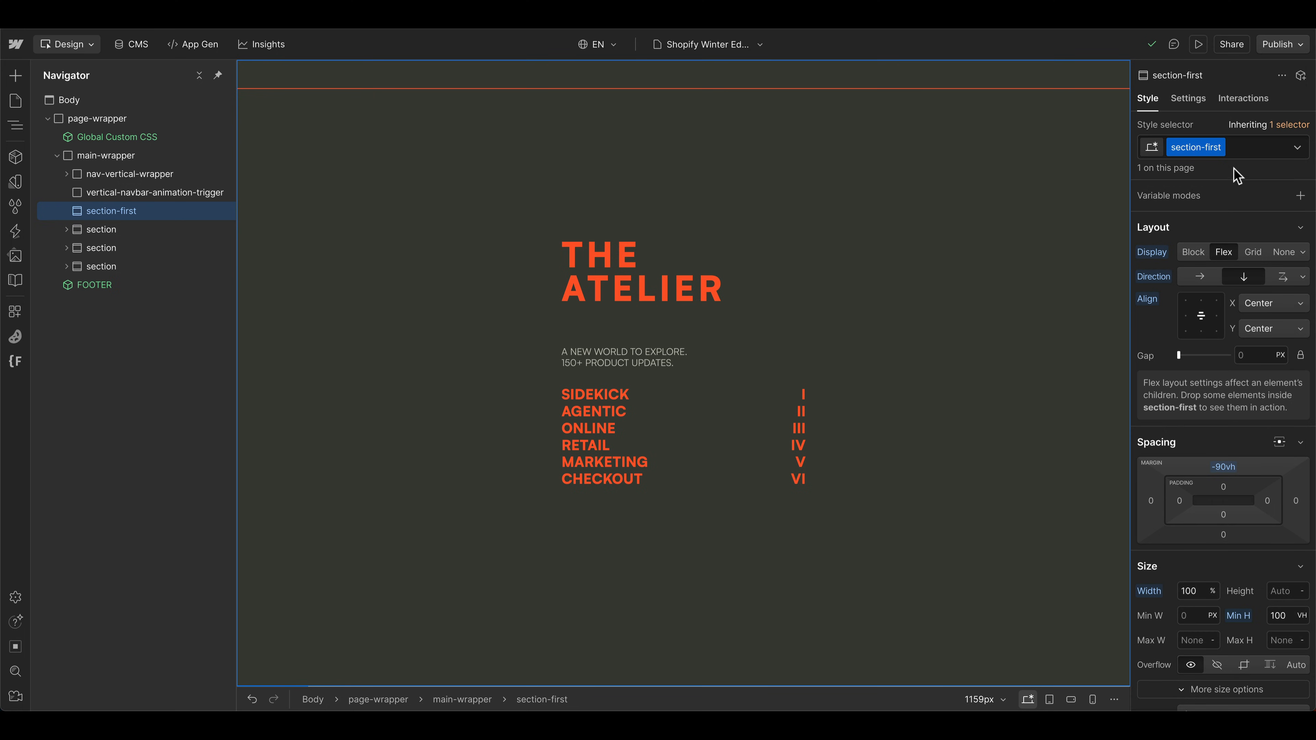
pyautogui.click(154, 194)
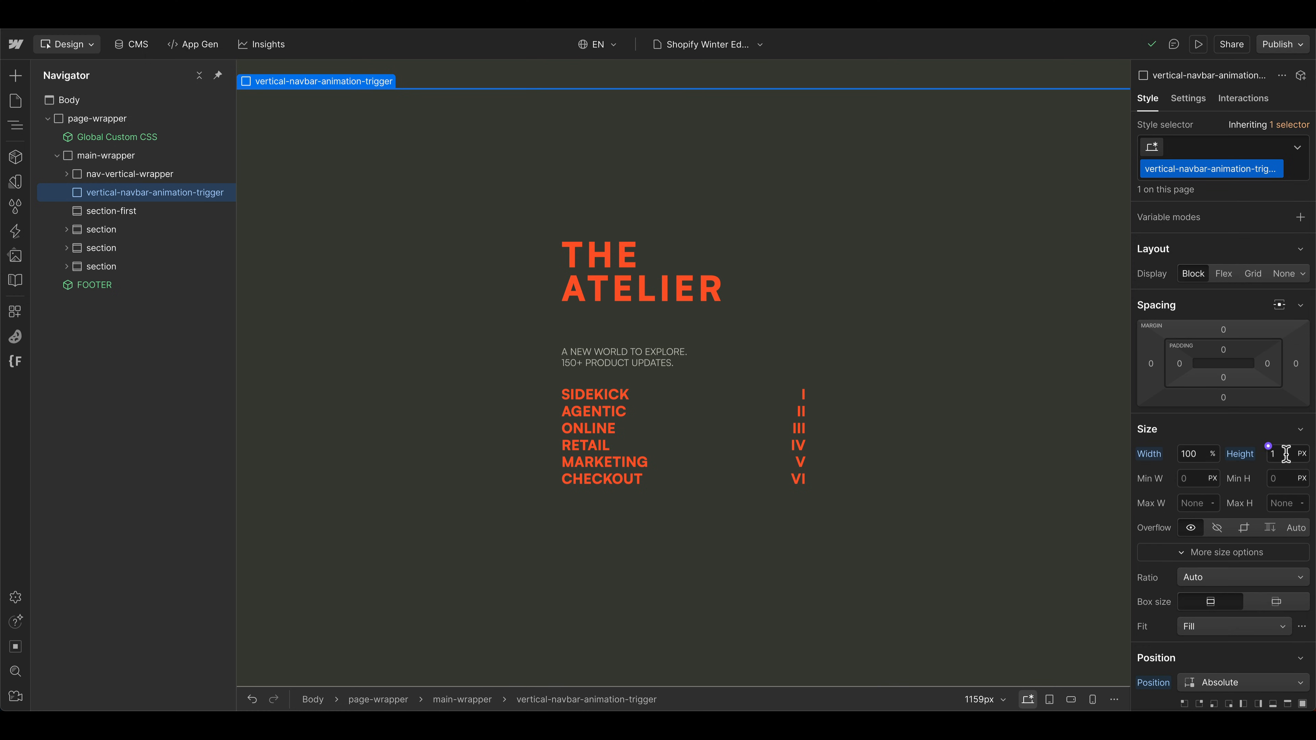
pyautogui.scroll(-3)
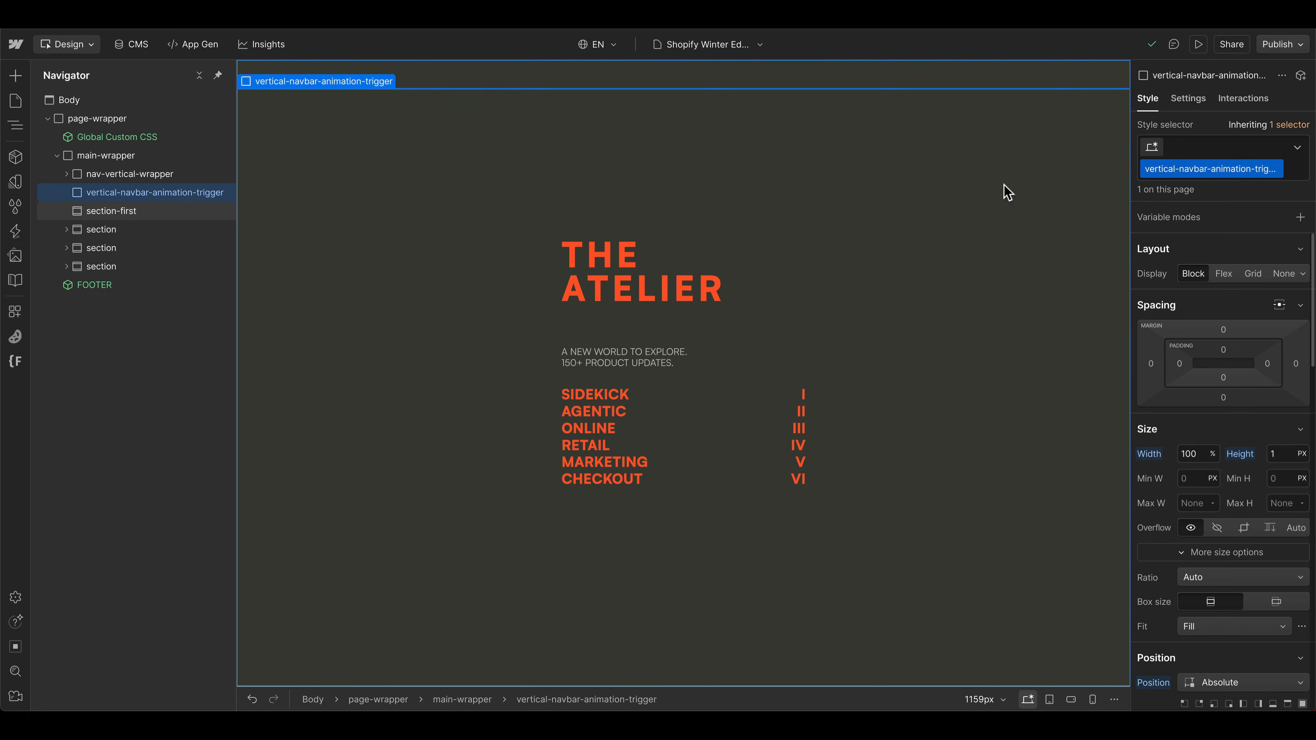
pyautogui.click(111, 211)
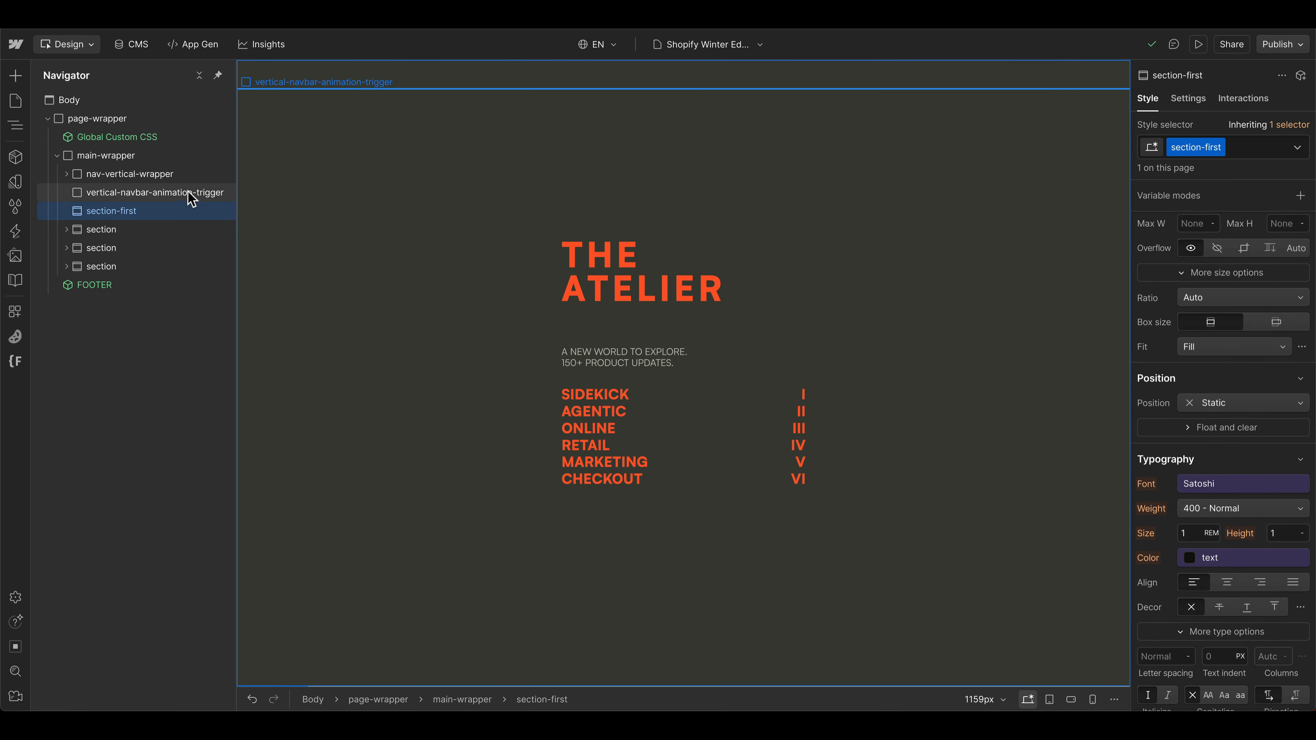
# - Create a scroll-triggered interaction on vertical-navbar-animation-trigger from the Interactions panel
pyautogui.click(154, 192)
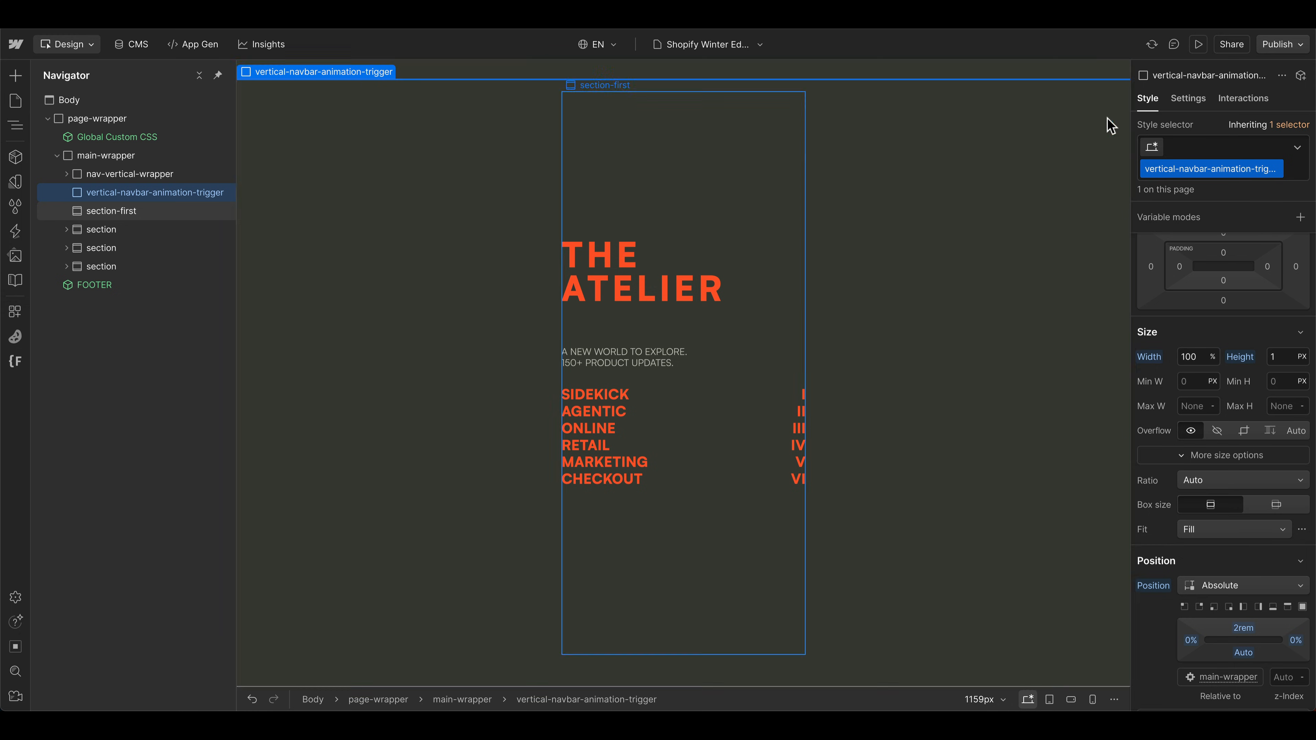
pyautogui.moveTo(1249, 632)
pyautogui.write('1.5')
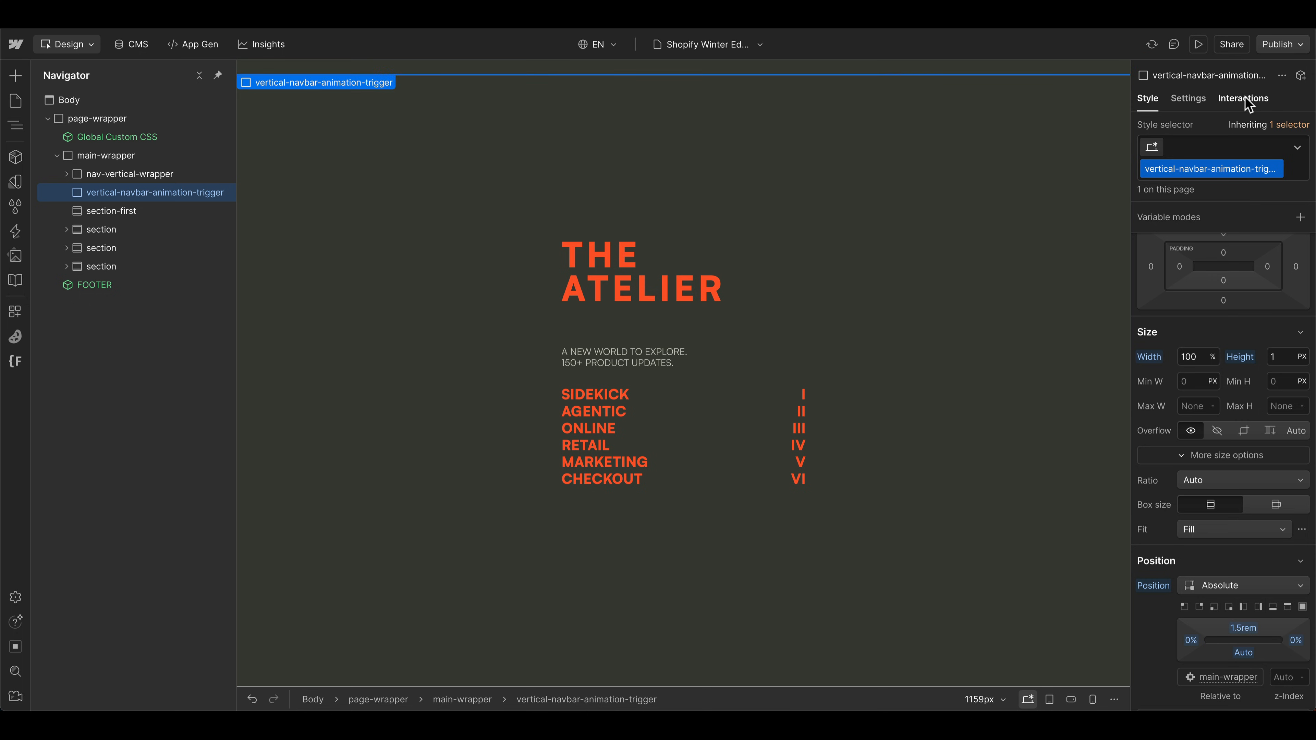
pyautogui.click(1244, 98)
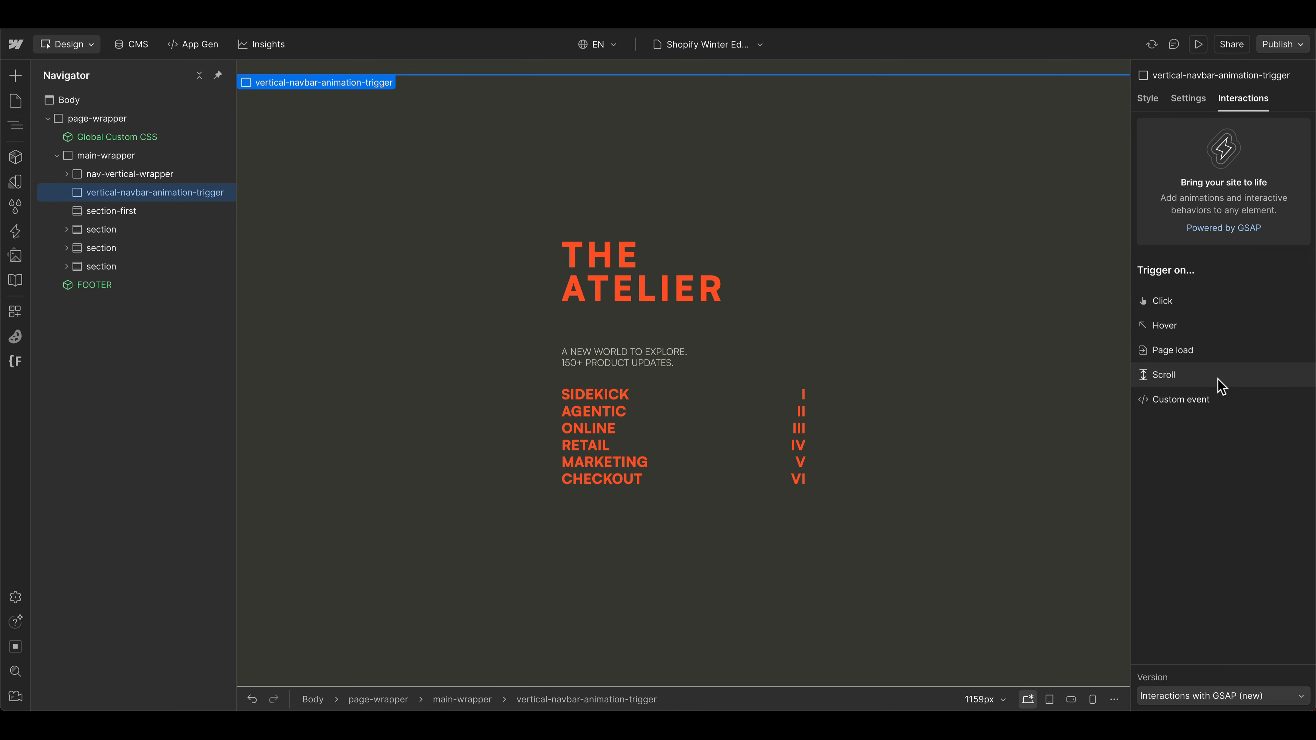
pyautogui.click(1164, 375)
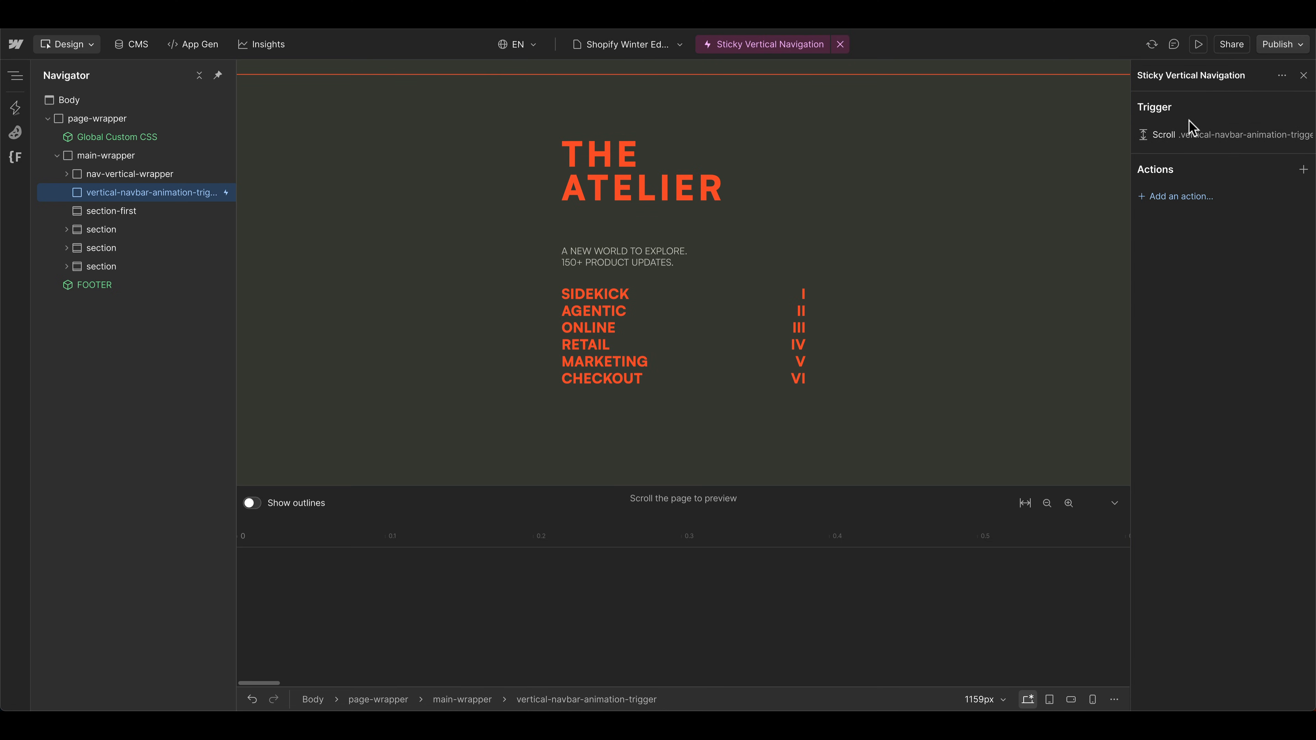
# - In the scroll trigger's advanced settings, turn off clamping of the start and end values
pyautogui.click(1222, 134)
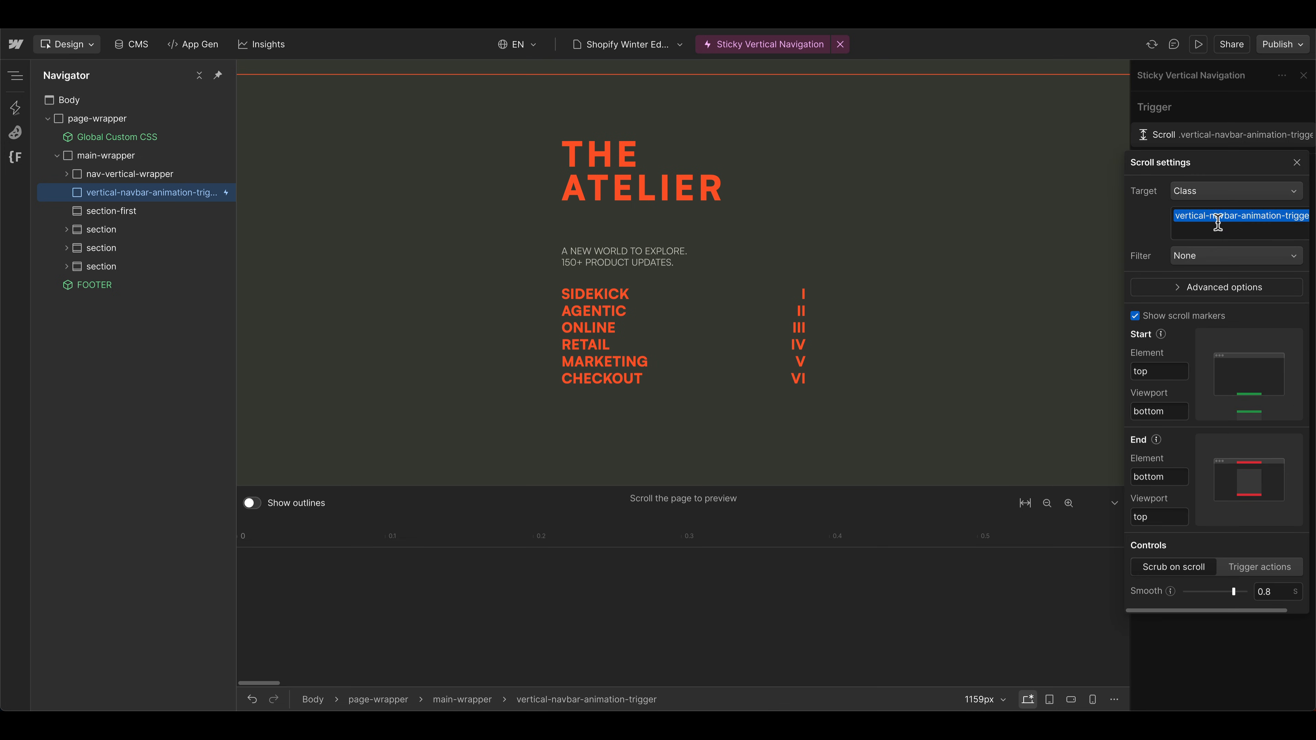
pyautogui.moveTo(1044, 102)
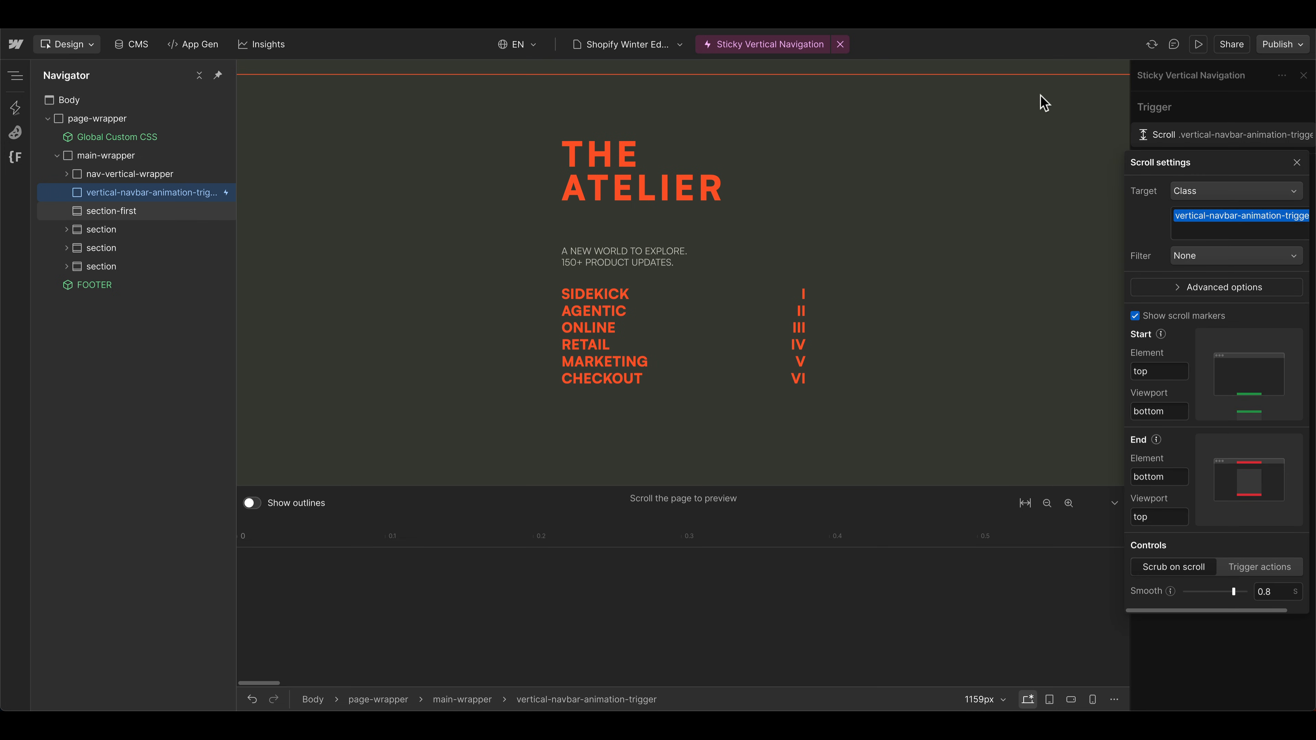
pyautogui.moveTo(1217, 288)
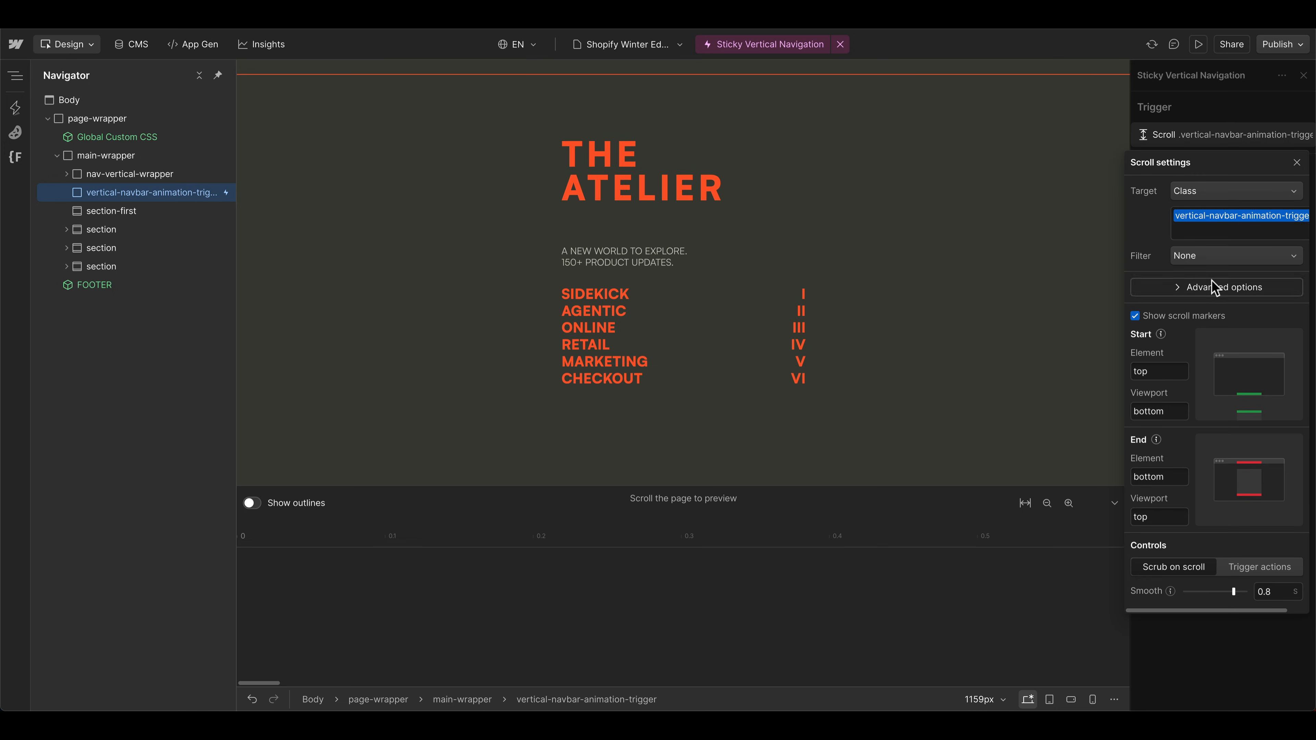
pyautogui.click(1228, 287)
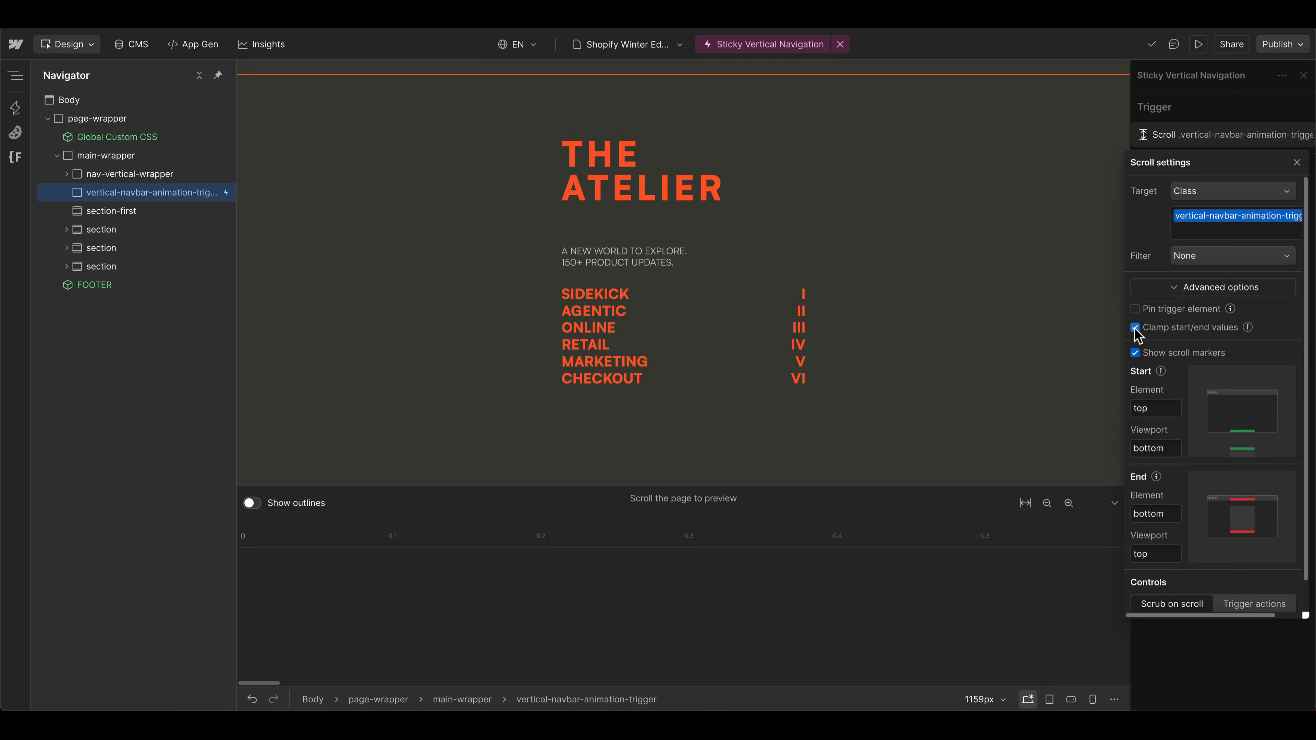
pyautogui.click(1136, 328)
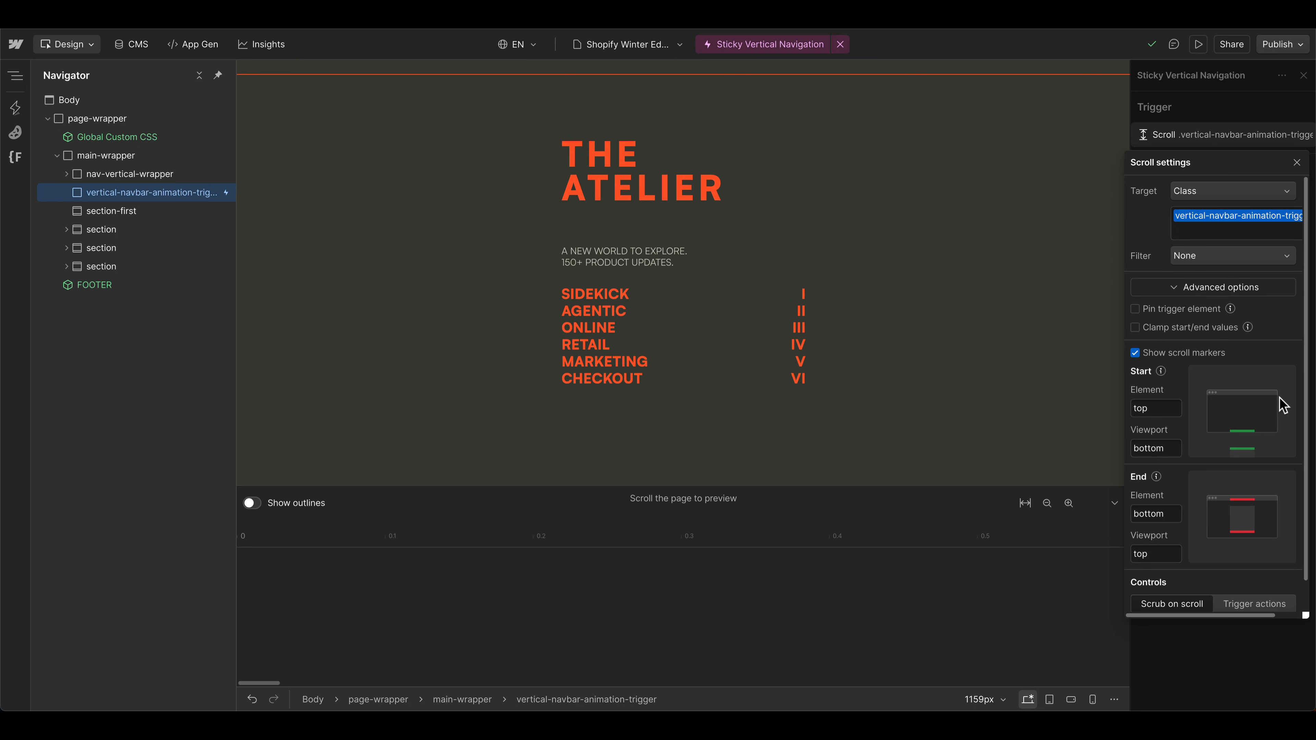
pyautogui.moveTo(1168, 498)
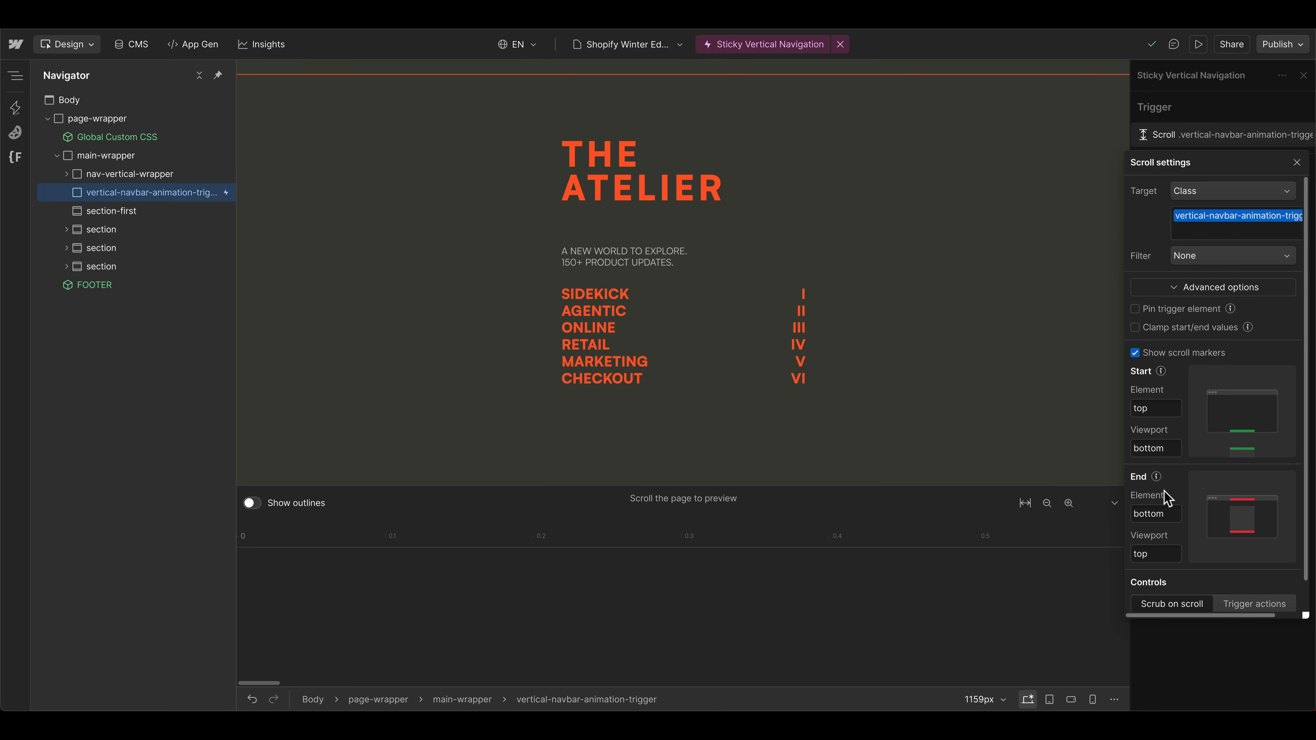
pyautogui.moveTo(1214, 574)
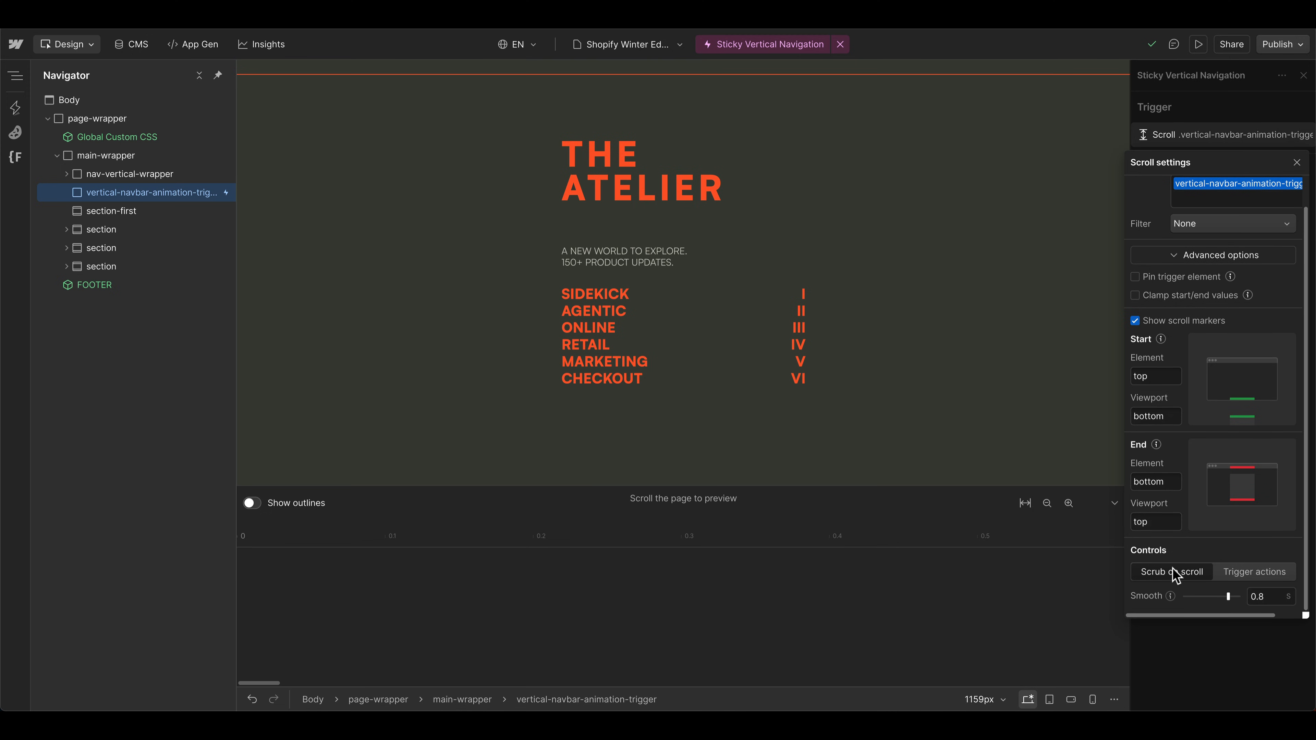
pyautogui.moveTo(1254, 572)
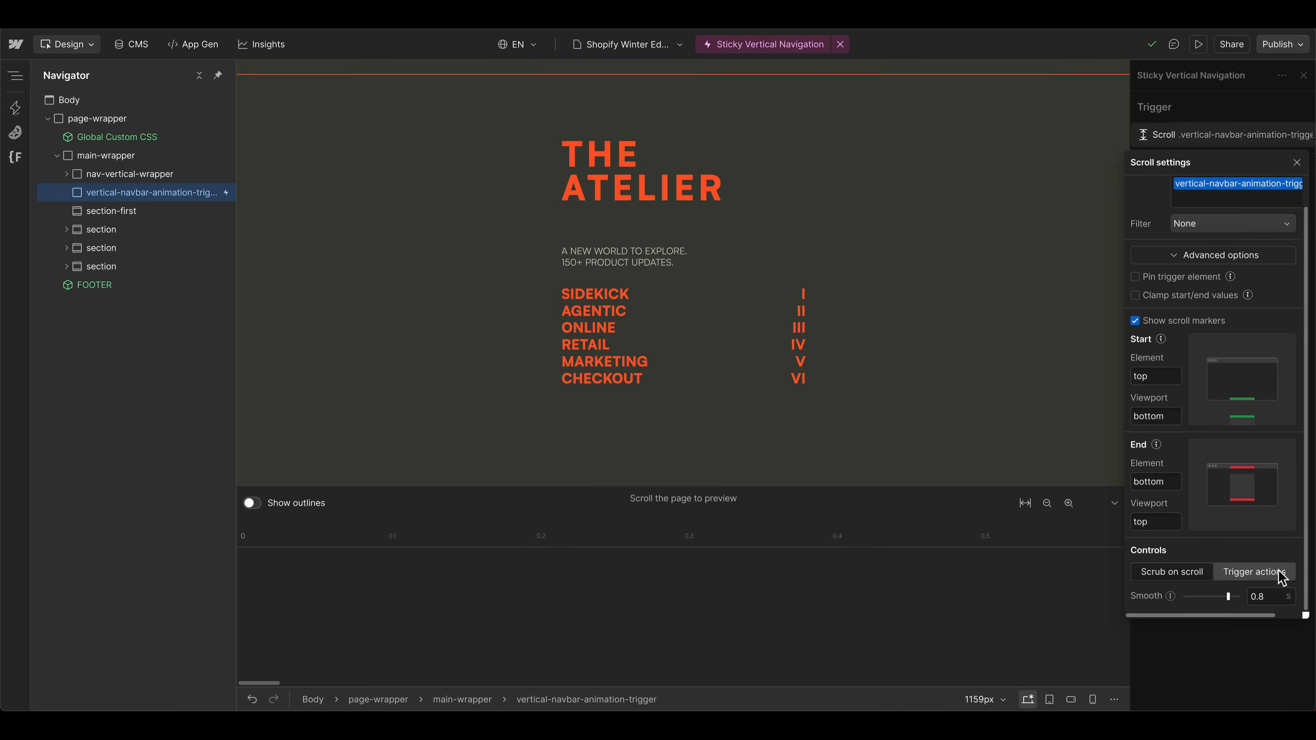
# - Switch to trigger actions with Reverse on enter and Play on leave
pyautogui.click(1254, 572)
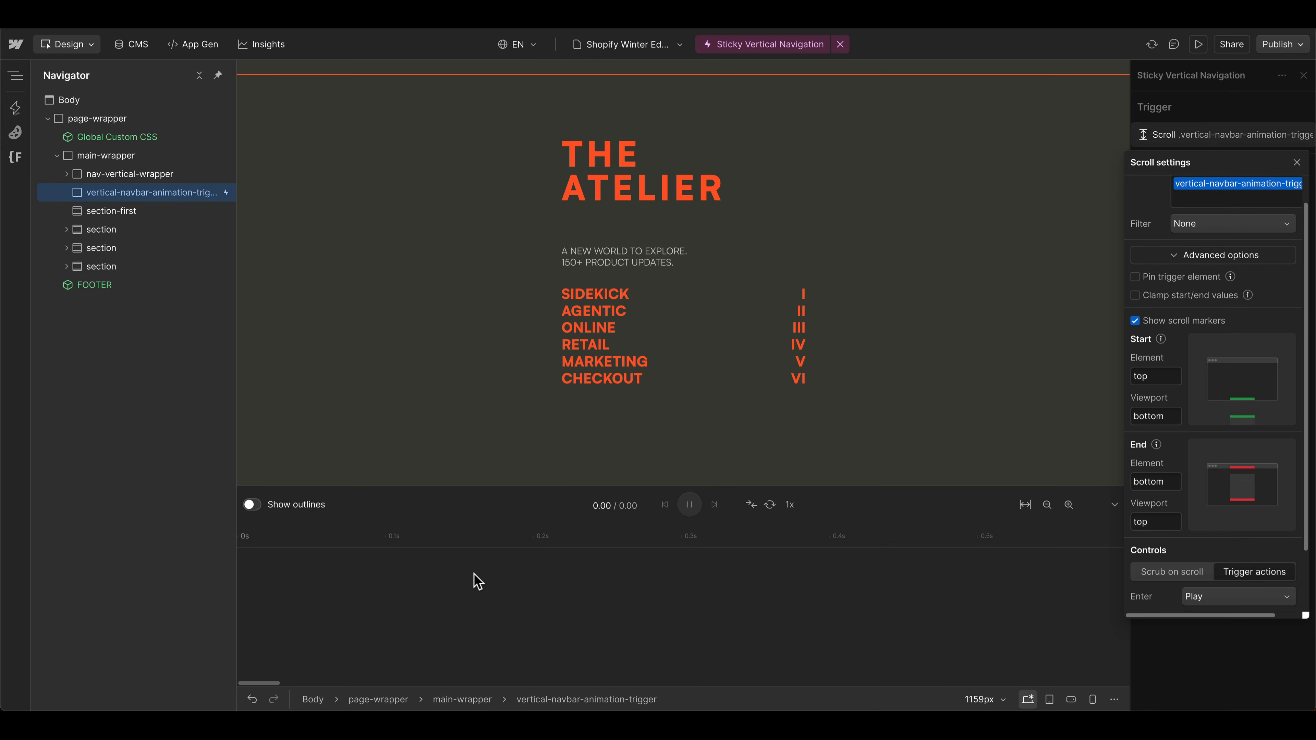
pyautogui.moveTo(1201, 545)
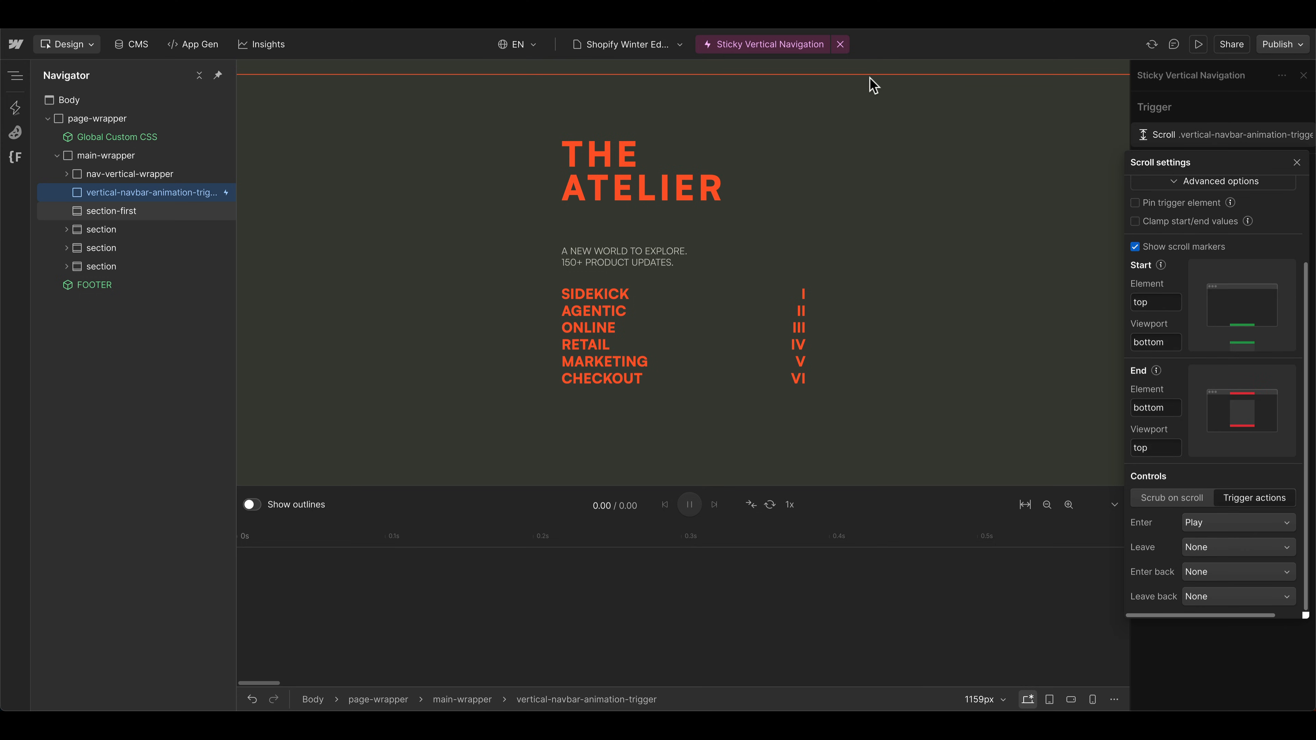
pyautogui.moveTo(839, 139)
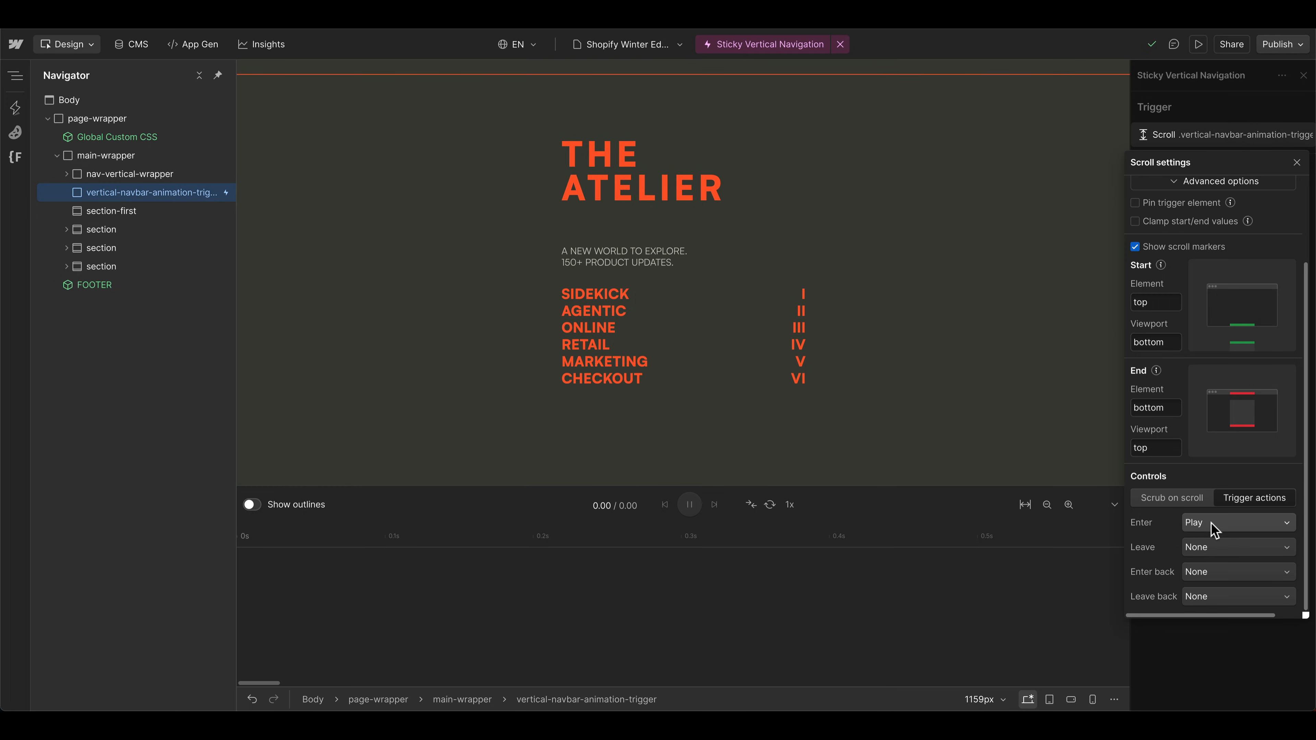
pyautogui.click(1237, 523)
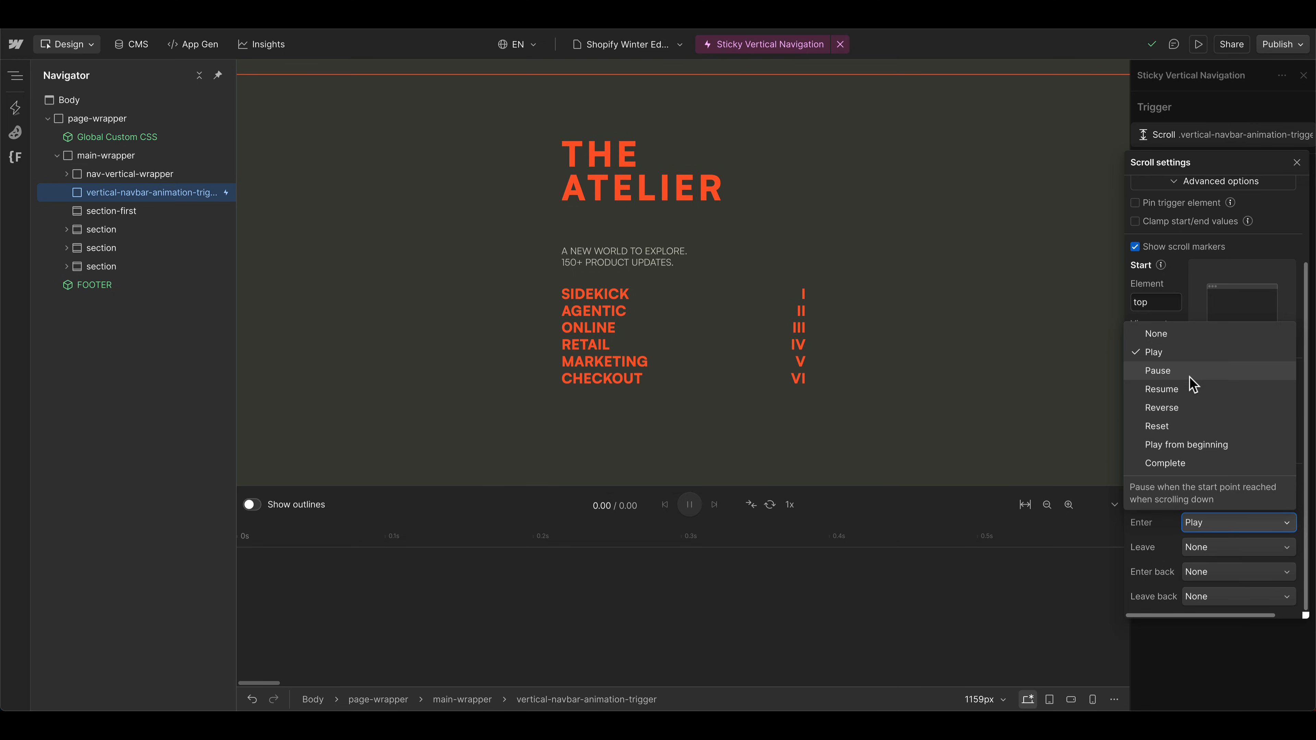
pyautogui.click(1162, 408)
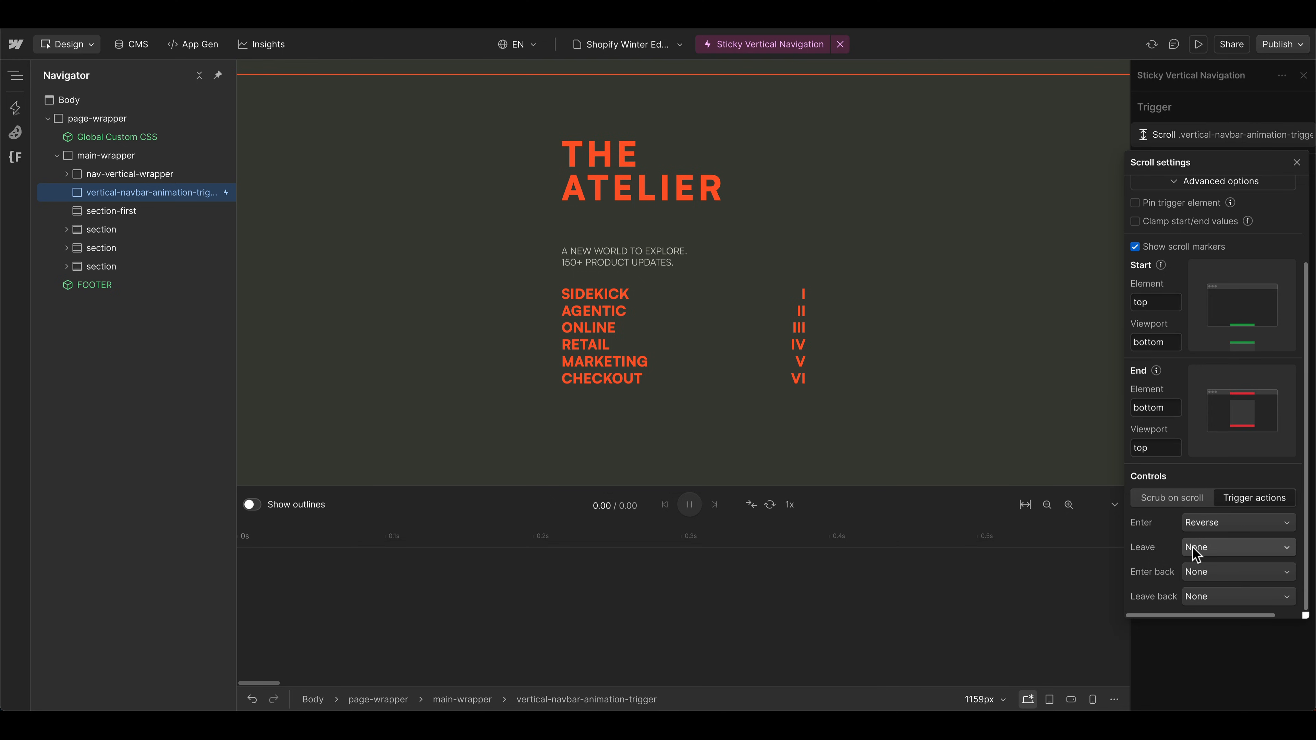
pyautogui.moveTo(914, 137)
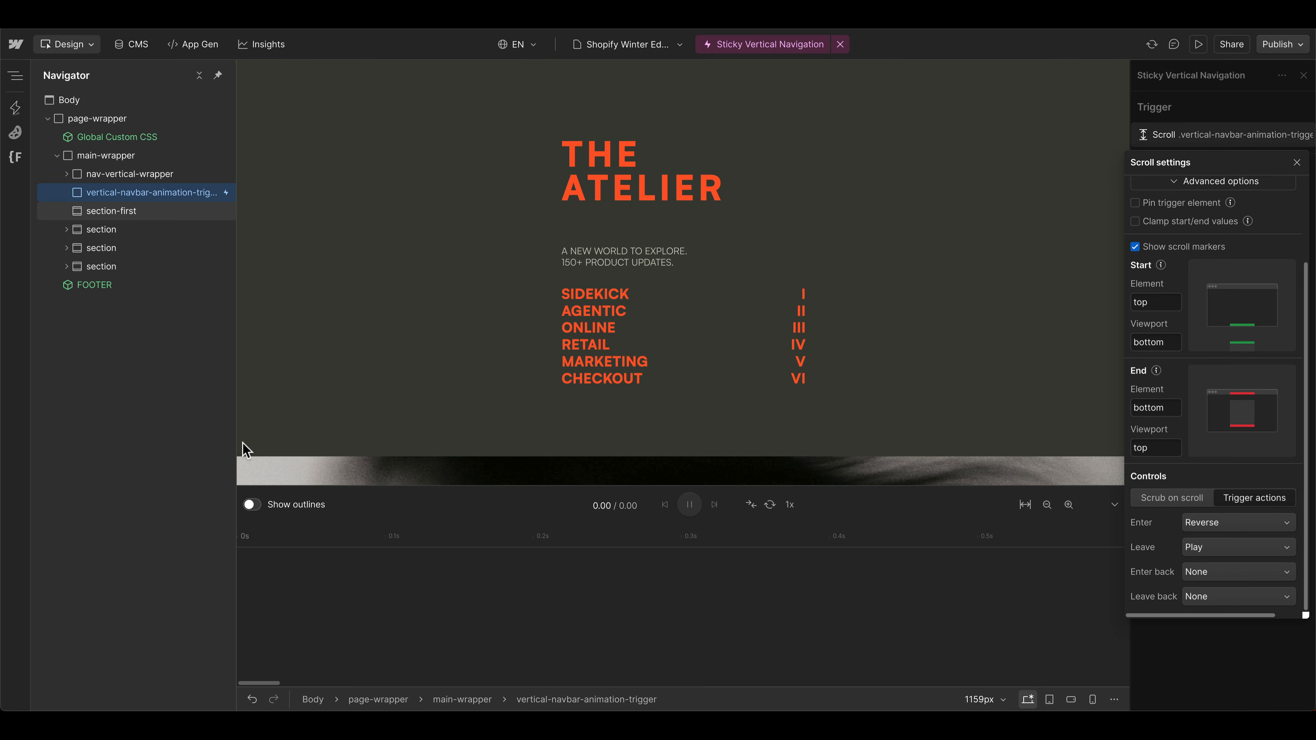
pyautogui.moveTo(293, 427)
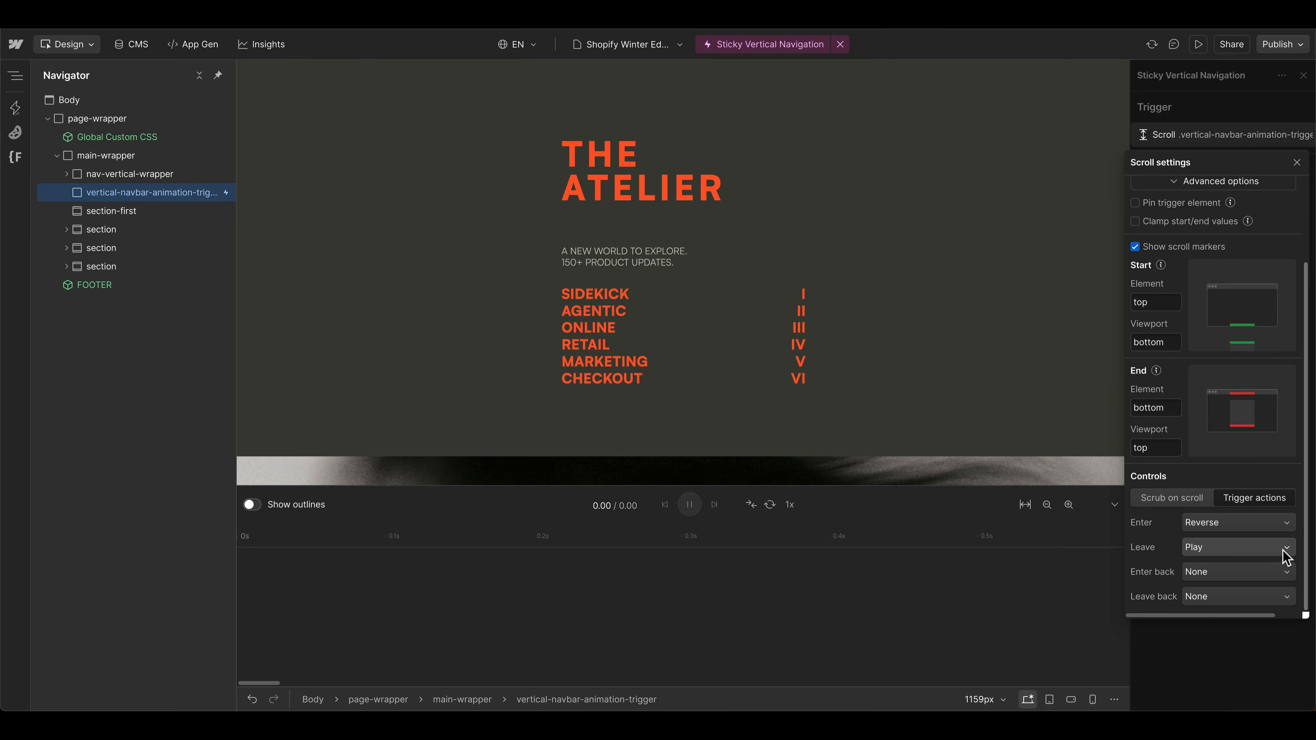
pyautogui.click(1235, 546)
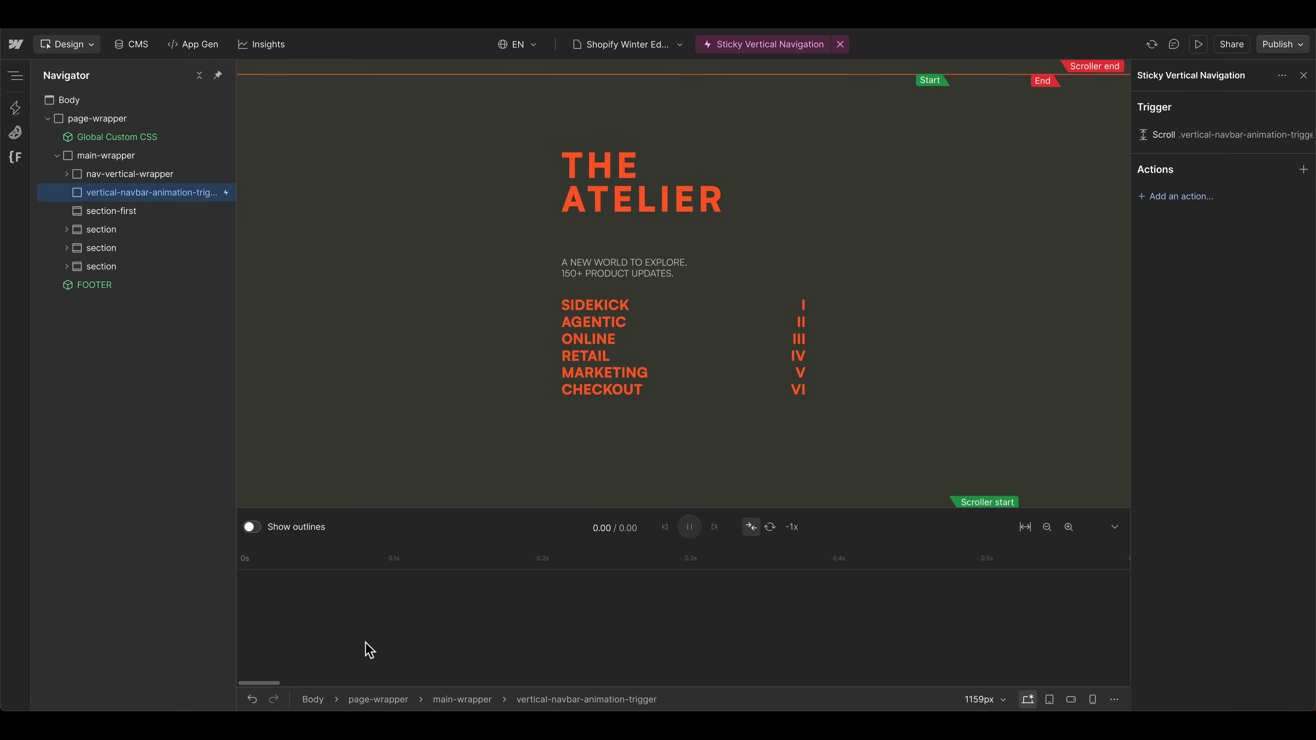
# - Target the Nav Wrapper action at the nav-vertical-wrapper class with Filter set to None
pyautogui.click(1180, 196)
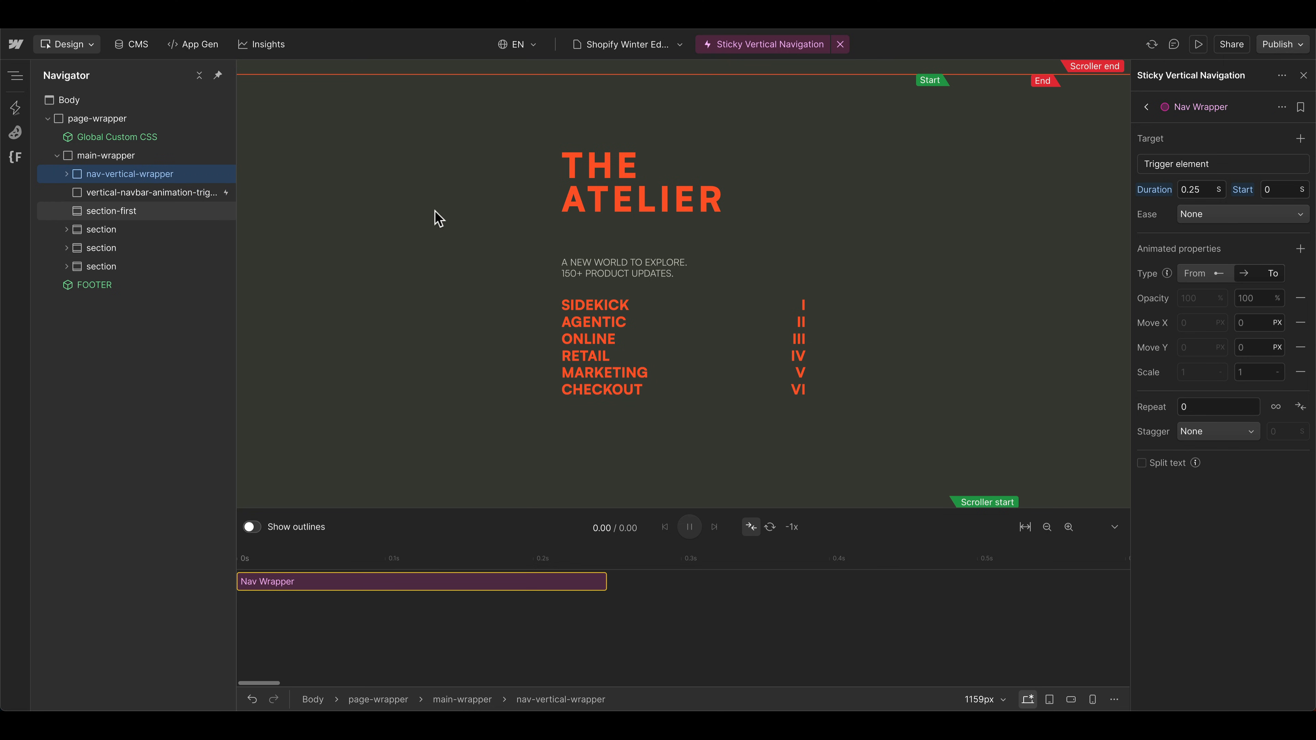
pyautogui.moveTo(863, 328)
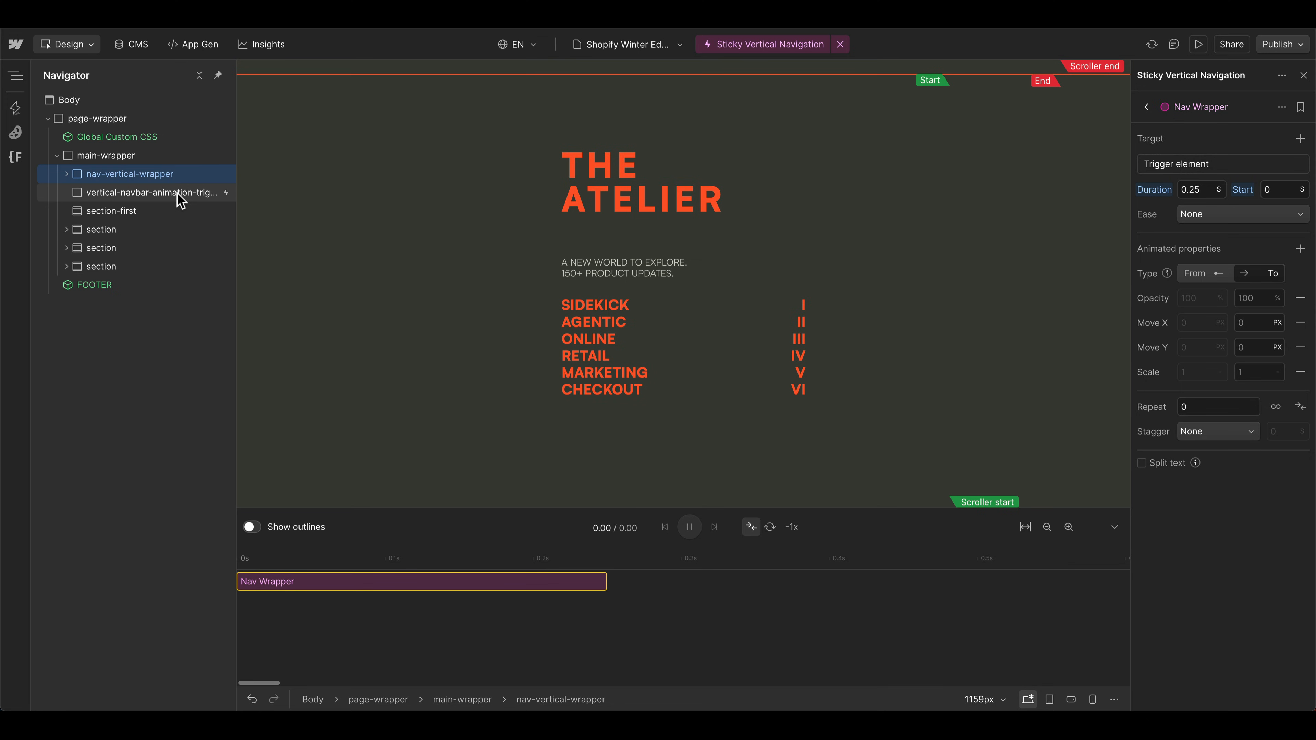
pyautogui.moveTo(596, 87)
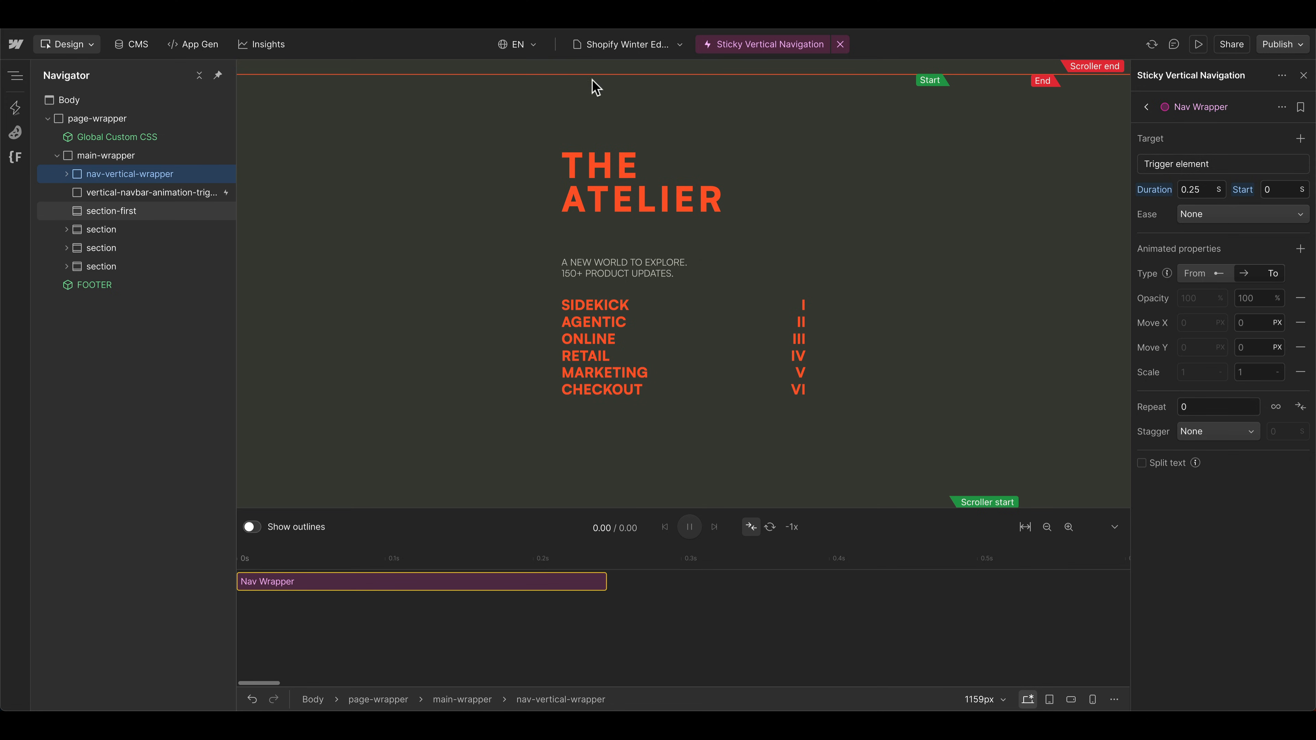
pyautogui.moveTo(343, 221)
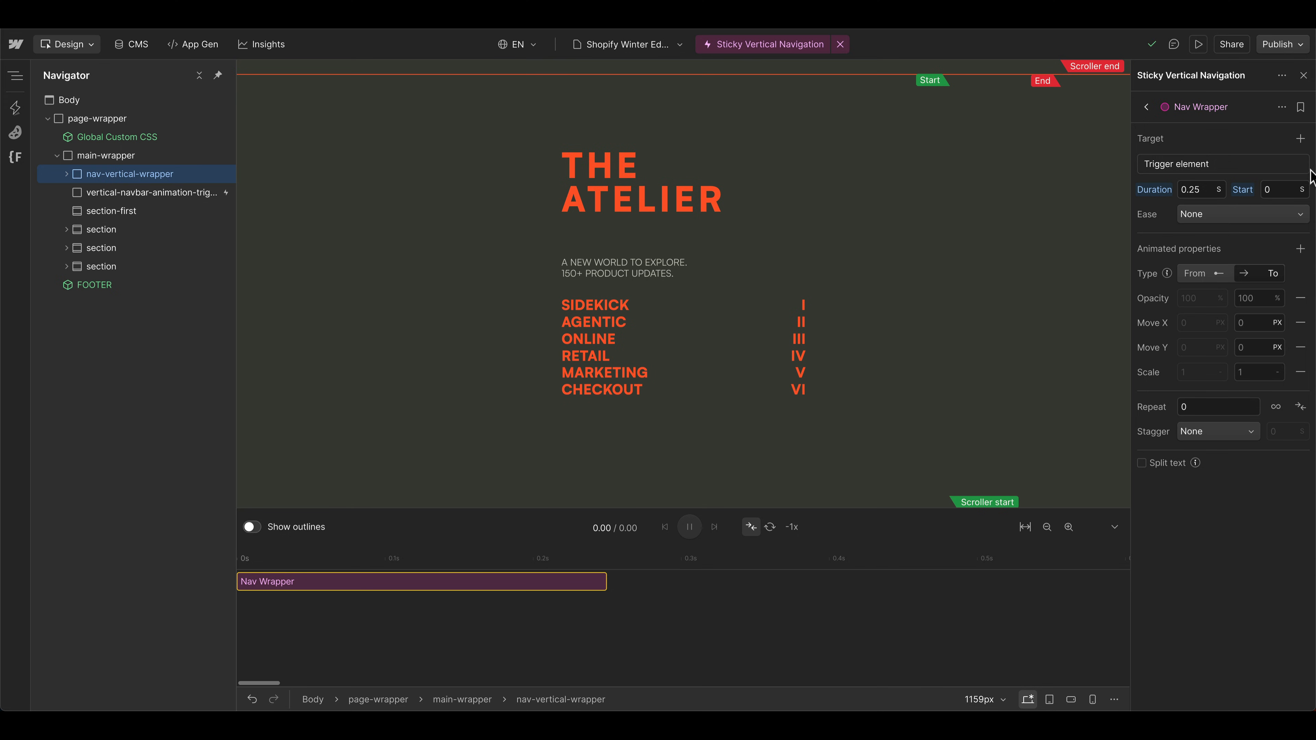
pyautogui.click(1178, 164)
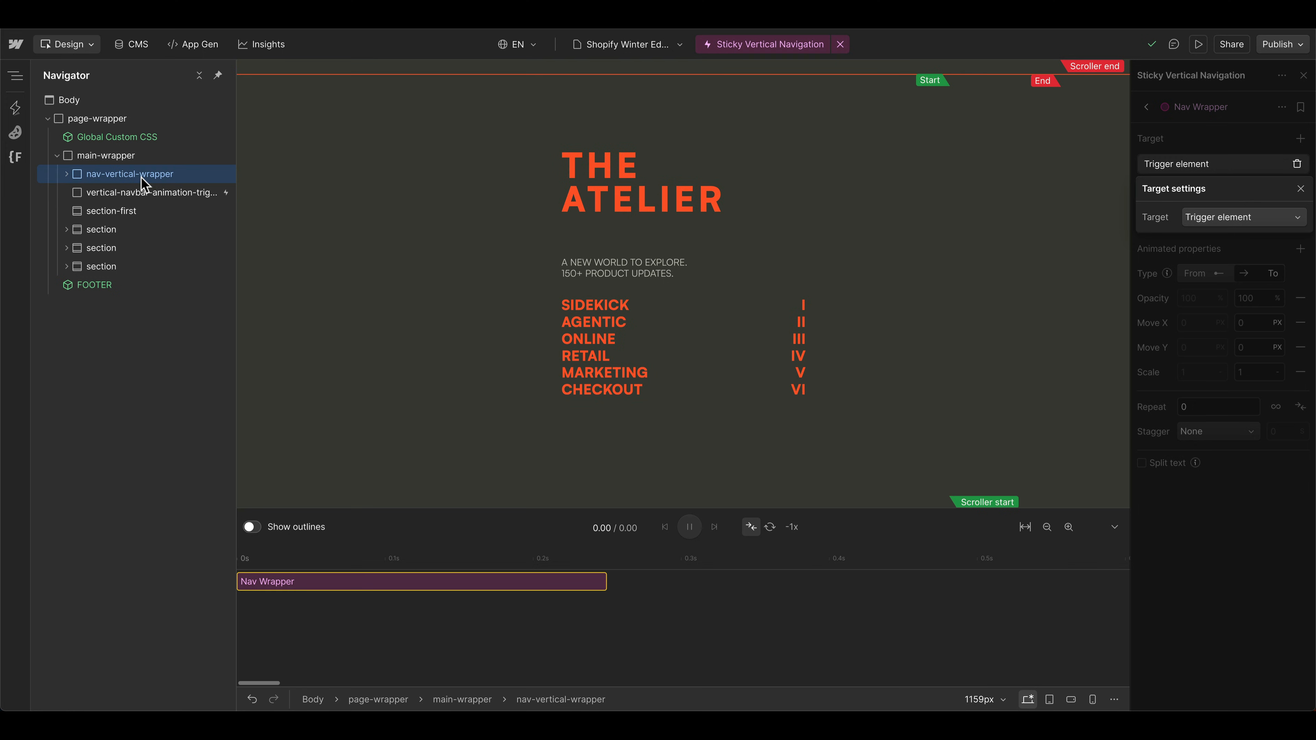
pyautogui.click(1243, 217)
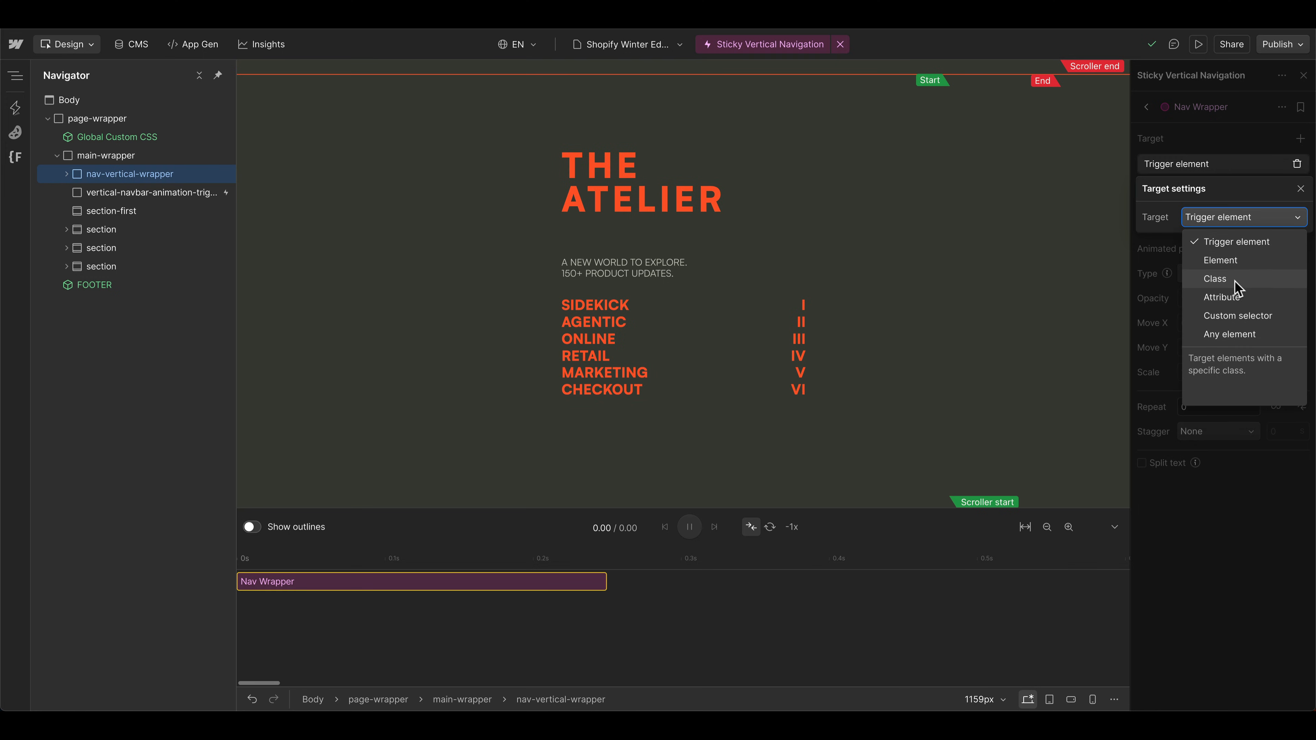
pyautogui.click(1215, 278)
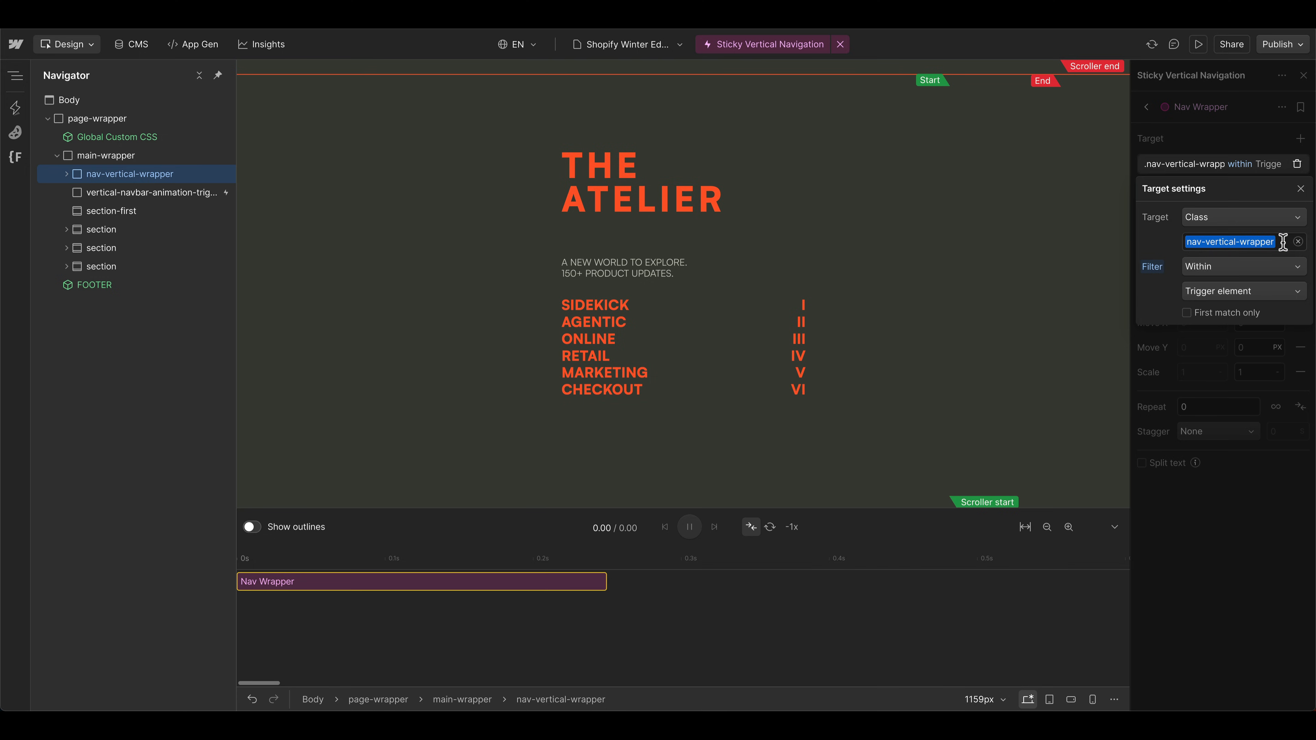
pyautogui.moveTo(1156, 287)
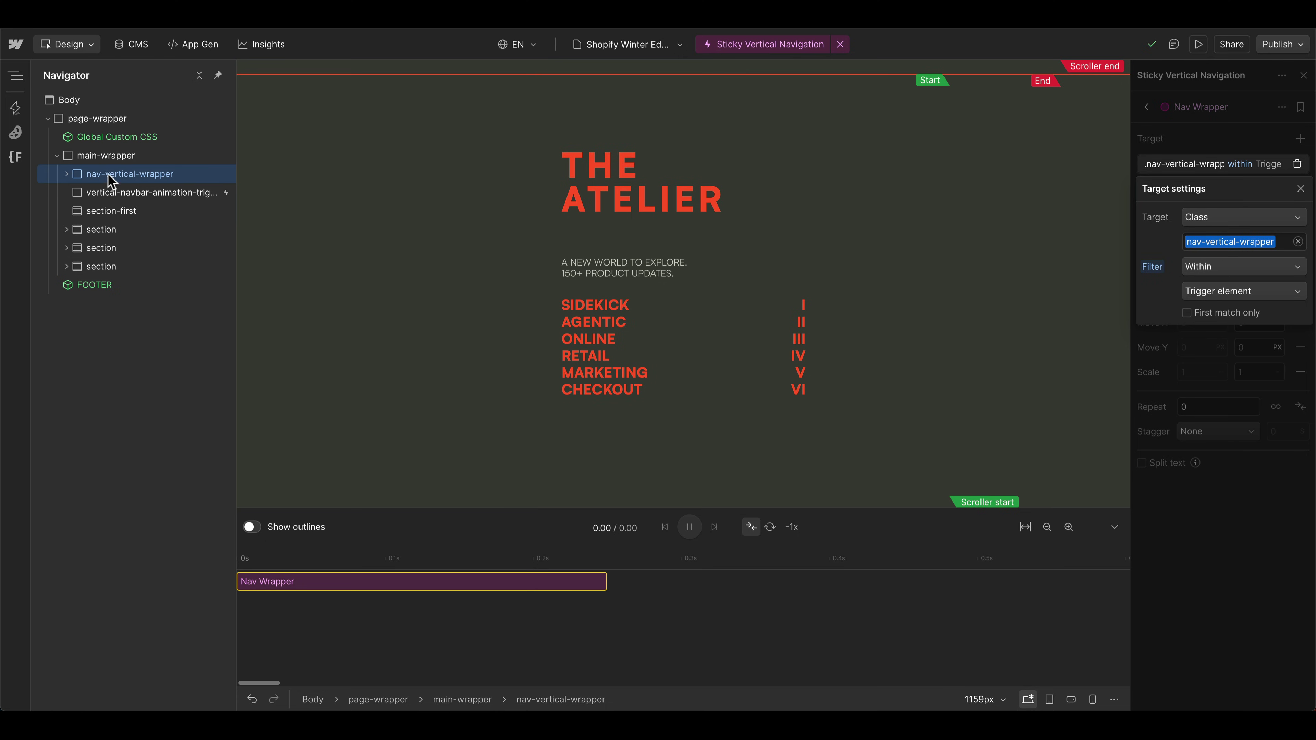
pyautogui.moveTo(135, 202)
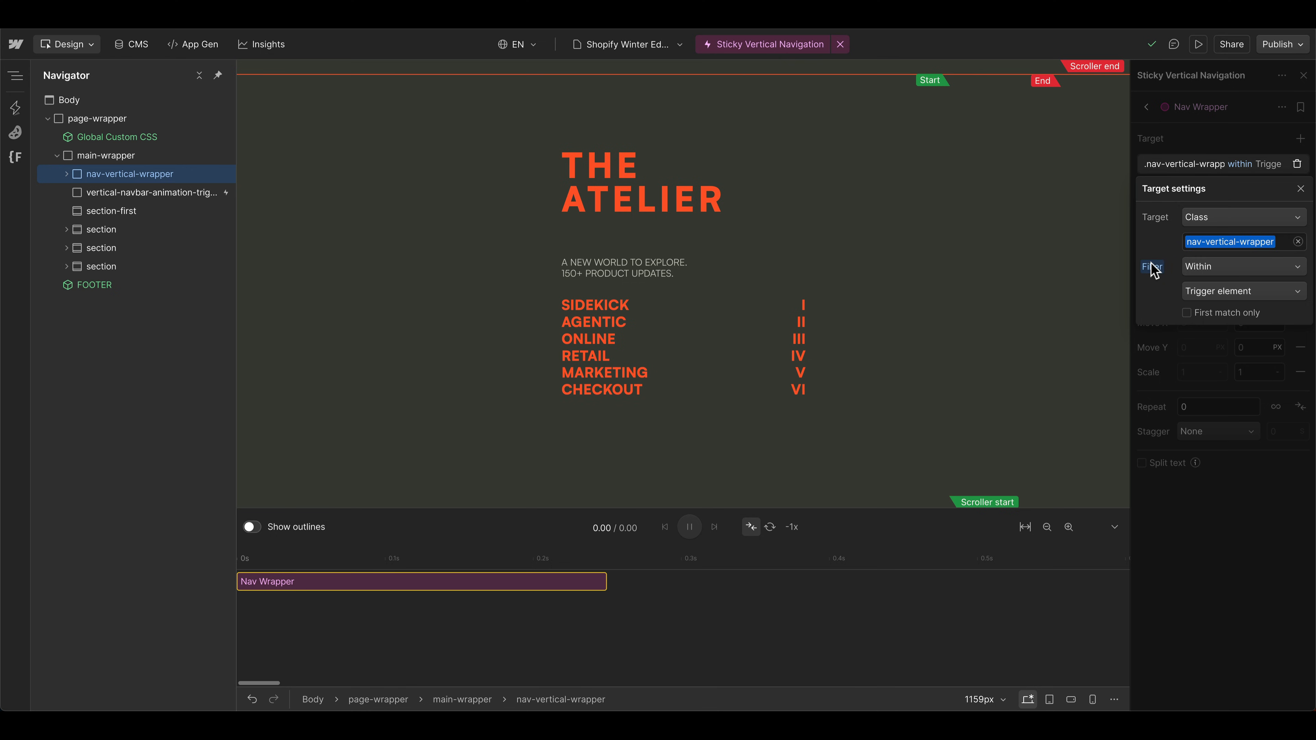
pyautogui.click(1243, 266)
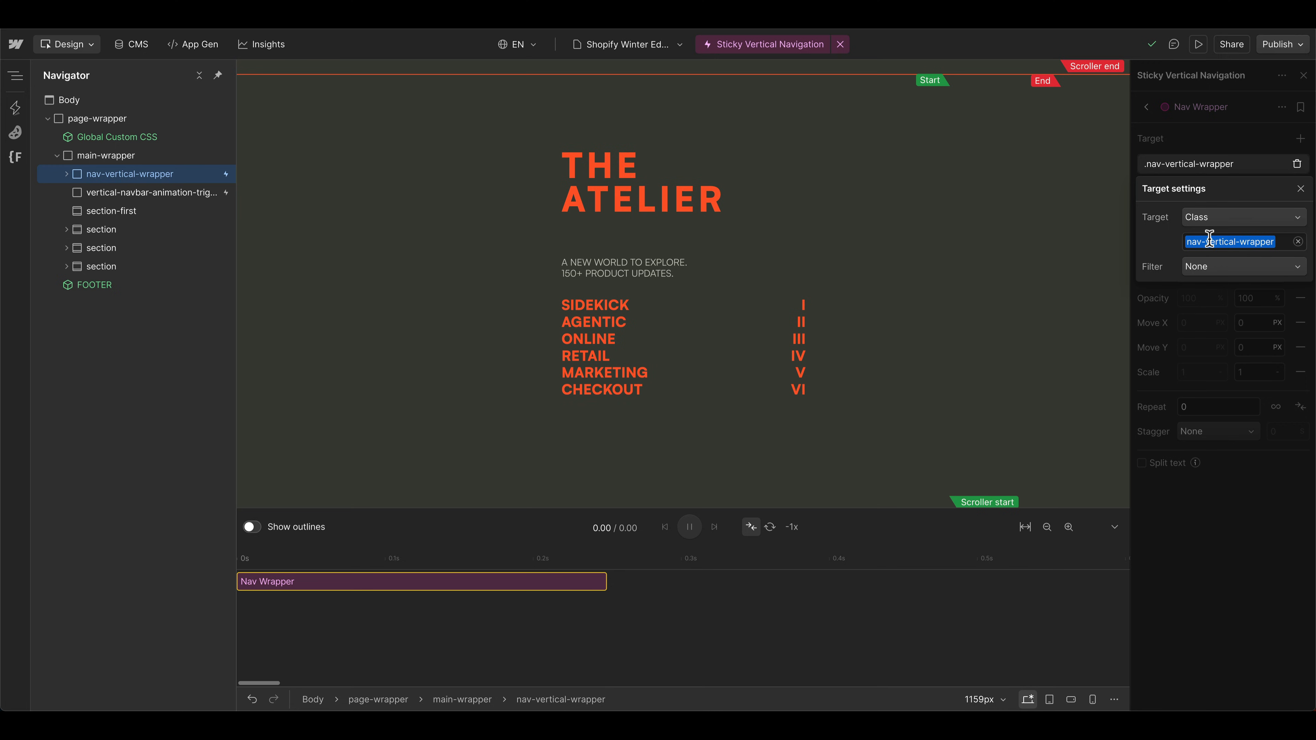
pyautogui.moveTo(183, 175)
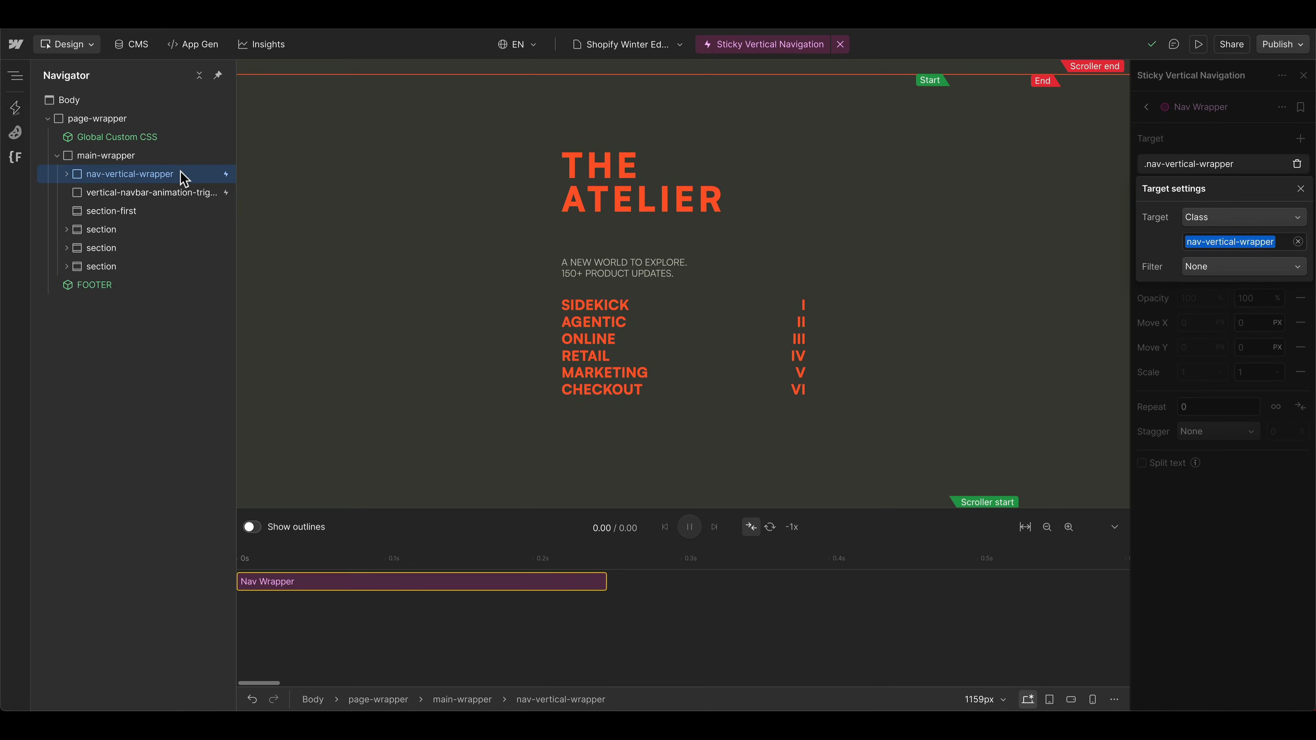
pyautogui.moveTo(1228, 169)
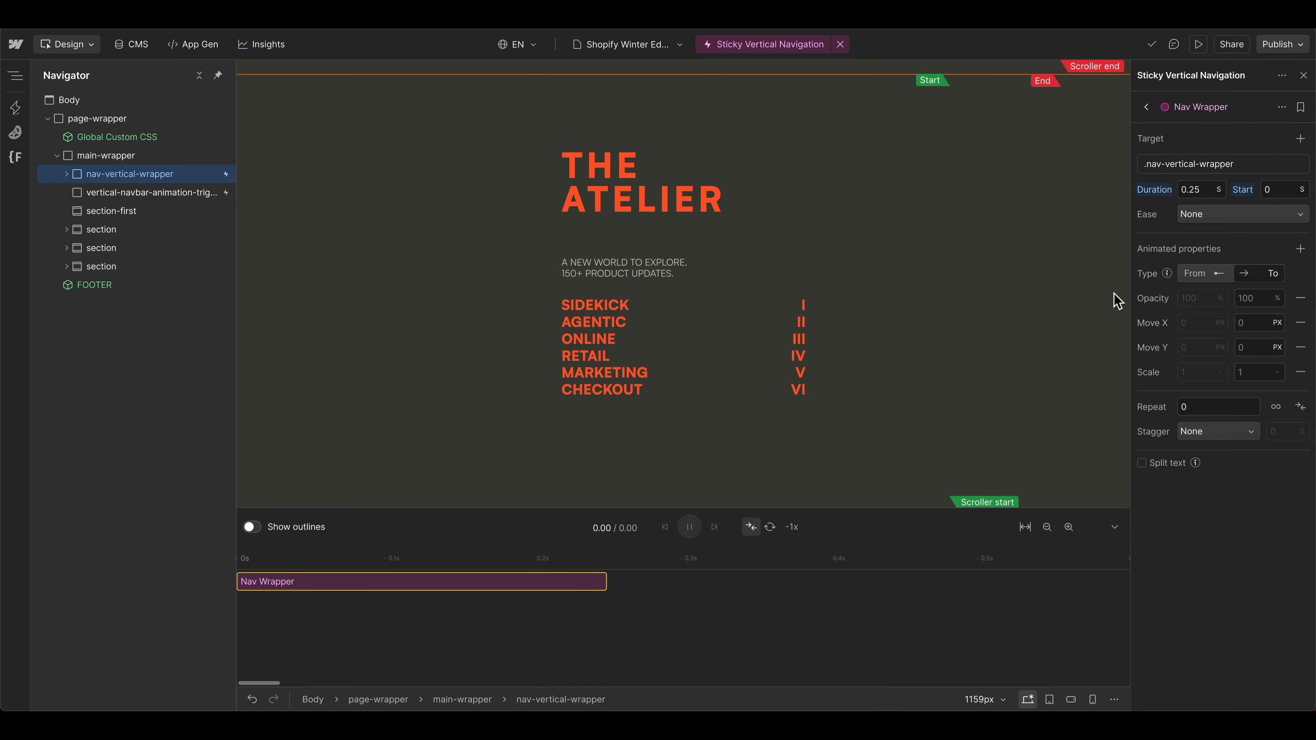
# - Add a Width property animating from 26 rem to 90%
pyautogui.click(1301, 248)
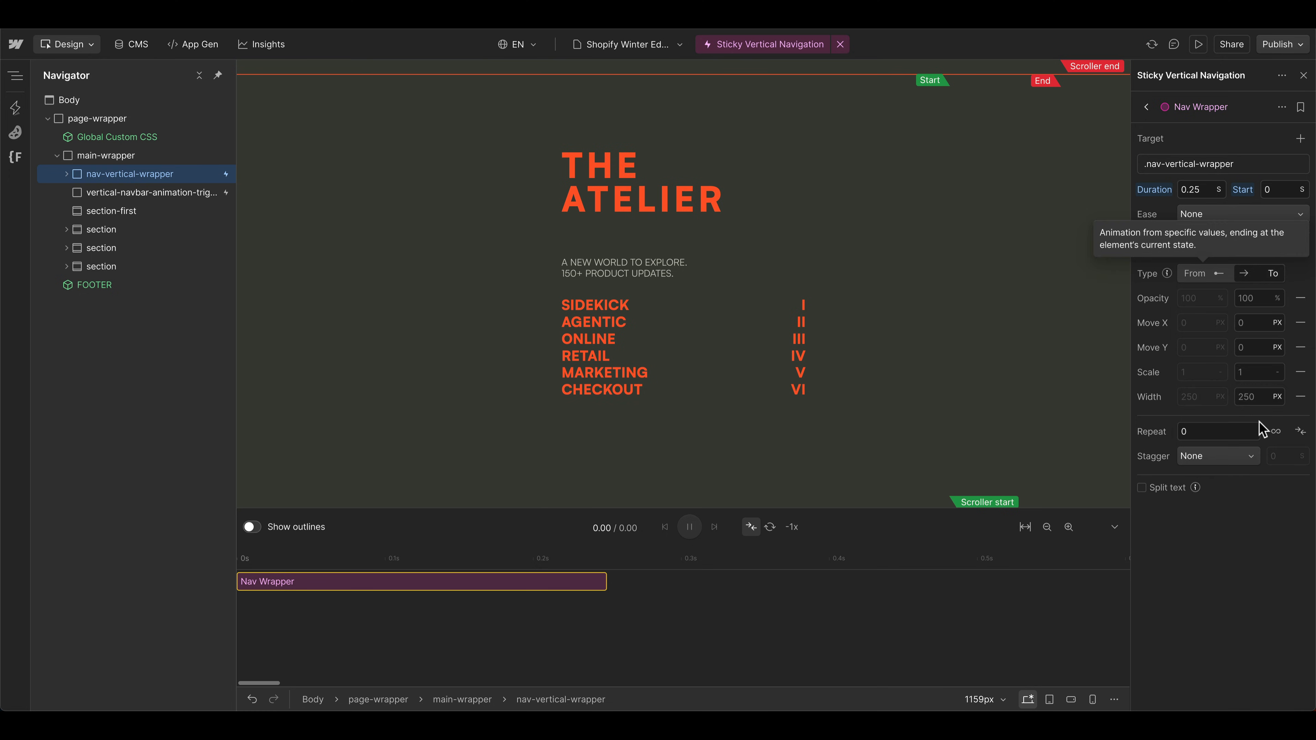
pyautogui.click(1257, 396)
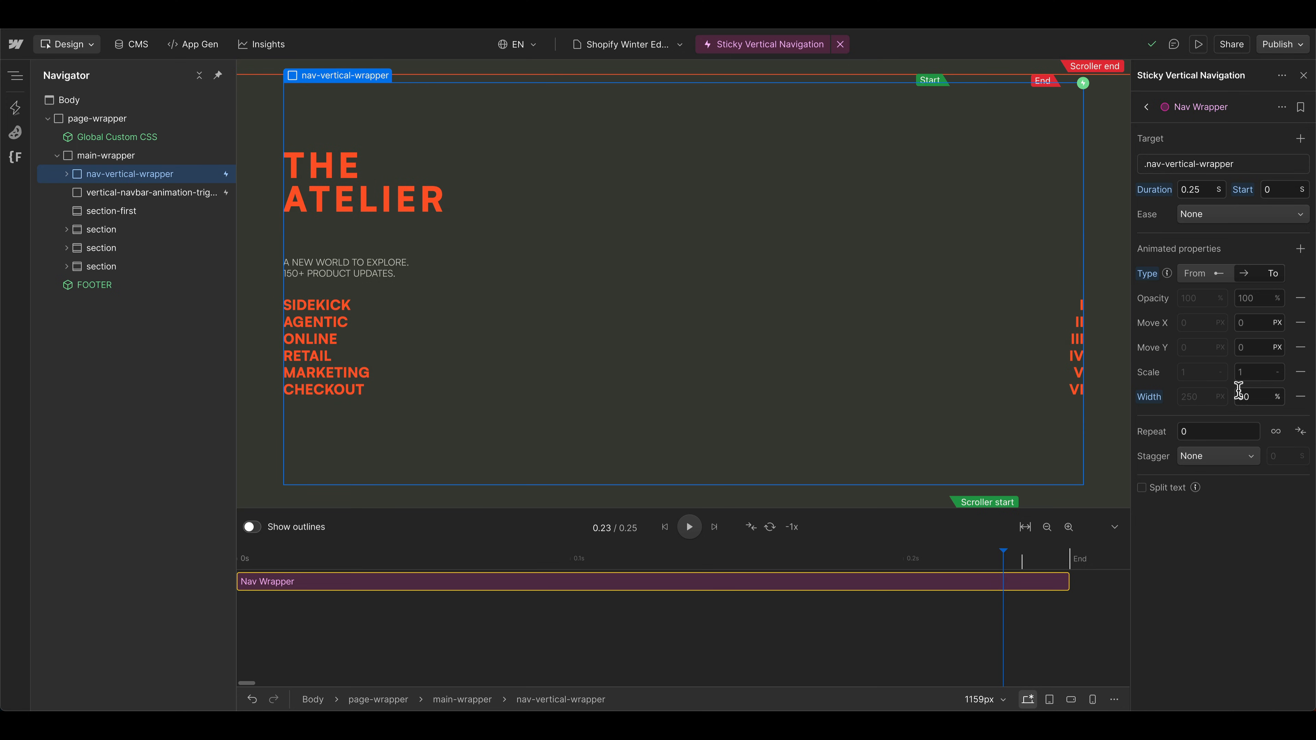
pyautogui.write('90')
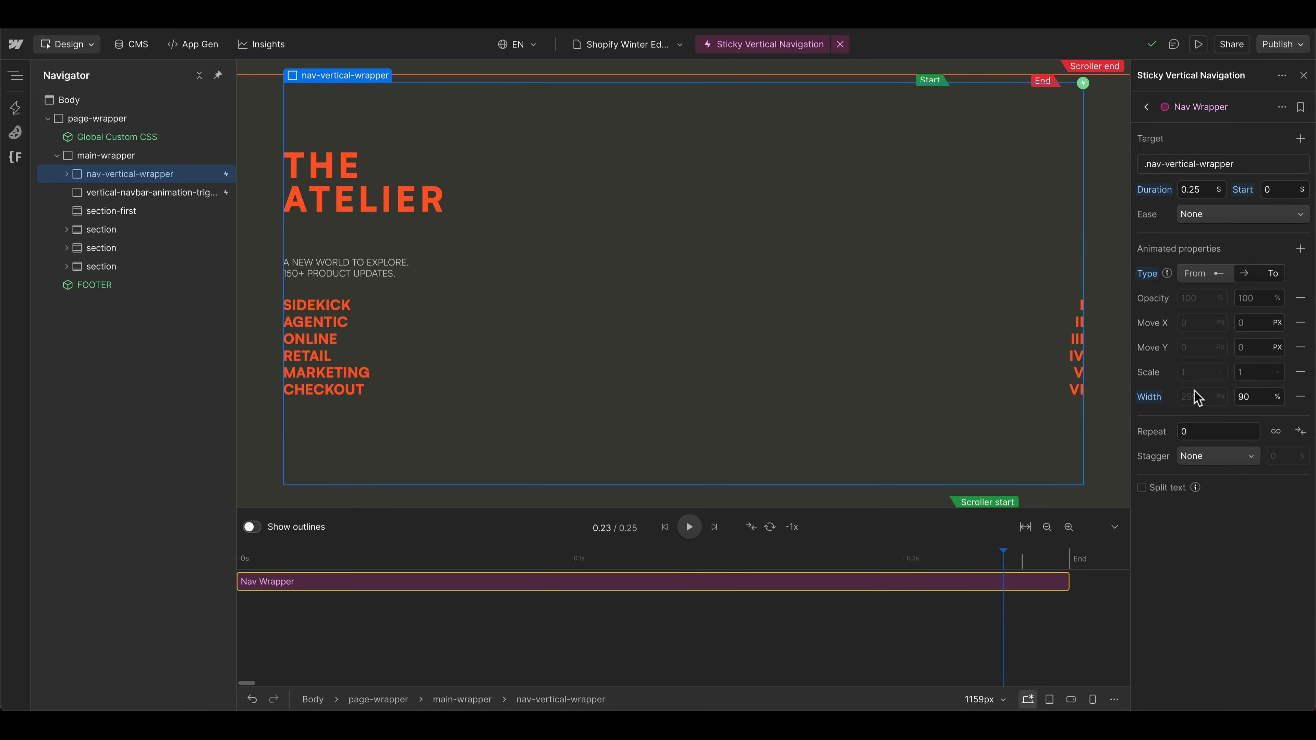
pyautogui.moveTo(1185, 407)
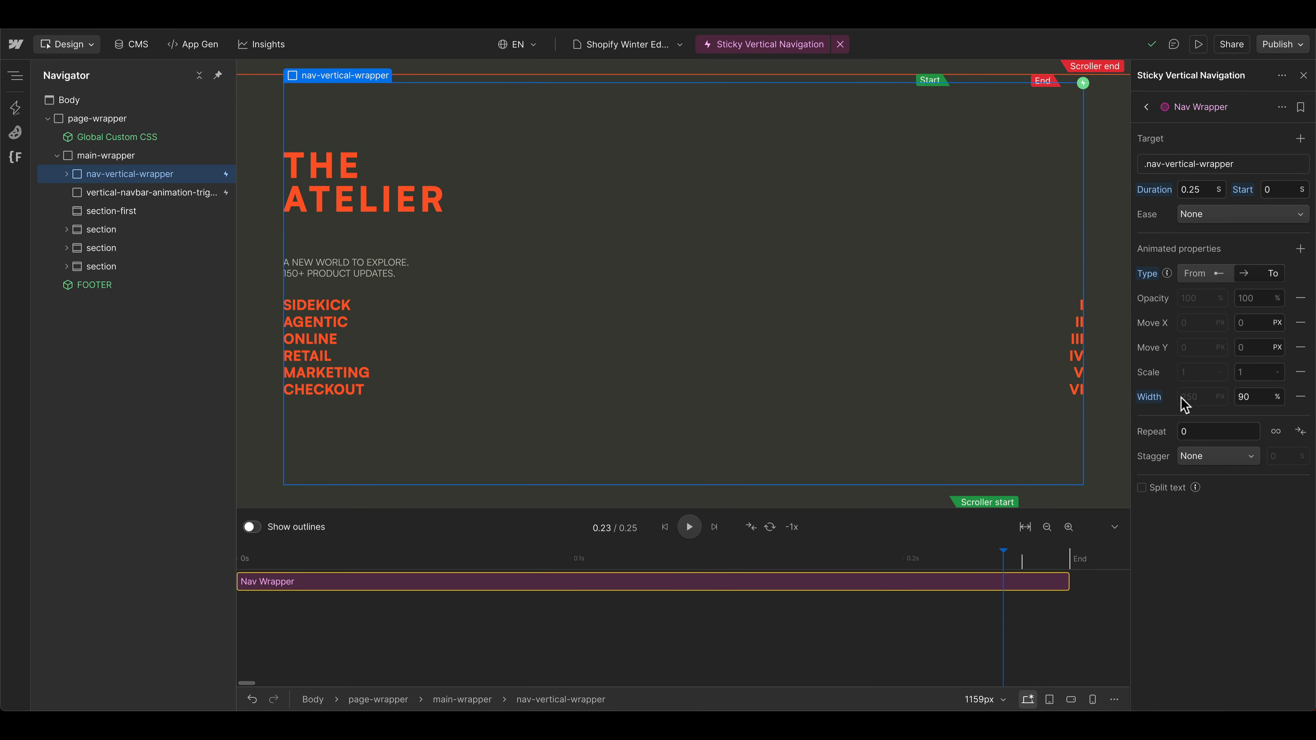
pyautogui.moveTo(1136, 388)
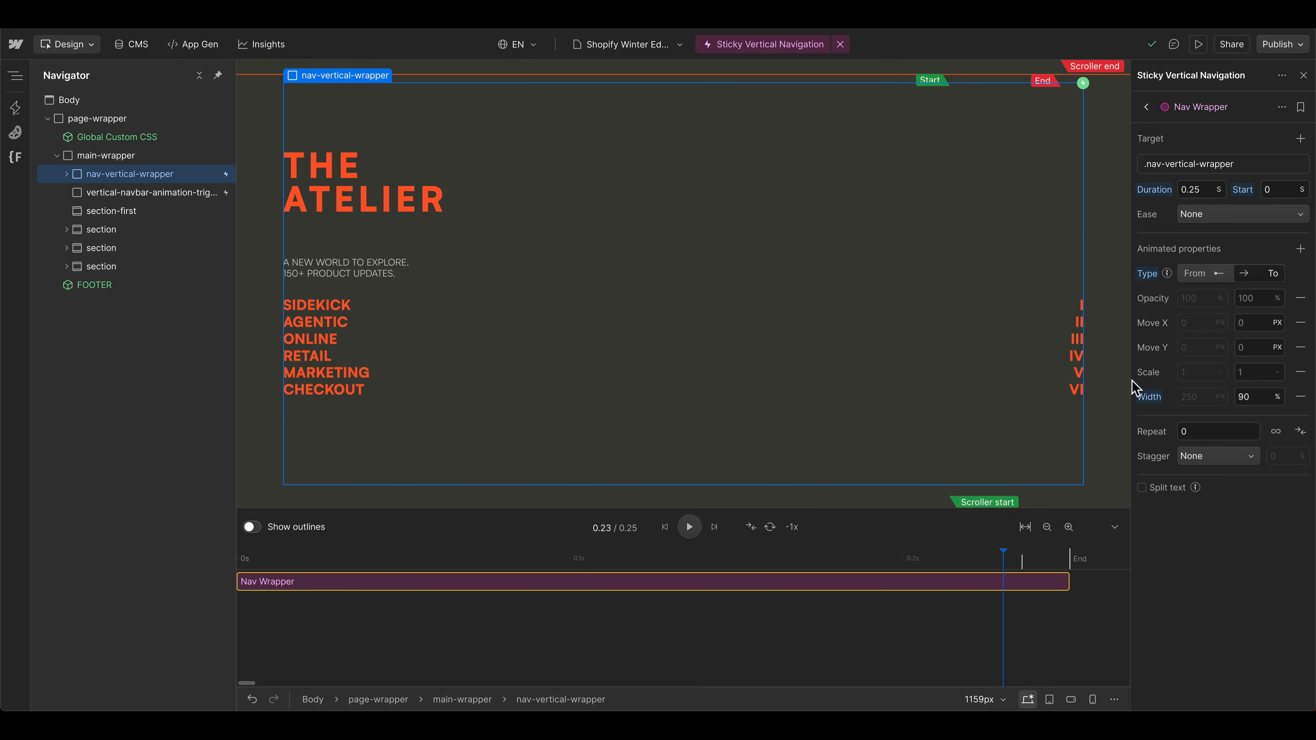
pyautogui.click(665, 527)
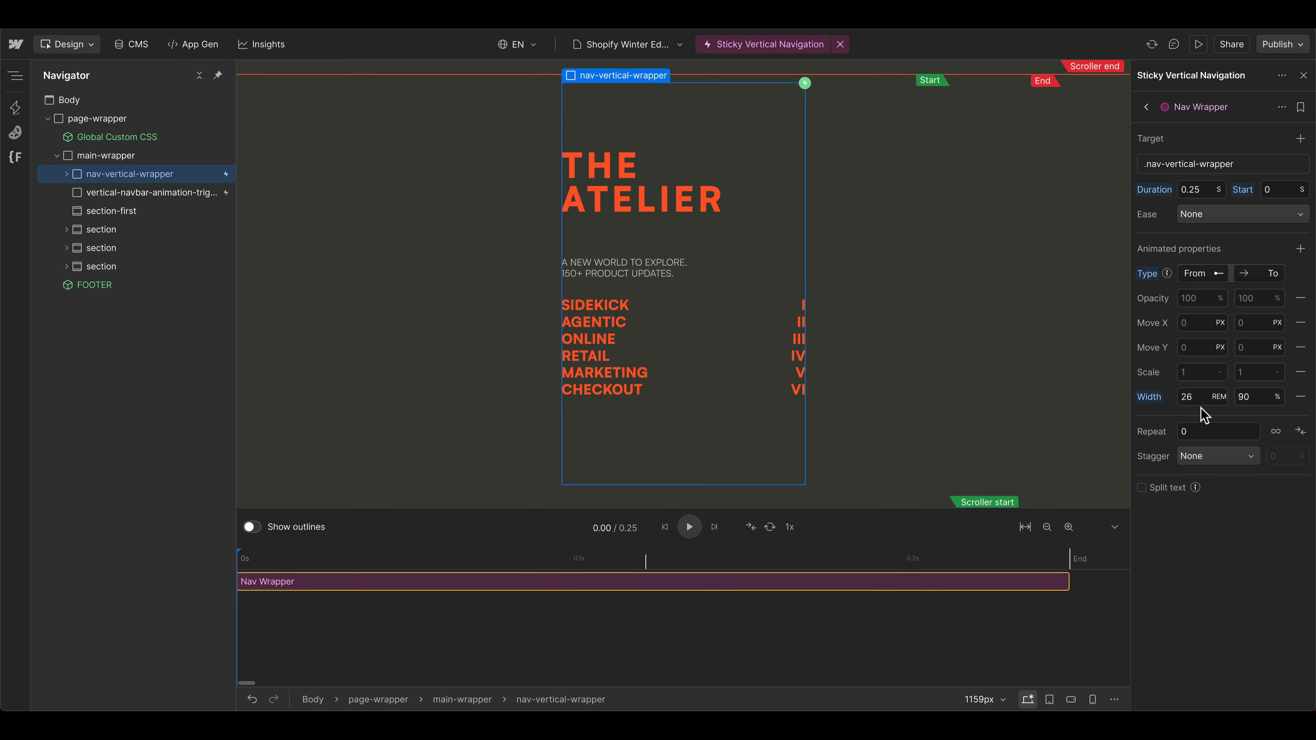
# - Remove the unused Scale property and give the action its duration with Expo in-out easing
pyautogui.click(688, 528)
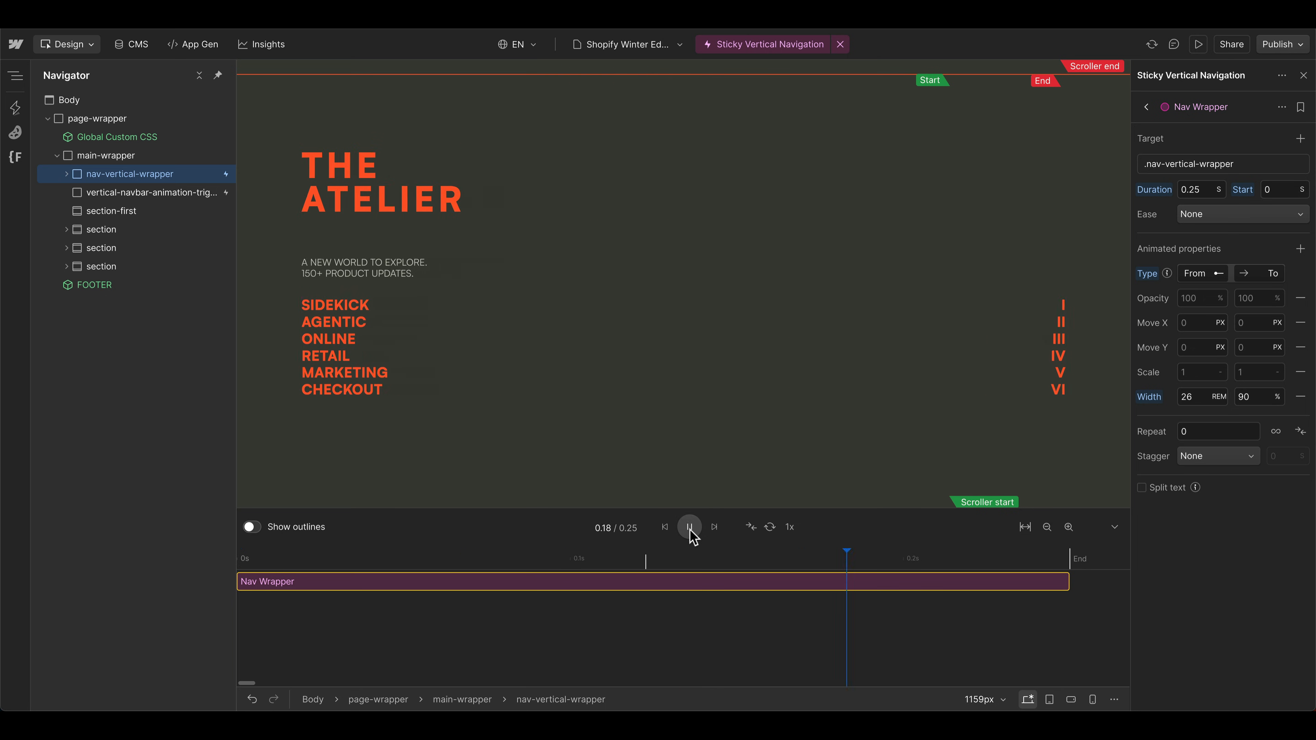
pyautogui.click(689, 527)
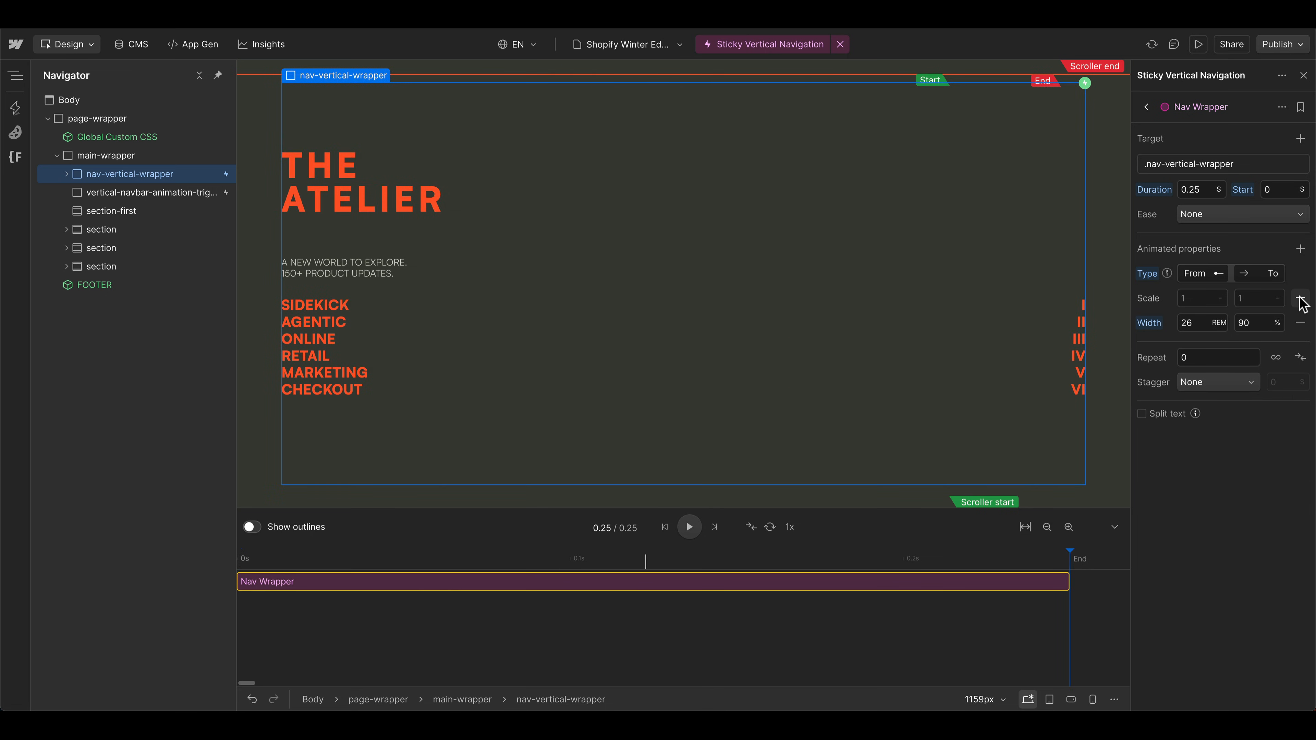
pyautogui.click(1302, 297)
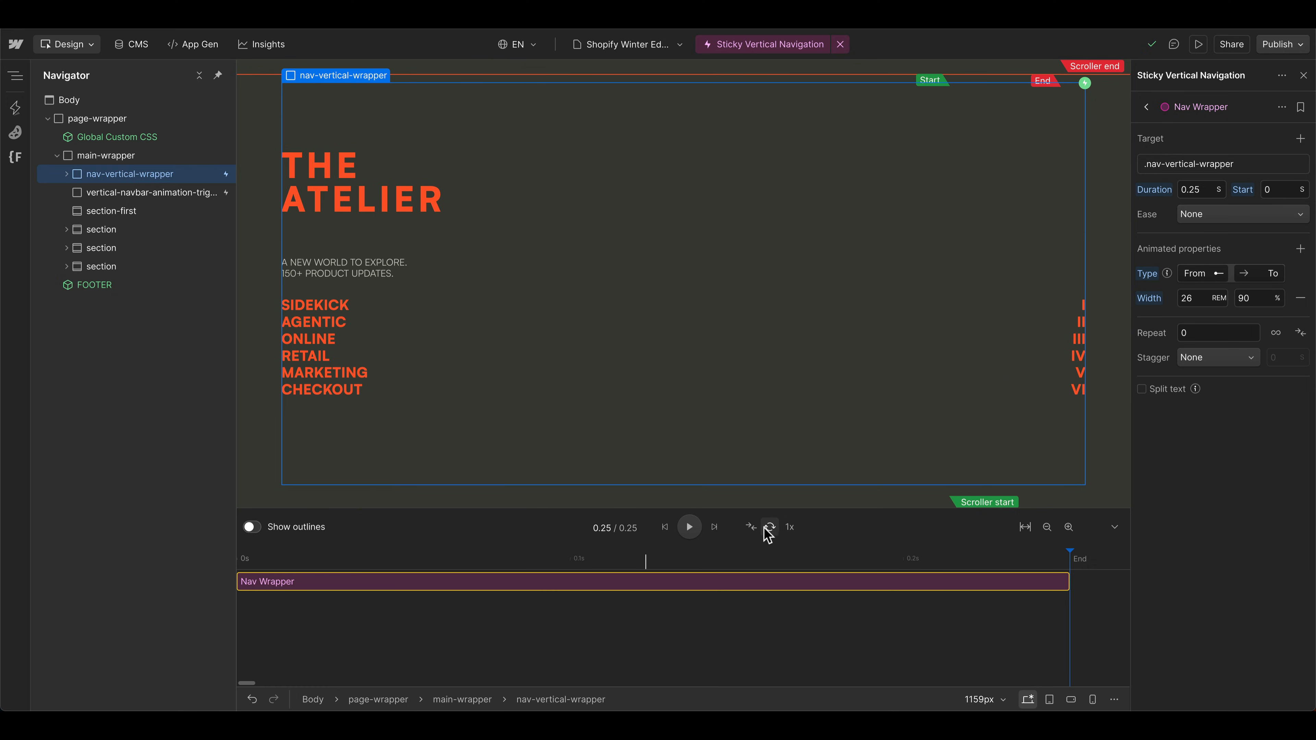
pyautogui.tripleClick(1199, 189)
pyautogui.write('1')
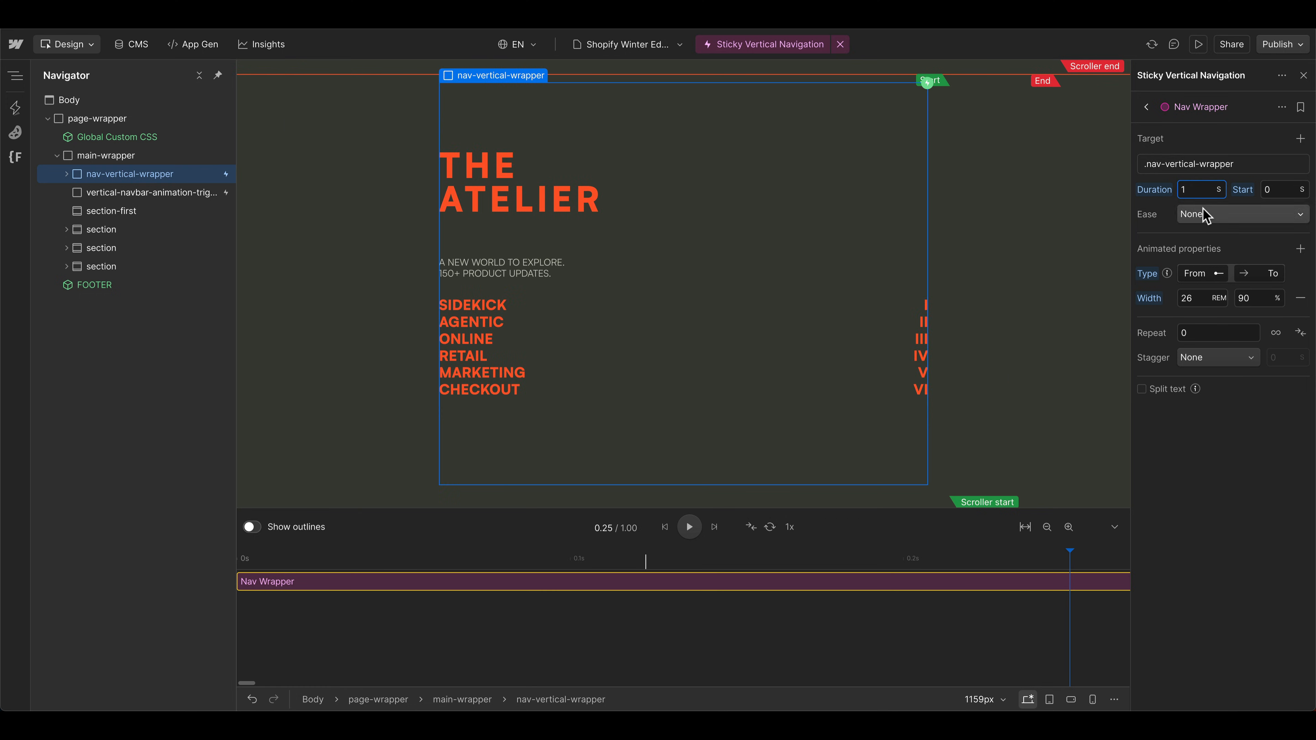
pyautogui.click(1243, 214)
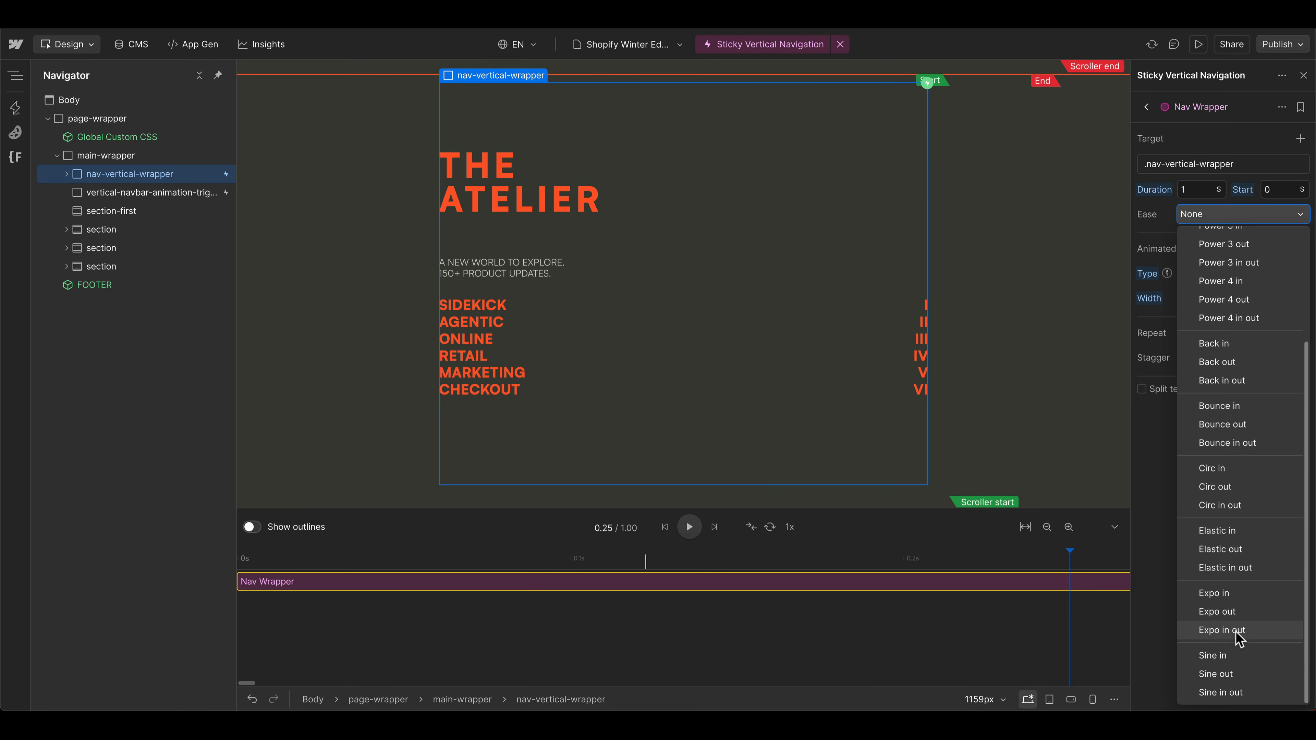
pyautogui.click(1222, 630)
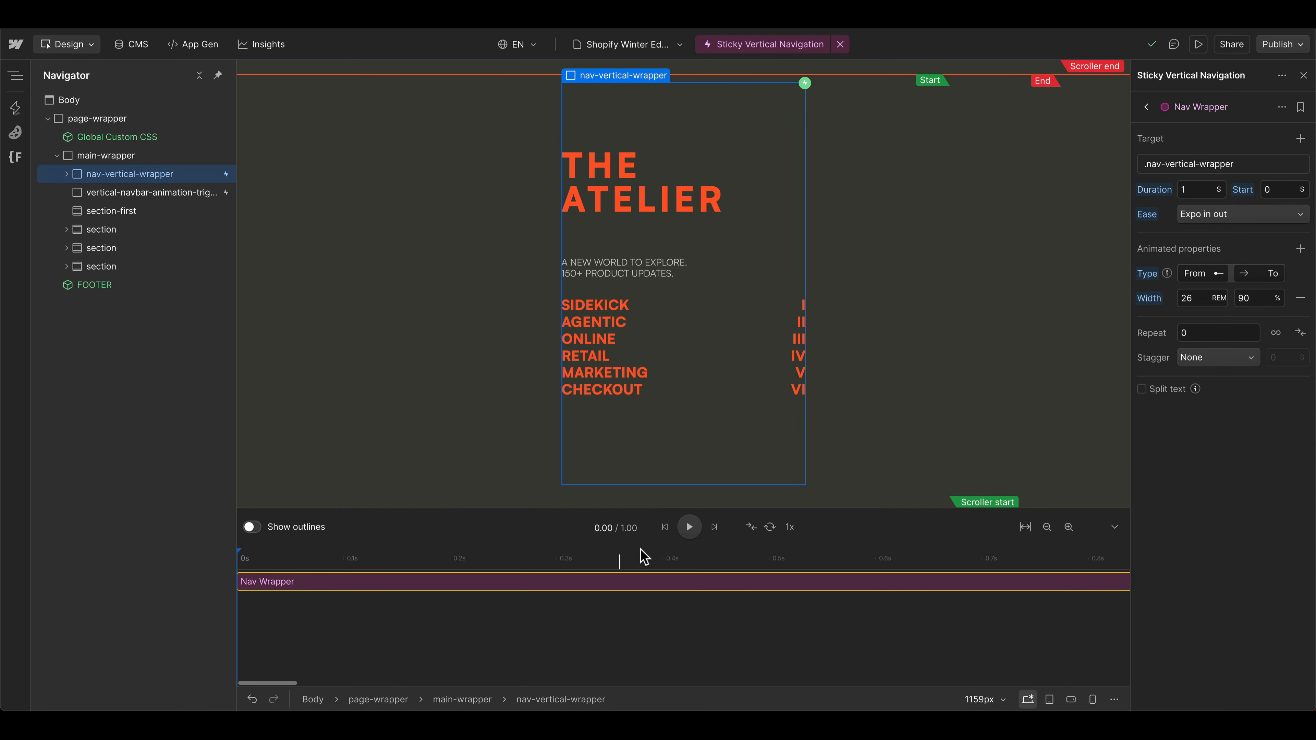
pyautogui.moveTo(689, 527)
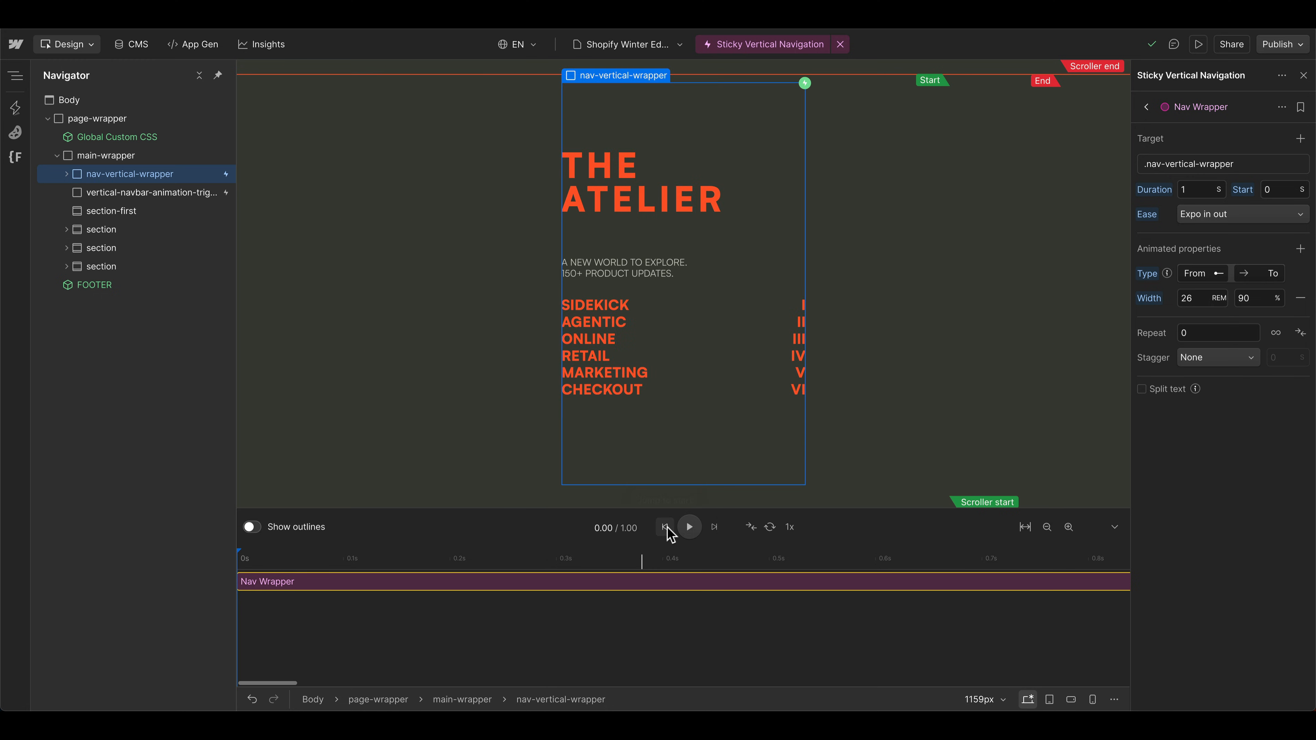
# - Play the navbar width animation repeatedly and zoom the timeline to fit
pyautogui.click(714, 527)
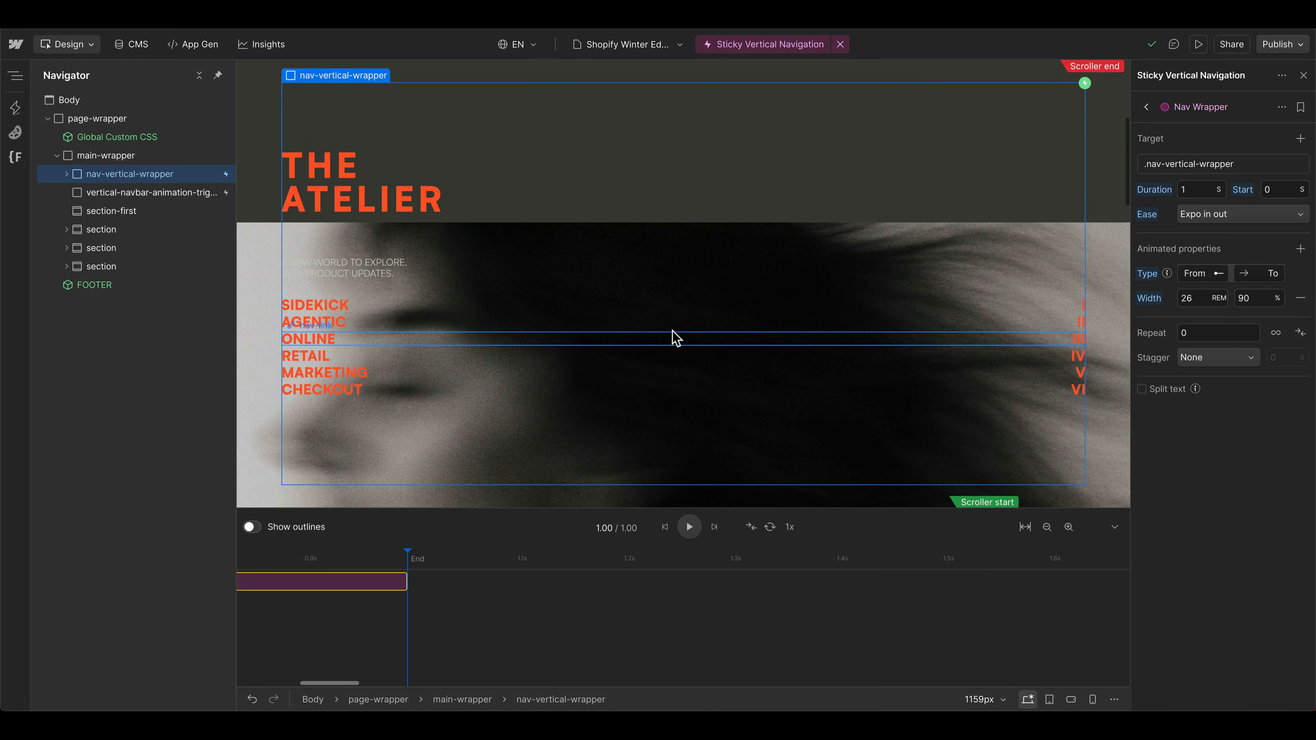
pyautogui.click(688, 527)
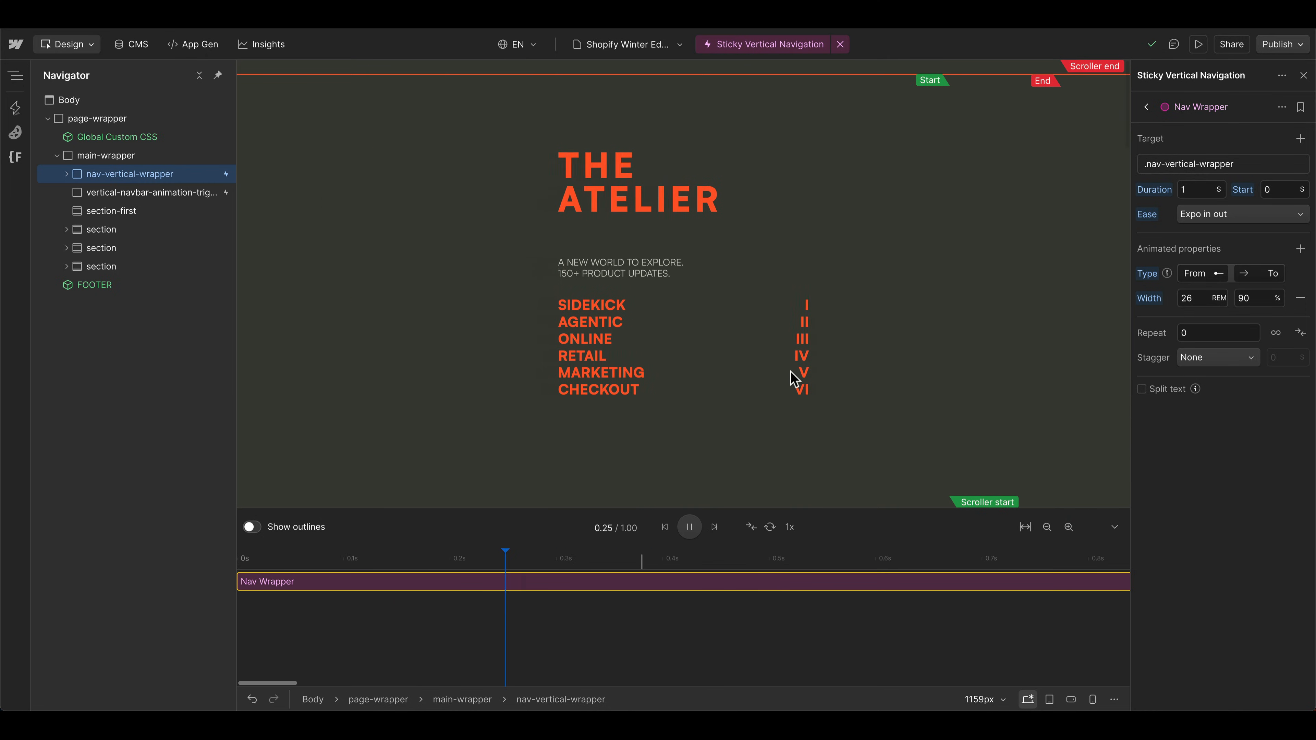
pyautogui.click(1047, 527)
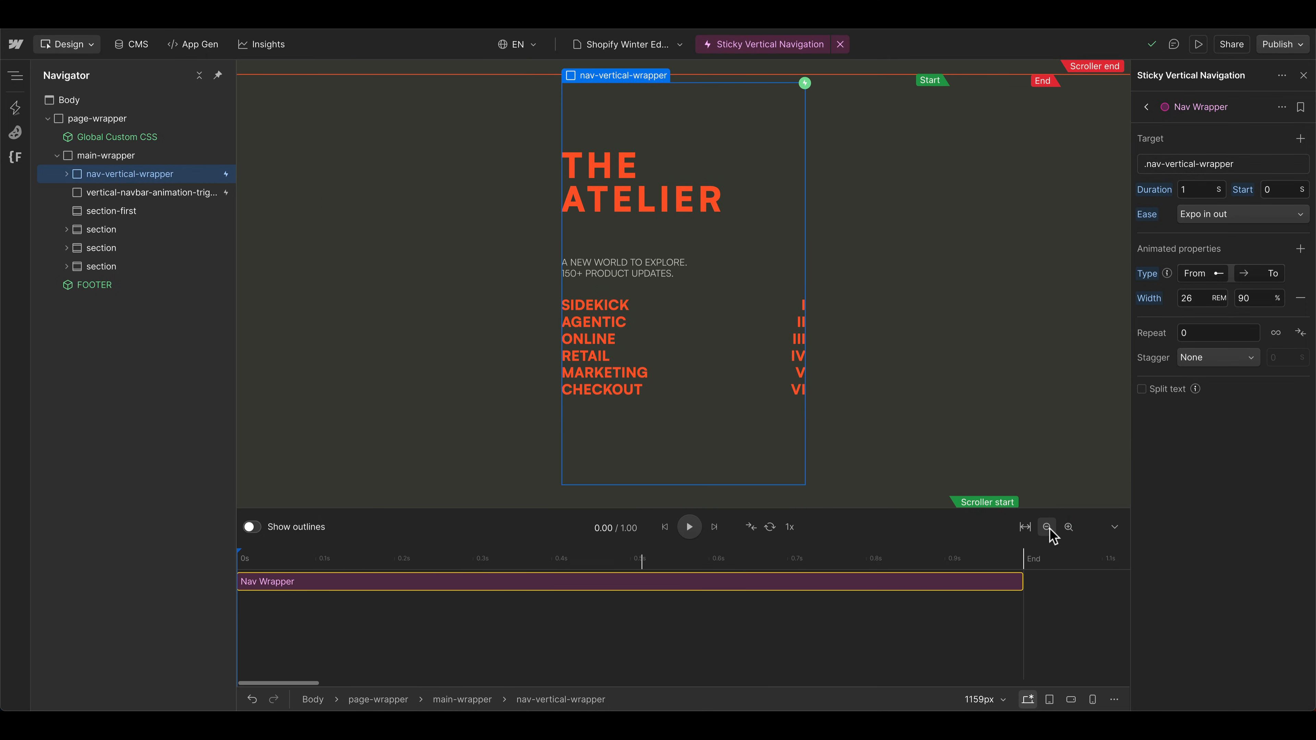
pyautogui.click(689, 527)
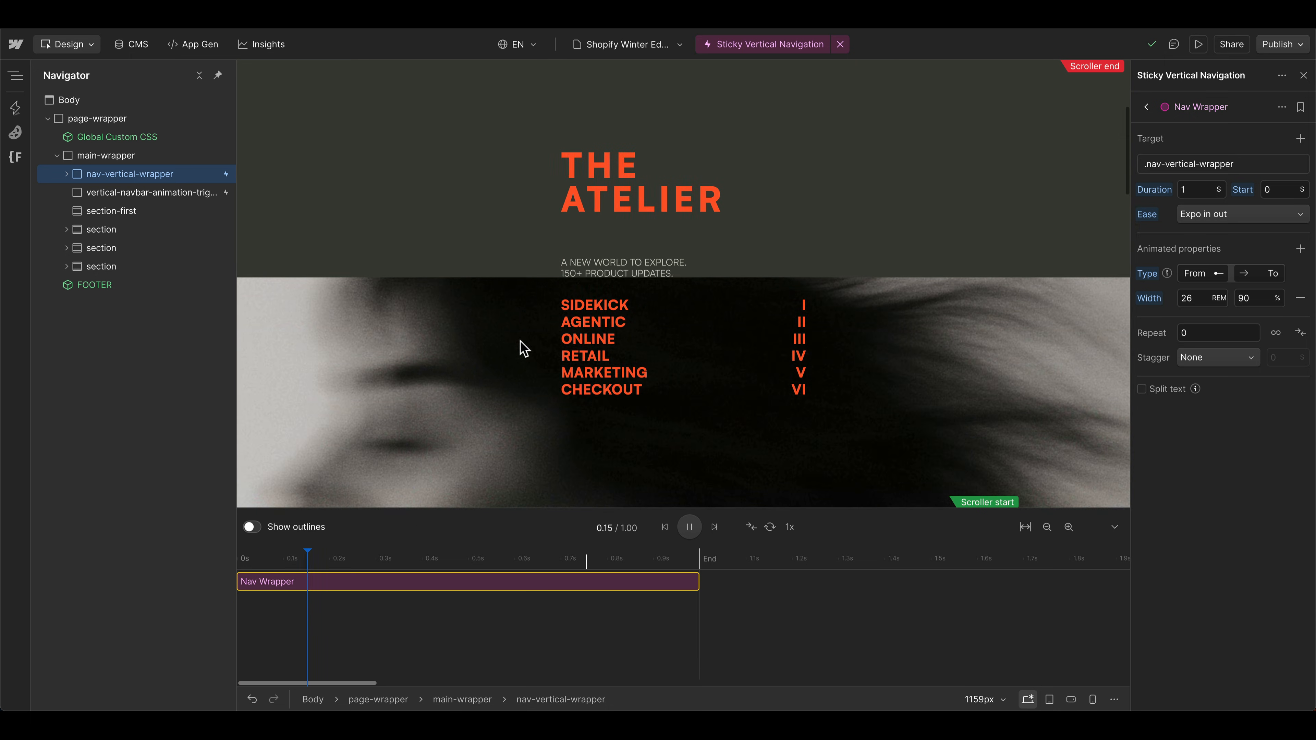
pyautogui.click(688, 527)
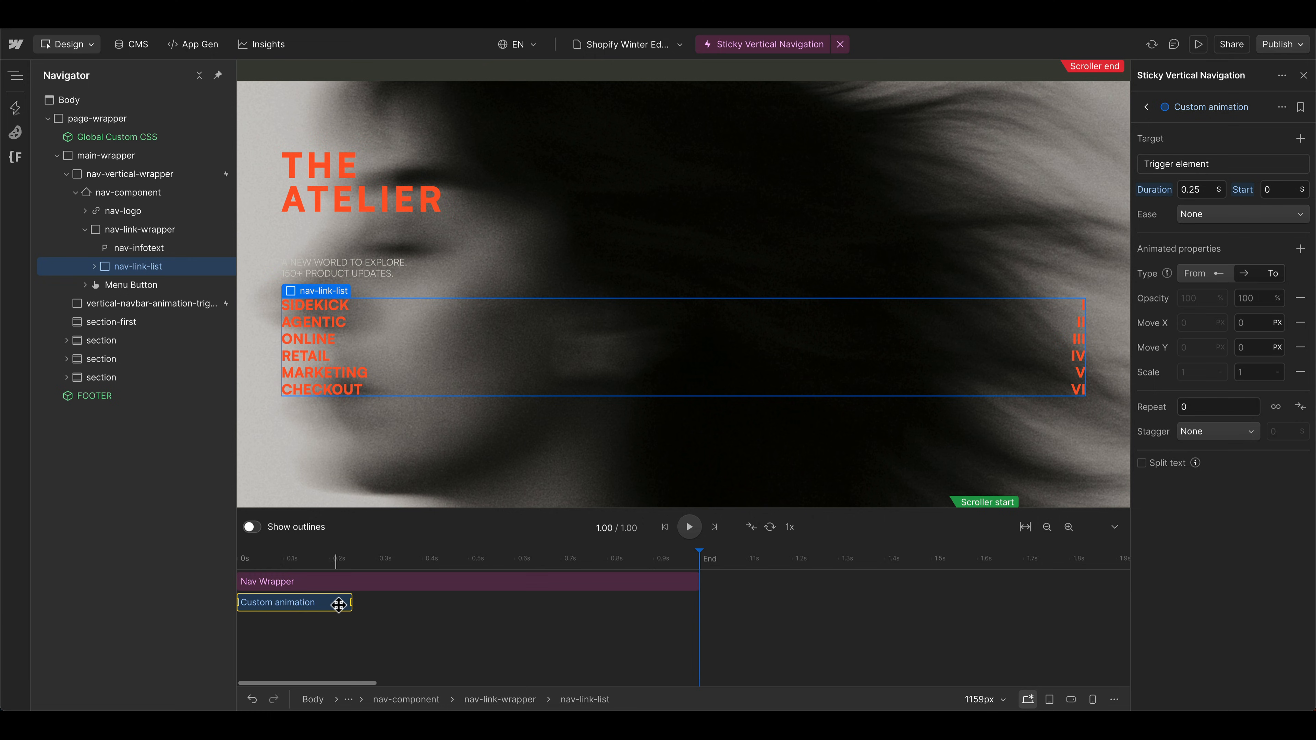
# - Duplicate Nav Wrapper as Nav Links Wrapper, target class nav-link-list without filter, end width 18 rem
pyautogui.click(267, 581)
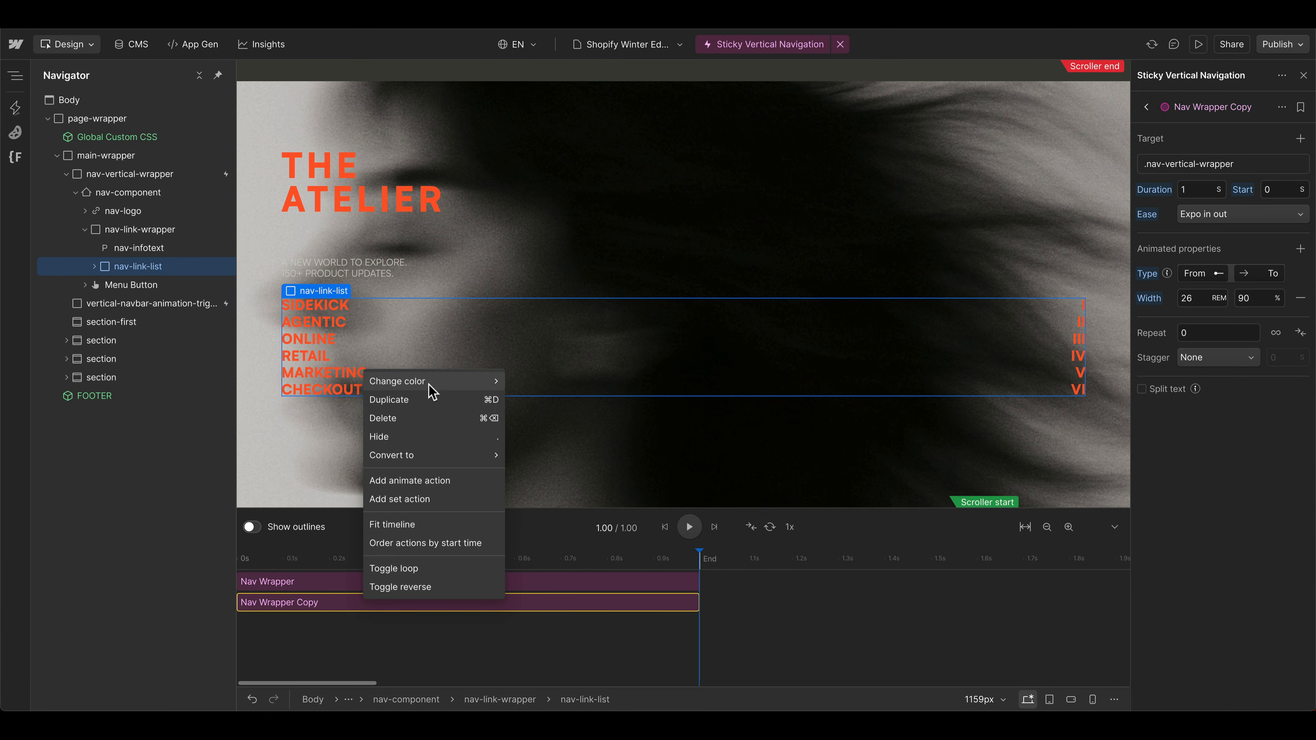
pyautogui.doubleClick(1218, 106)
pyautogui.write('Link')
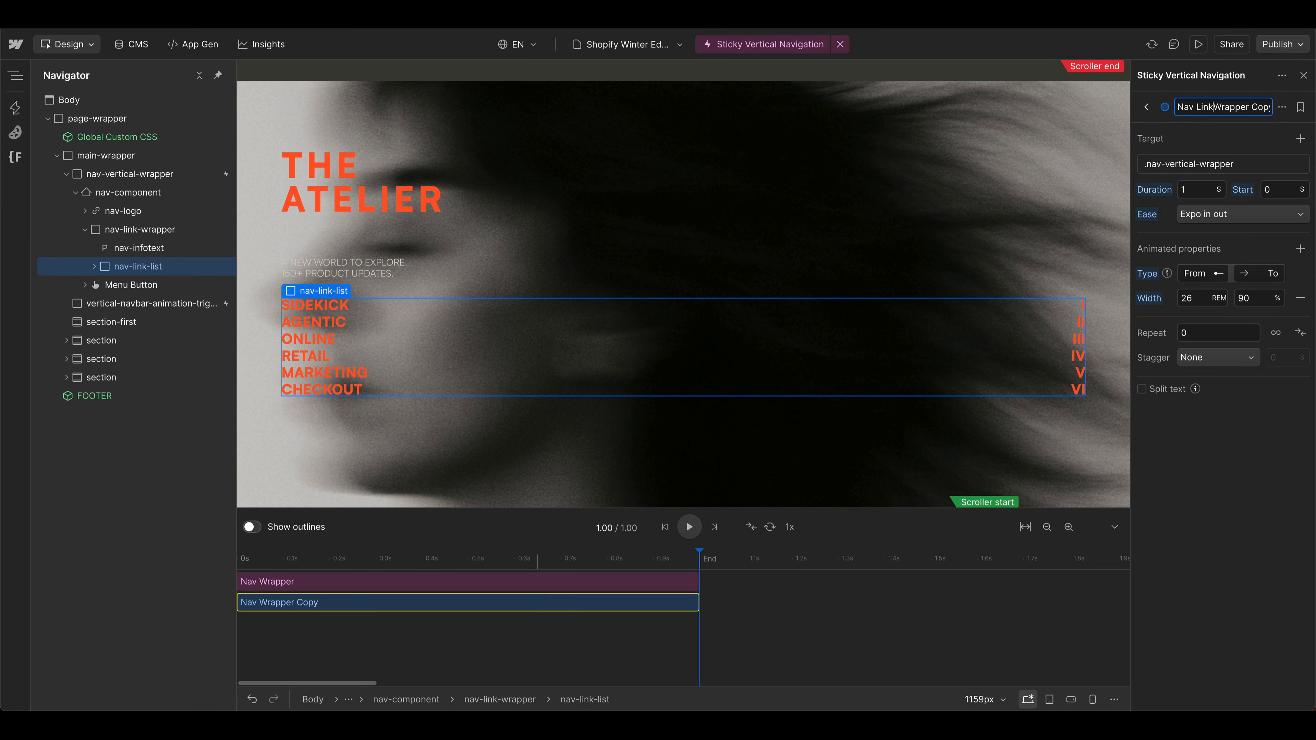
pyautogui.click(1222, 217)
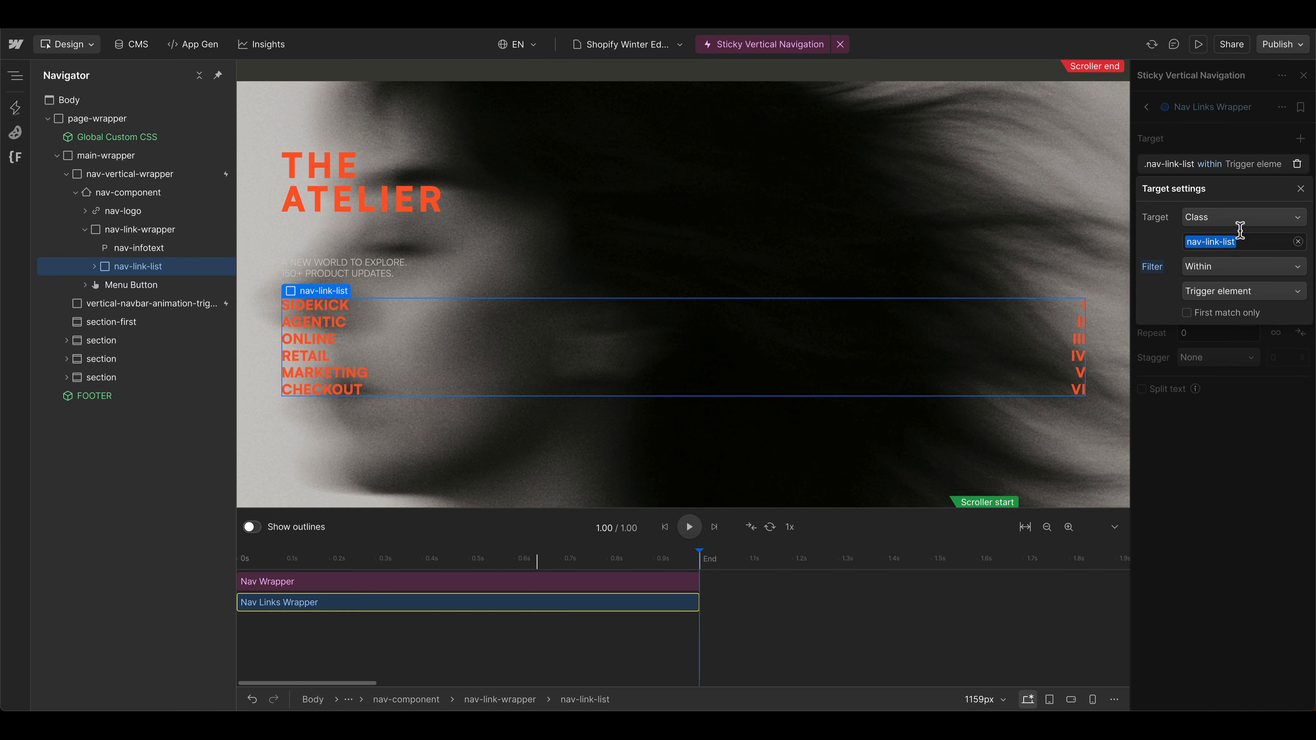
pyautogui.moveTo(1311, 282)
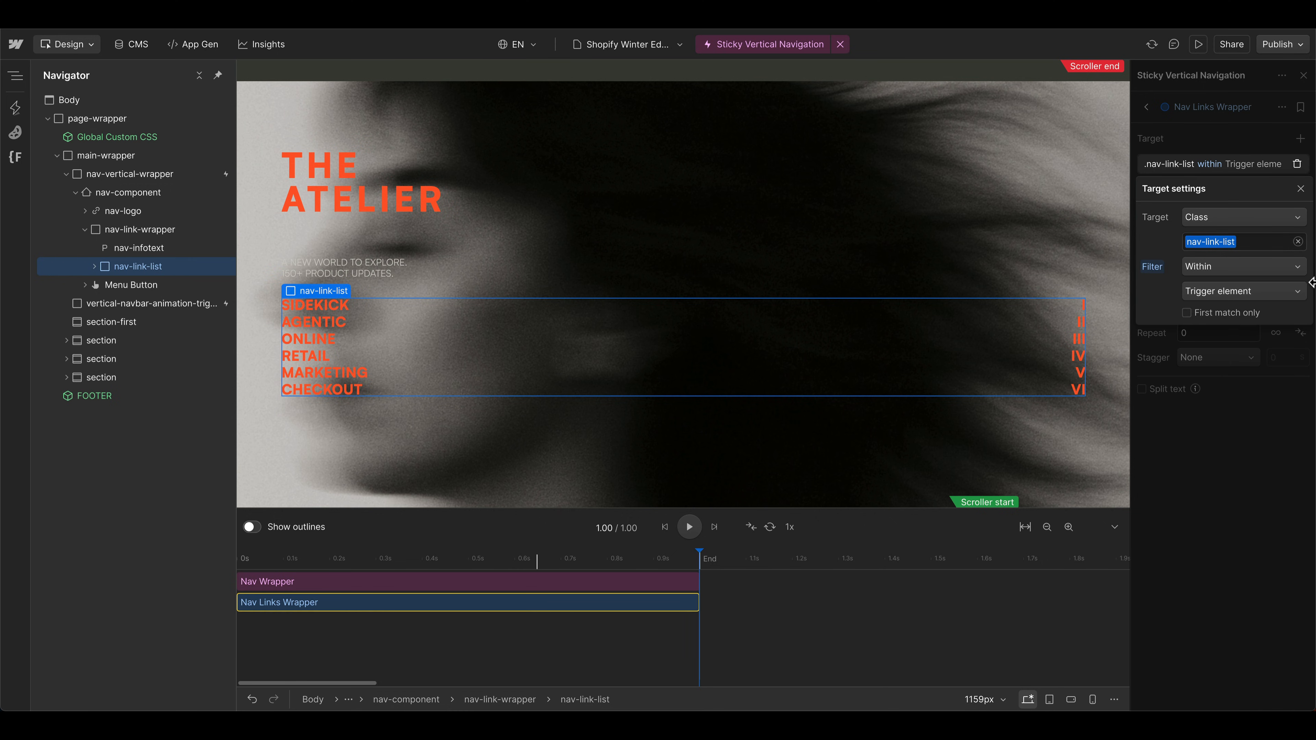
pyautogui.moveTo(1157, 276)
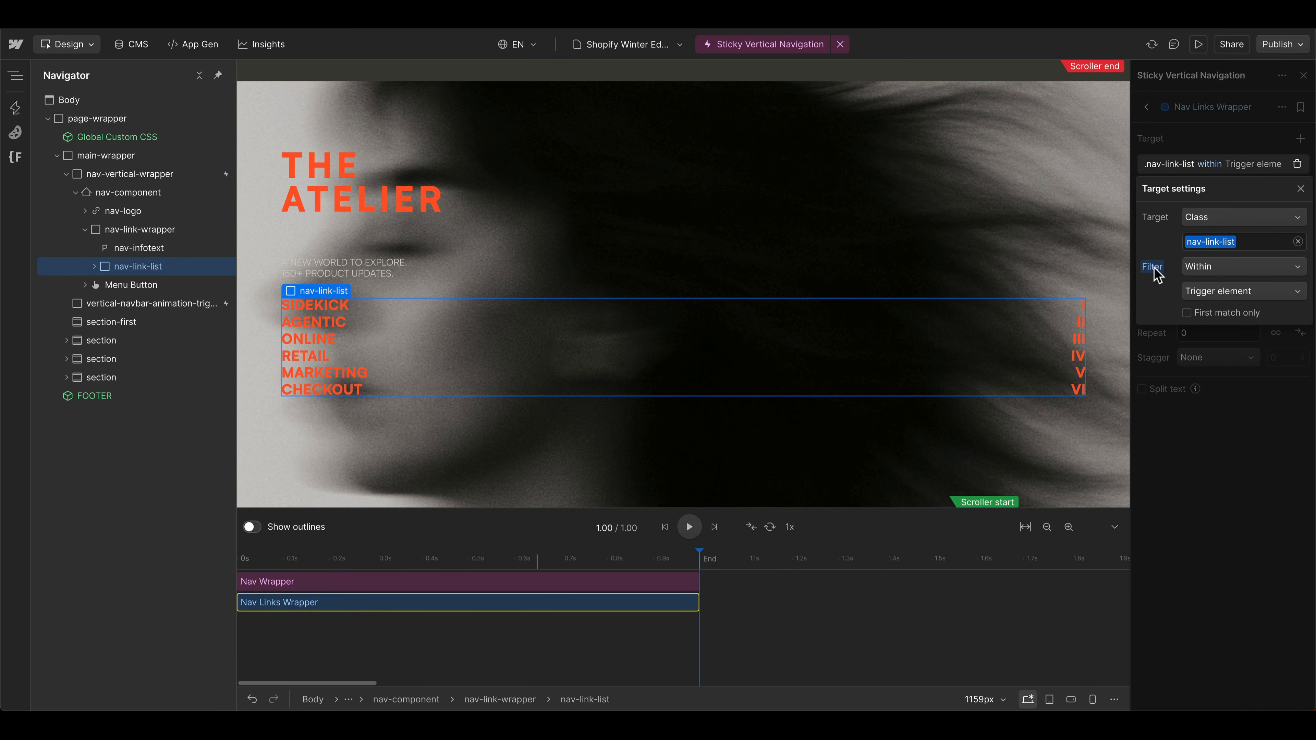
pyautogui.click(1300, 188)
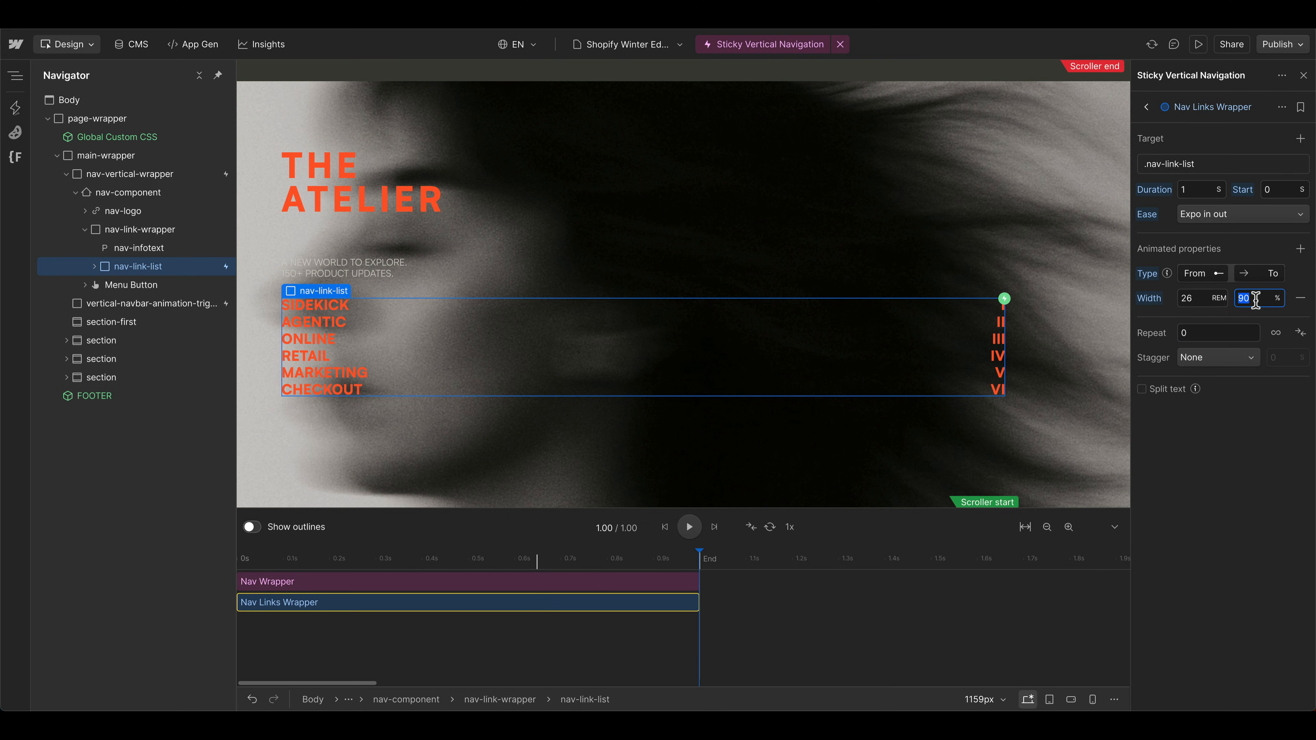
pyautogui.write('18')
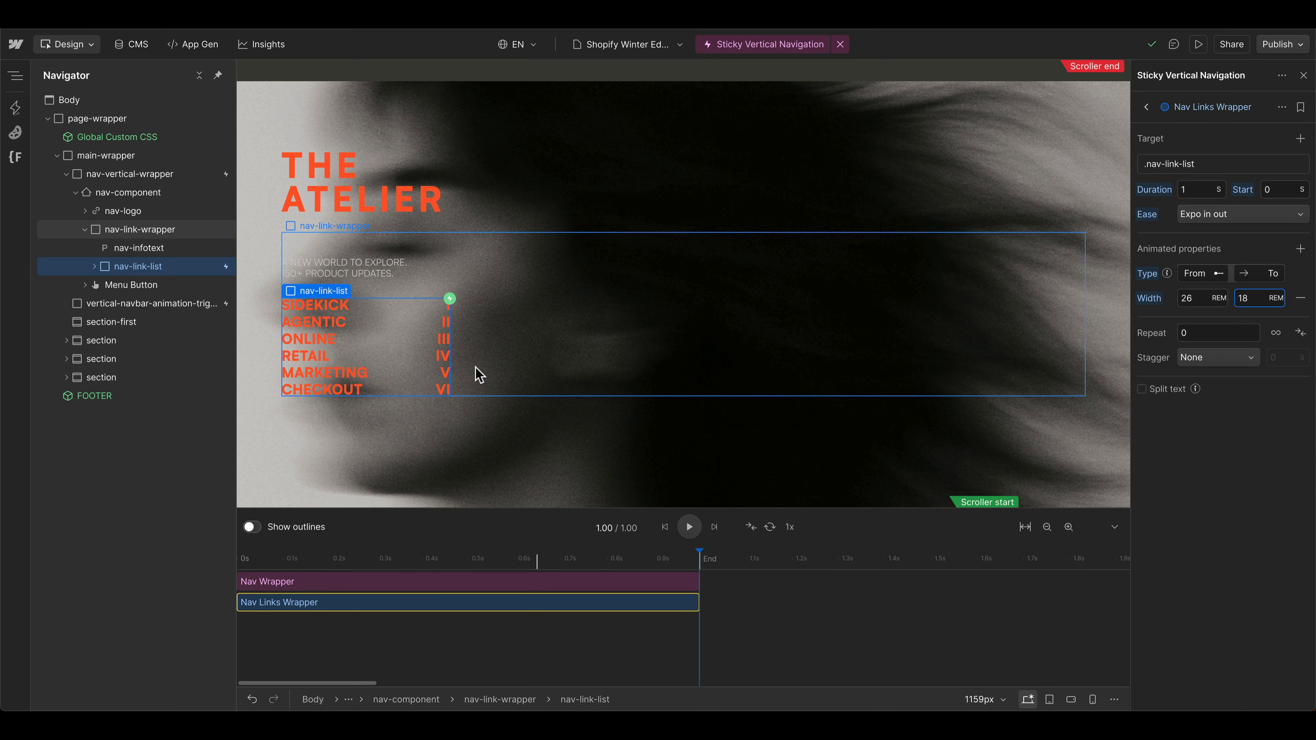
pyautogui.click(261, 557)
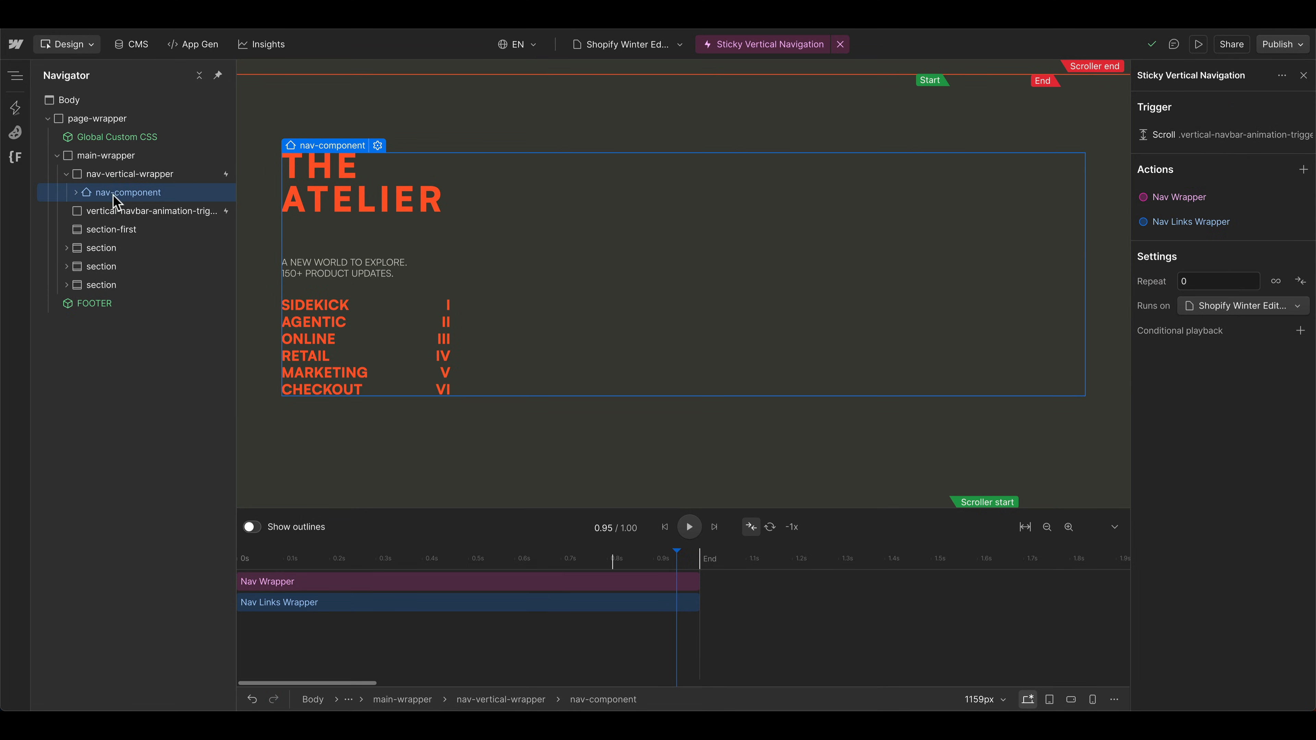
# - Add an animate action on nav-component with Expo in-out easing, targeting the nav-component class with no filter
pyautogui.click(358, 623)
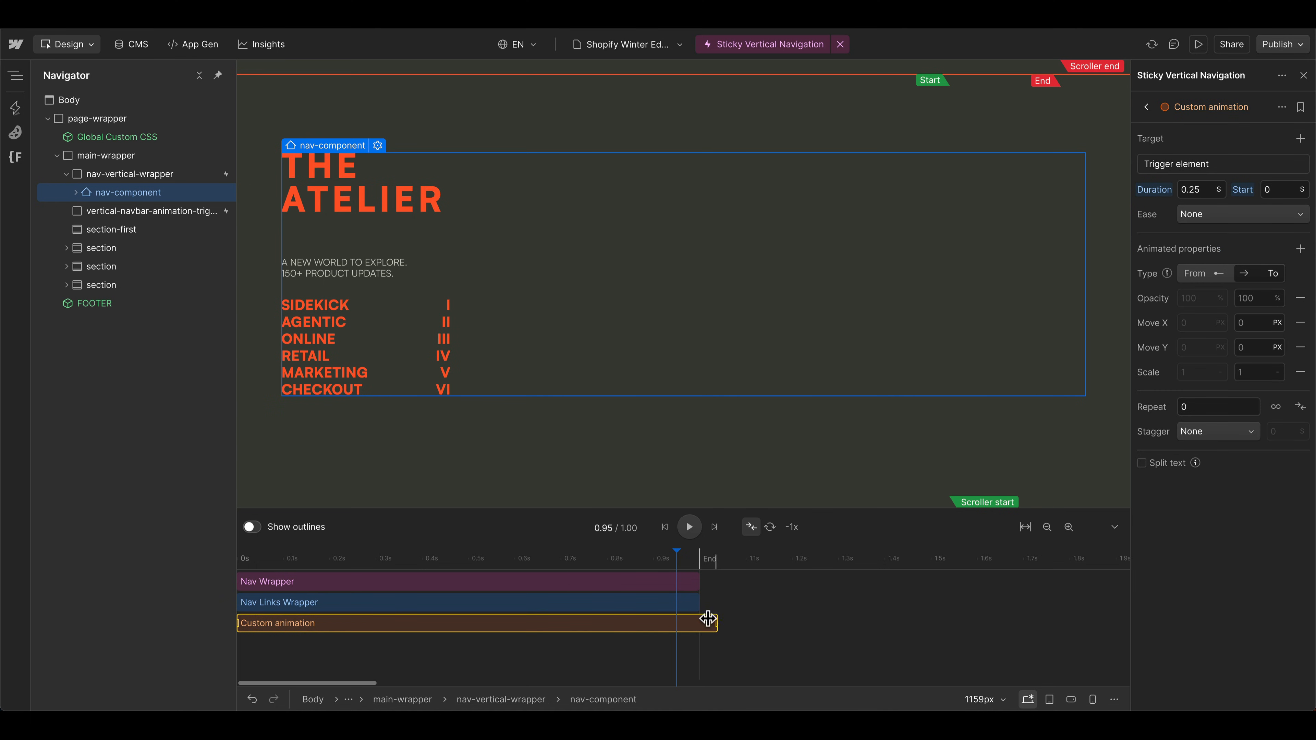
pyautogui.click(1241, 214)
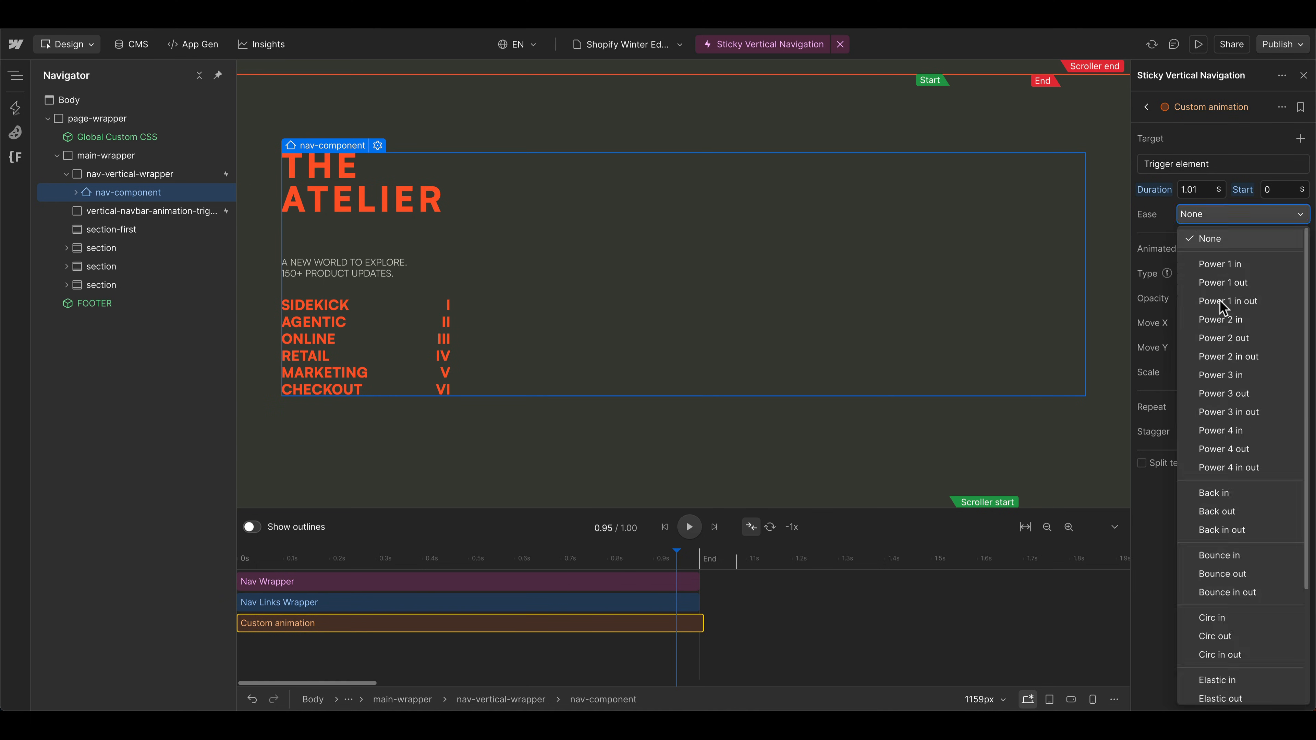
pyautogui.scroll(-3)
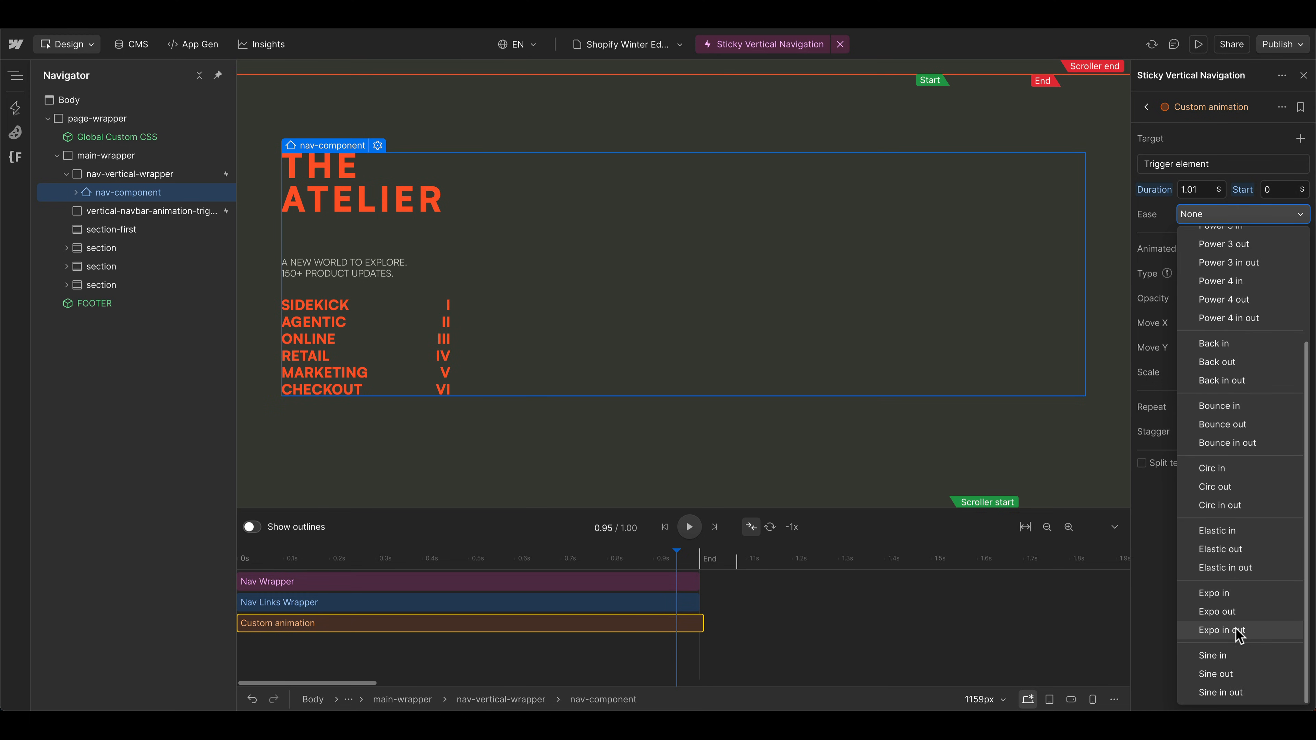
pyautogui.click(1227, 630)
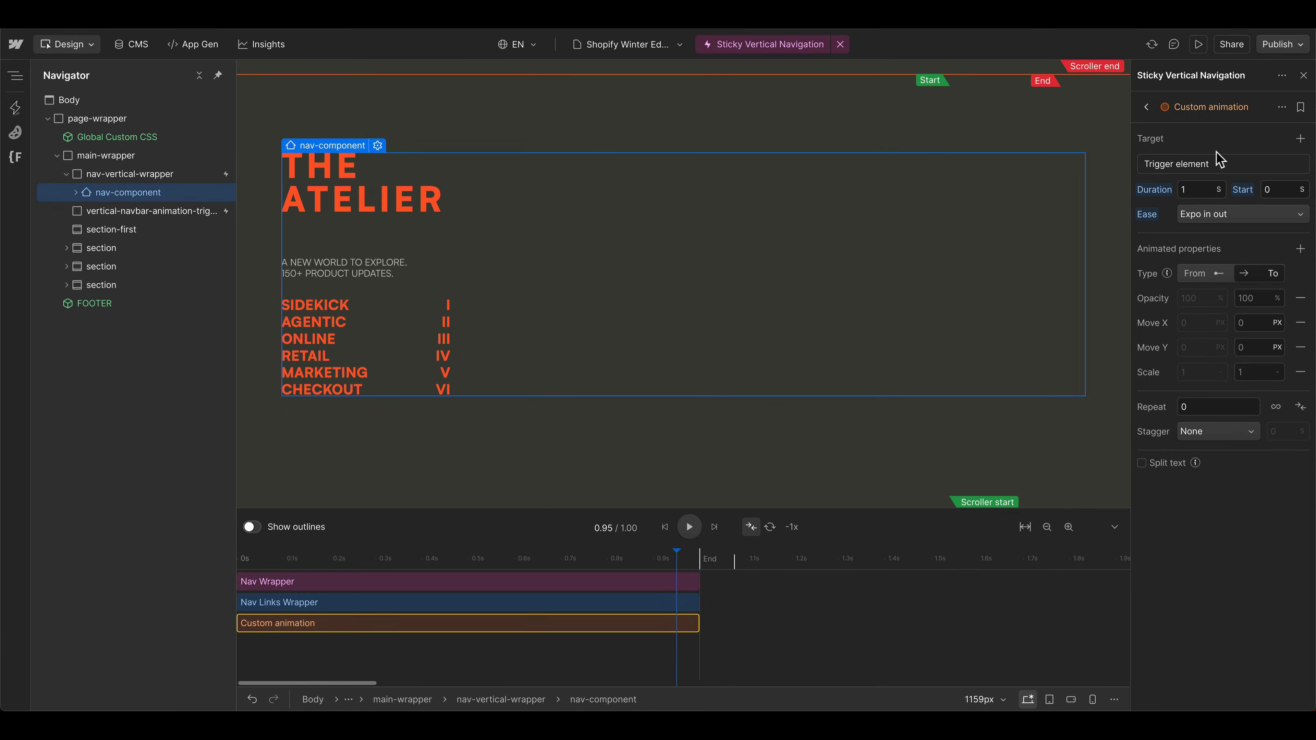
pyautogui.click(1221, 163)
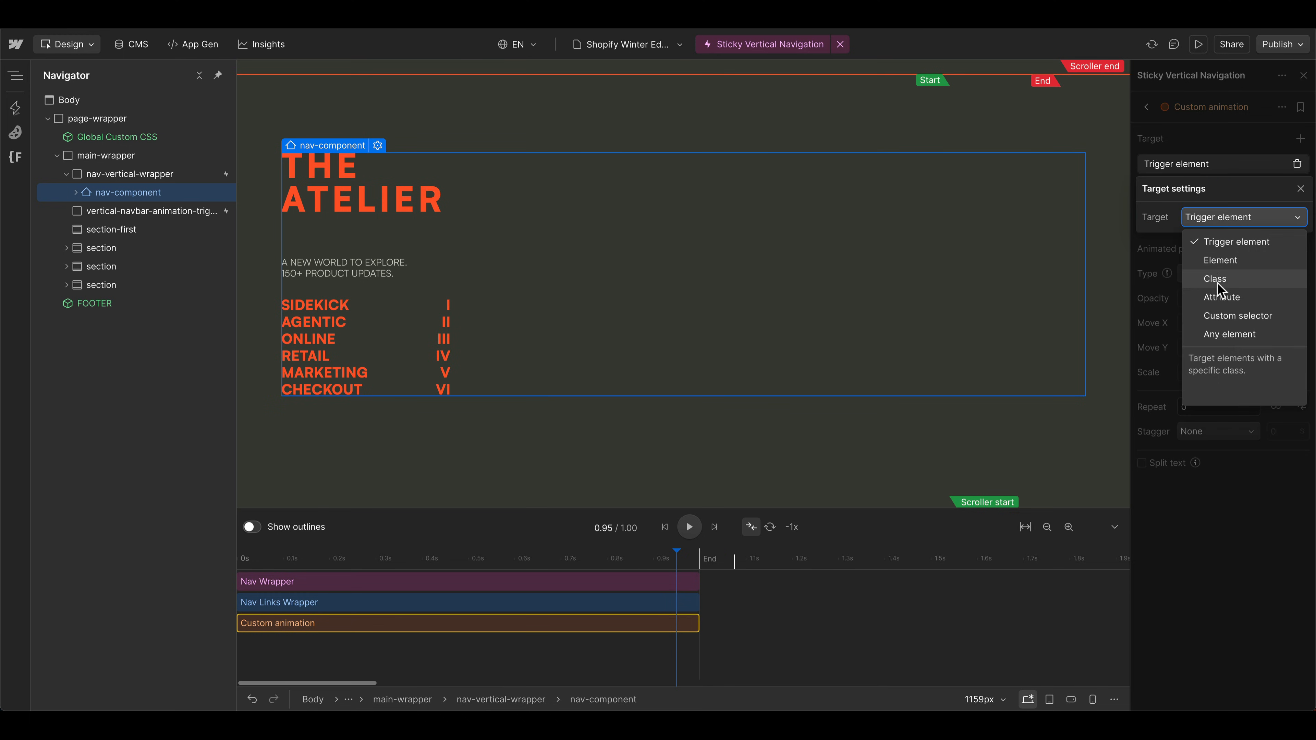
pyautogui.click(1215, 277)
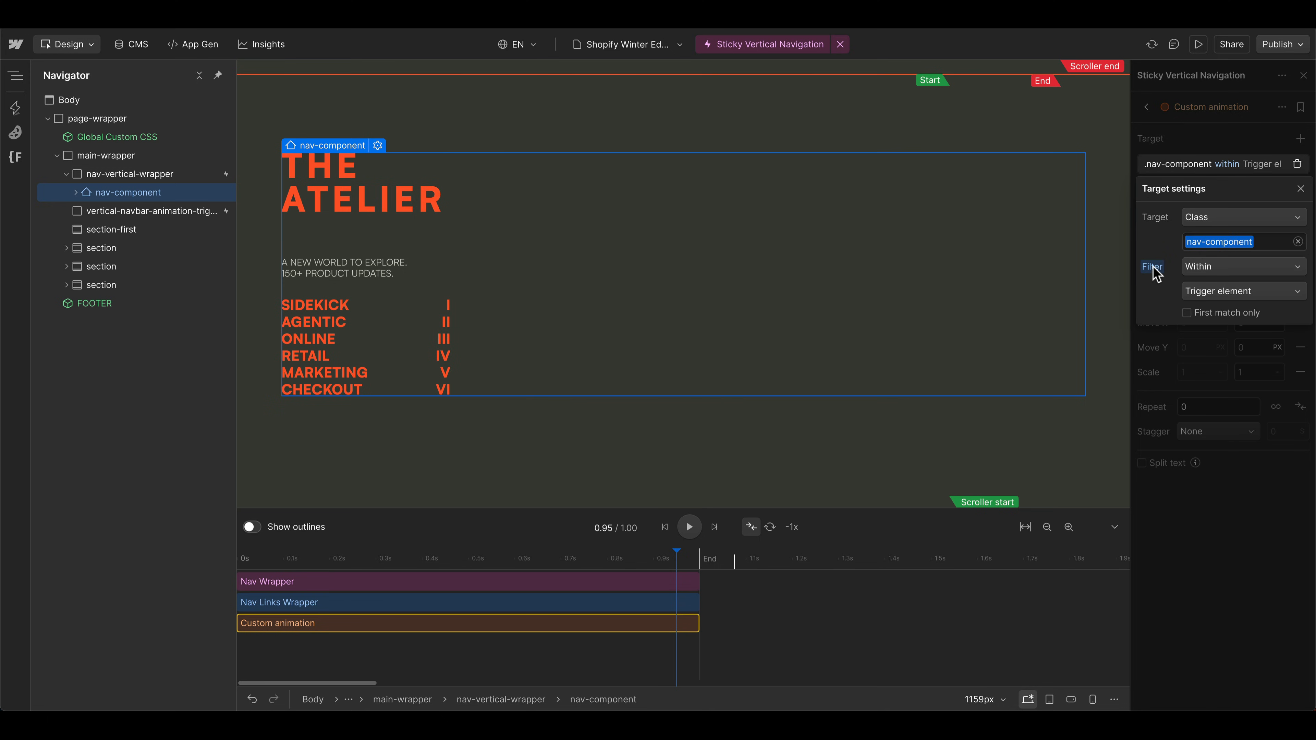
pyautogui.click(1243, 266)
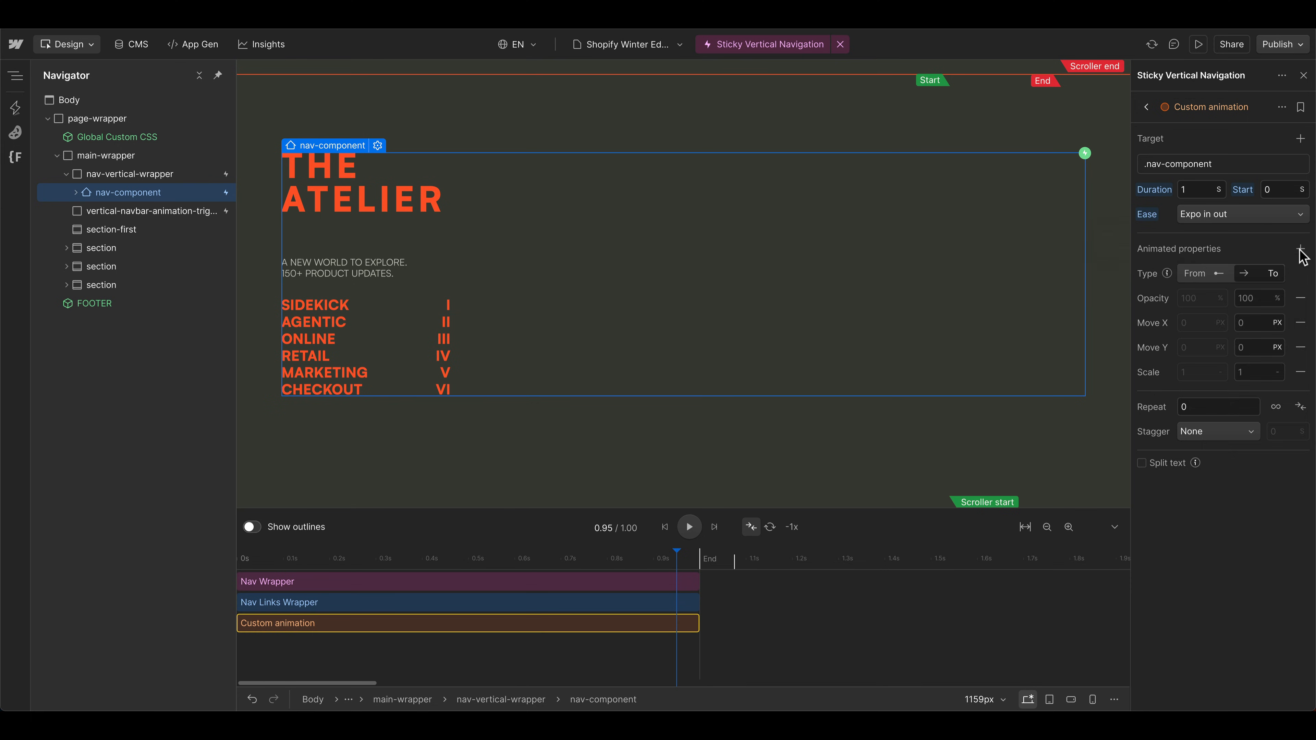
# - Add a Height property growing from 26 rem to 100%
pyautogui.click(1301, 249)
pyautogui.write('100')
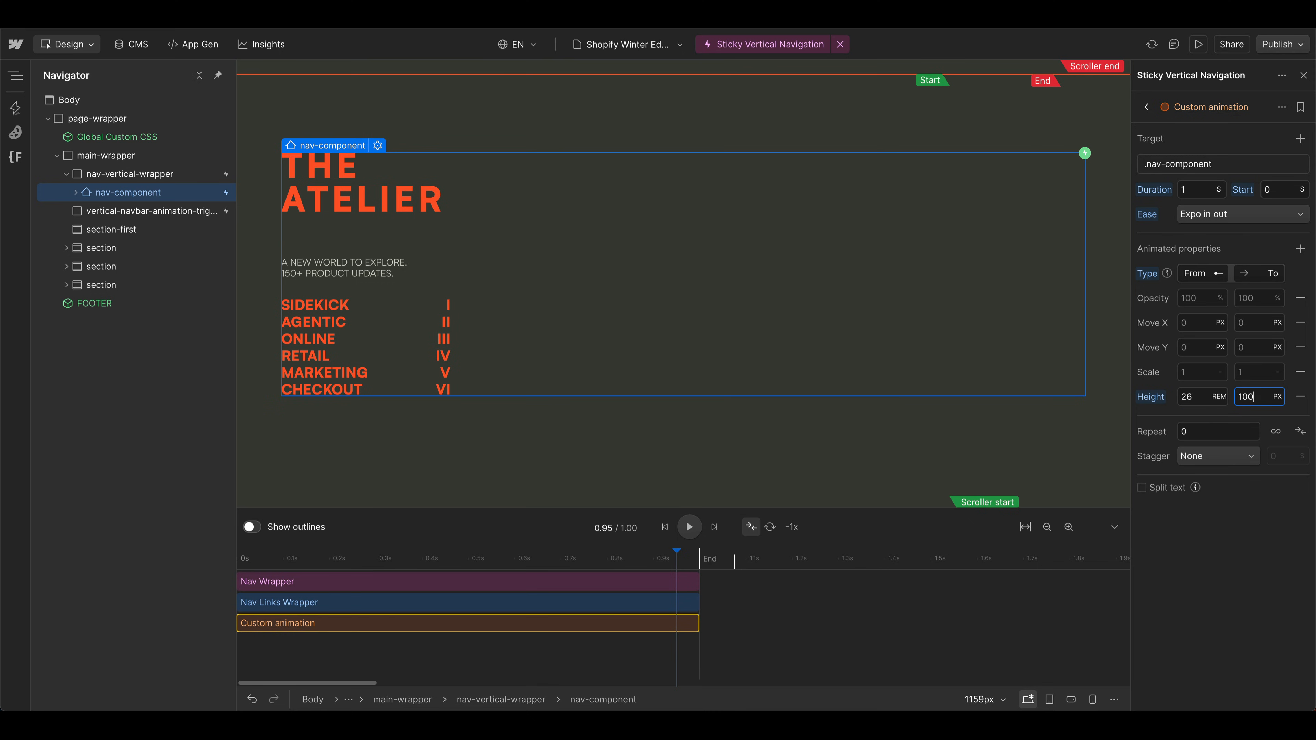
pyautogui.click(1275, 396)
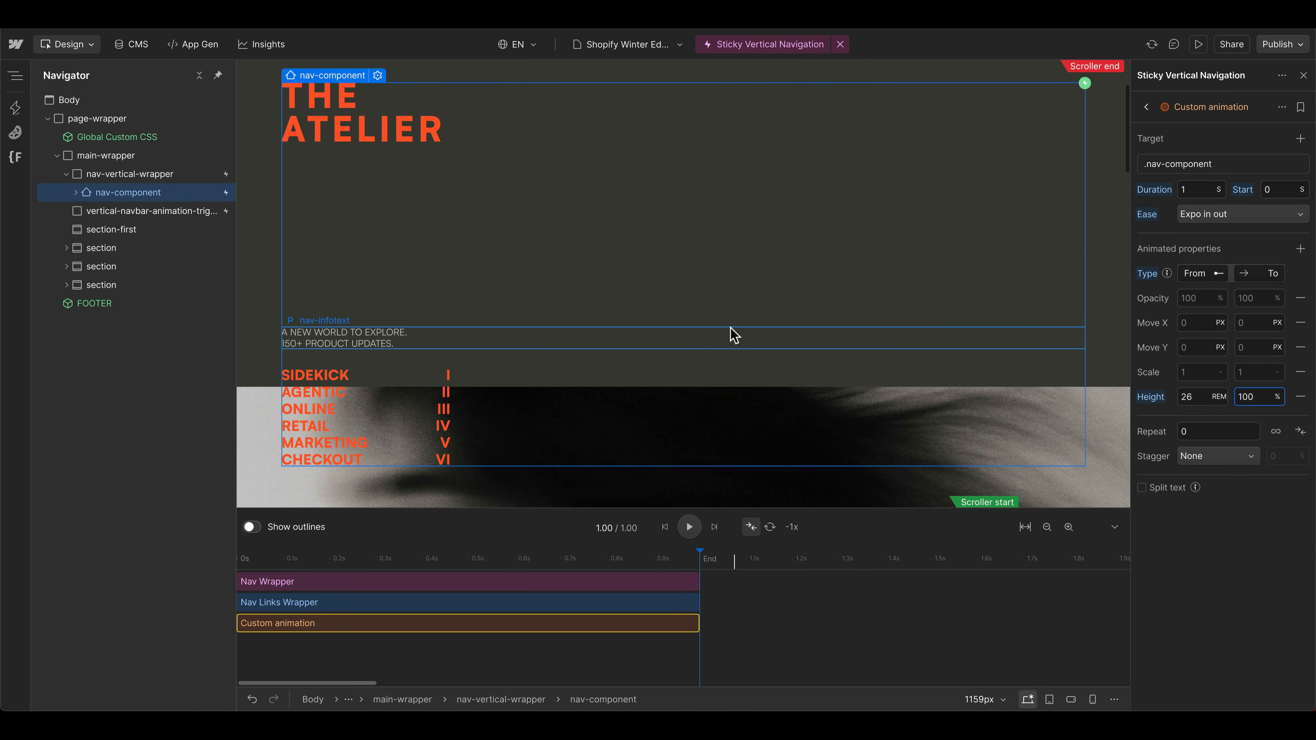
pyautogui.click(687, 528)
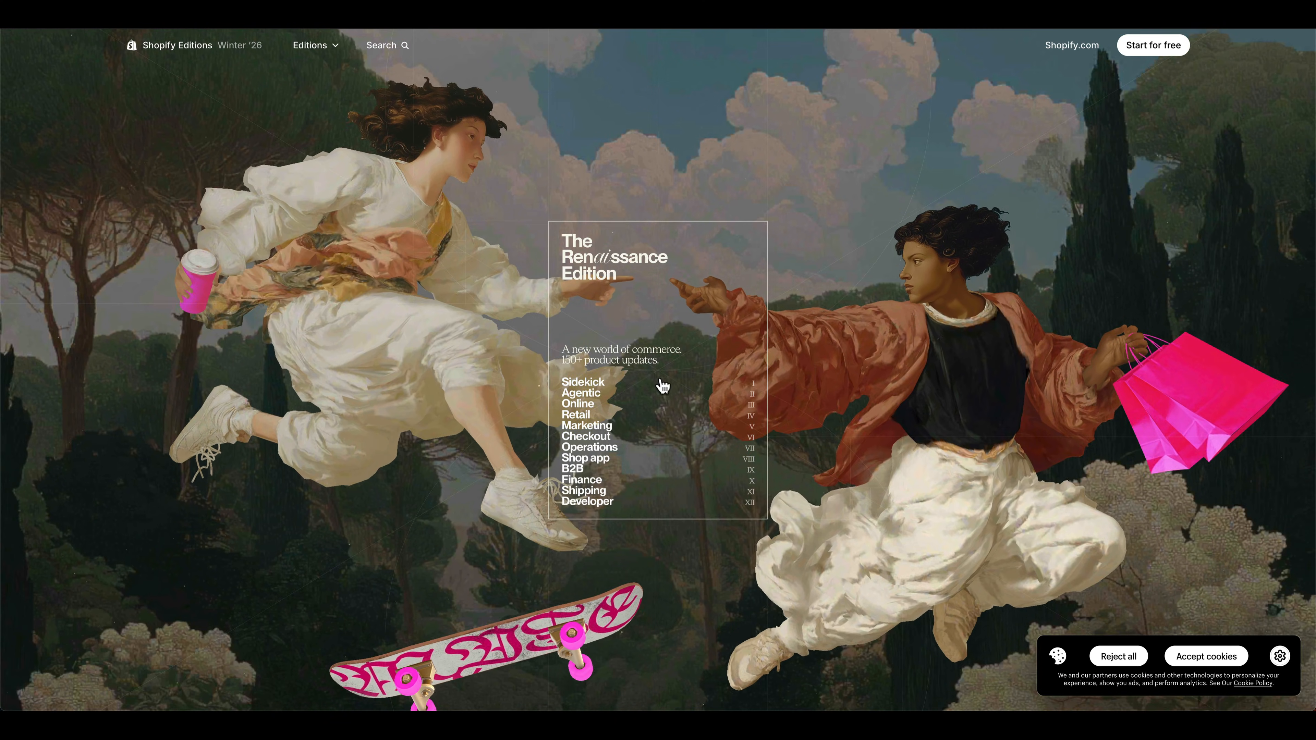
pyautogui.moveTo(587, 426)
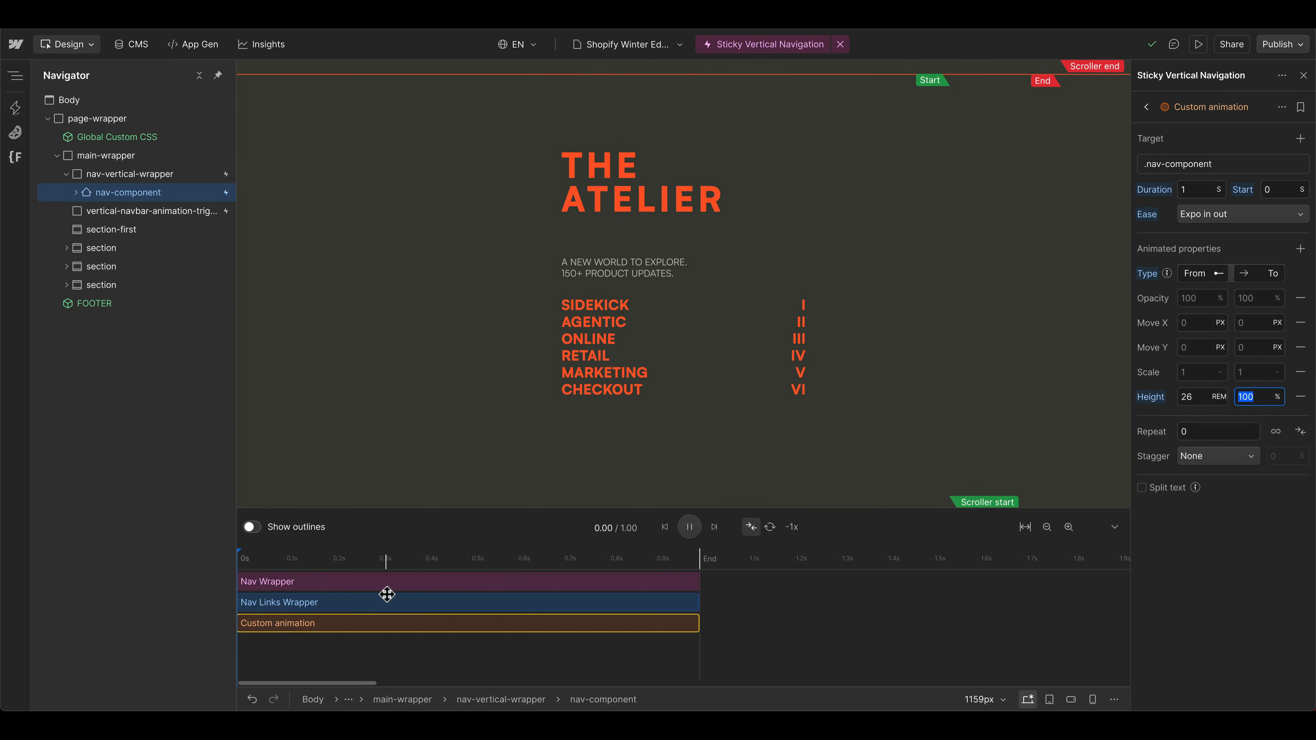
# - Replay the navbar animations, then duplicate the Nav Links Wrapper action as a new nav Links action
pyautogui.click(76, 192)
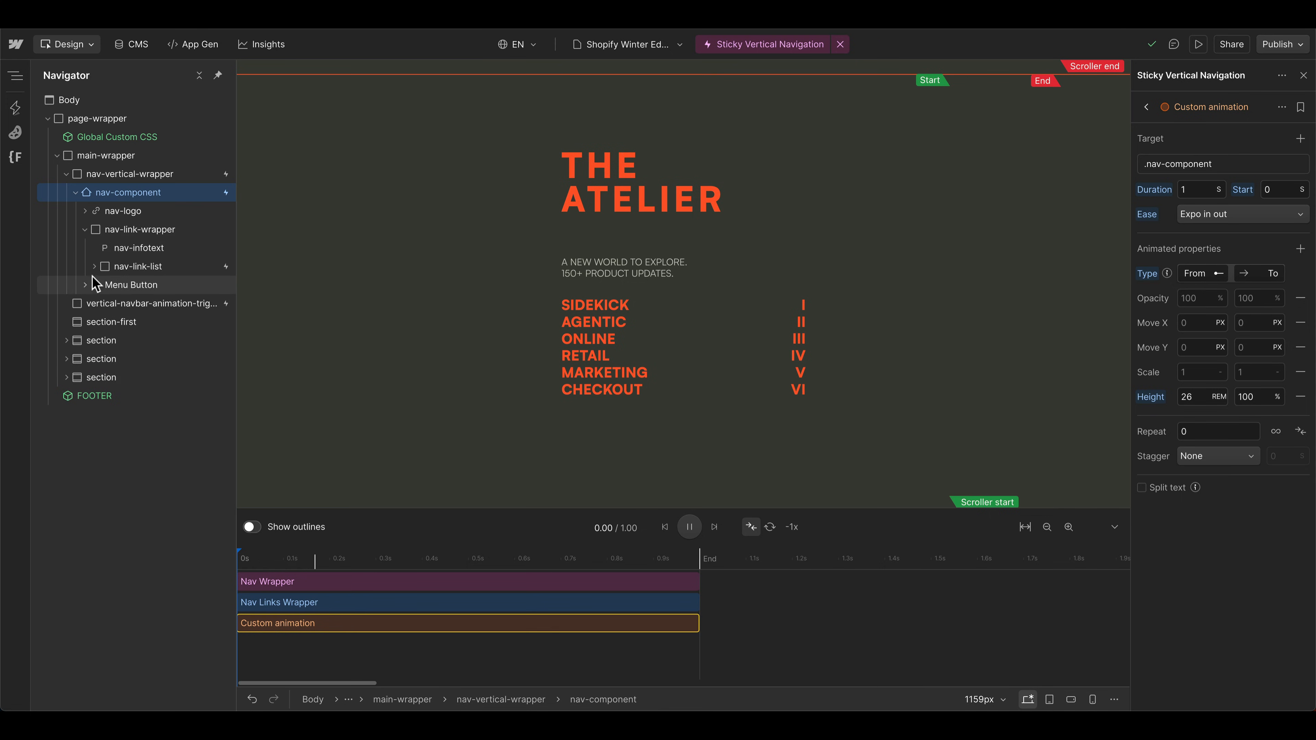
pyautogui.click(94, 266)
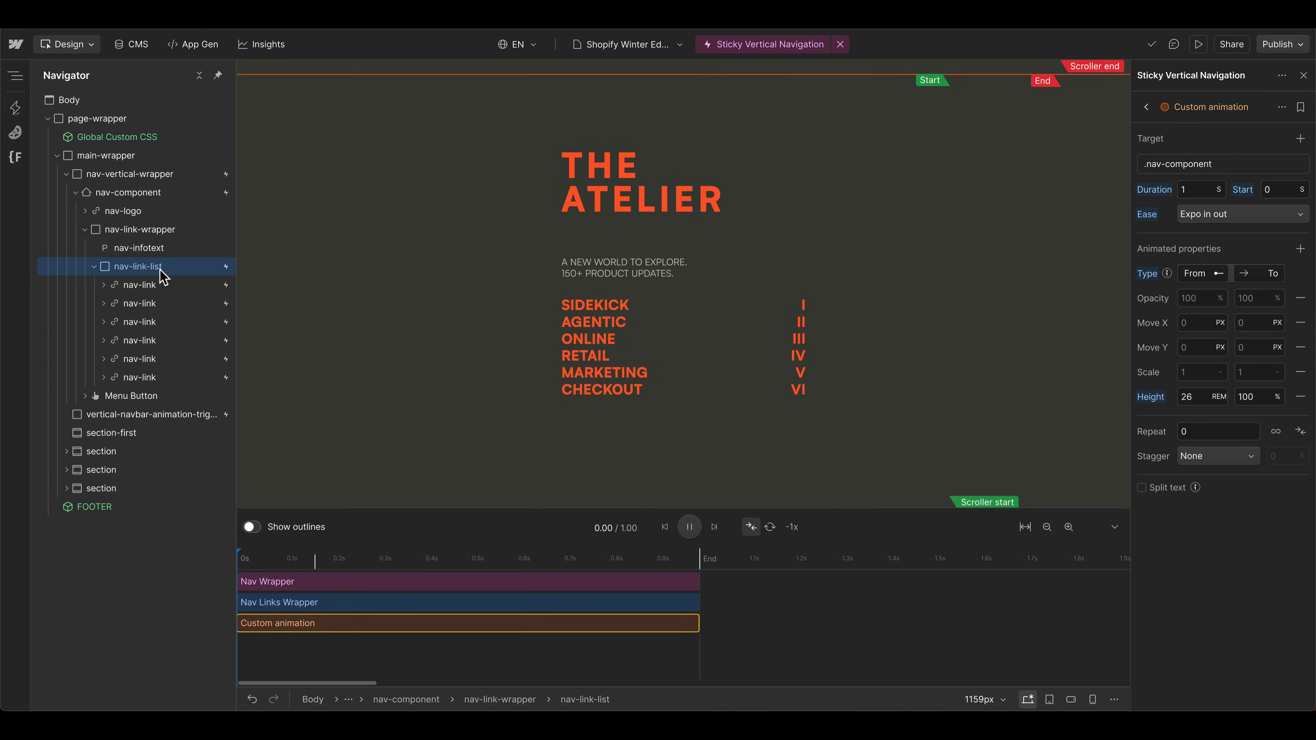
pyautogui.click(295, 603)
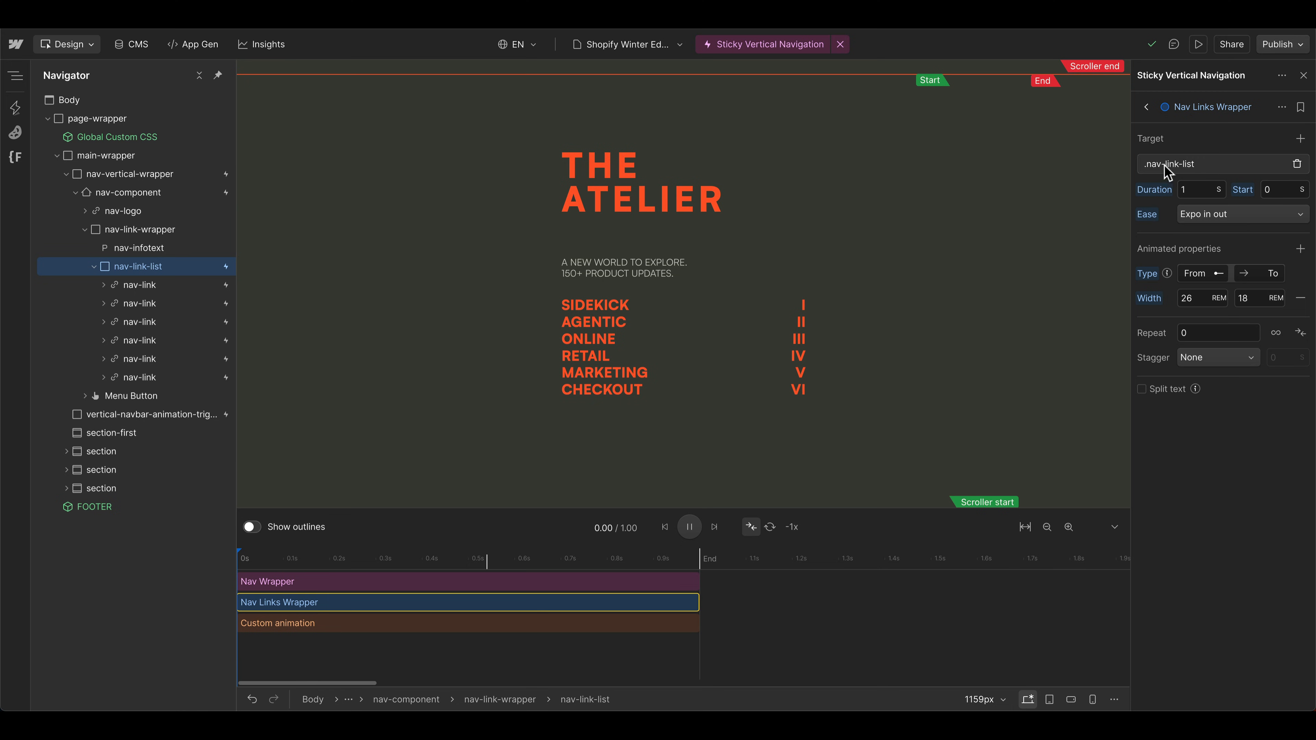
pyautogui.moveTo(162, 366)
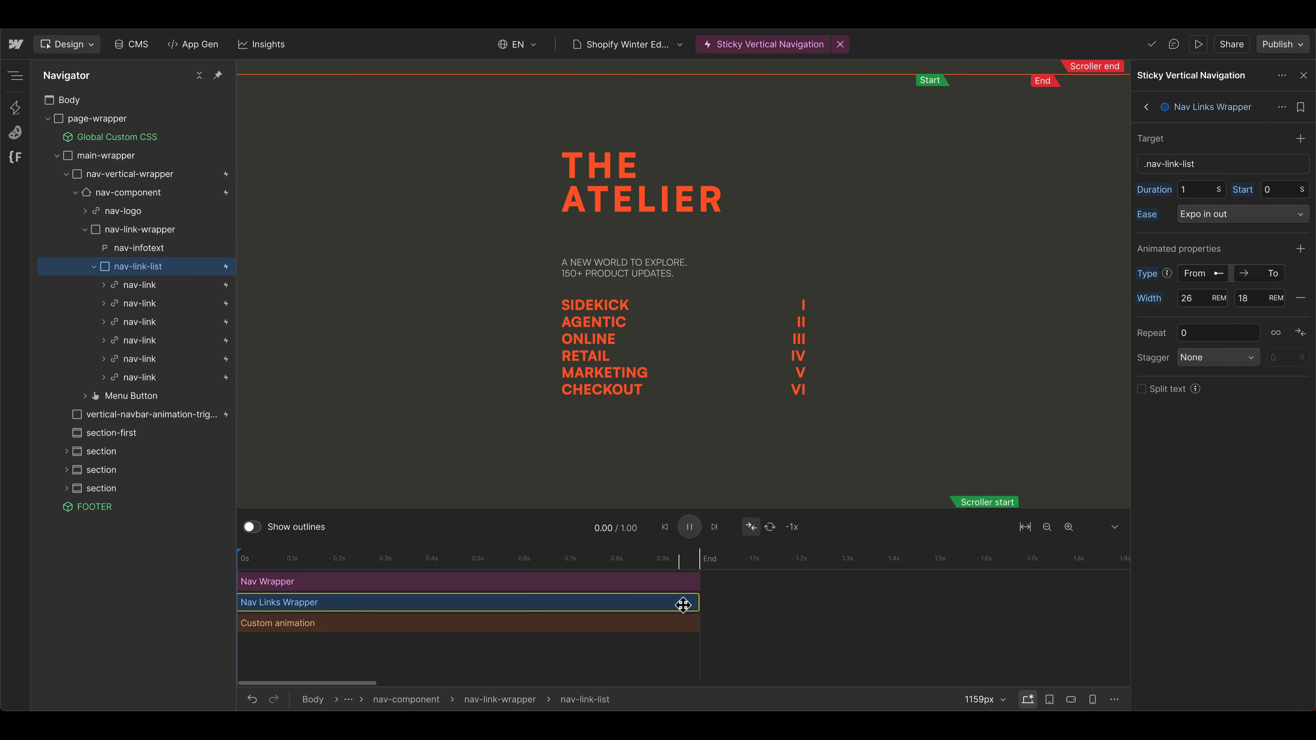
pyautogui.doubleClick(1209, 107)
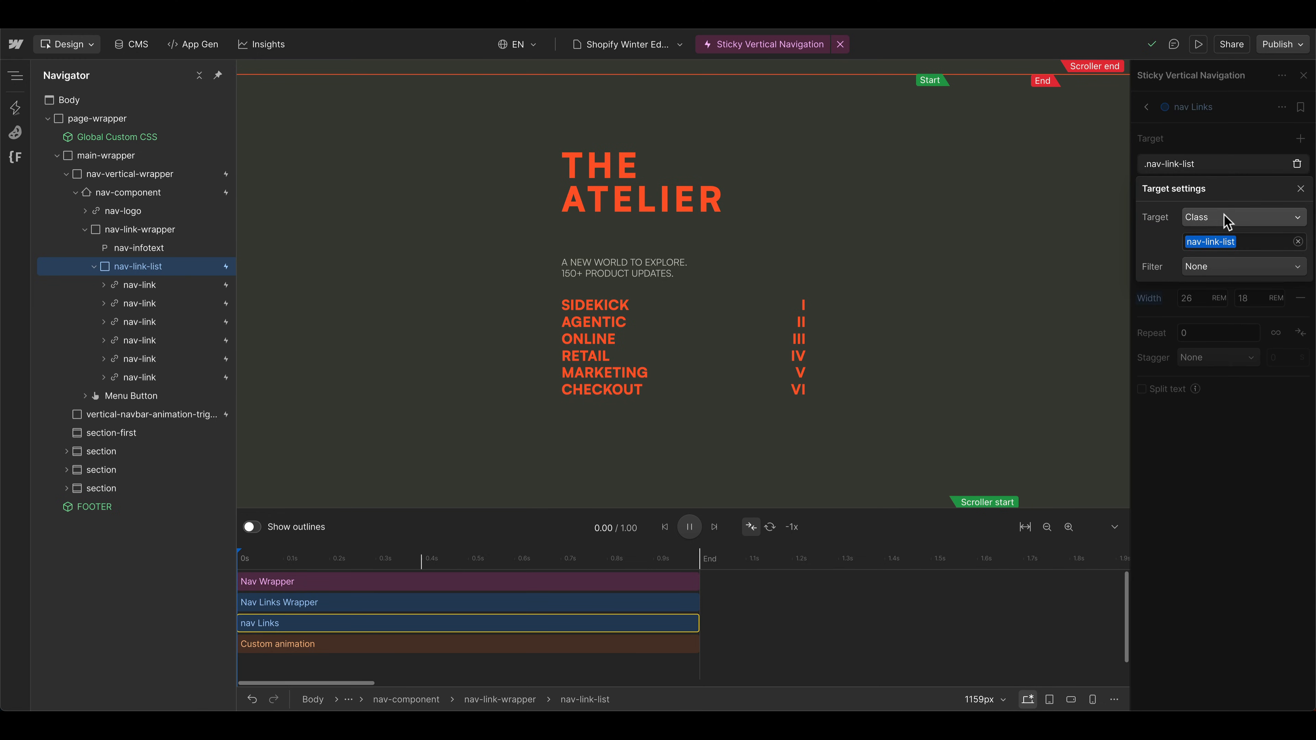
# - Target the nav-link class filtered to direct children of nav-link-list
pyautogui.click(1242, 217)
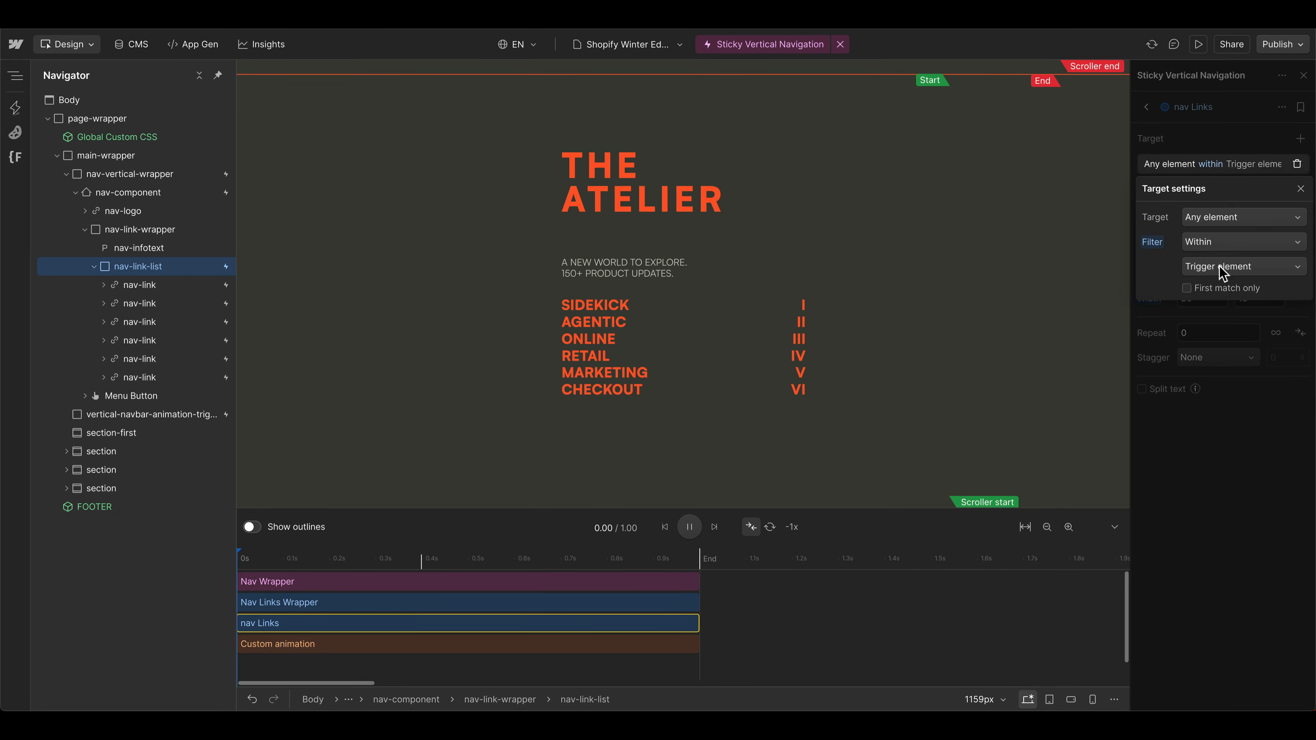
pyautogui.moveTo(1216, 270)
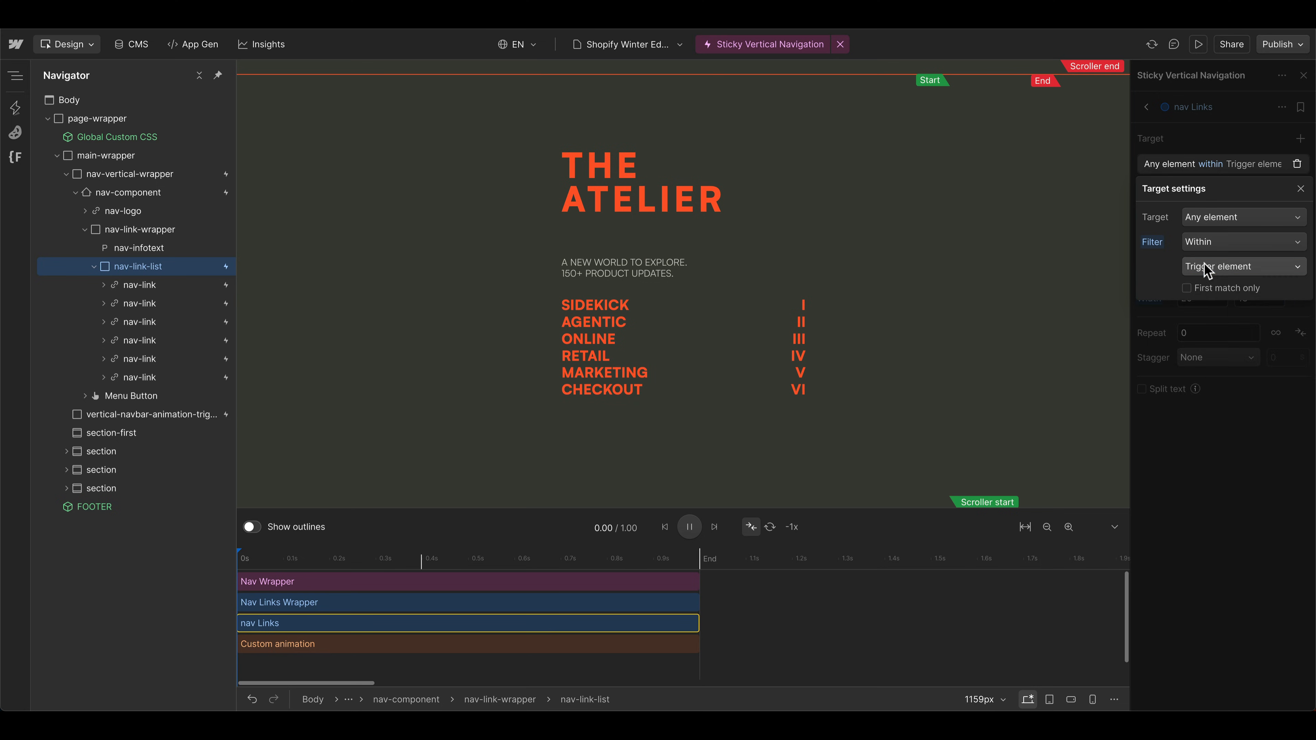
pyautogui.click(1241, 266)
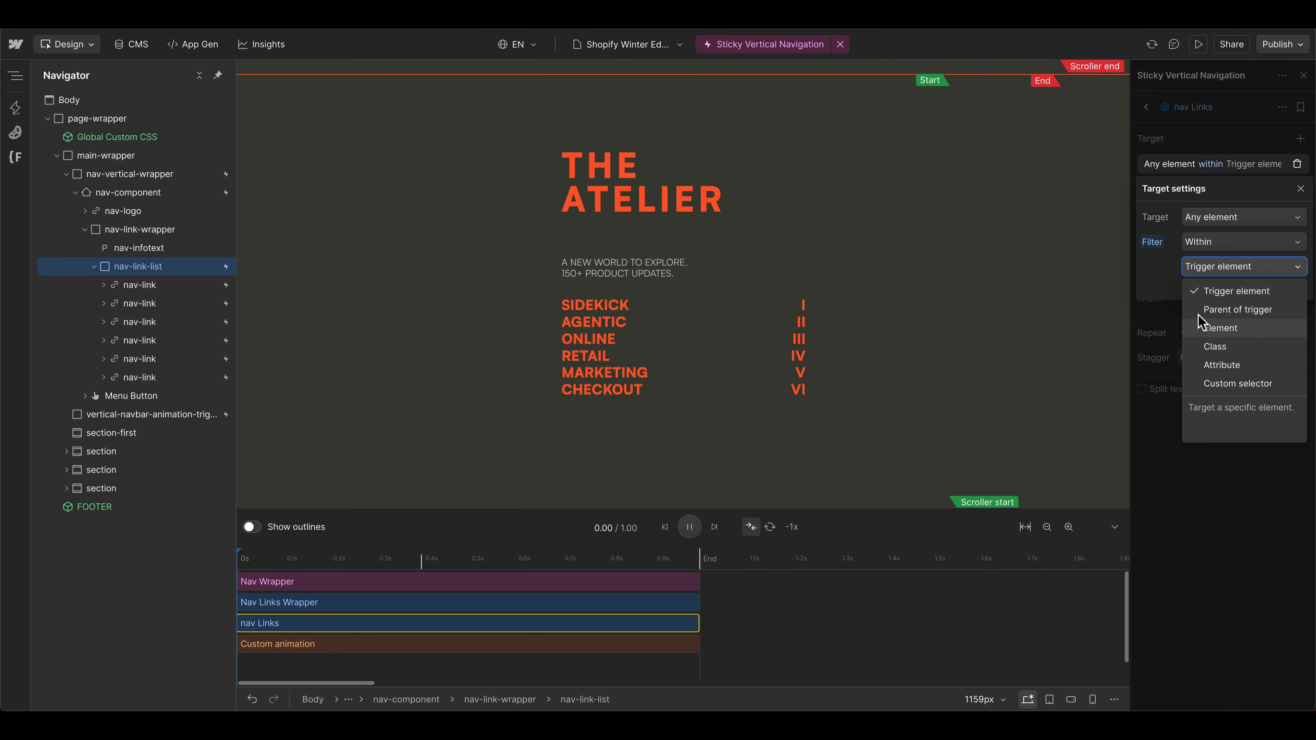
pyautogui.click(1215, 347)
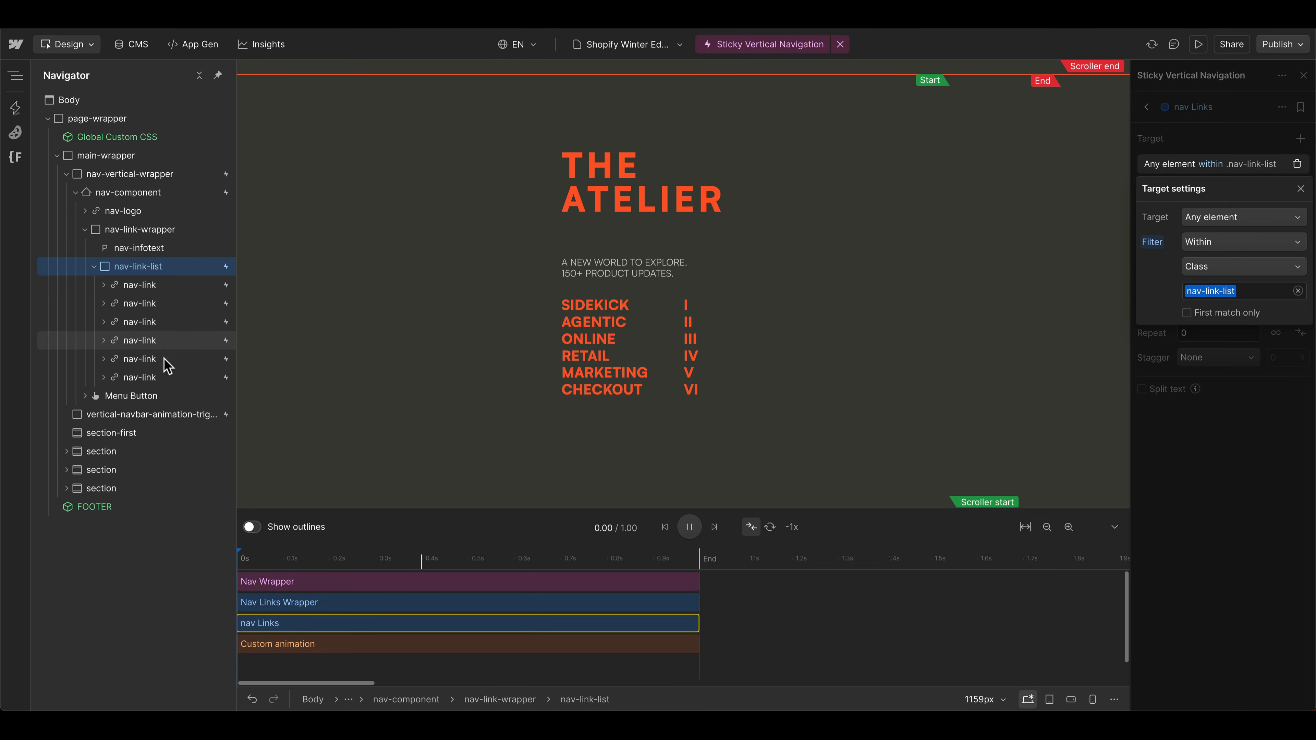
pyautogui.moveTo(138, 285)
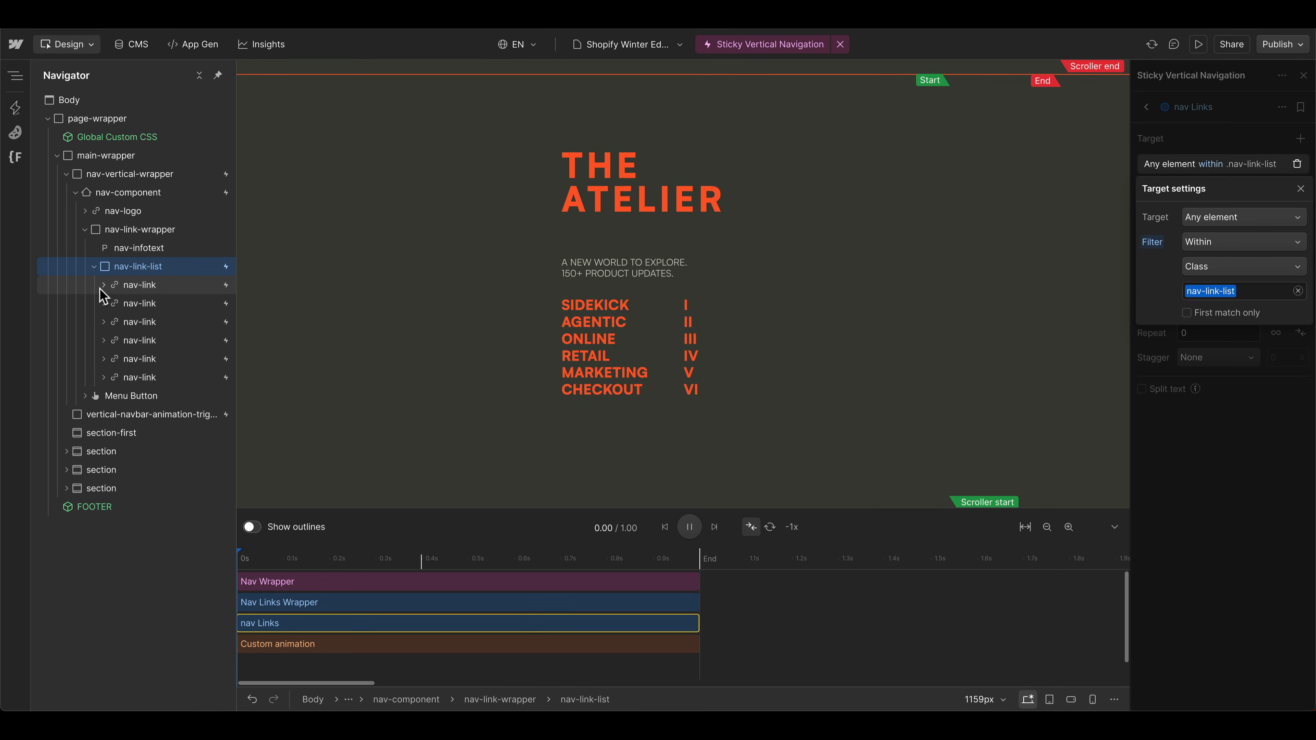
pyautogui.click(103, 284)
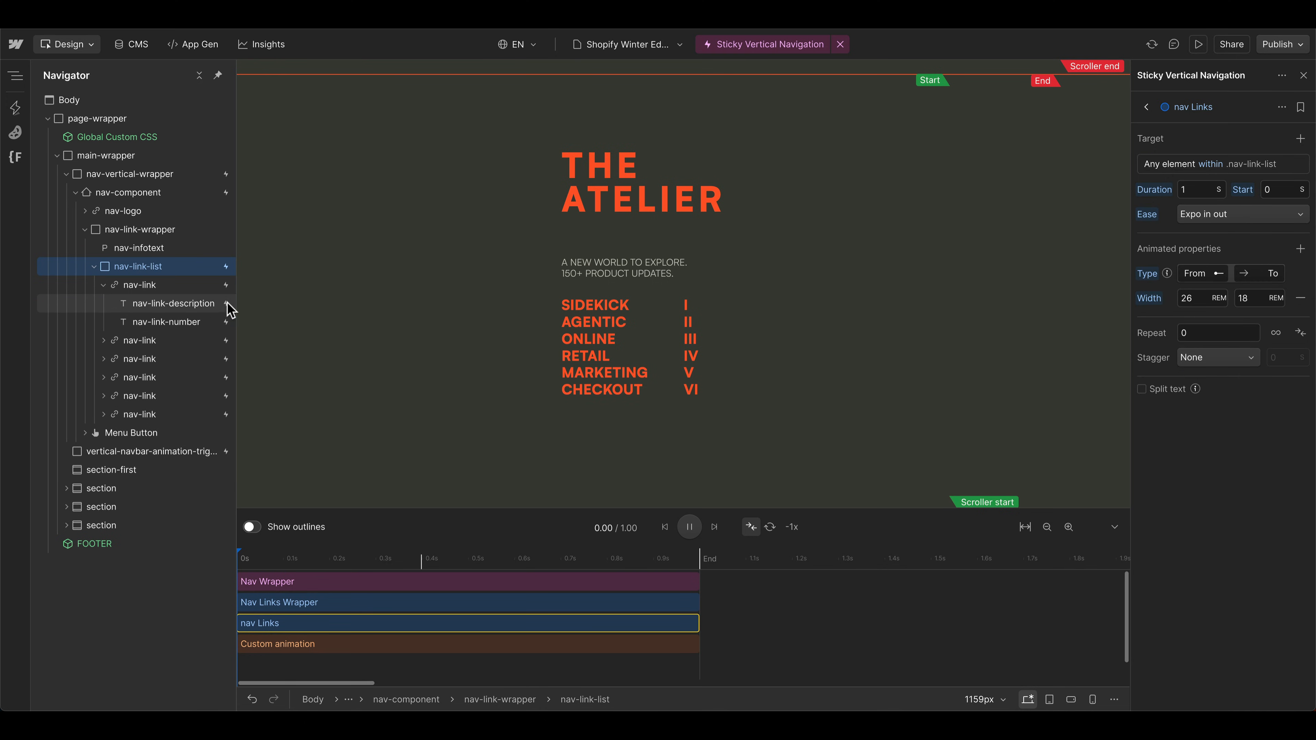
pyautogui.click(1208, 164)
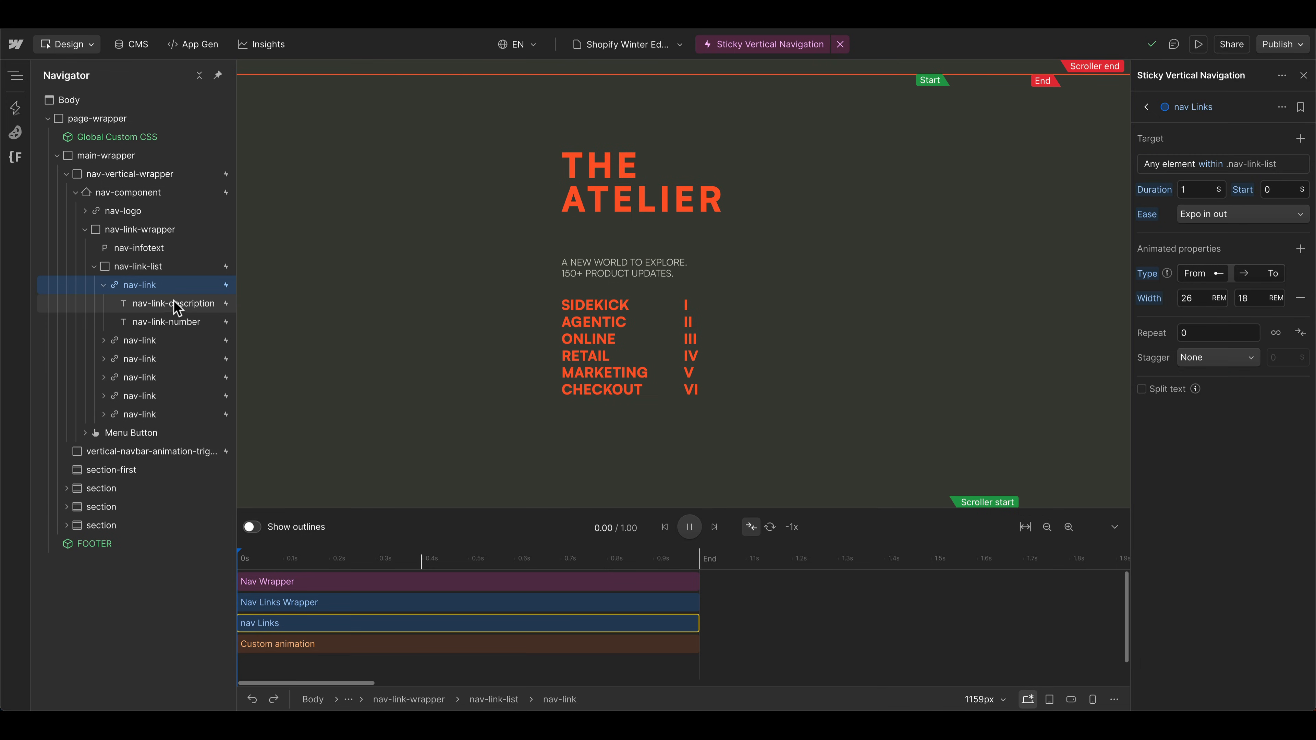
pyautogui.moveTo(156, 312)
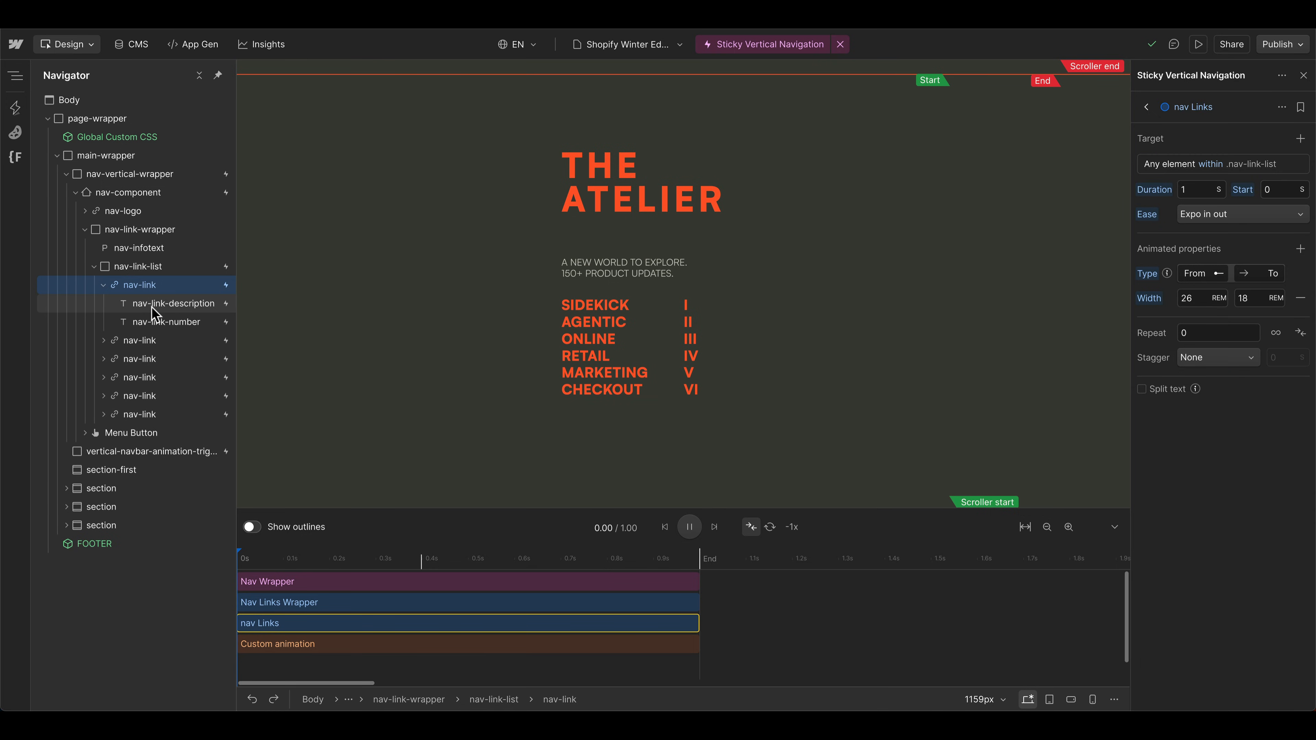
pyautogui.moveTo(158, 323)
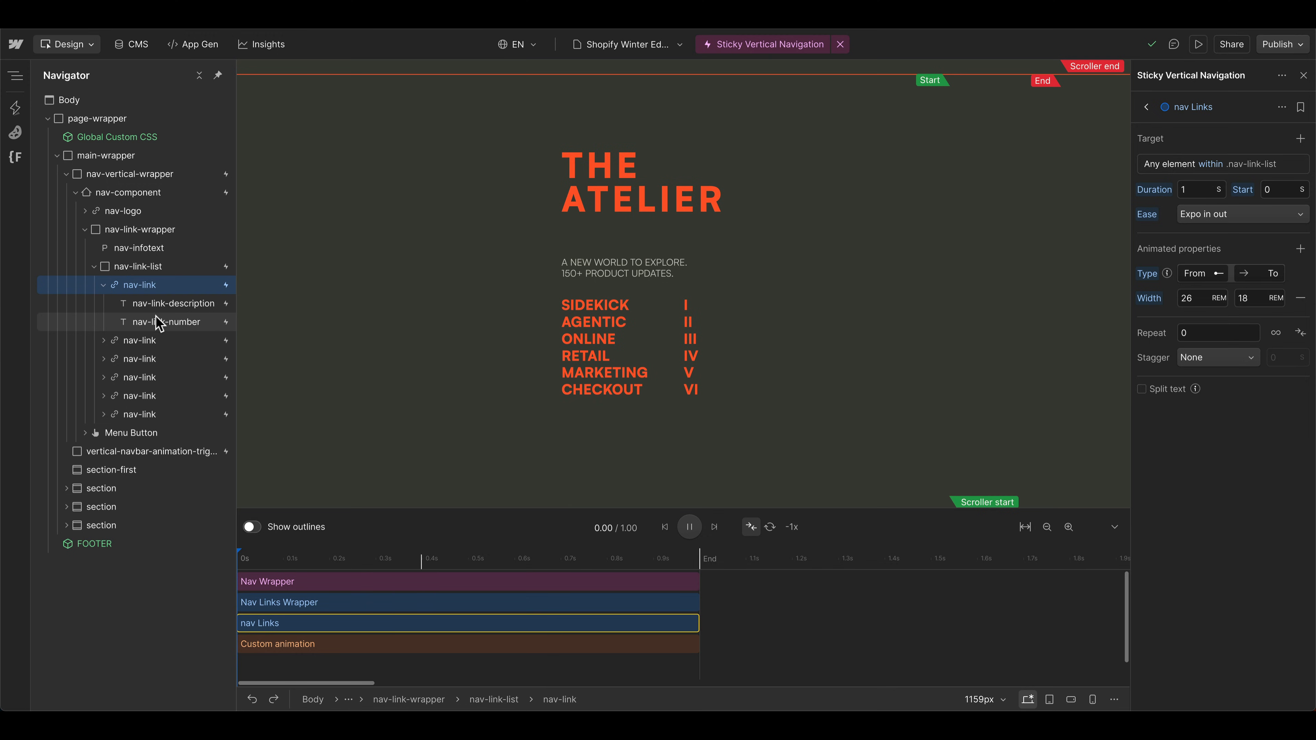
pyautogui.moveTo(177, 322)
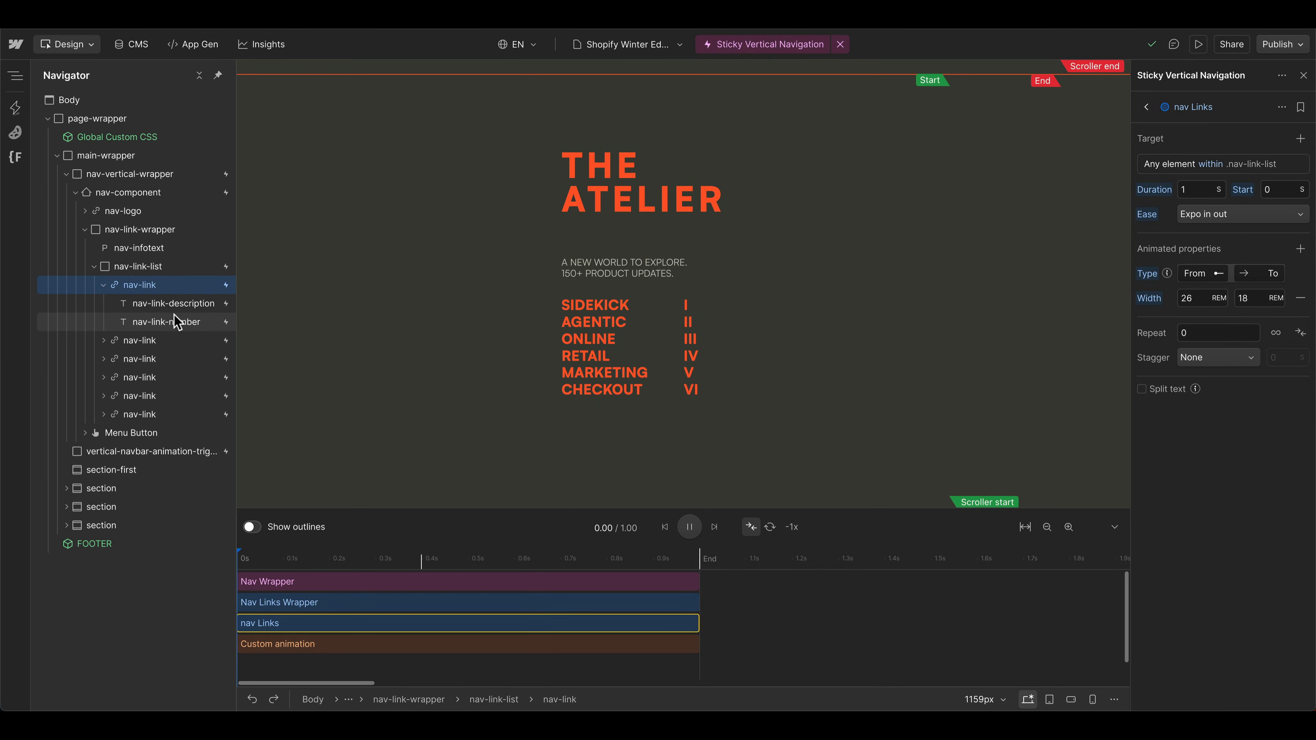
pyautogui.click(104, 285)
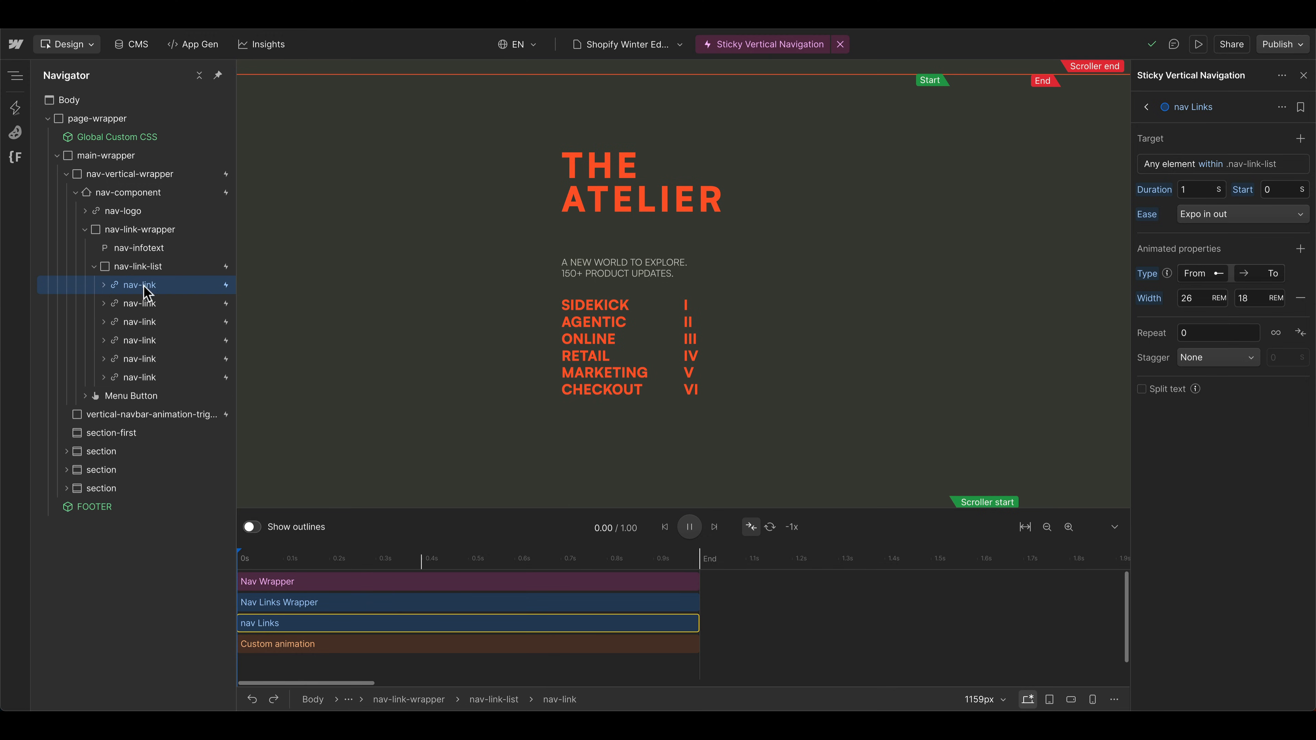
pyautogui.moveTo(160, 273)
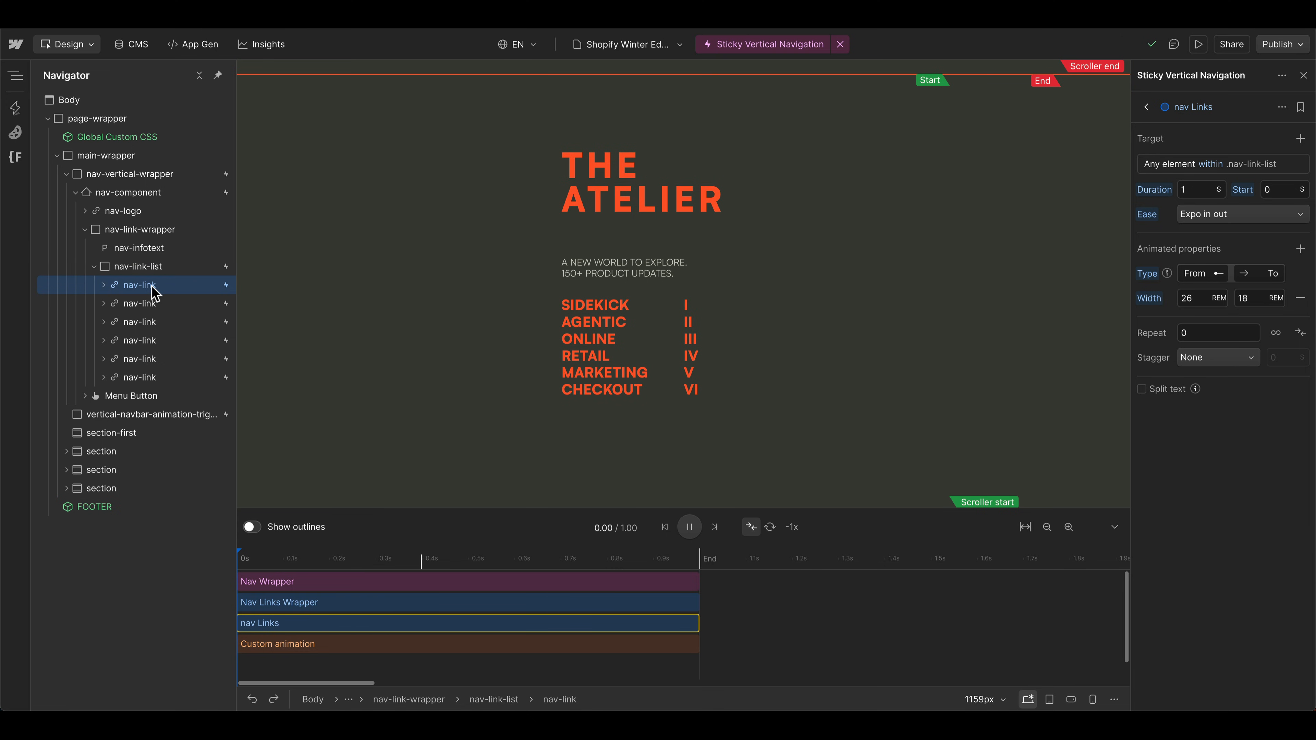
pyautogui.click(103, 286)
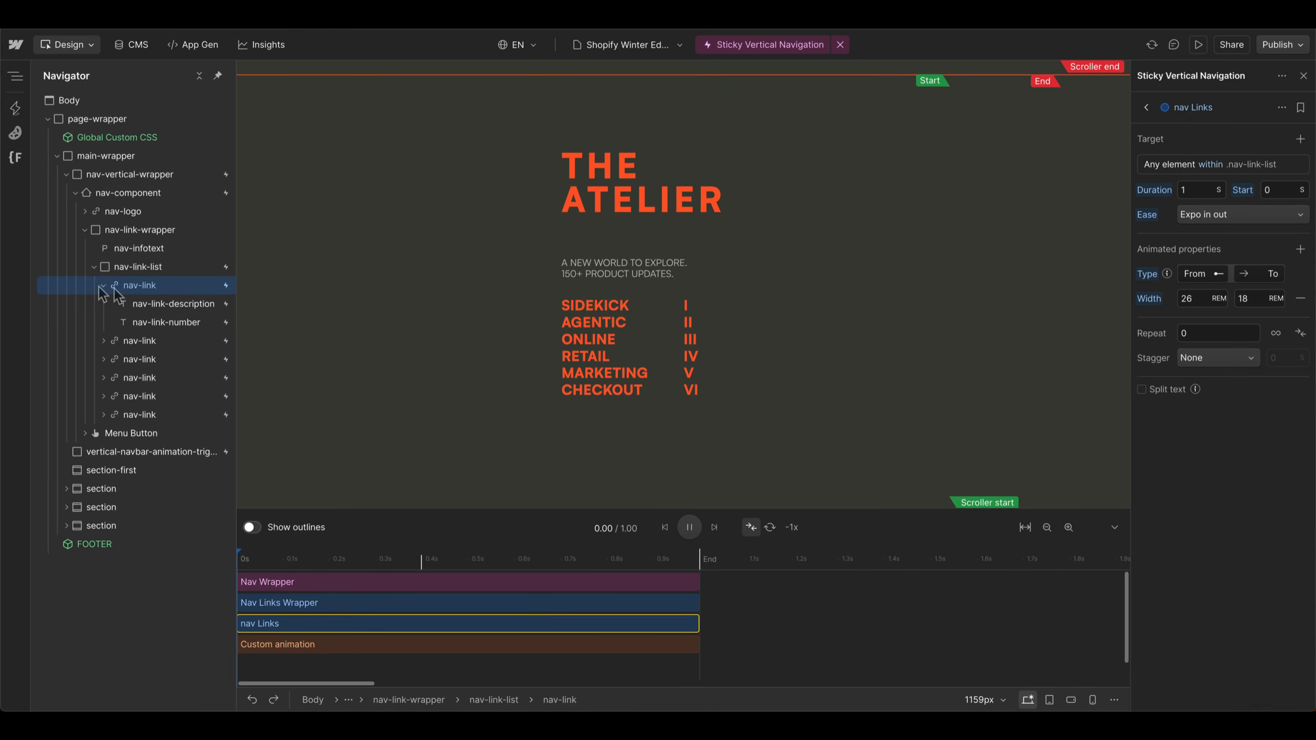
pyautogui.click(104, 286)
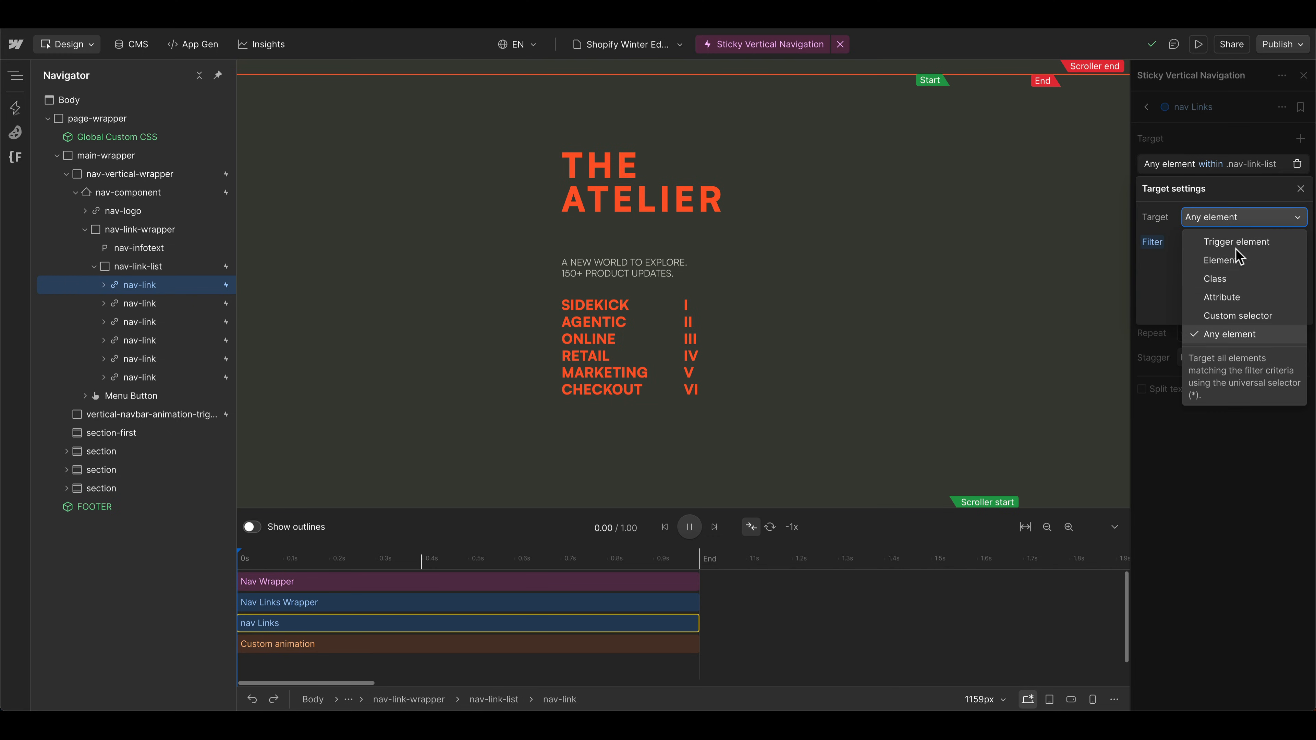
pyautogui.click(1212, 279)
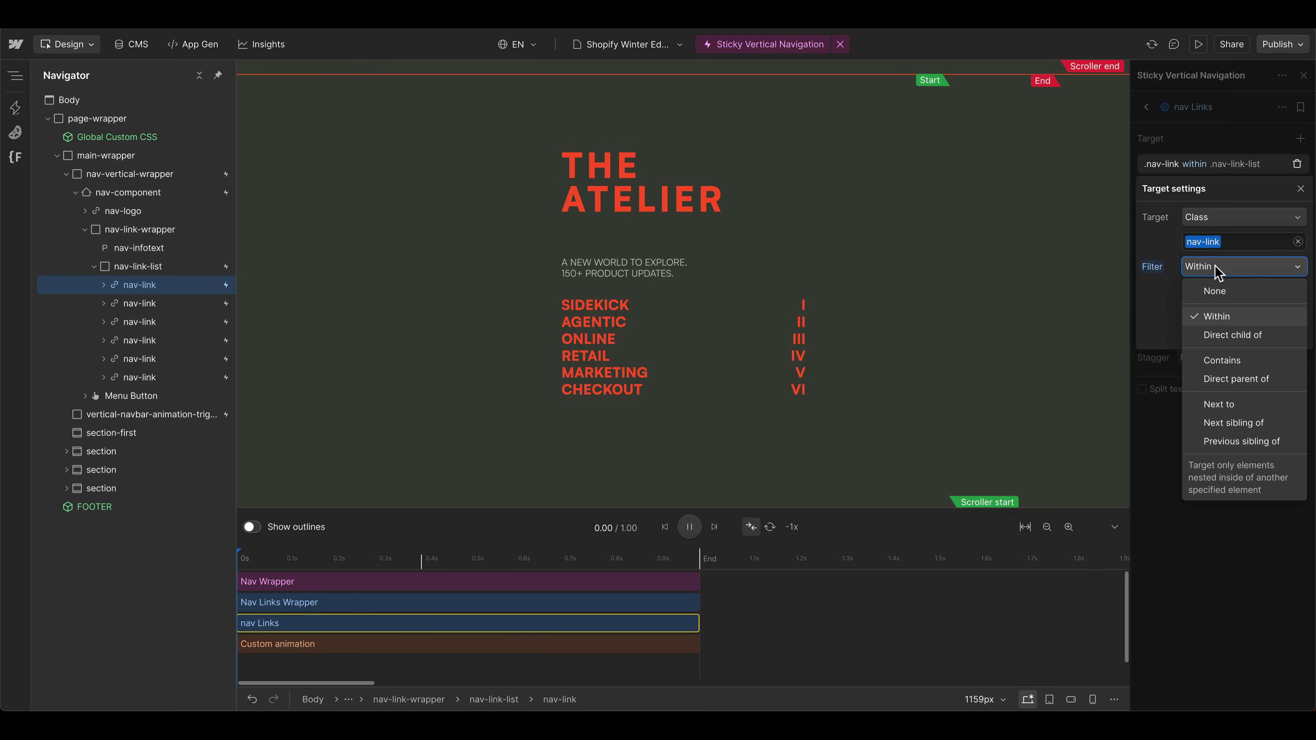
pyautogui.click(1234, 335)
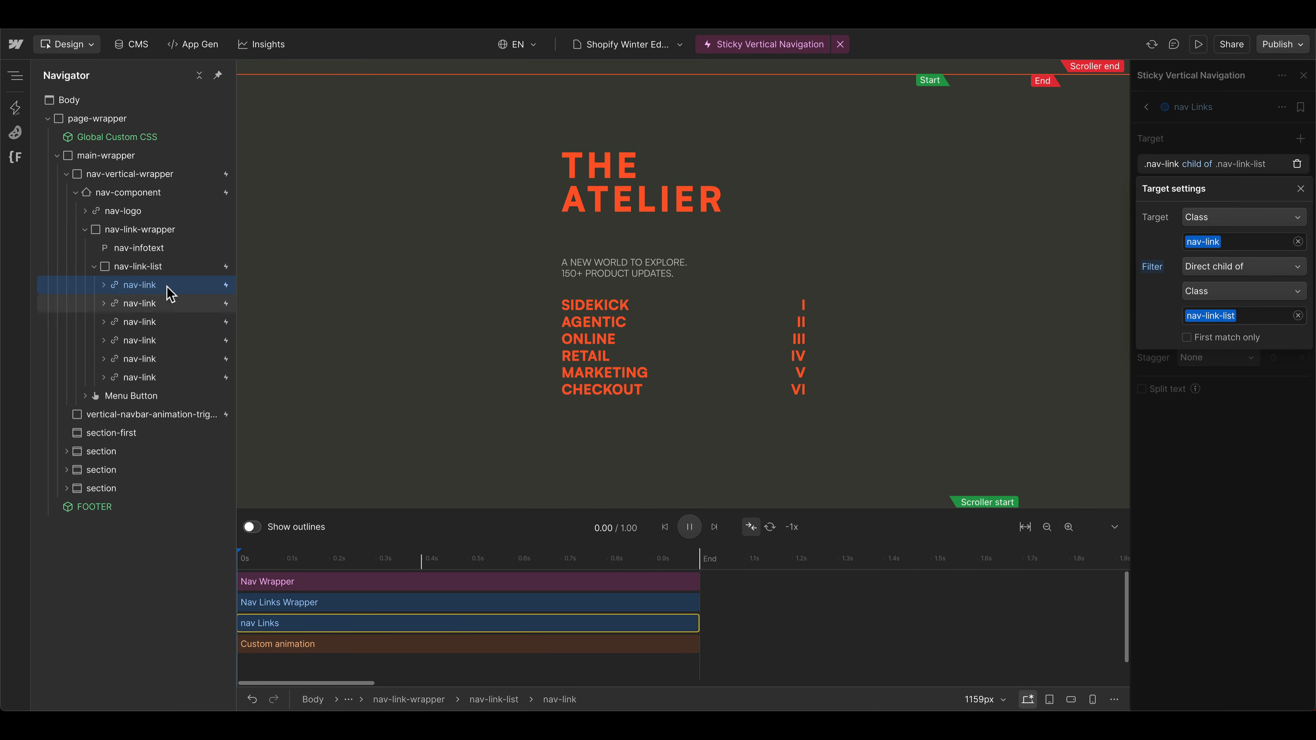
pyautogui.moveTo(142, 270)
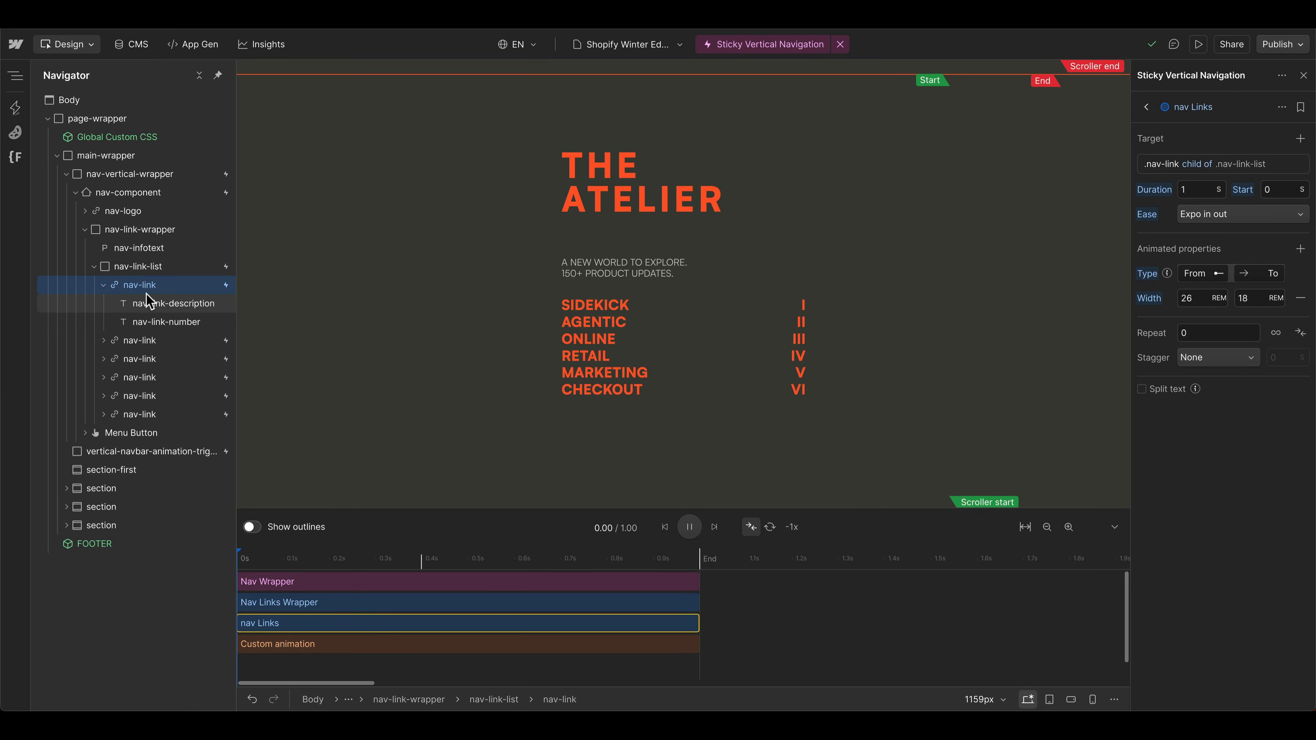
pyautogui.moveTo(126, 336)
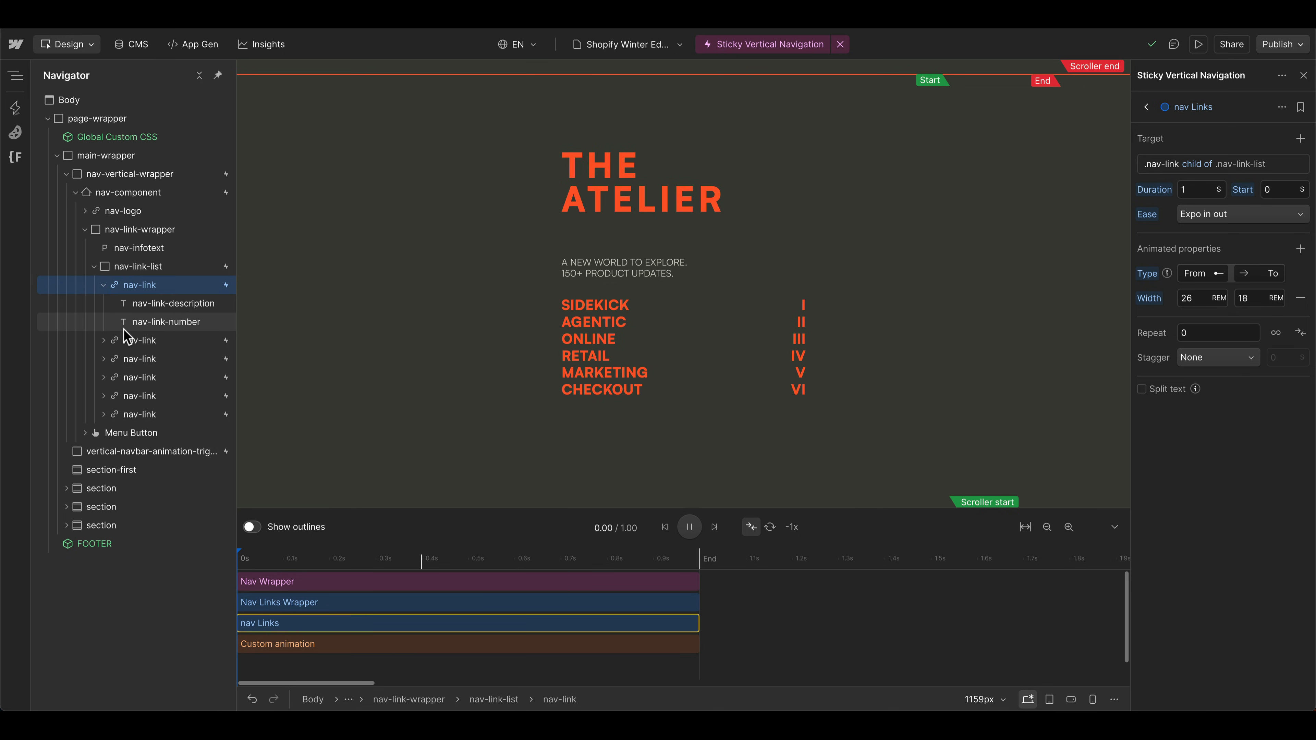
pyautogui.click(104, 284)
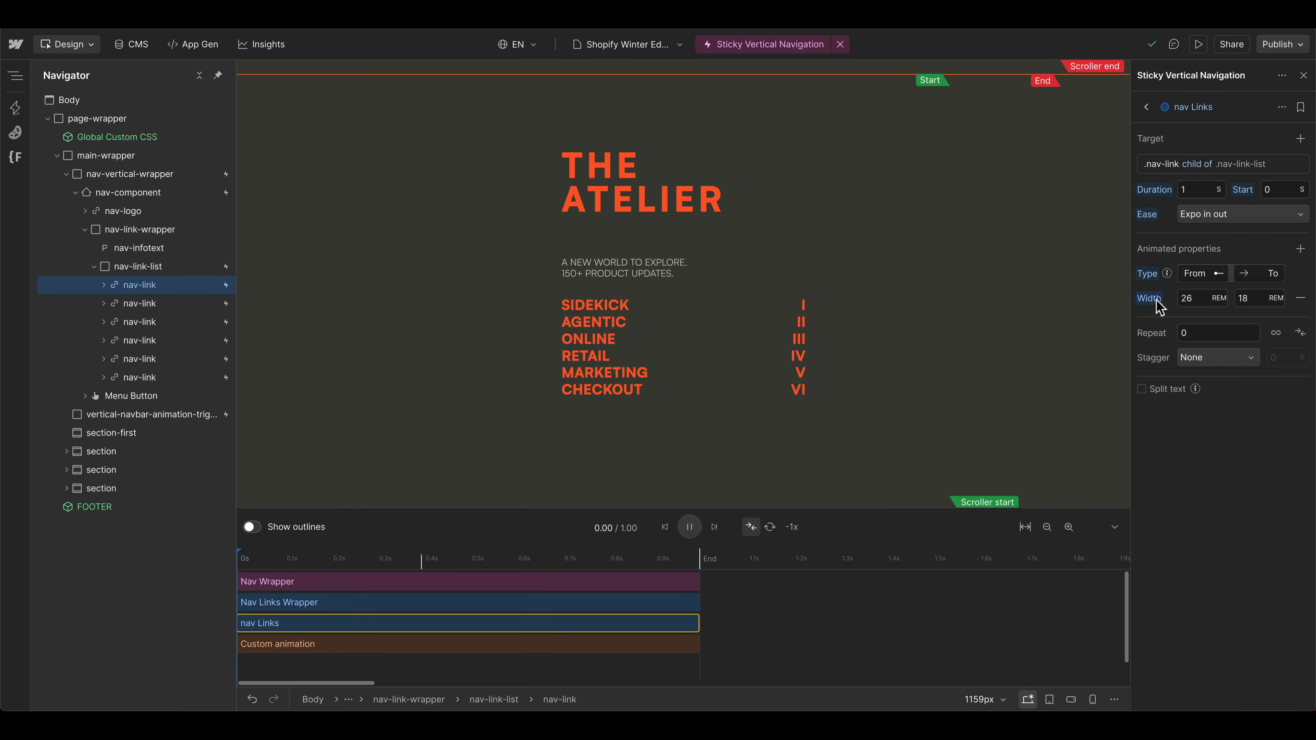
# - Animate Move X from 30vw, adjusted to 40vw, down to 0vw with a 20 ms offset stagger, previewing it
pyautogui.click(1148, 298)
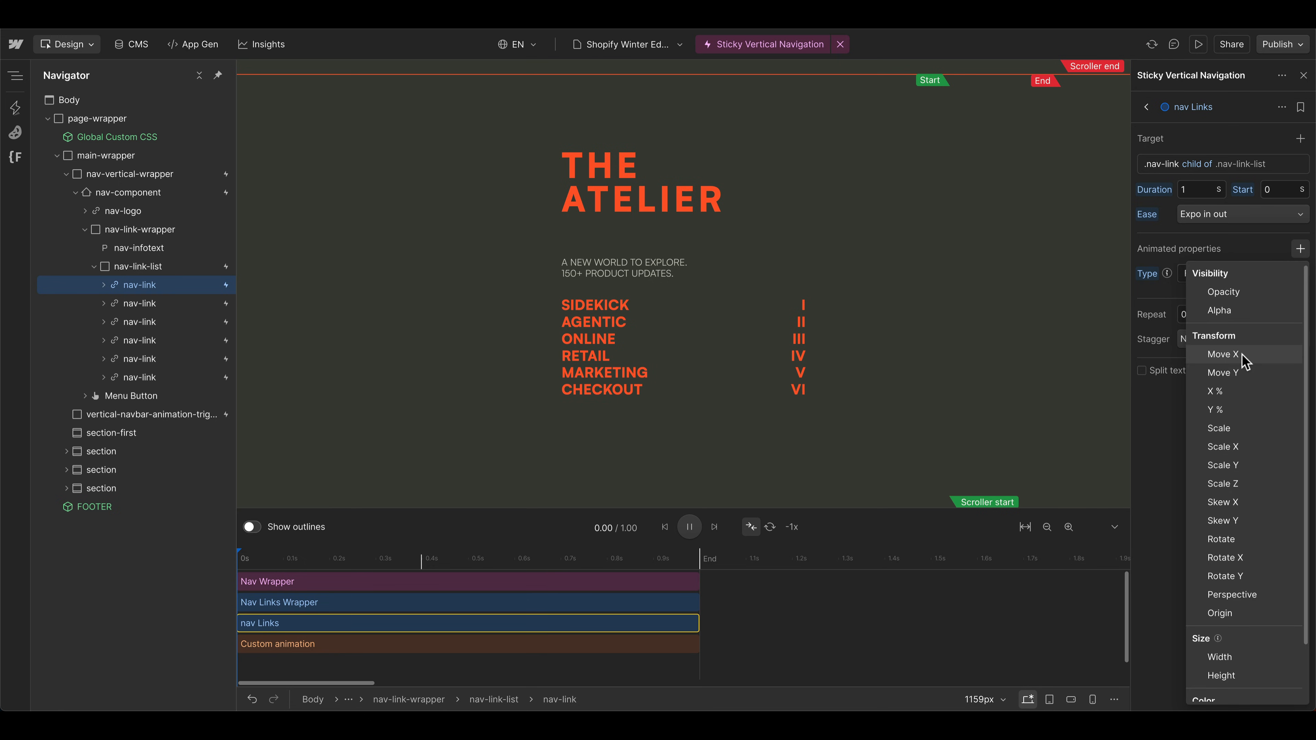
pyautogui.click(1223, 354)
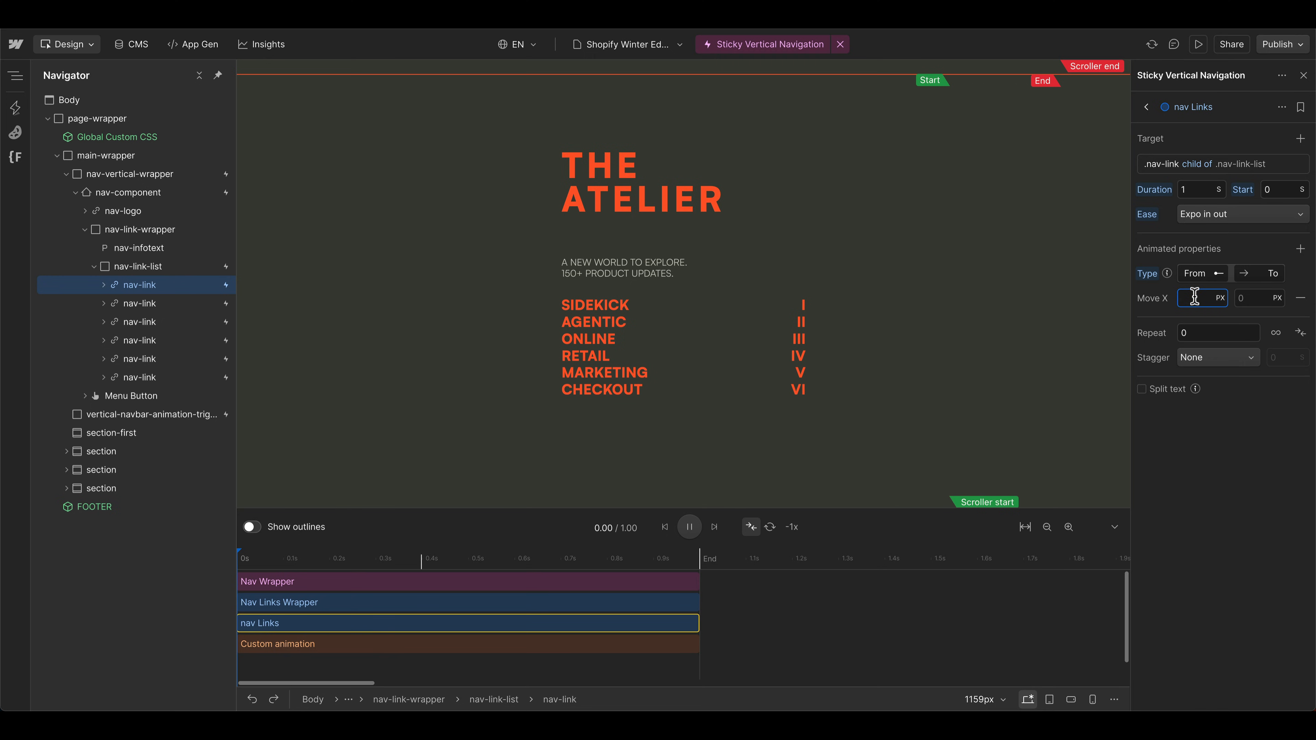
pyautogui.write('30vw')
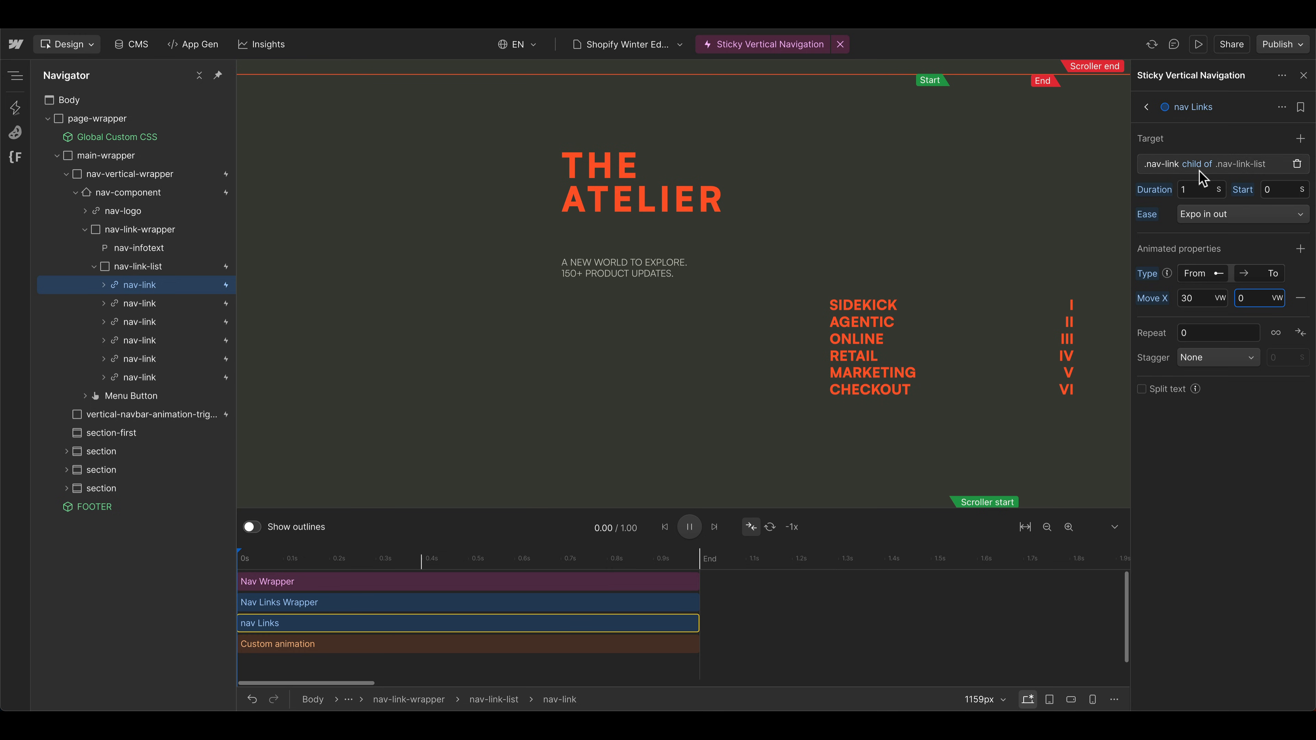
pyautogui.click(688, 527)
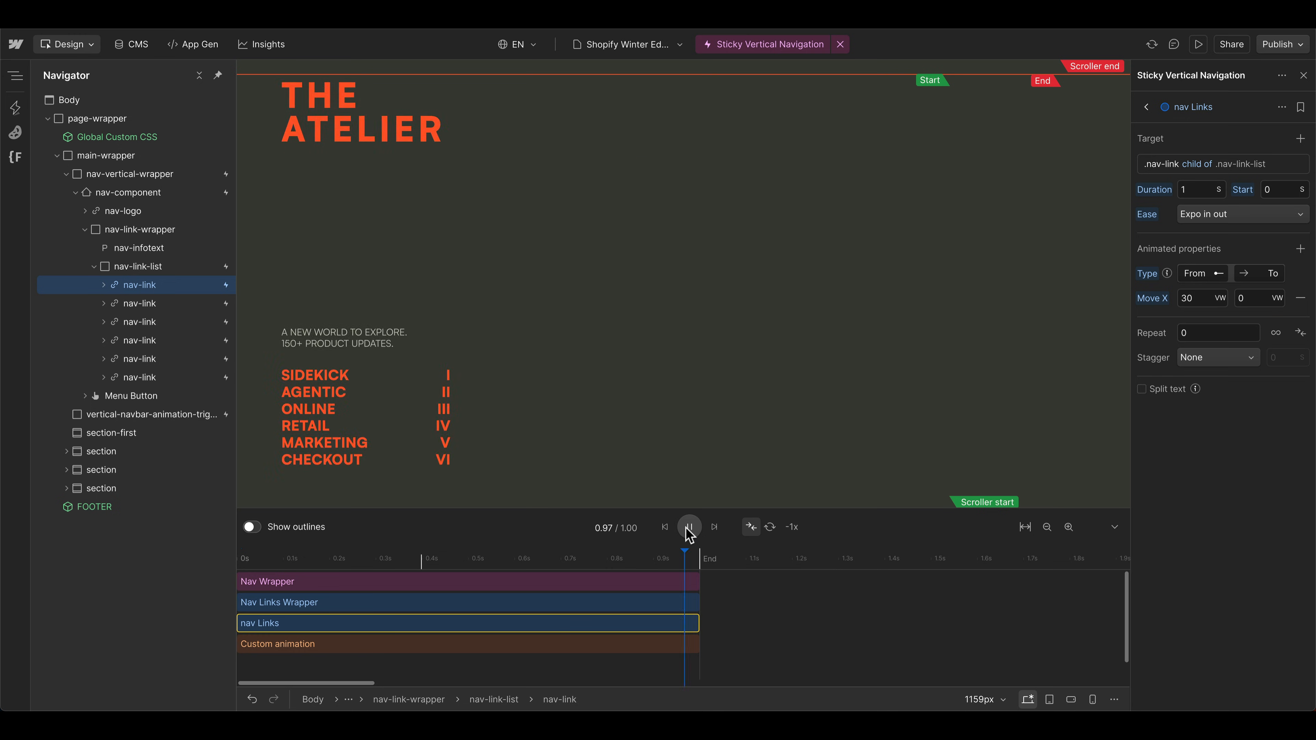
pyautogui.click(688, 527)
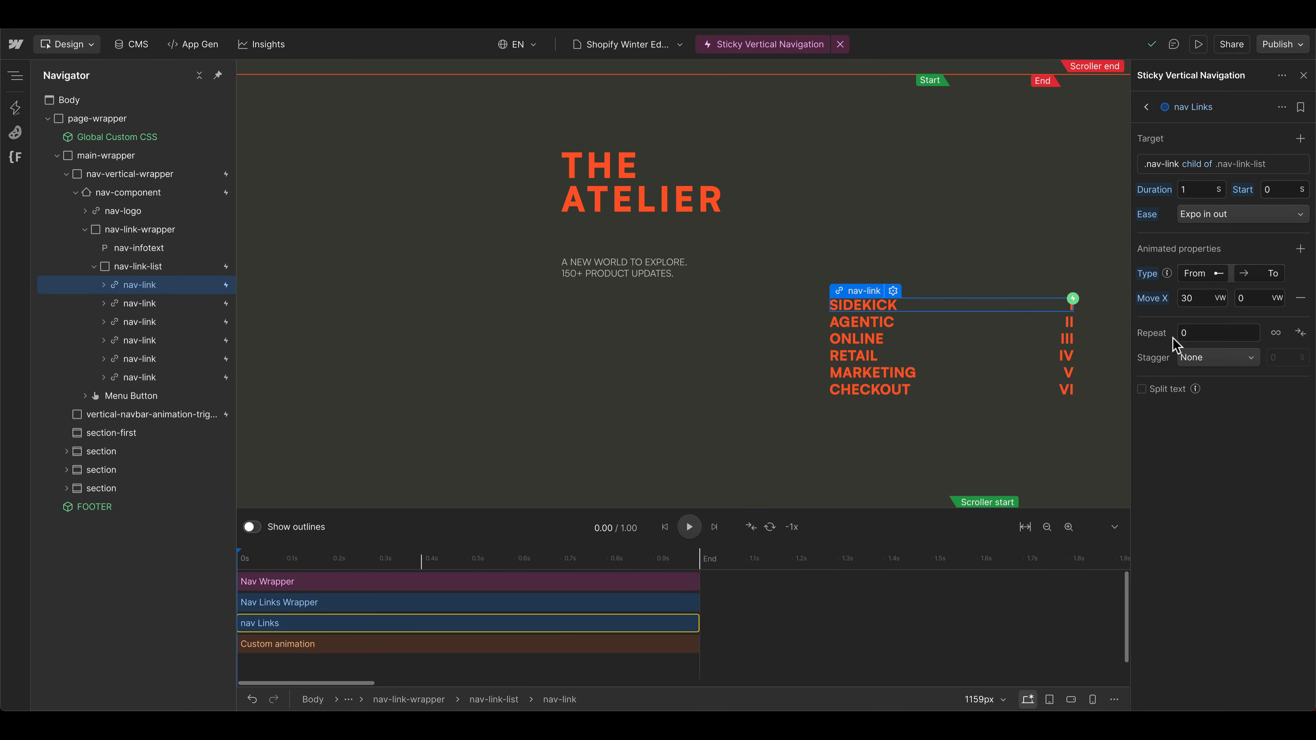
pyautogui.click(1215, 356)
pyautogui.write('4')
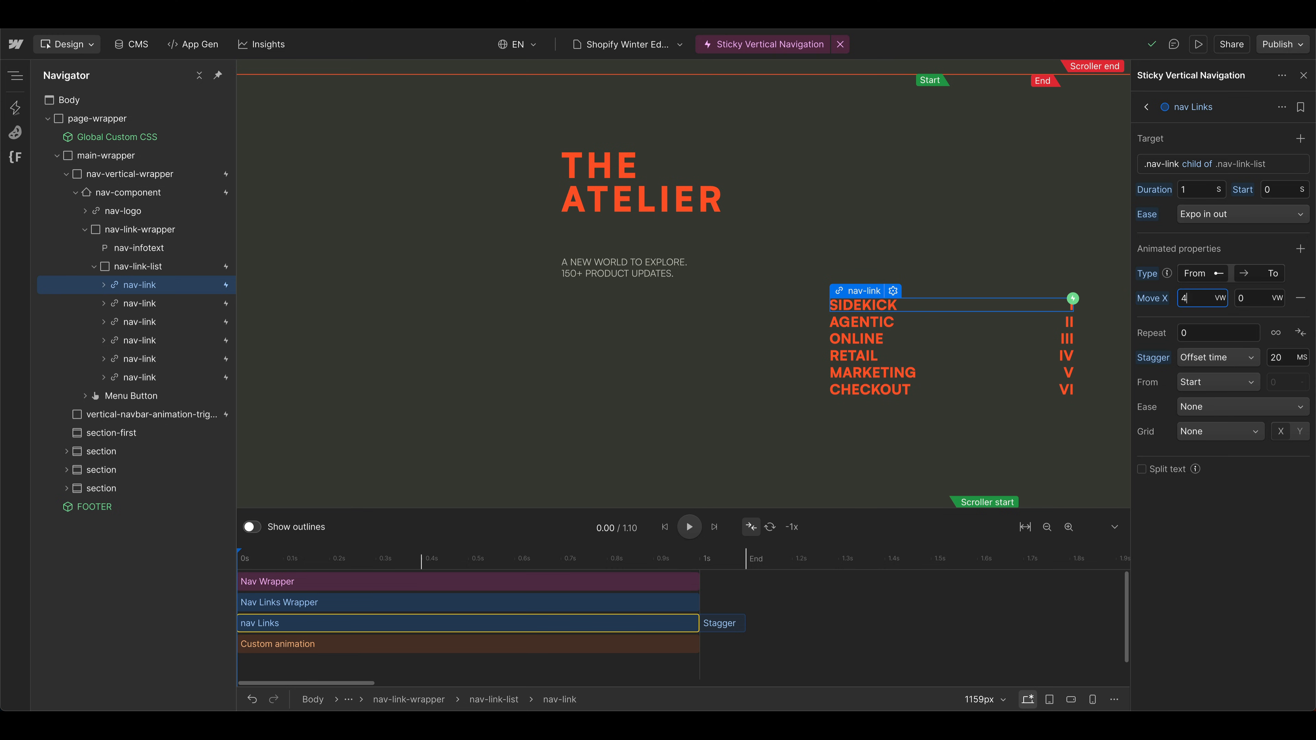
pyautogui.click(689, 527)
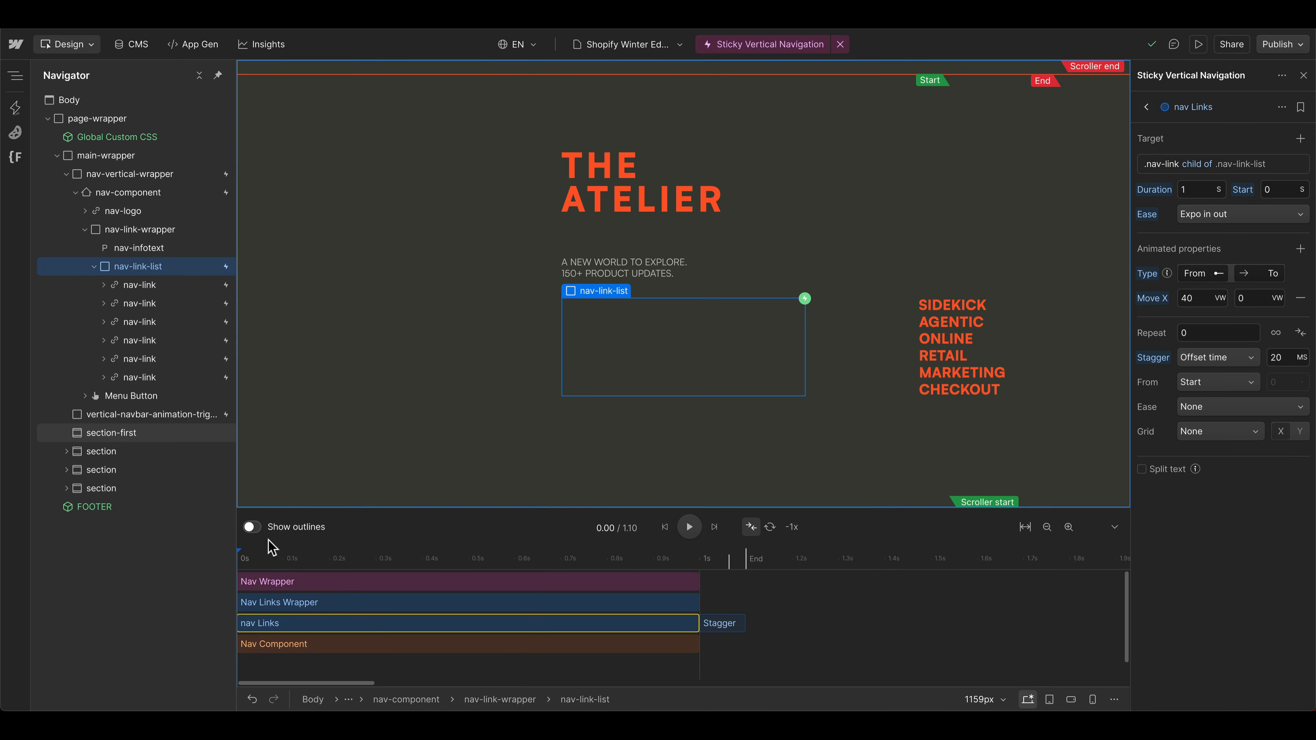
# - Select the Nav Links List action and show element outlines on the canvas
pyautogui.click(279, 602)
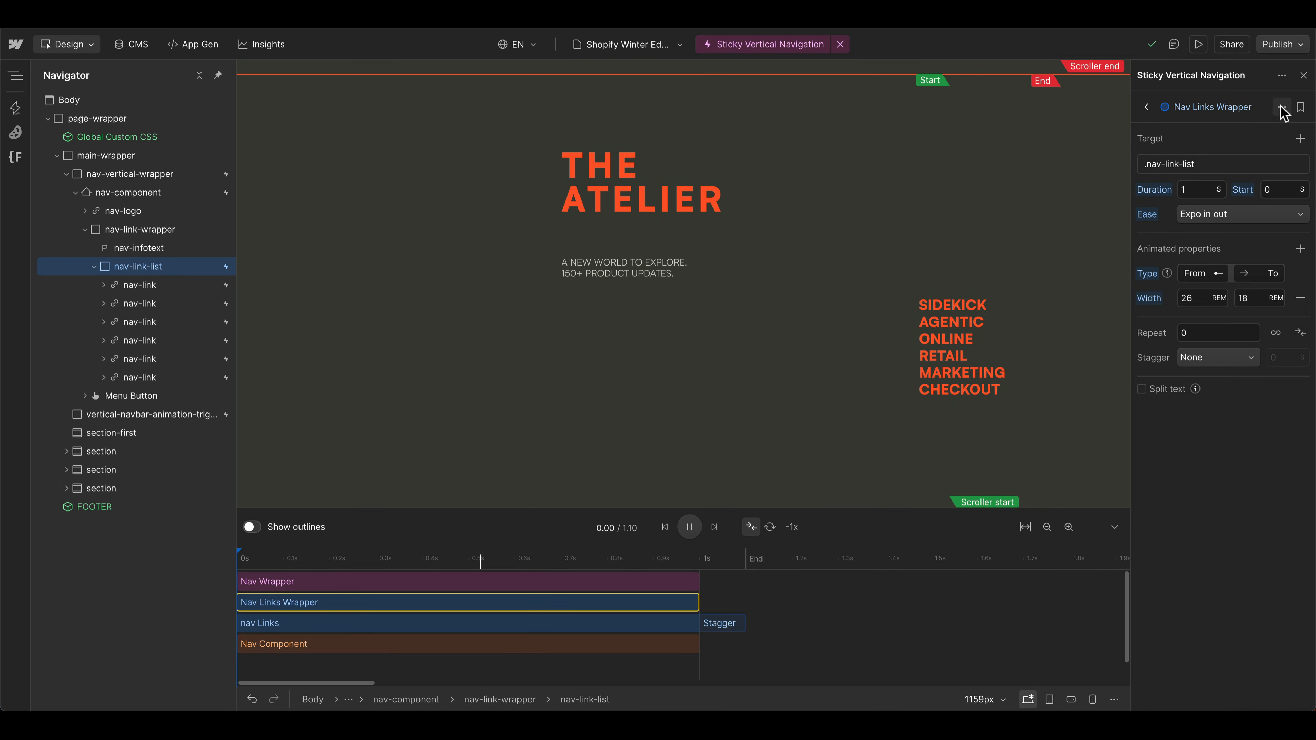
pyautogui.doubleClick(1208, 107)
pyautogui.write('List')
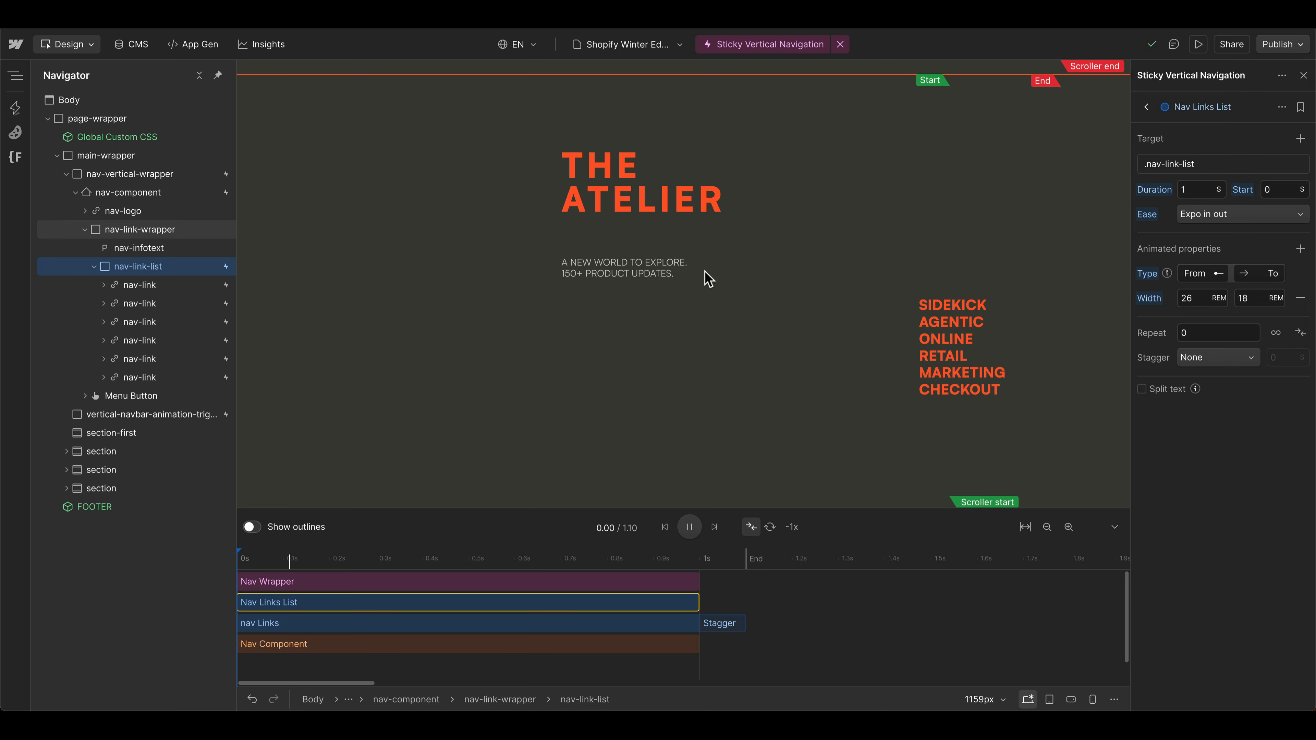
pyautogui.click(251, 527)
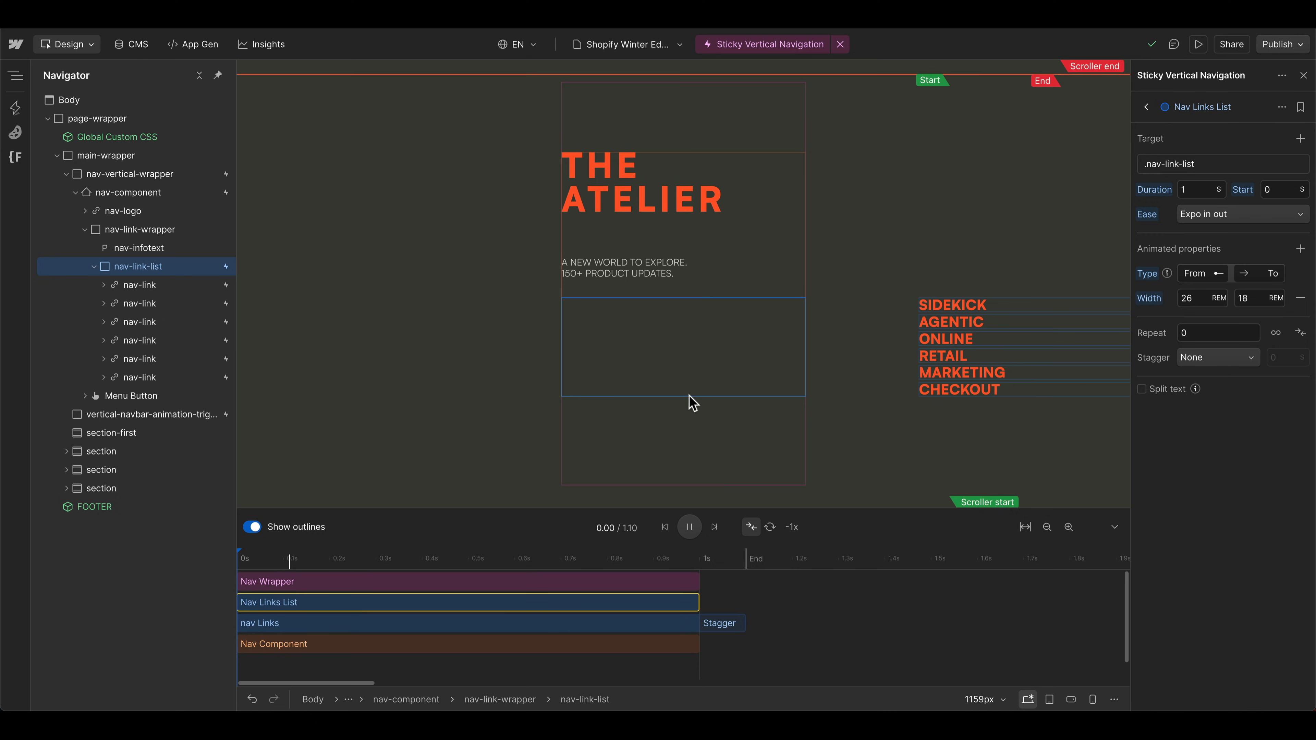
pyautogui.moveTo(811, 311)
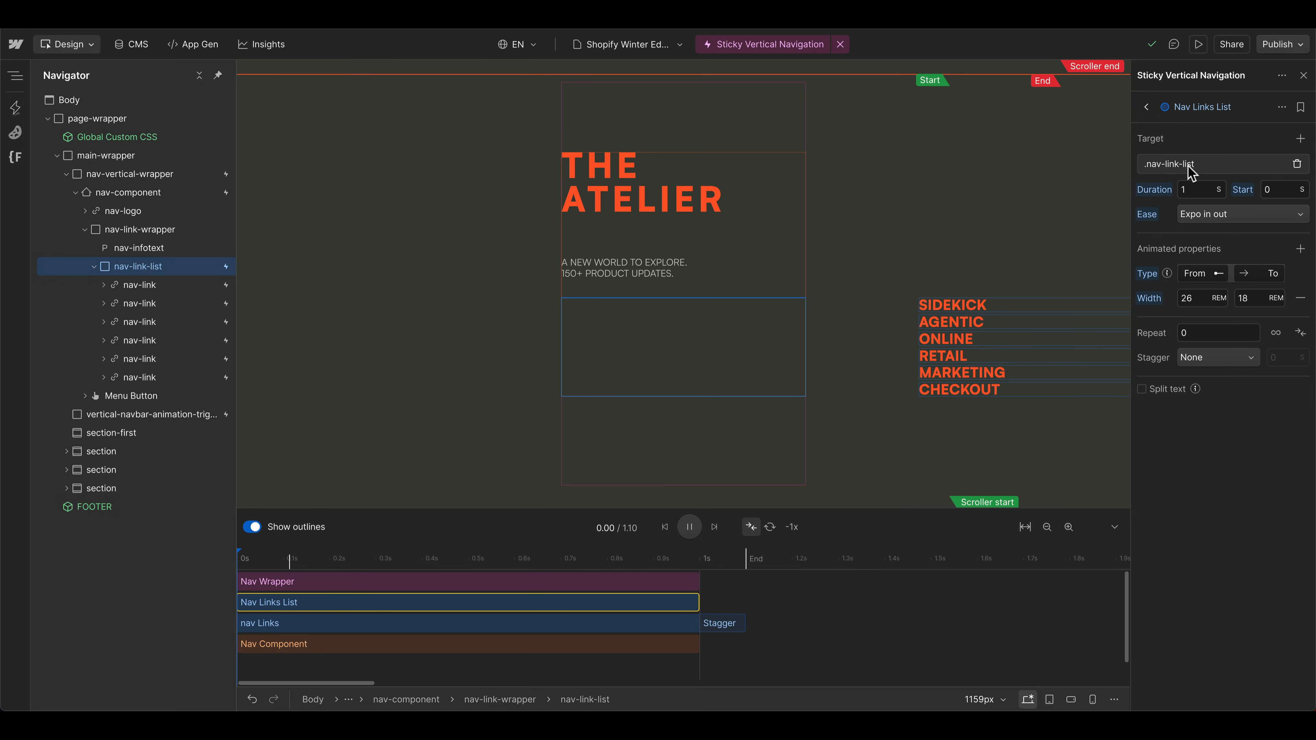
# - Add a Move X property sliding the link list from -40vw to 0vw
pyautogui.click(1301, 248)
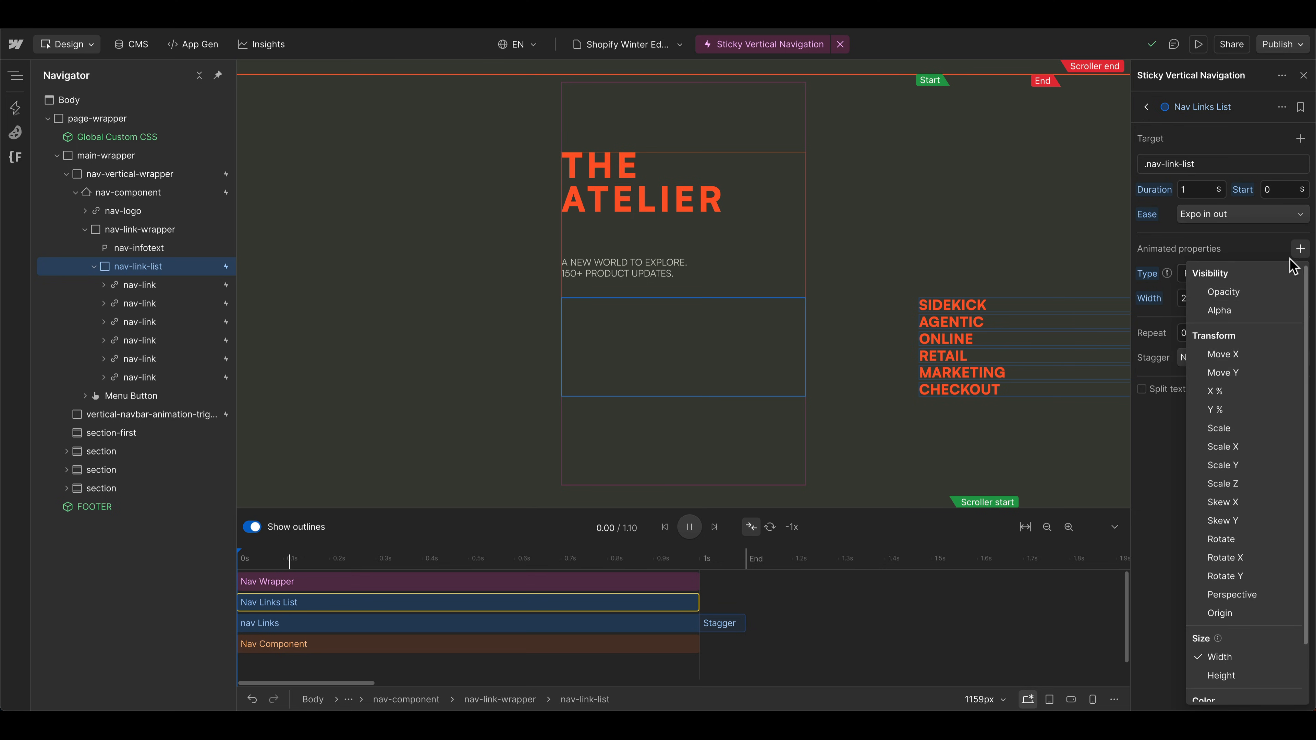
pyautogui.click(1224, 355)
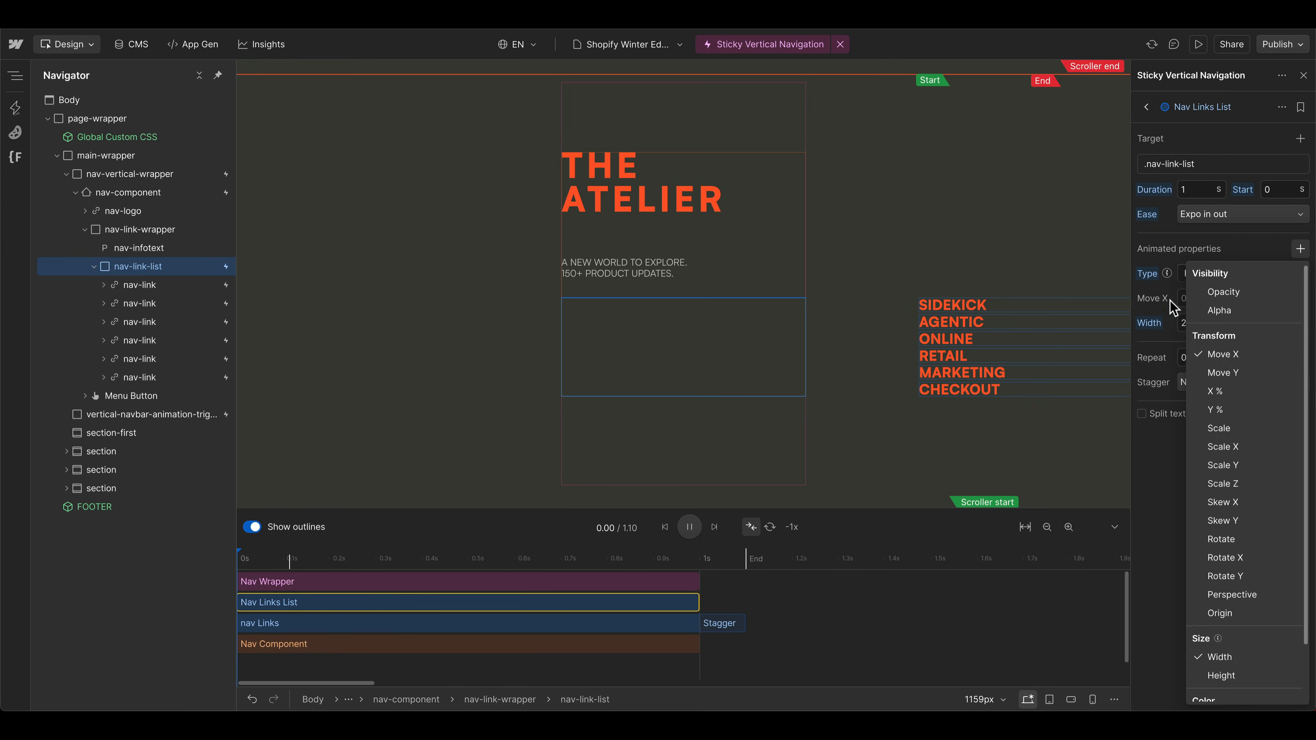
pyautogui.click(1223, 355)
pyautogui.write('-40')
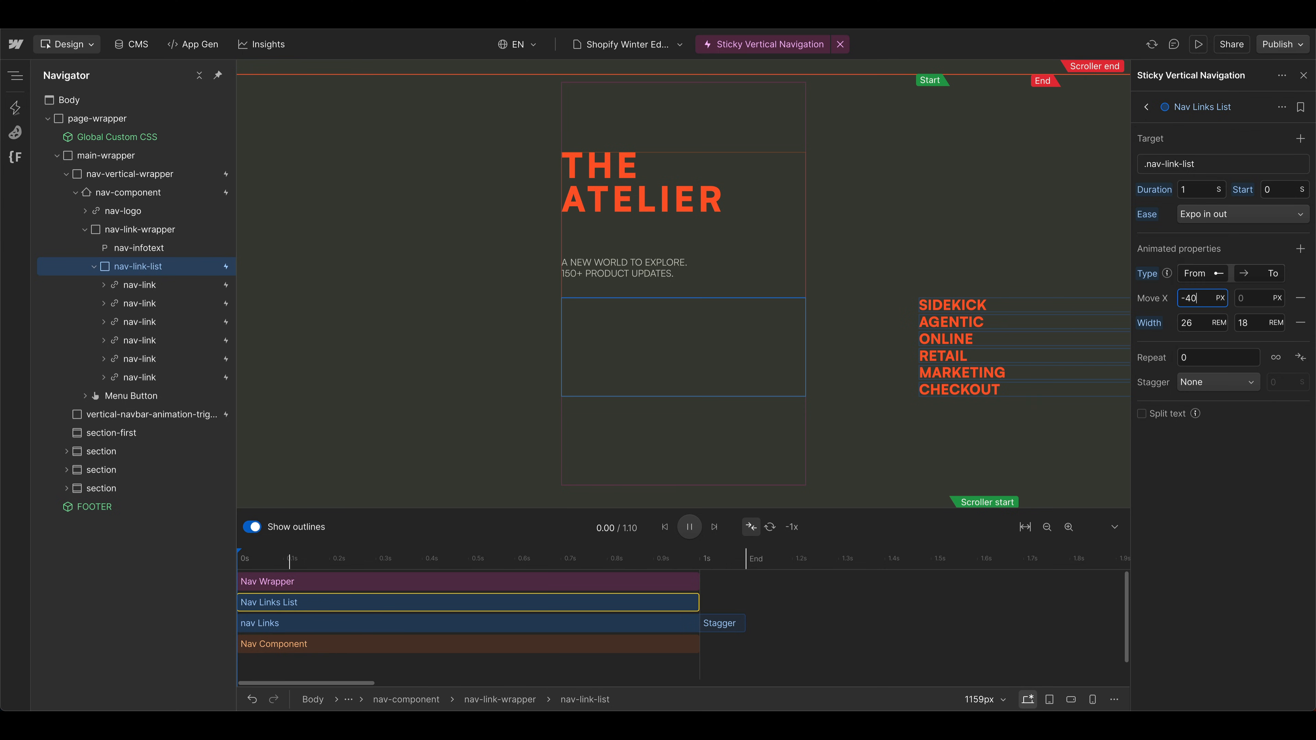
pyautogui.click(1220, 299)
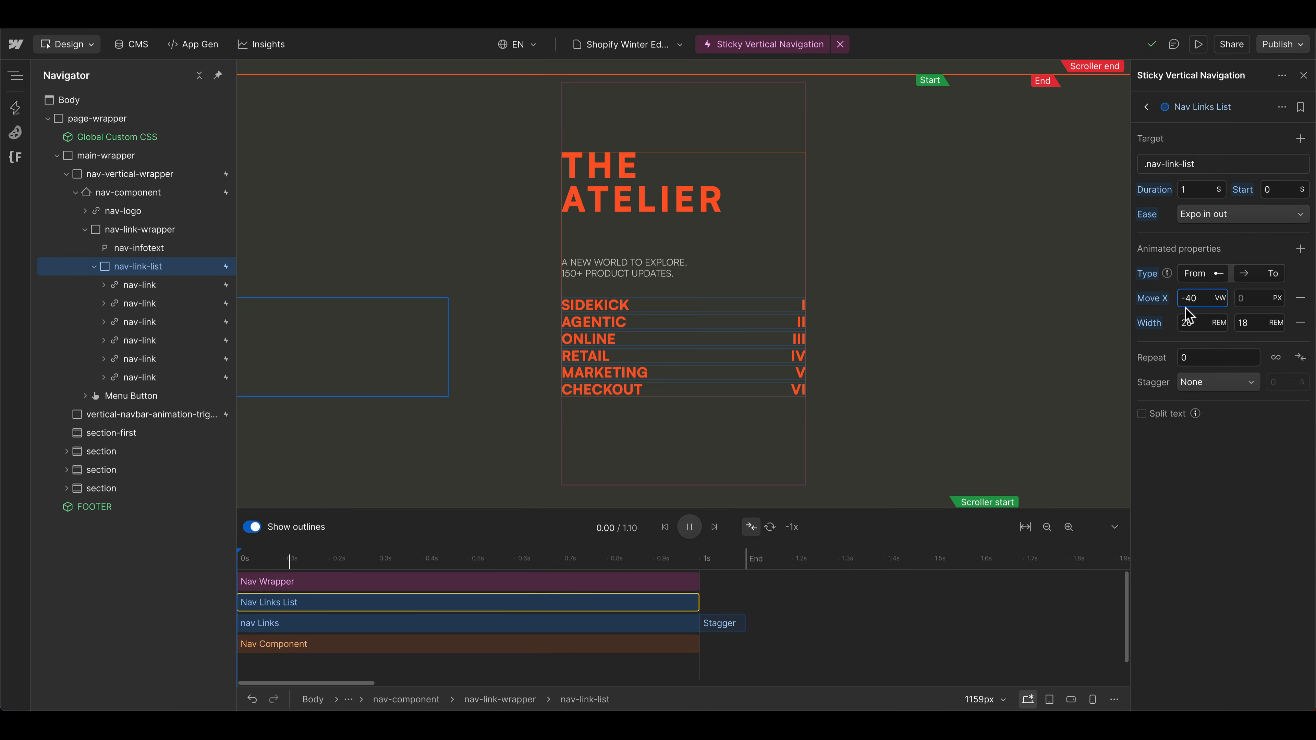
pyautogui.click(1259, 298)
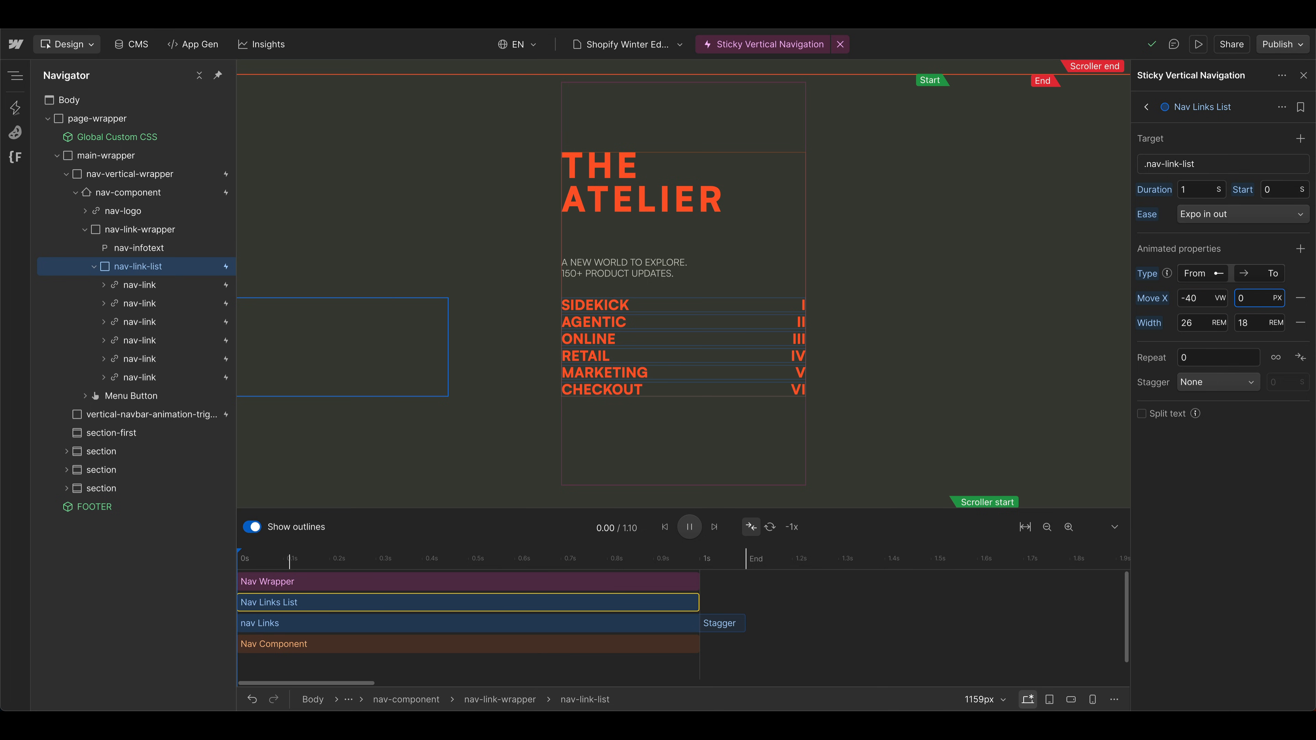
pyautogui.click(1278, 297)
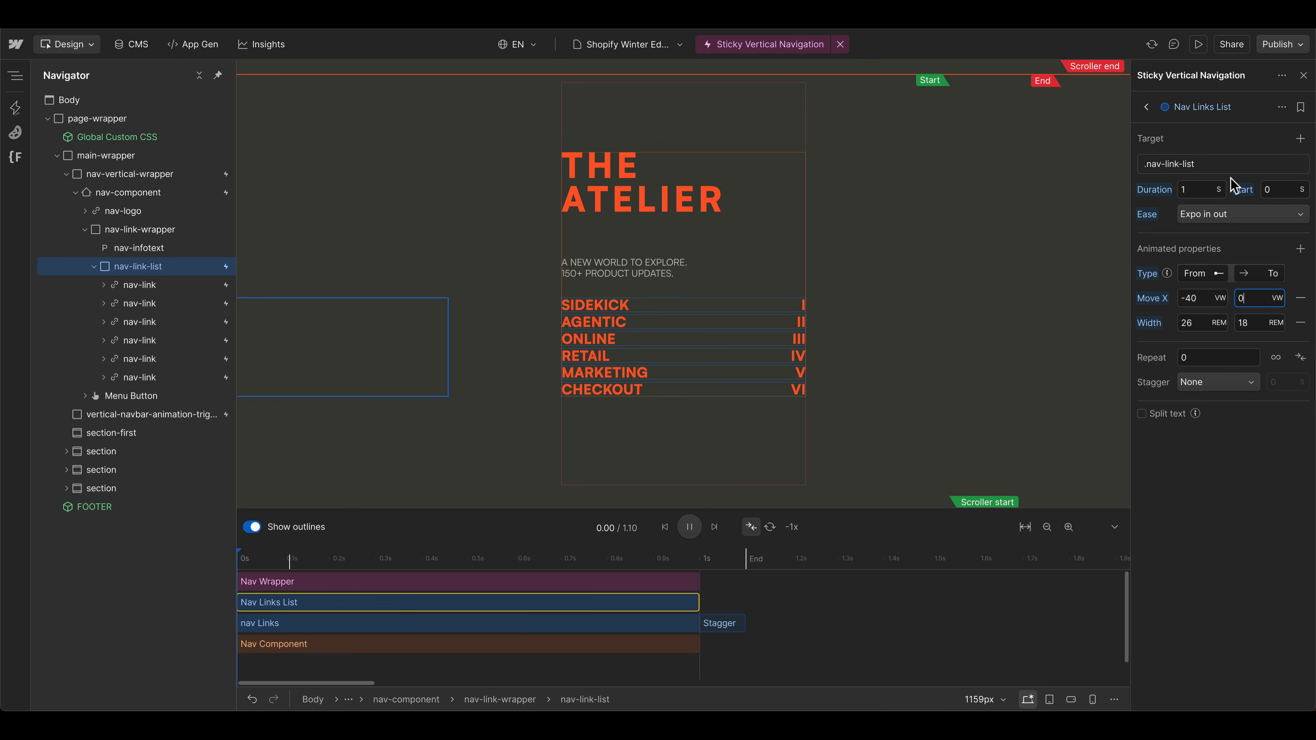
pyautogui.moveTo(1193, 189)
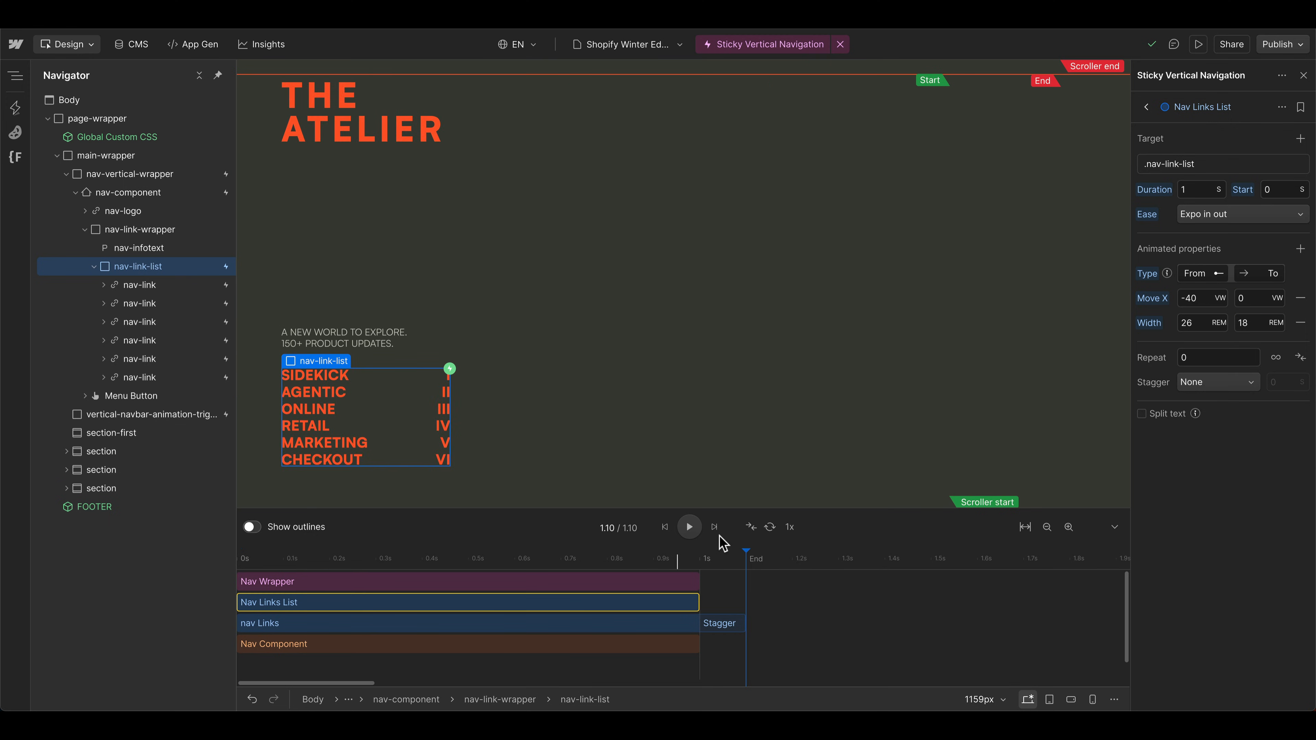
pyautogui.click(689, 527)
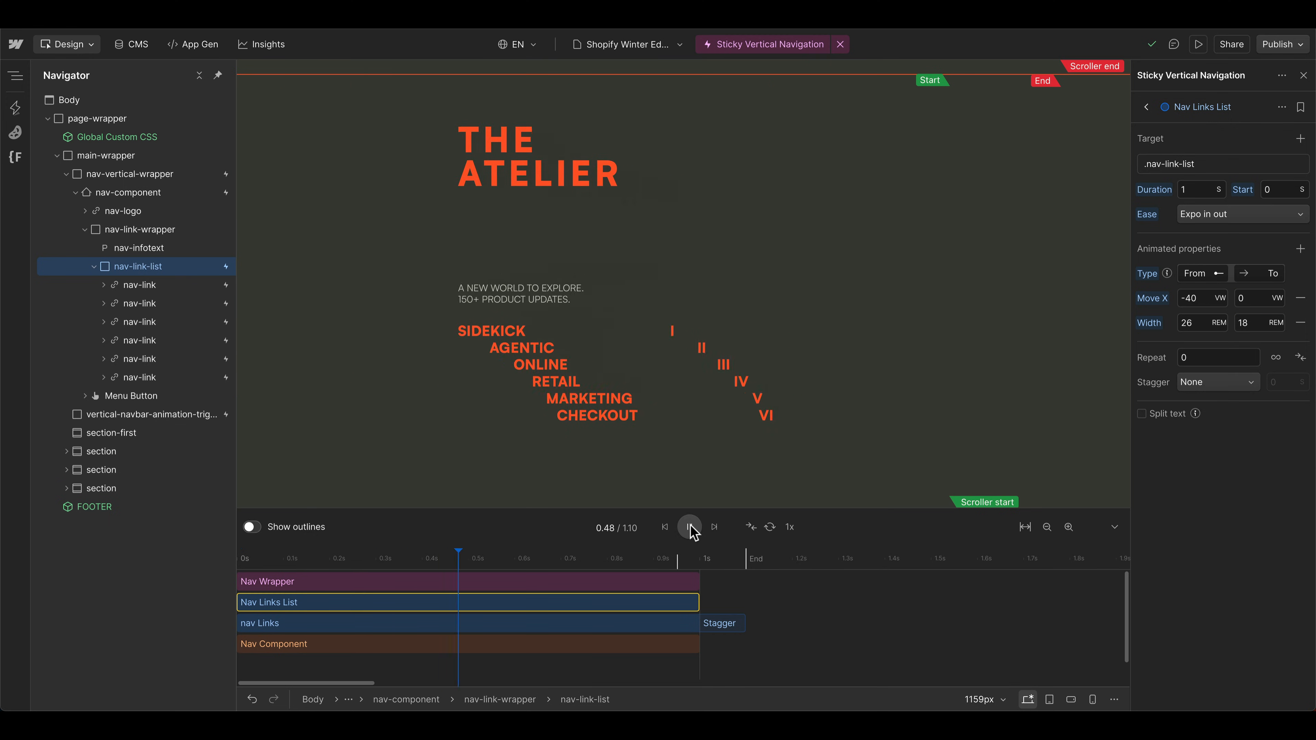
pyautogui.click(688, 527)
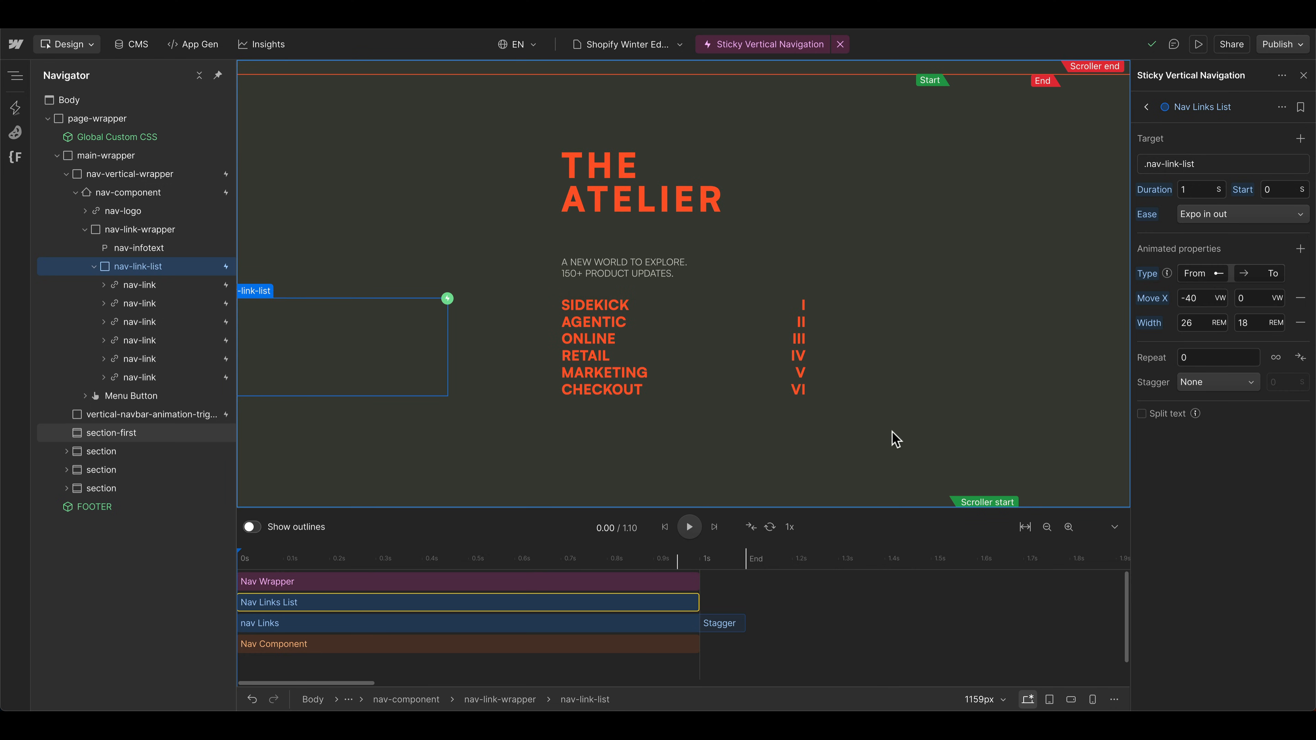
pyautogui.moveTo(595, 502)
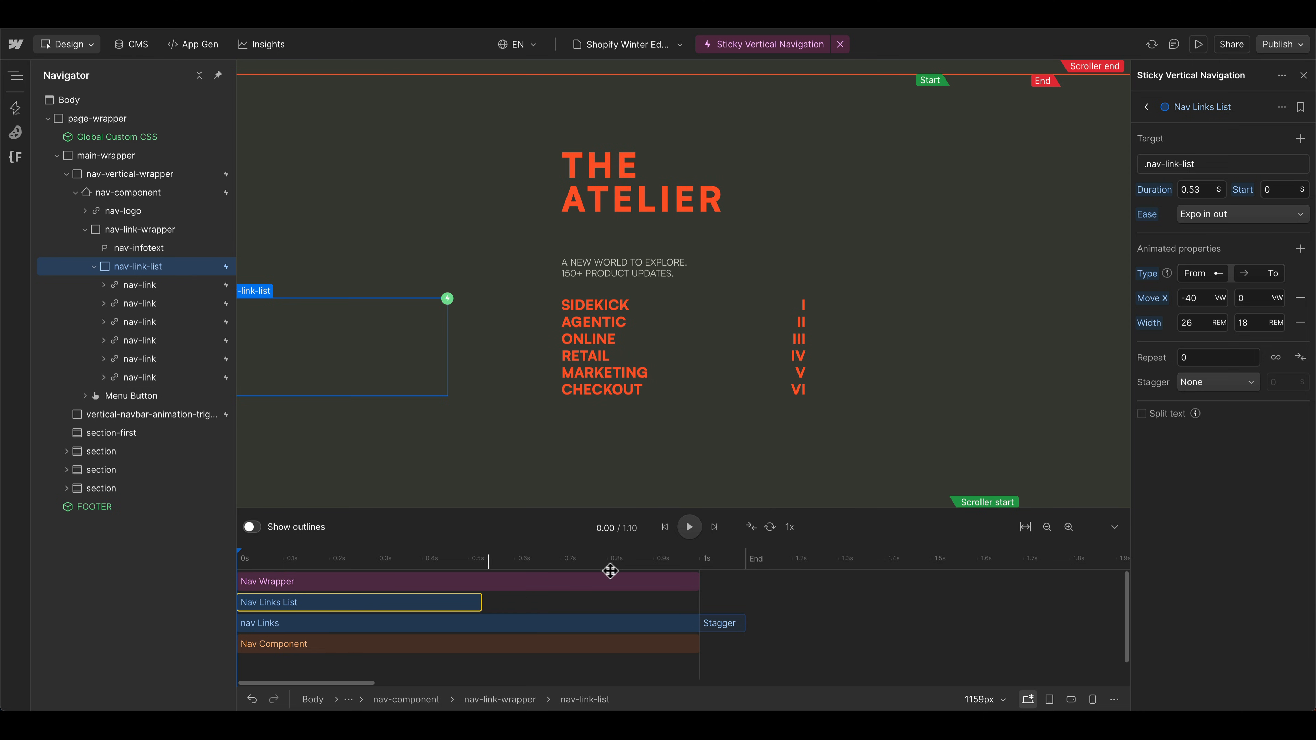
pyautogui.click(689, 527)
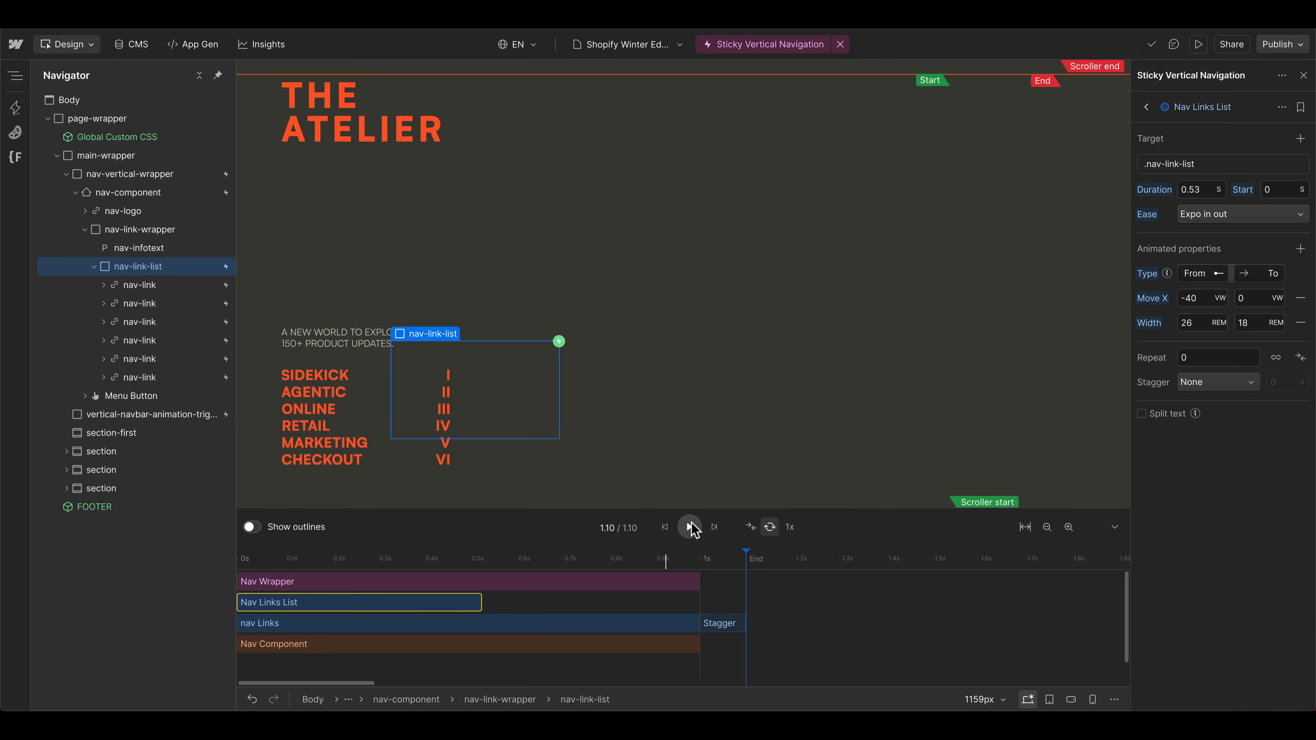
pyautogui.click(690, 527)
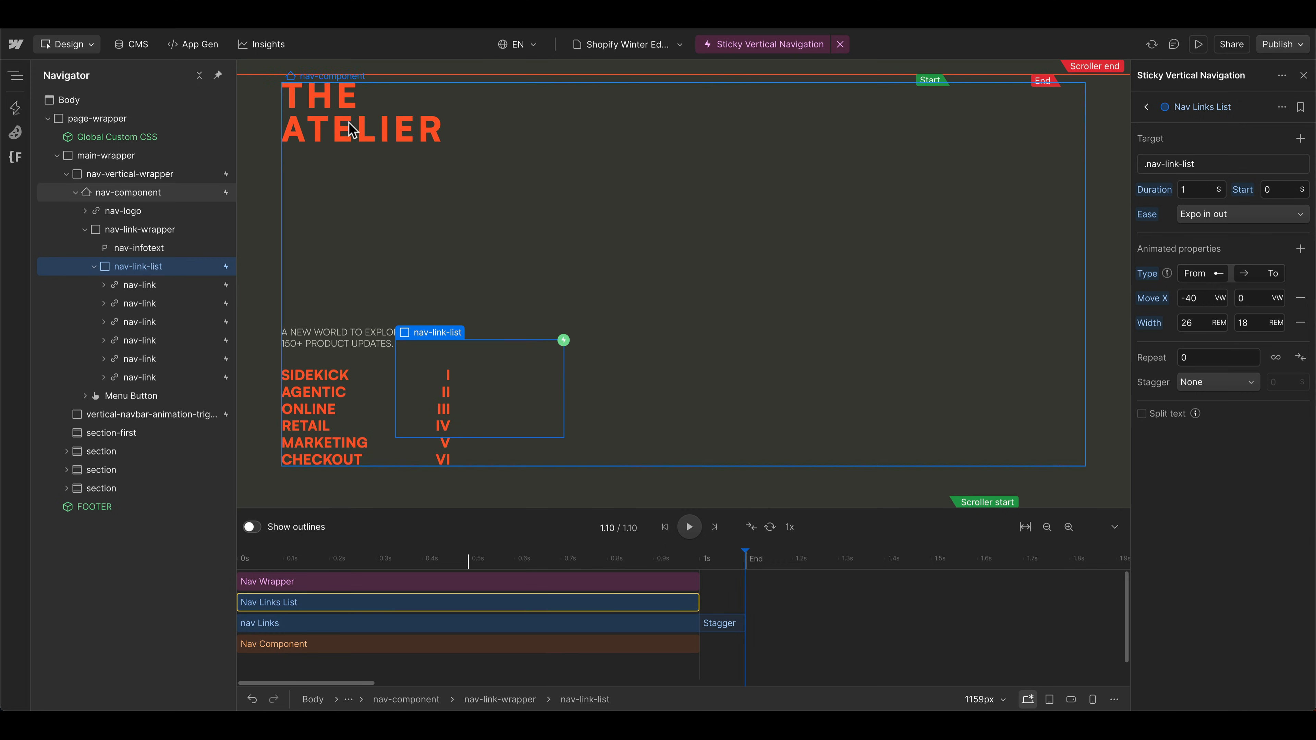
pyautogui.click(123, 211)
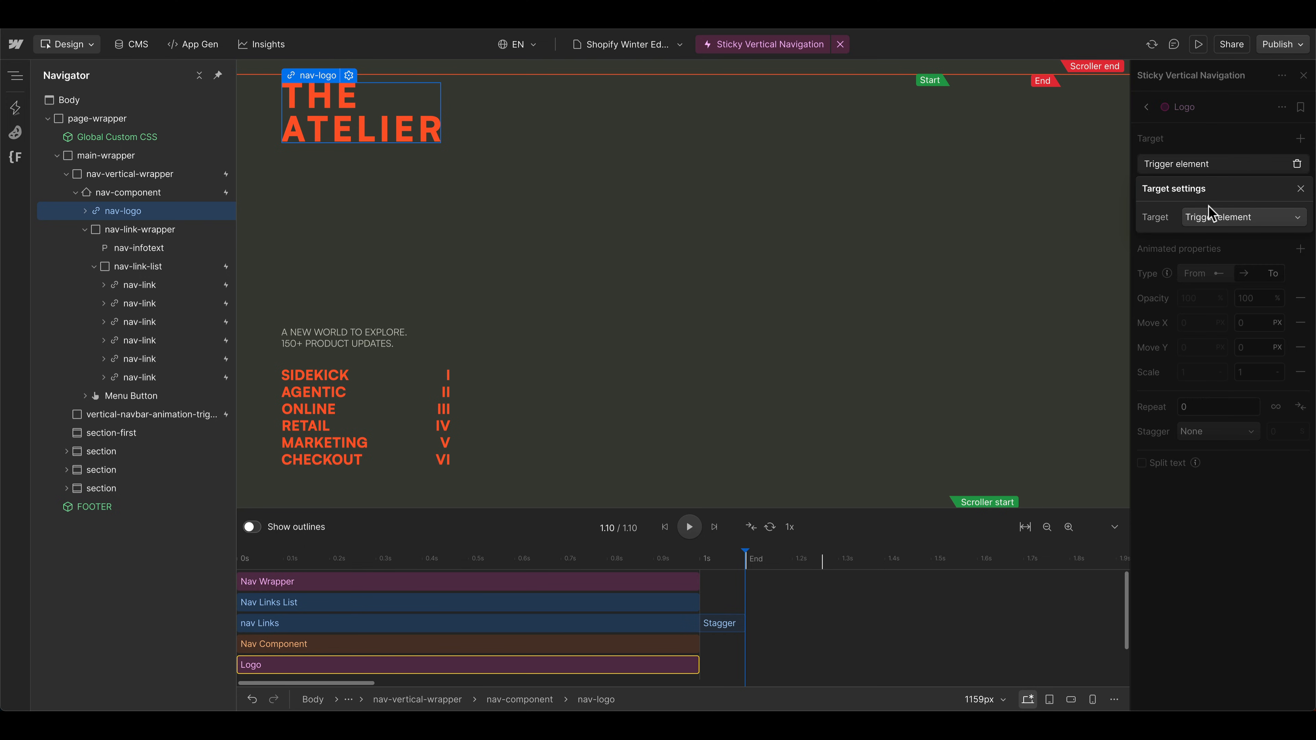
# - Target the nav-logo class, animate its width to 10rem with Expo in-out easing, and start a preview
pyautogui.click(1243, 217)
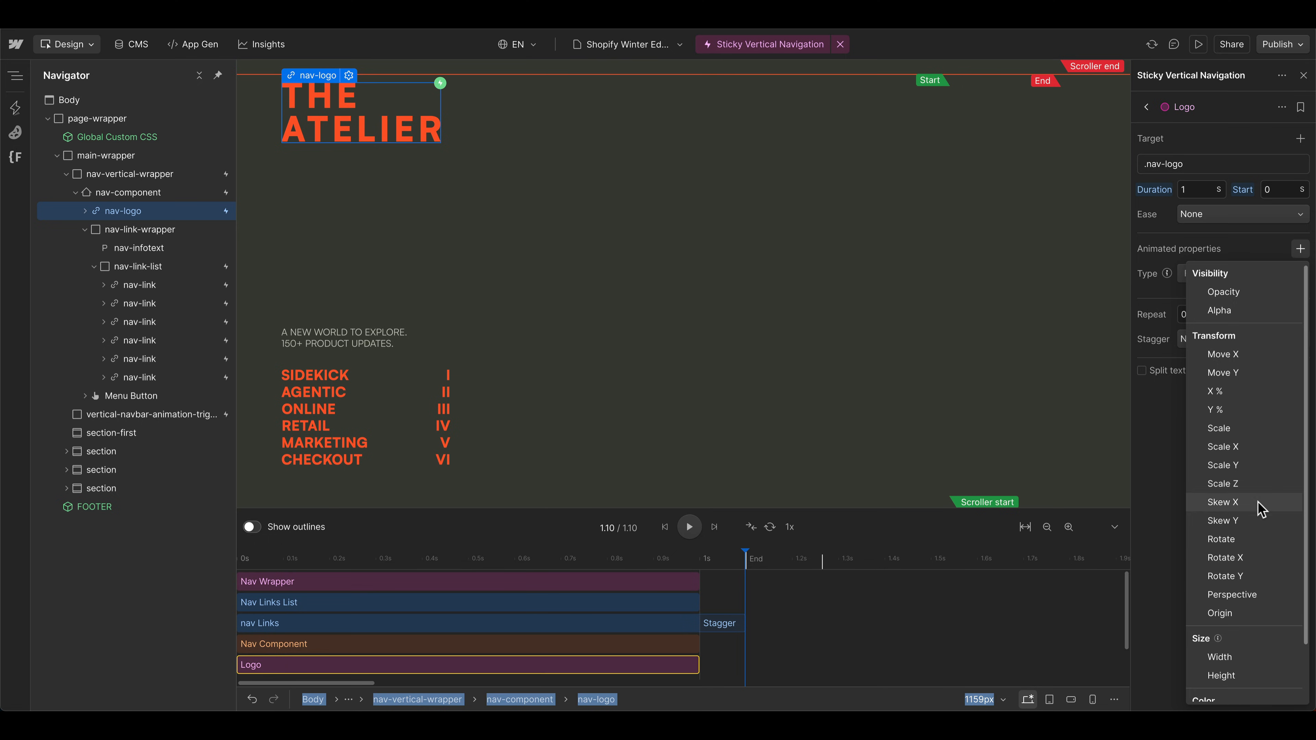
pyautogui.click(1219, 657)
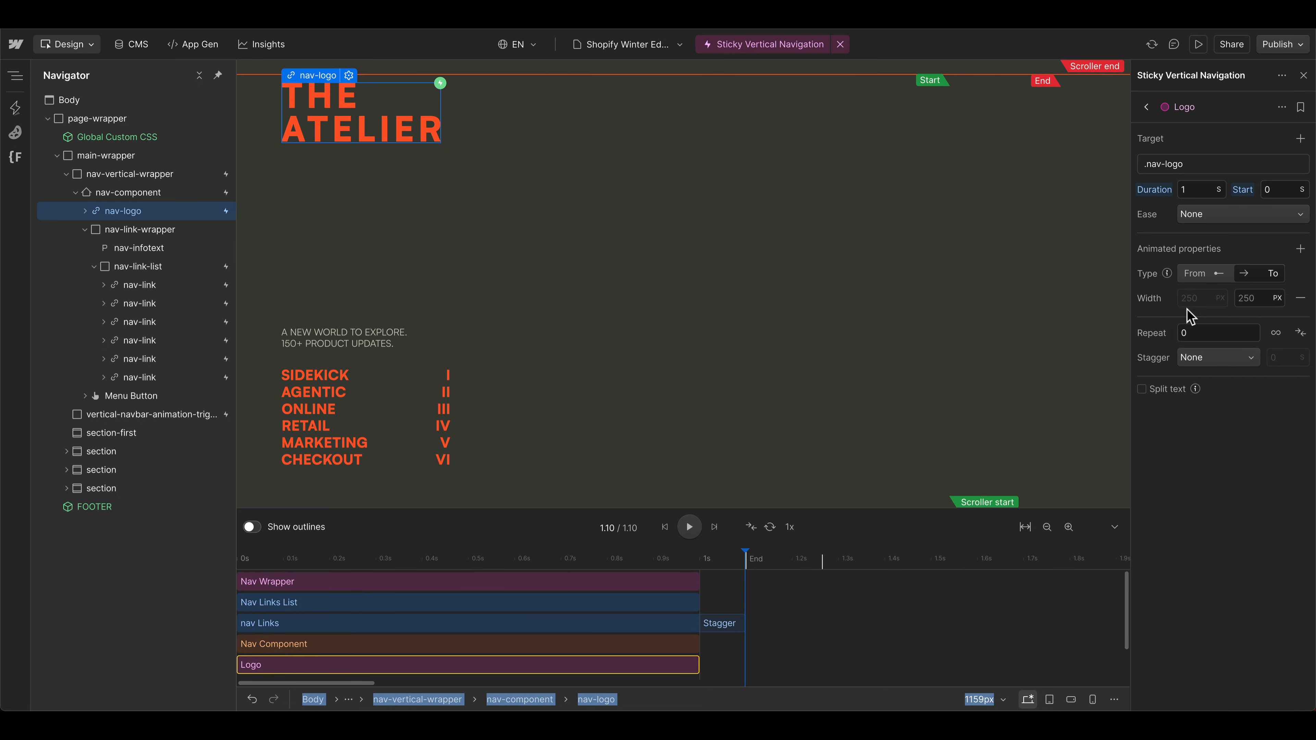
pyautogui.click(1259, 298)
pyautogui.write('8')
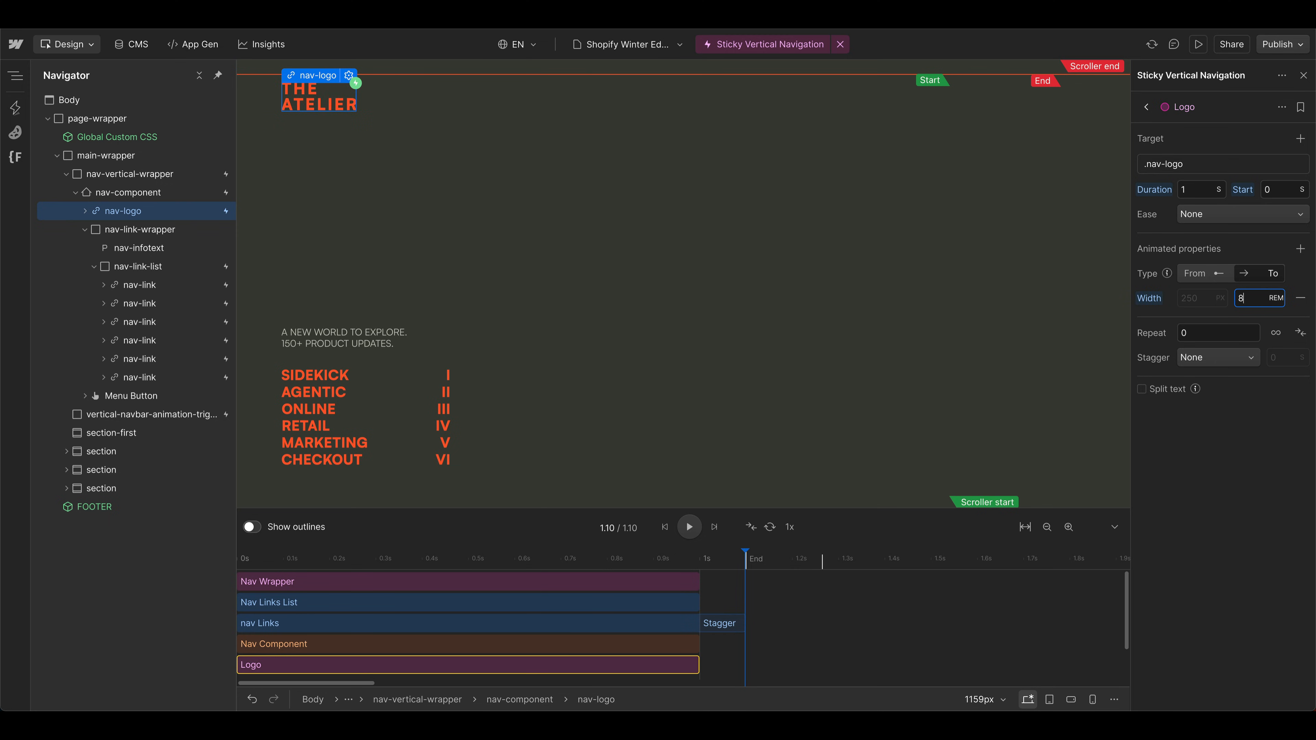
pyautogui.click(1241, 214)
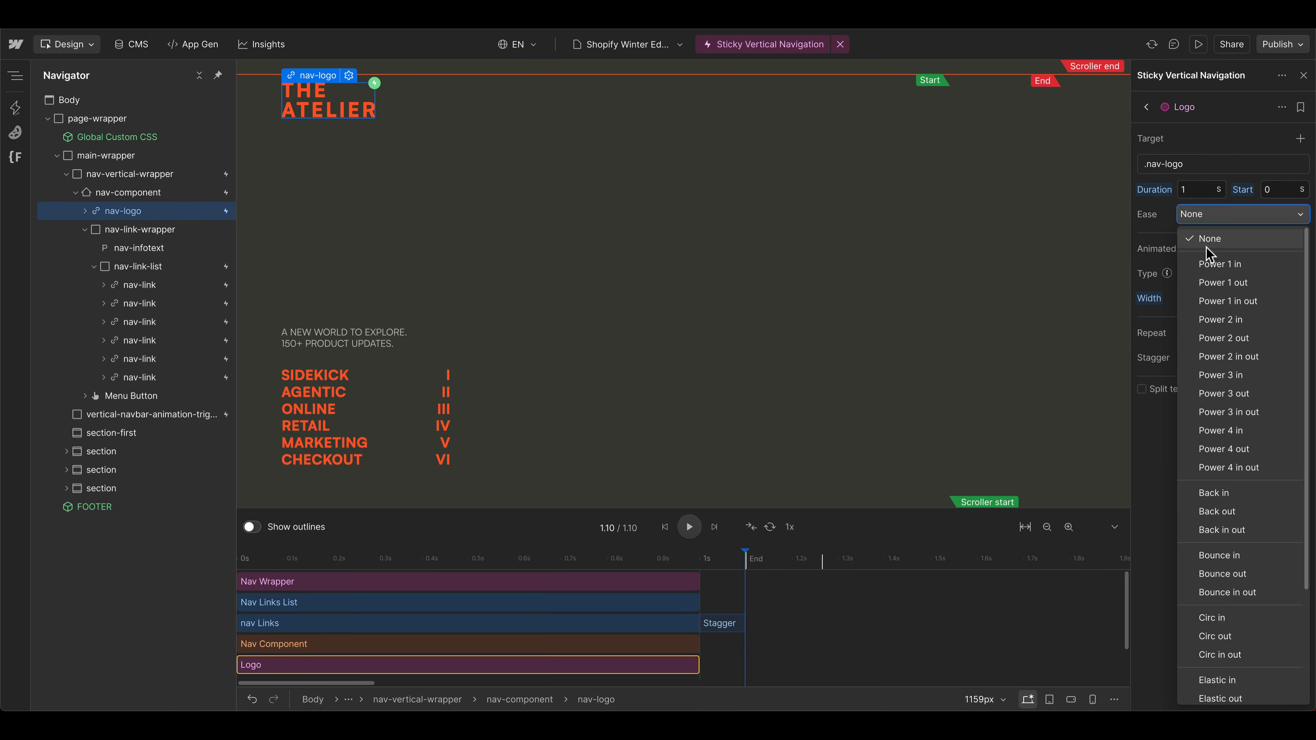
pyautogui.click(1219, 251)
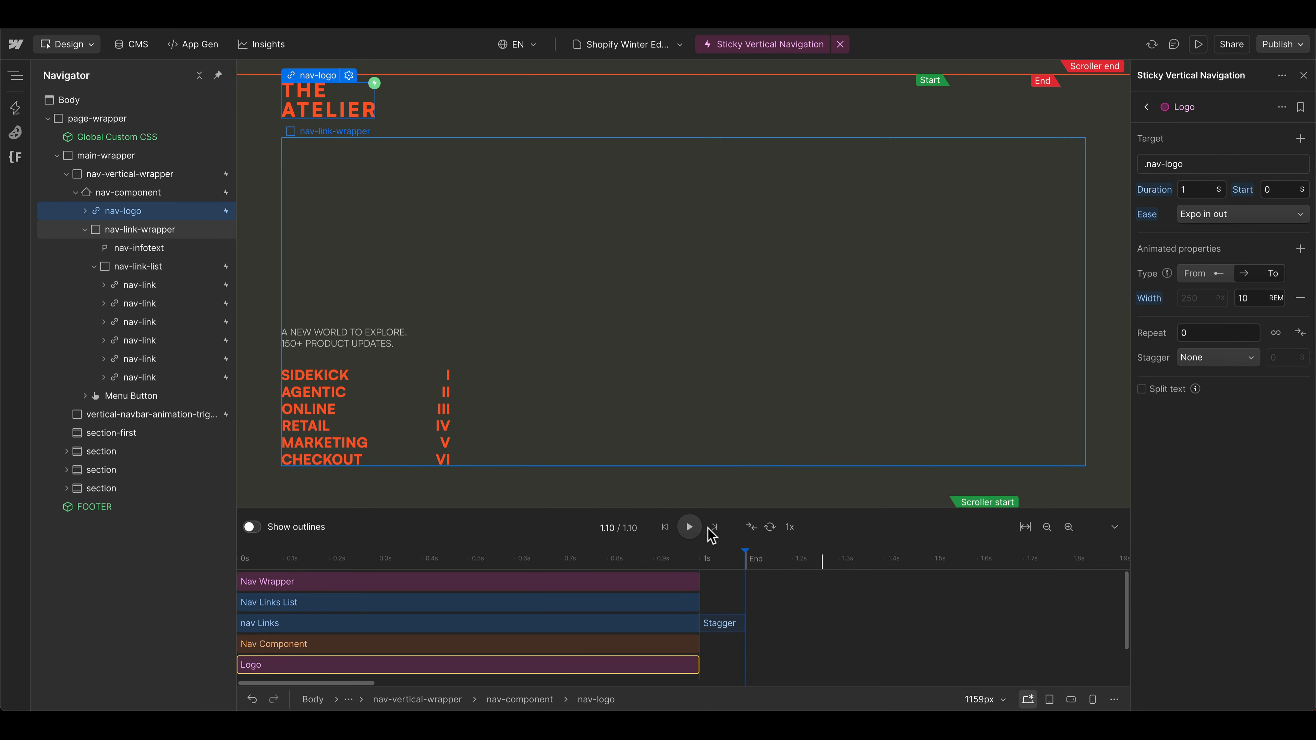
pyautogui.click(1198, 44)
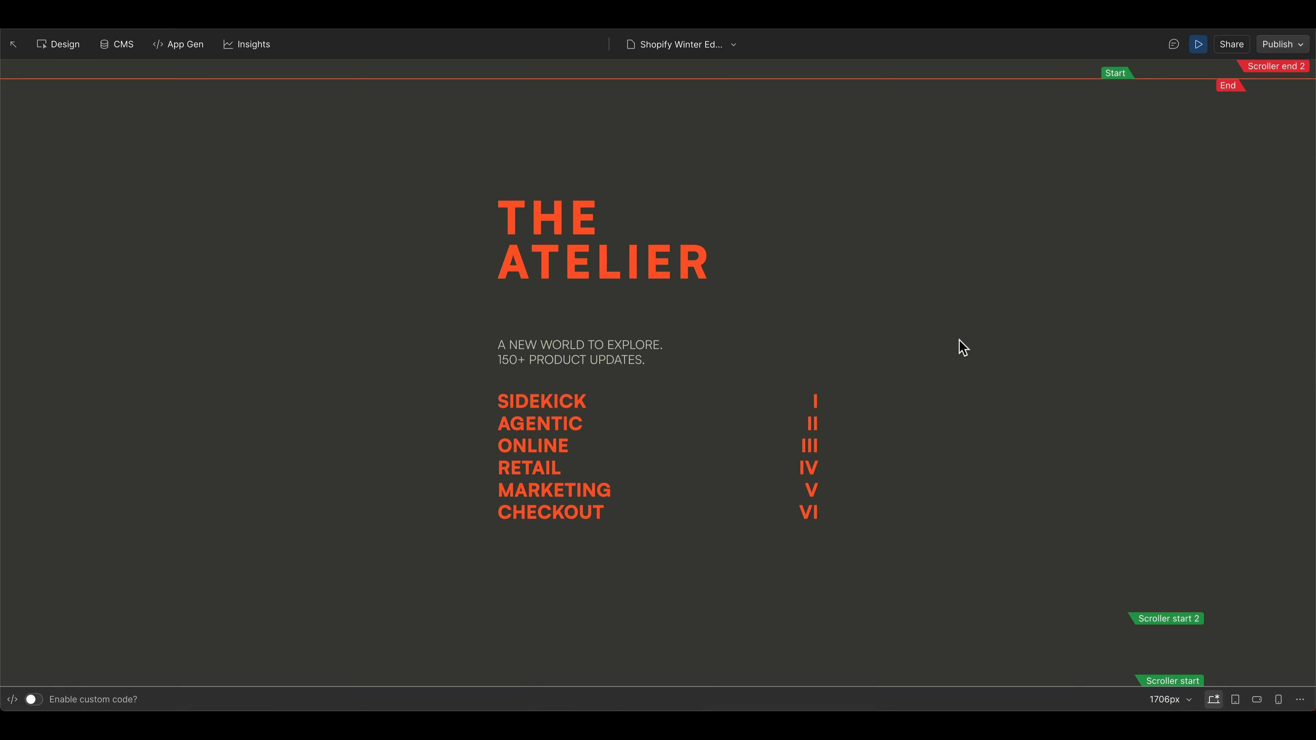
# - Scroll down the previewed page to watch the scroll-driven navbar animation
pyautogui.scroll(-3)
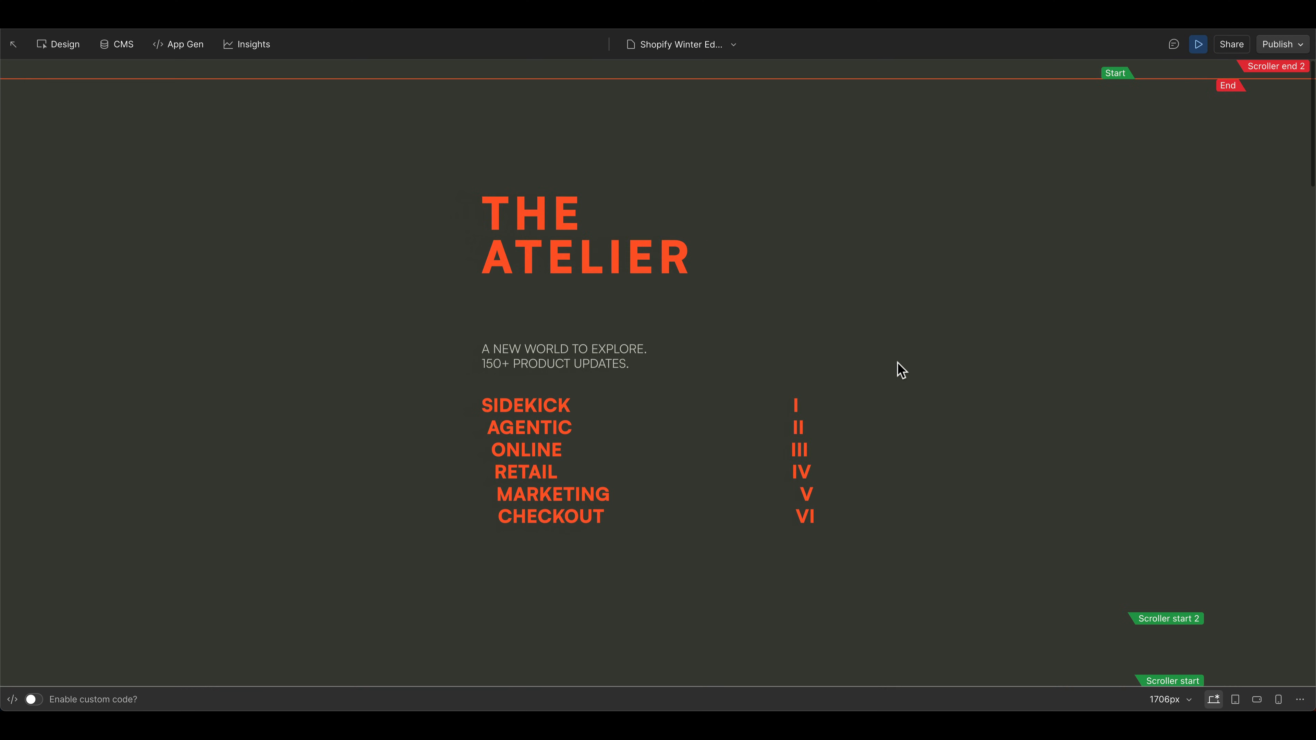
pyautogui.scroll(-3)
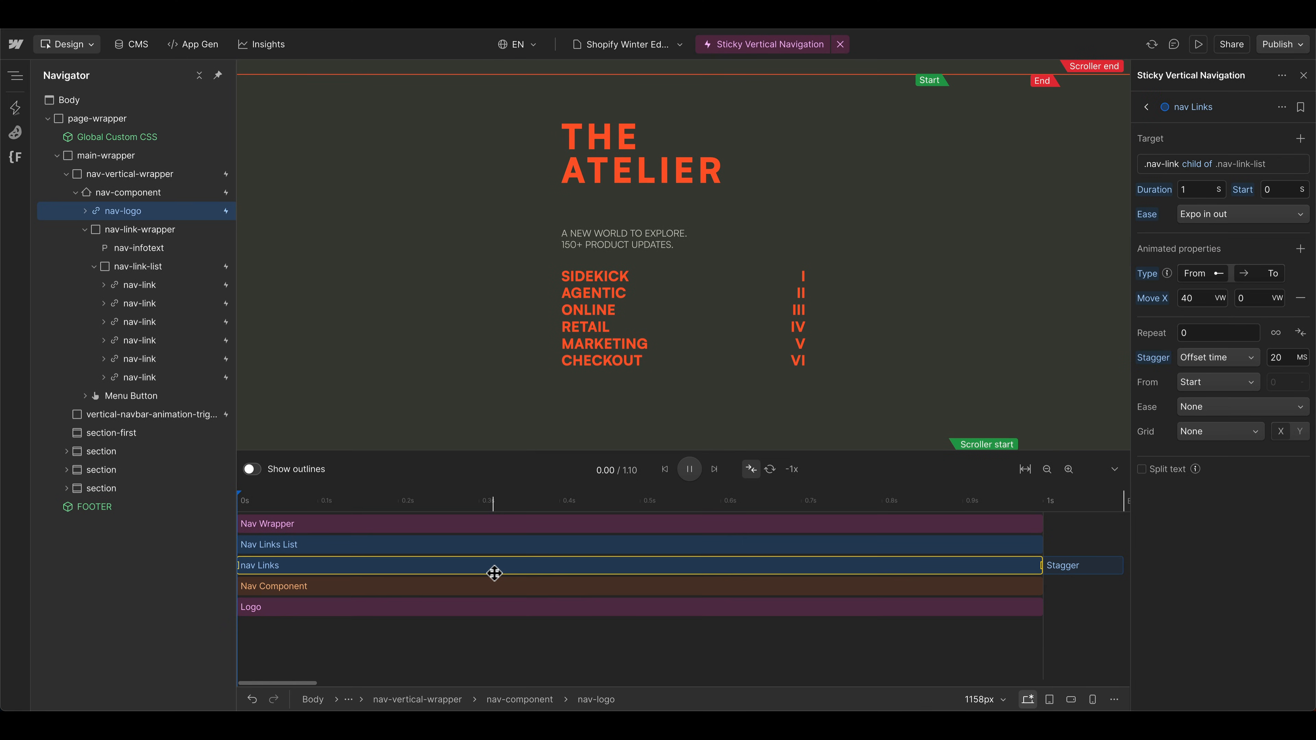
pyautogui.moveTo(516, 581)
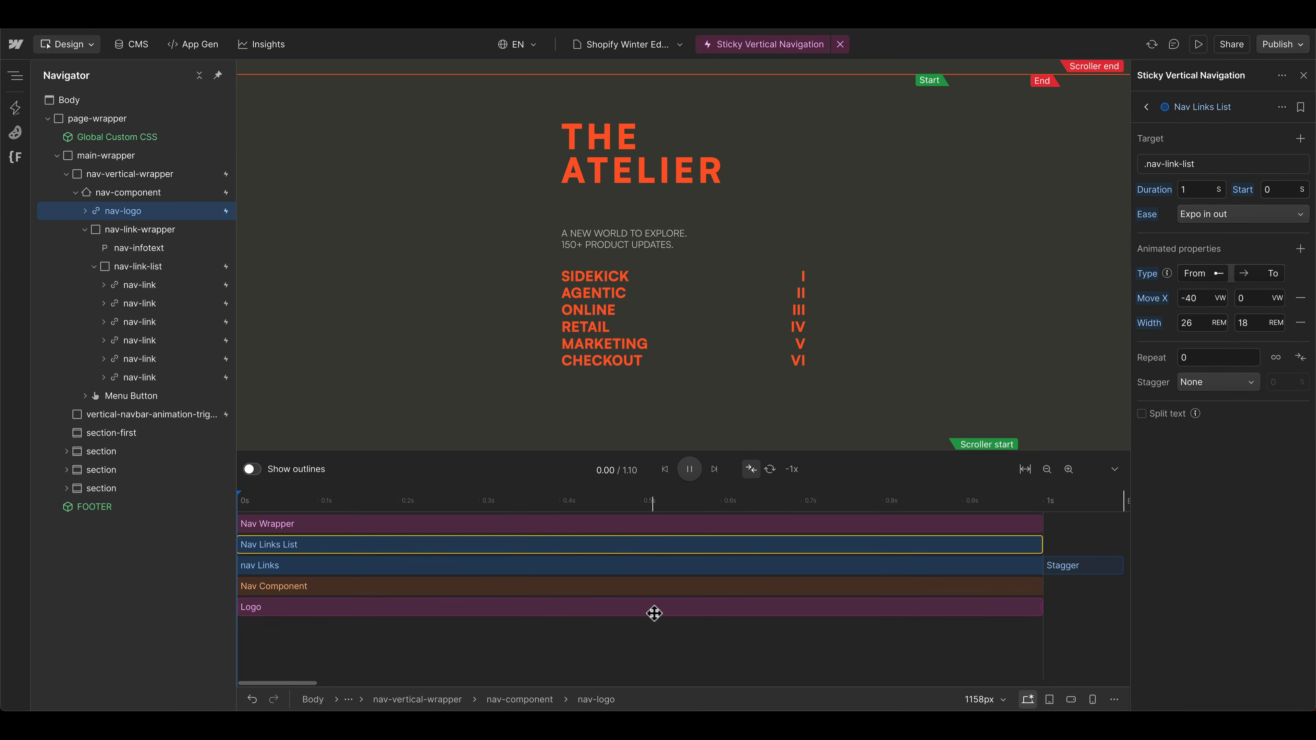
# - Go back to the Sticky Vertical Navigation overview with its scroll trigger and five actions
pyautogui.click(1145, 107)
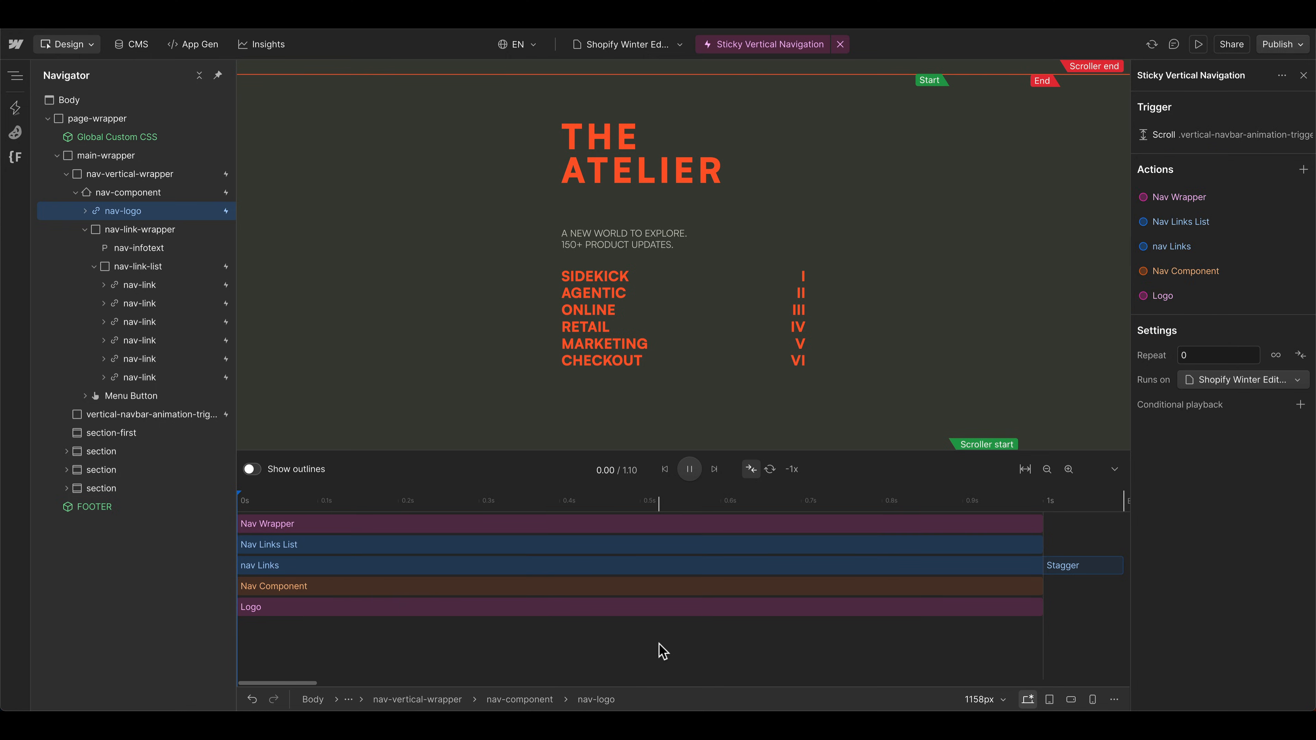